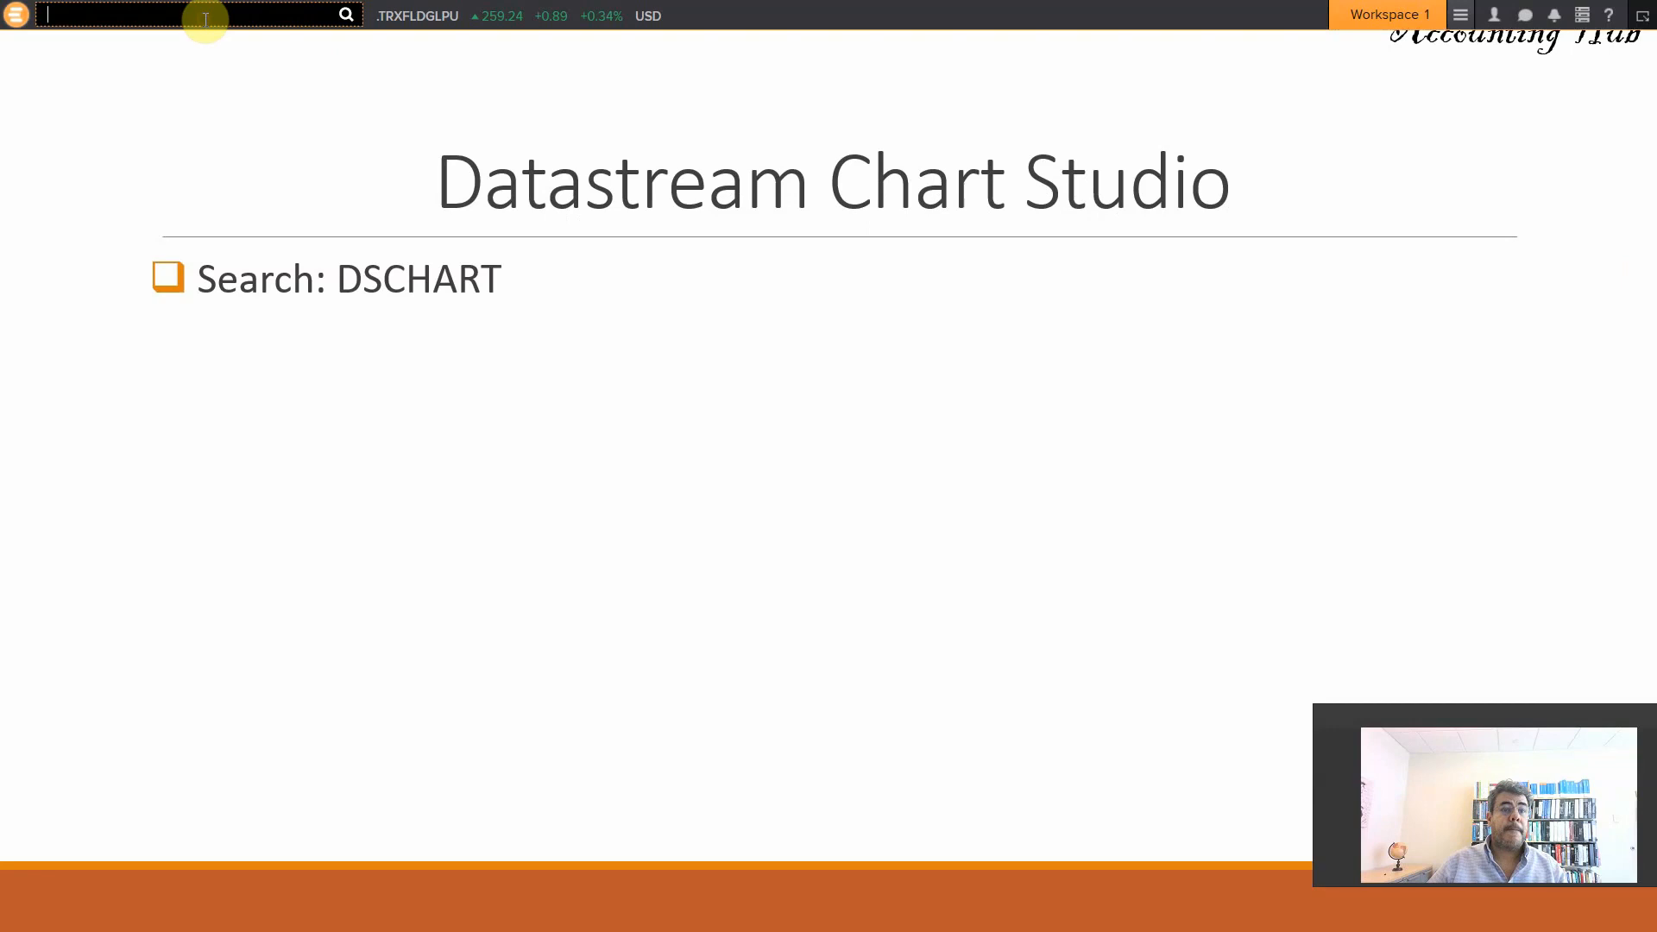
- Search the Workspace for DSCHART, retyping after the 'dscja' typo
text(dscja)
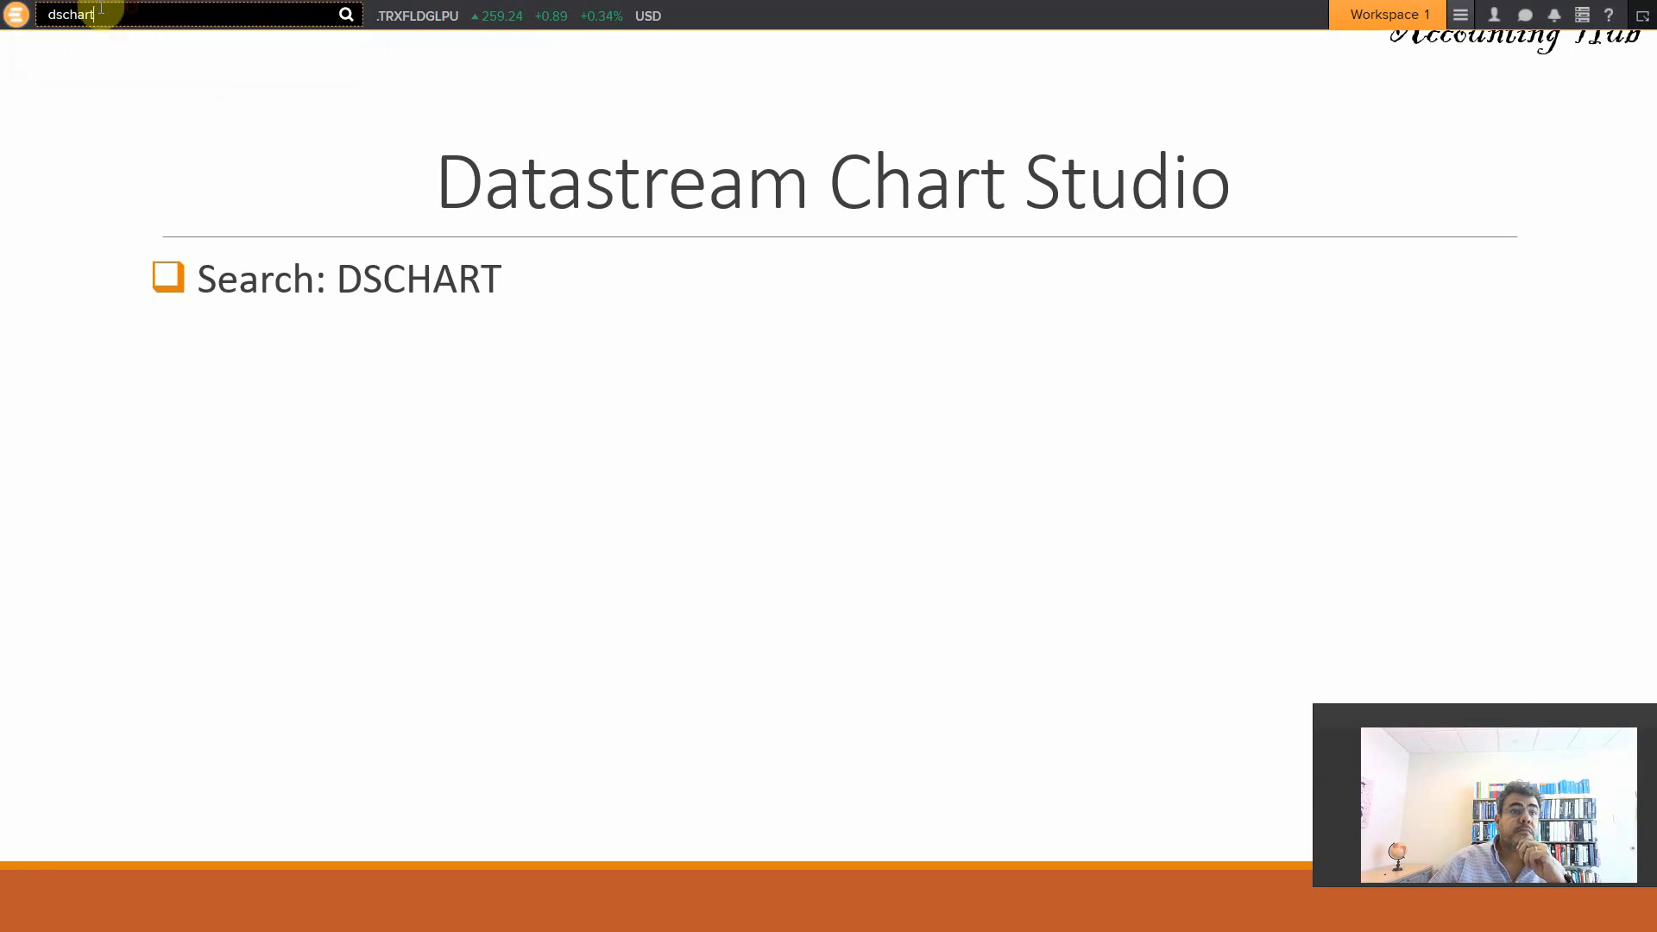
text(DSCHART)
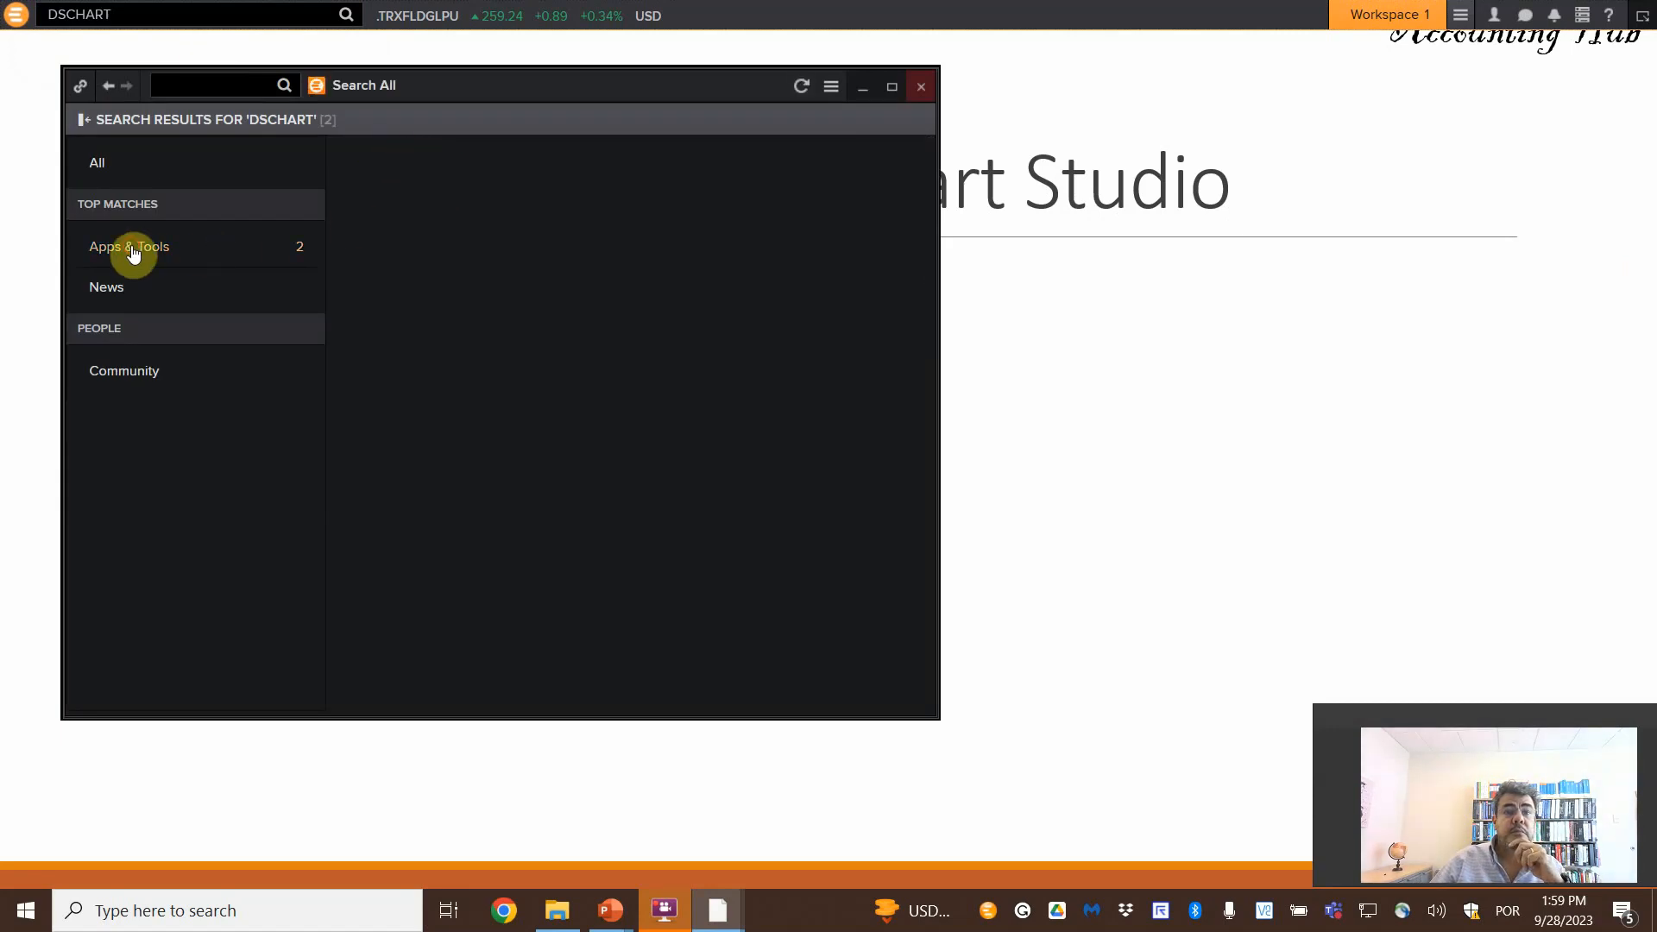
- List the matching apps and tools to reach Datastream Chart Studio's example AMAZON chart
click(128, 246)
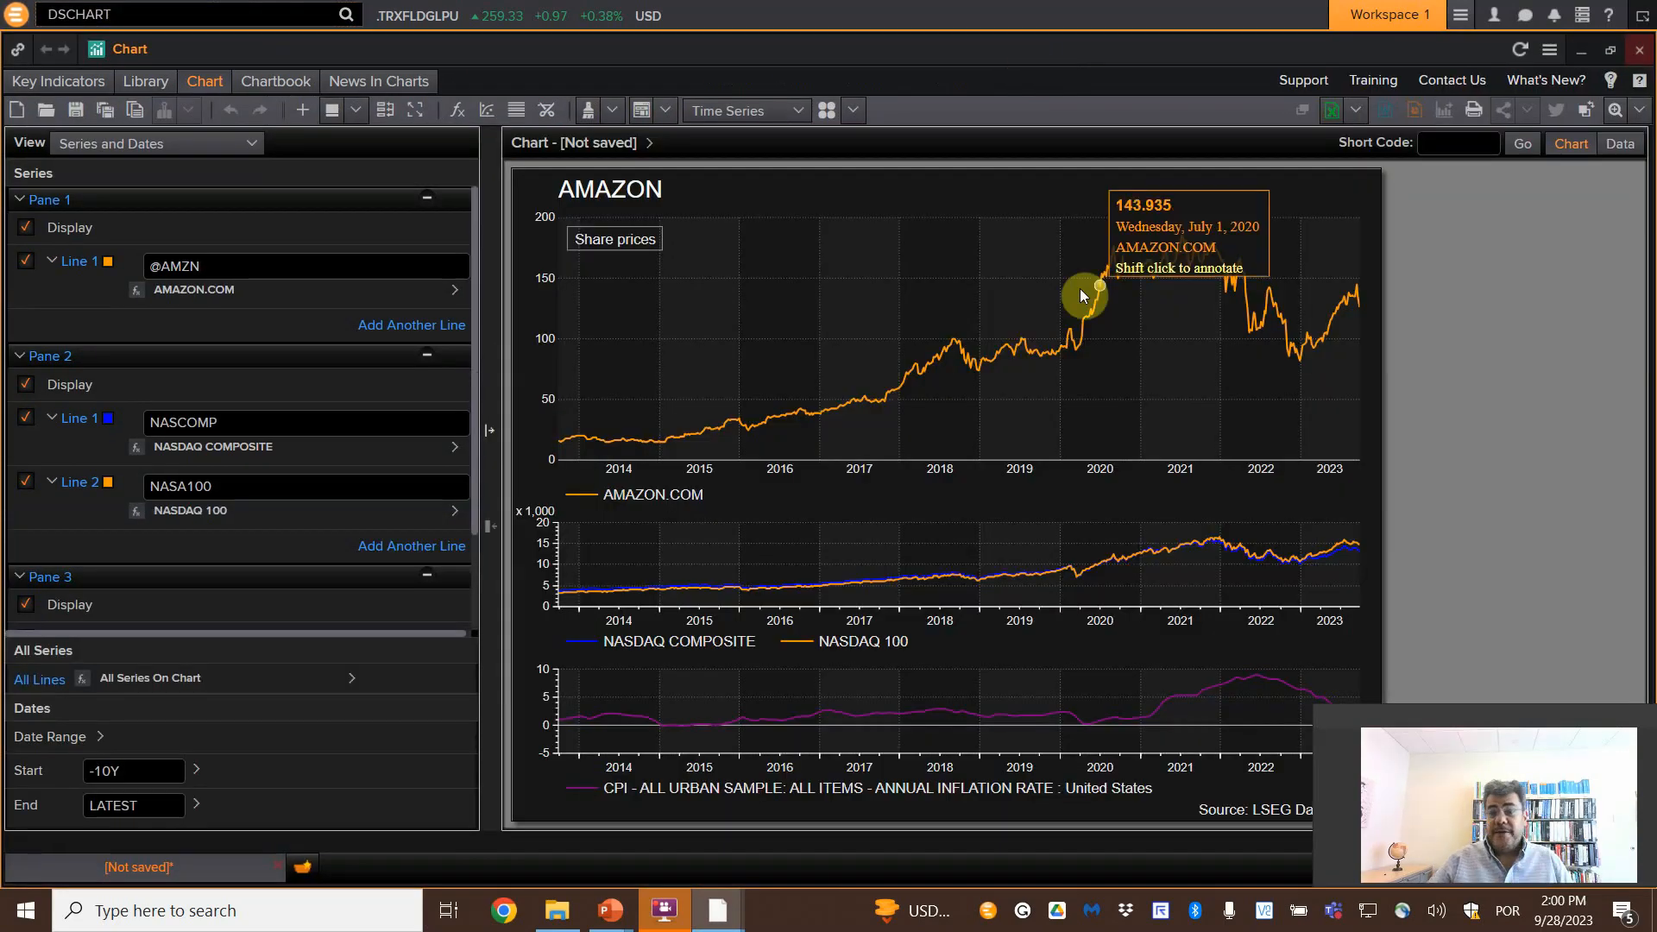
mouse_move(1584, 504)
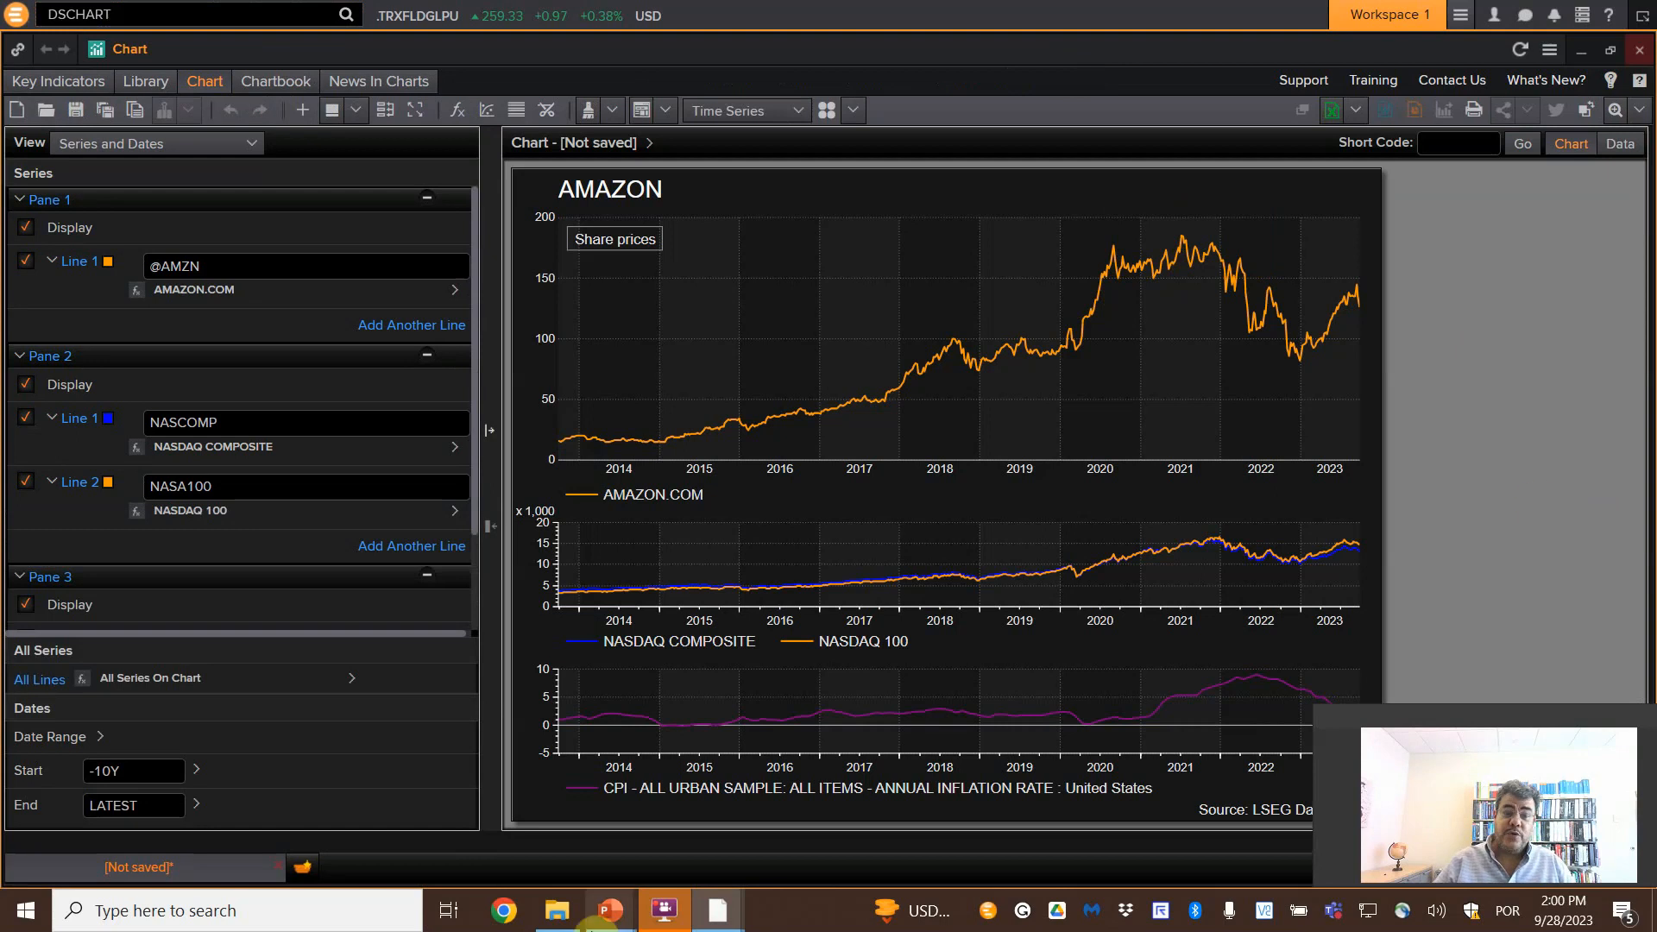
mouse_move(751, 589)
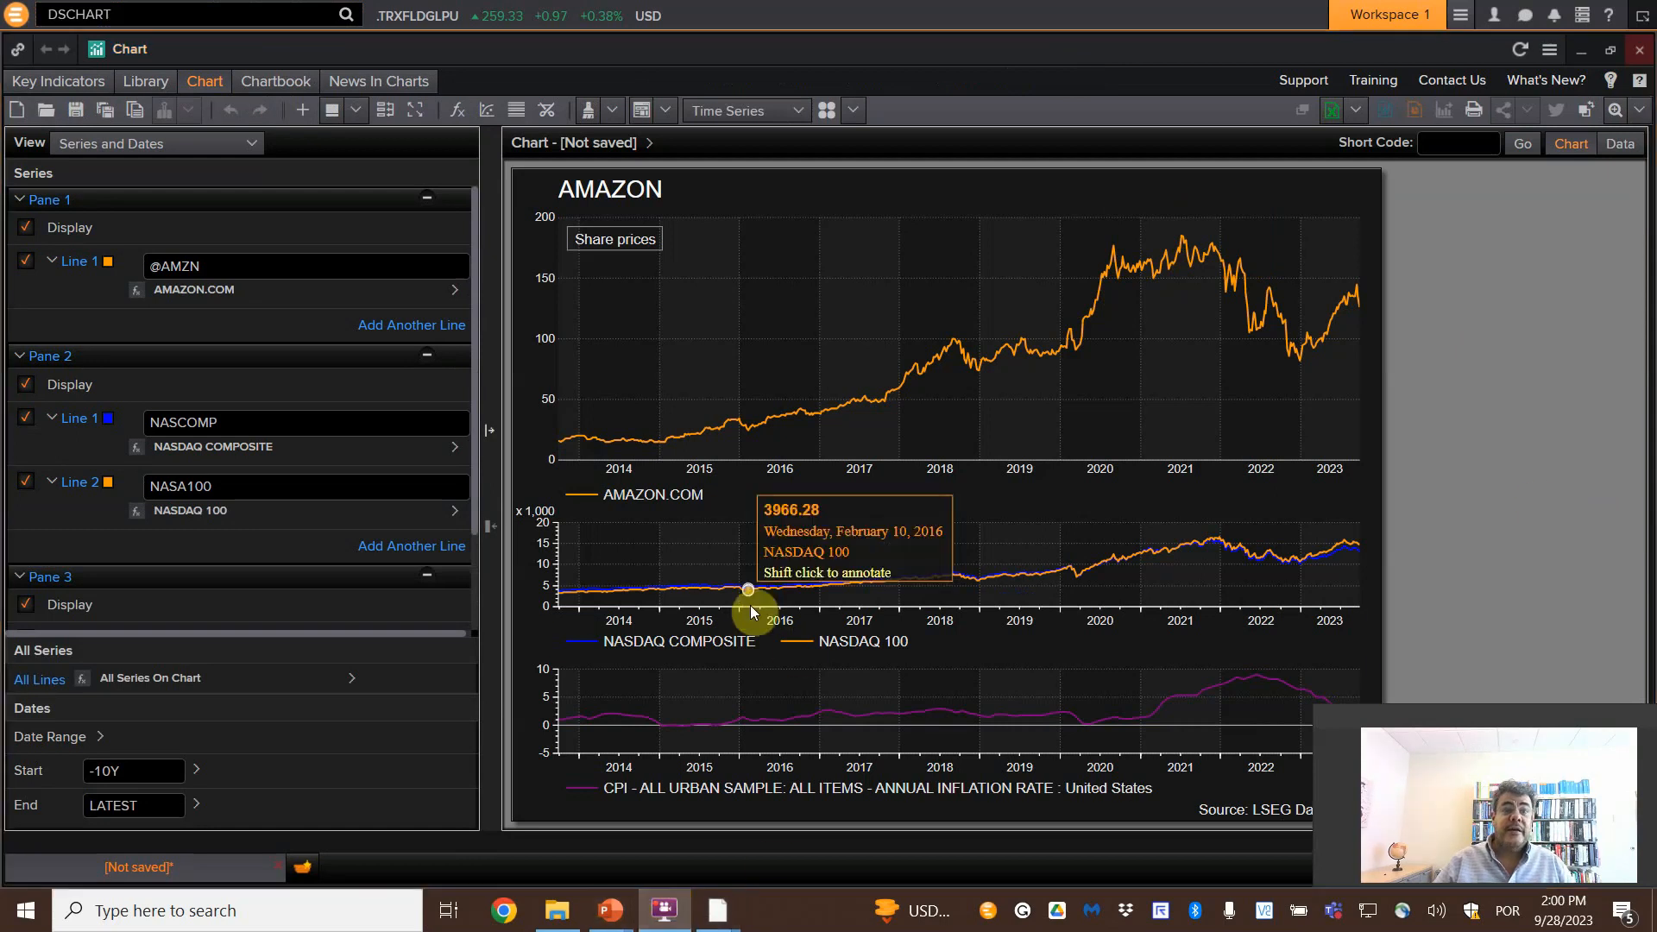
mouse_move(896, 209)
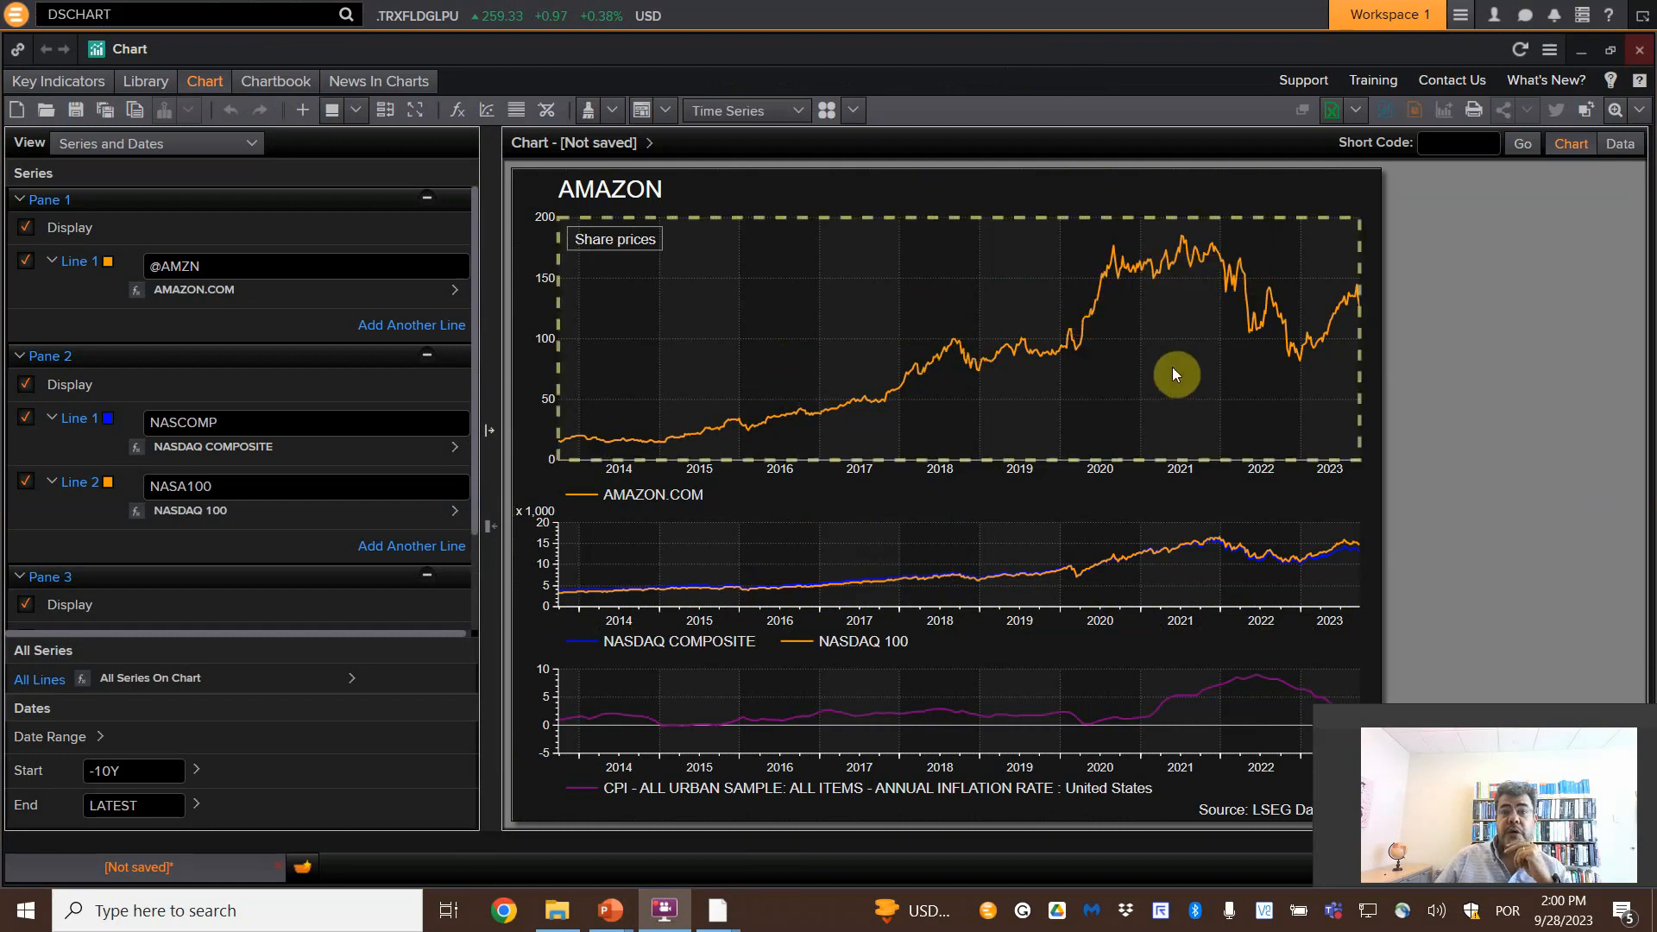
mouse_move(1190, 305)
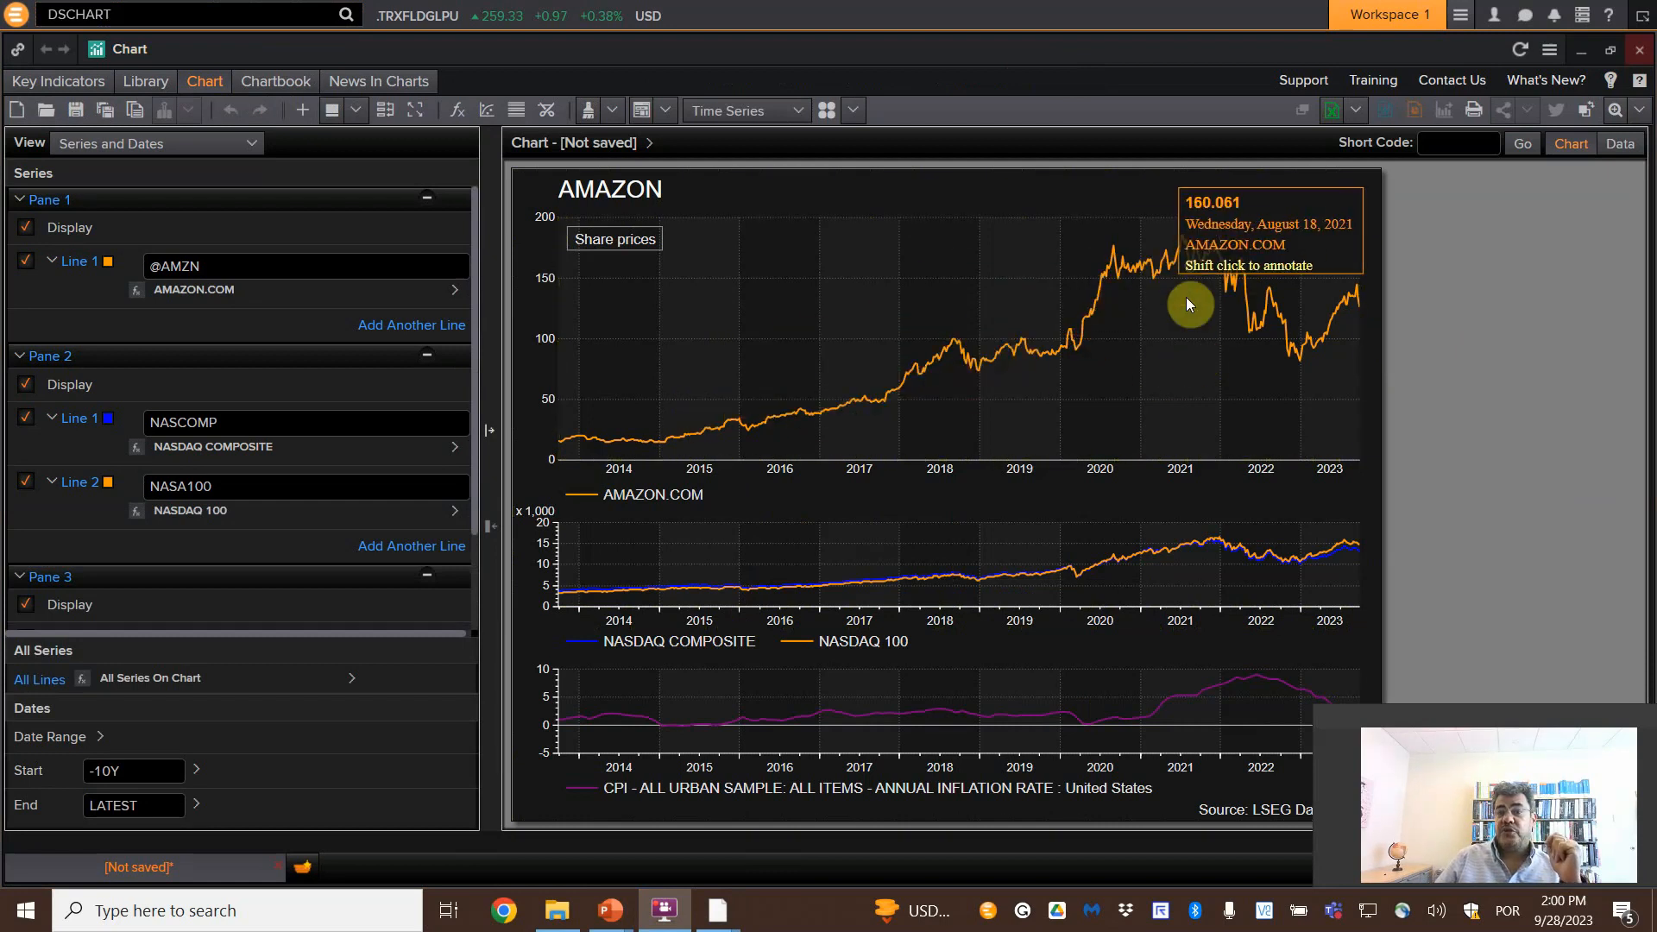
mouse_move(1115, 566)
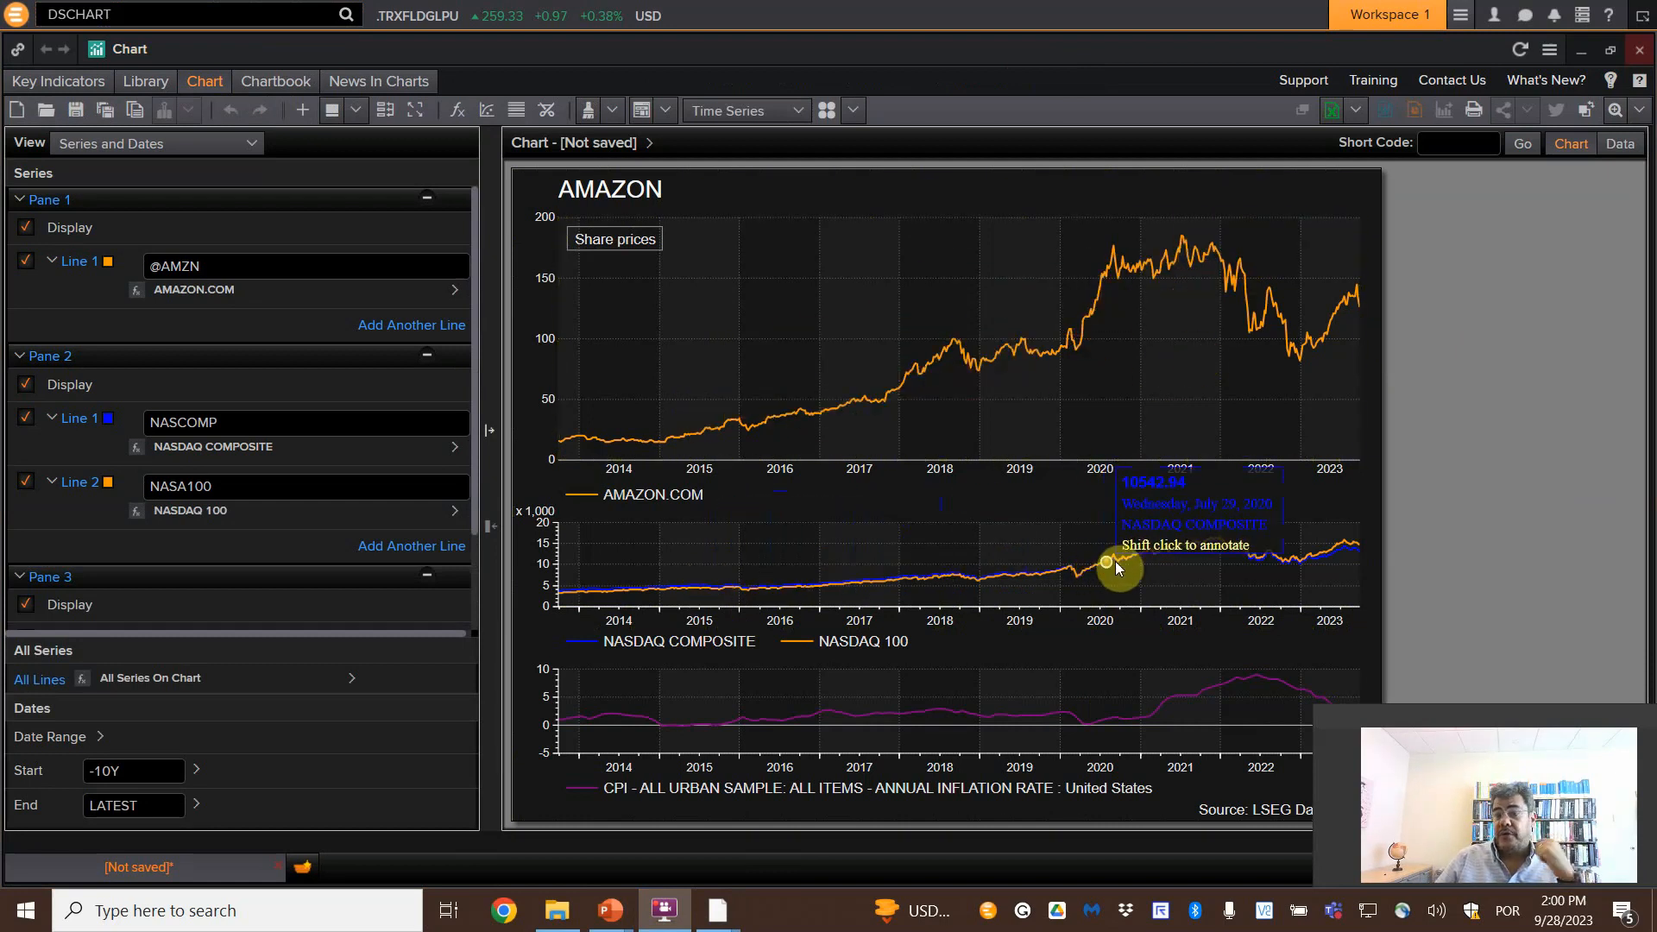
mouse_move(1141, 571)
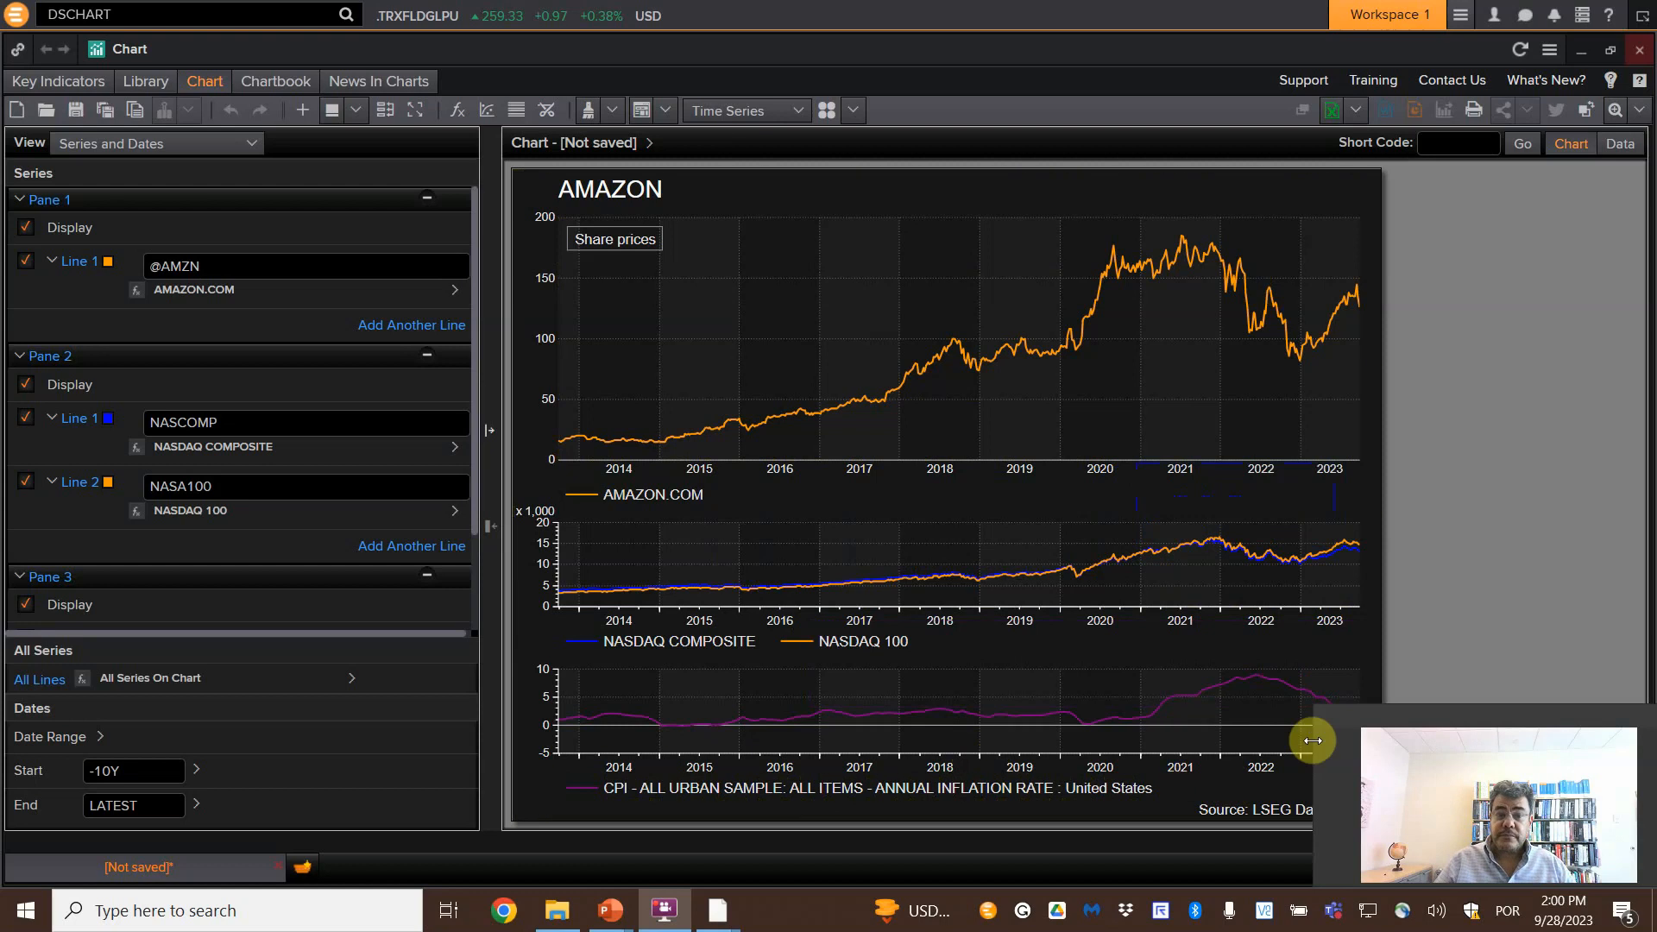
mouse_move(1633, 600)
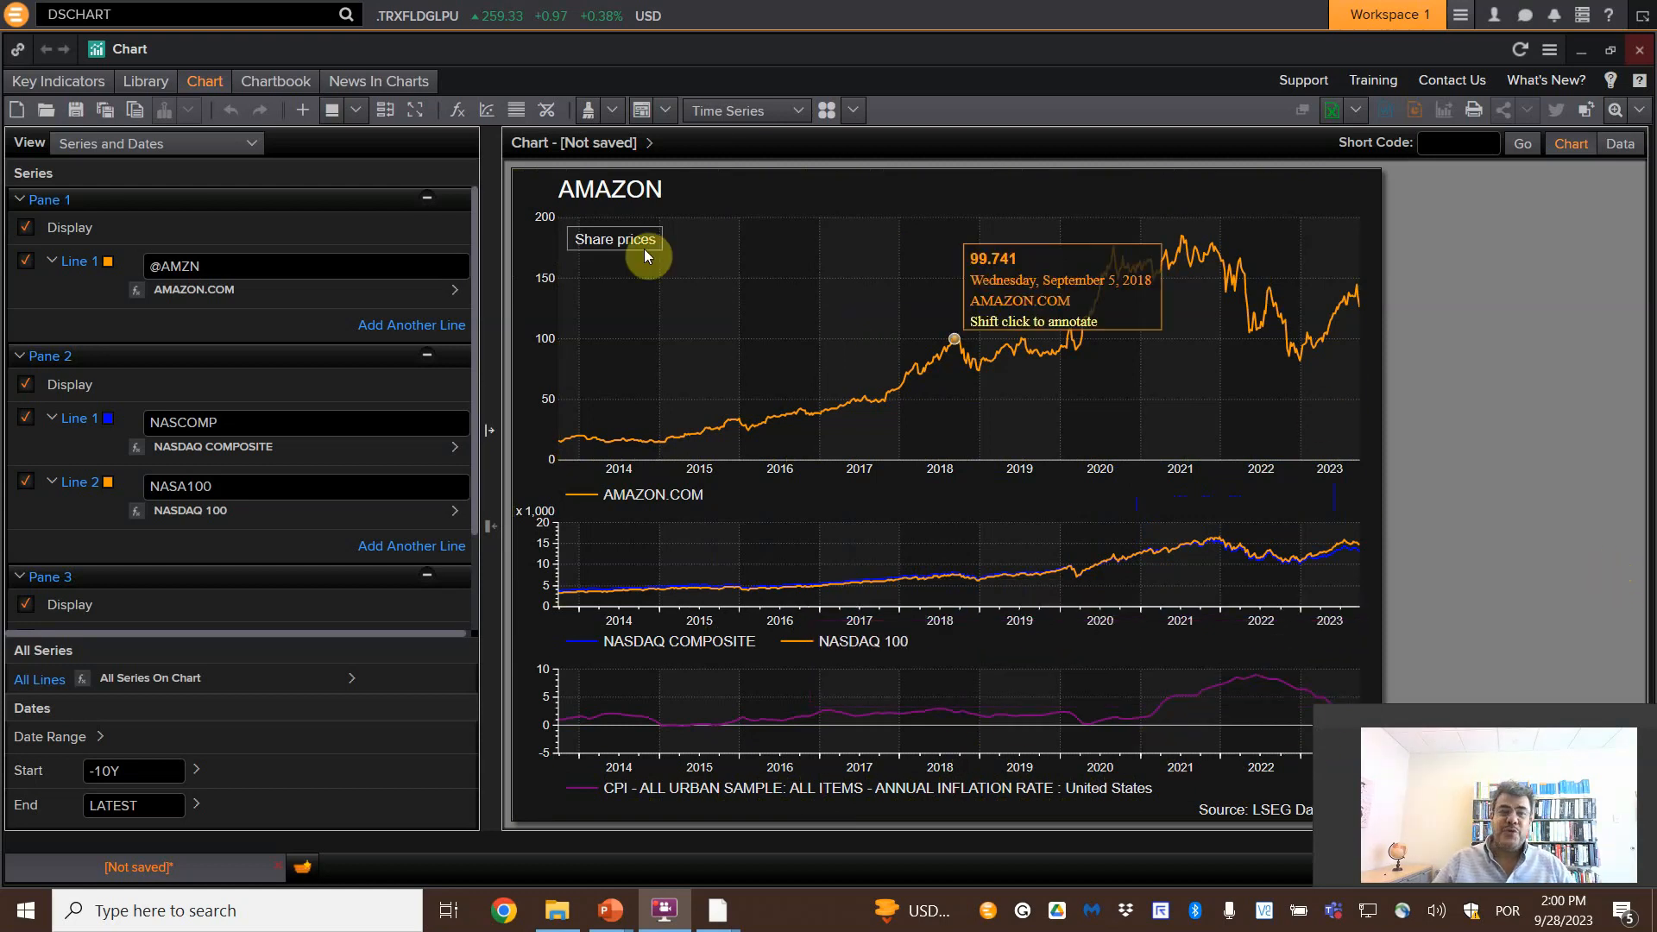
- Start a new blank chart, discarding the unsaved AMAZON example
click(16, 110)
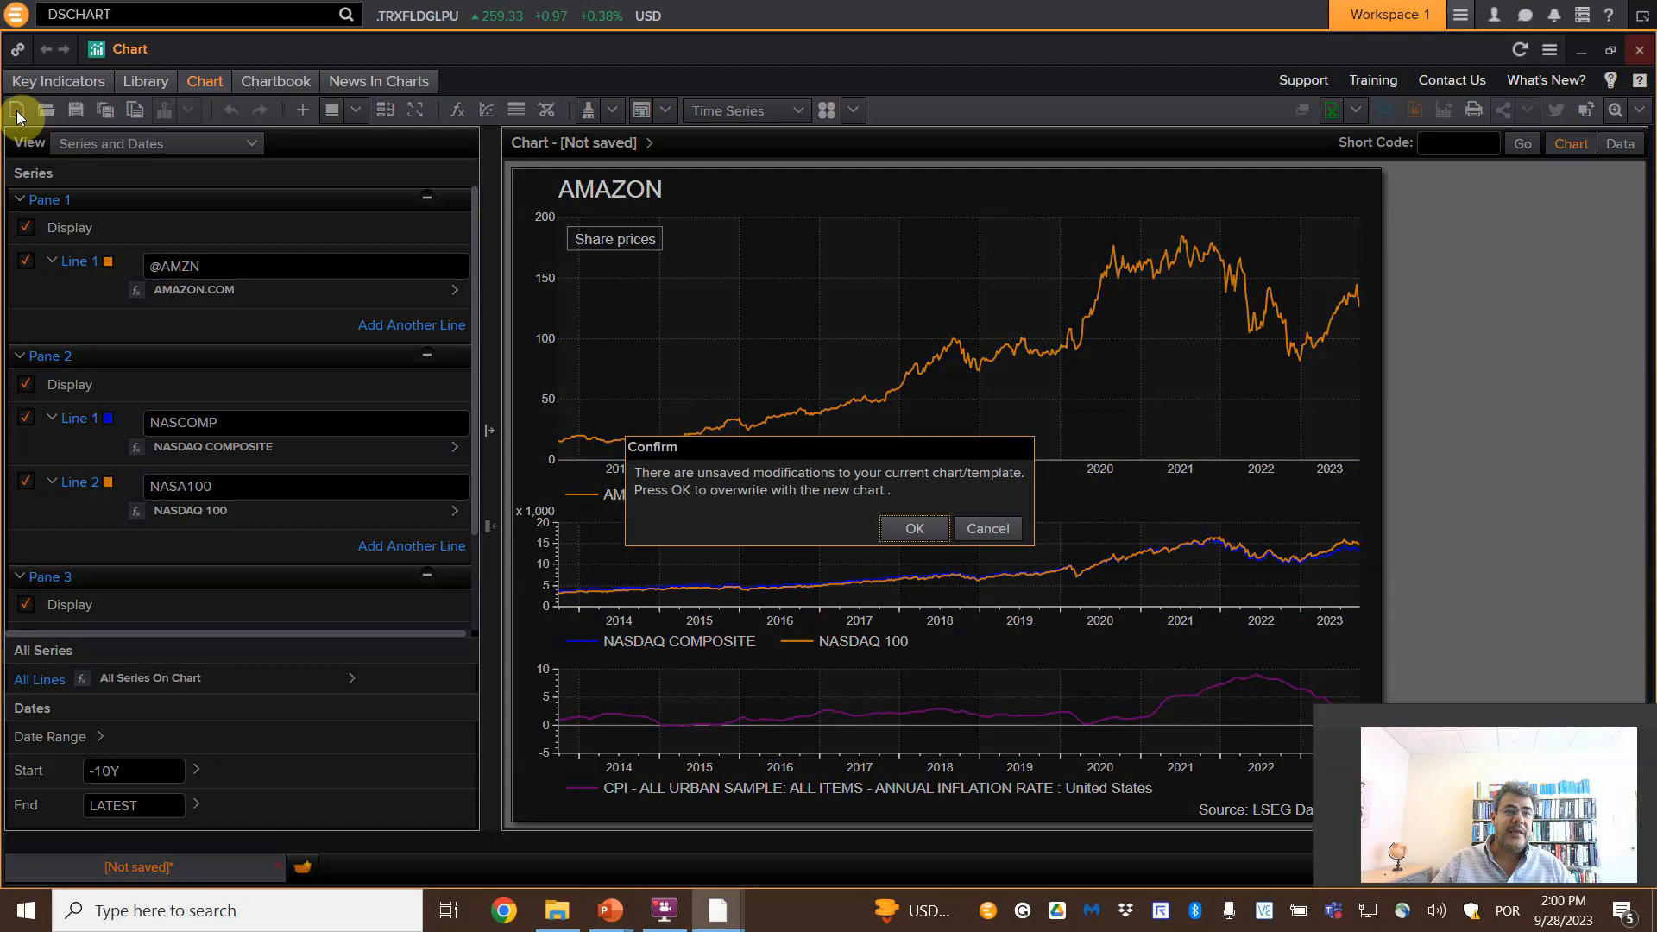
click(914, 528)
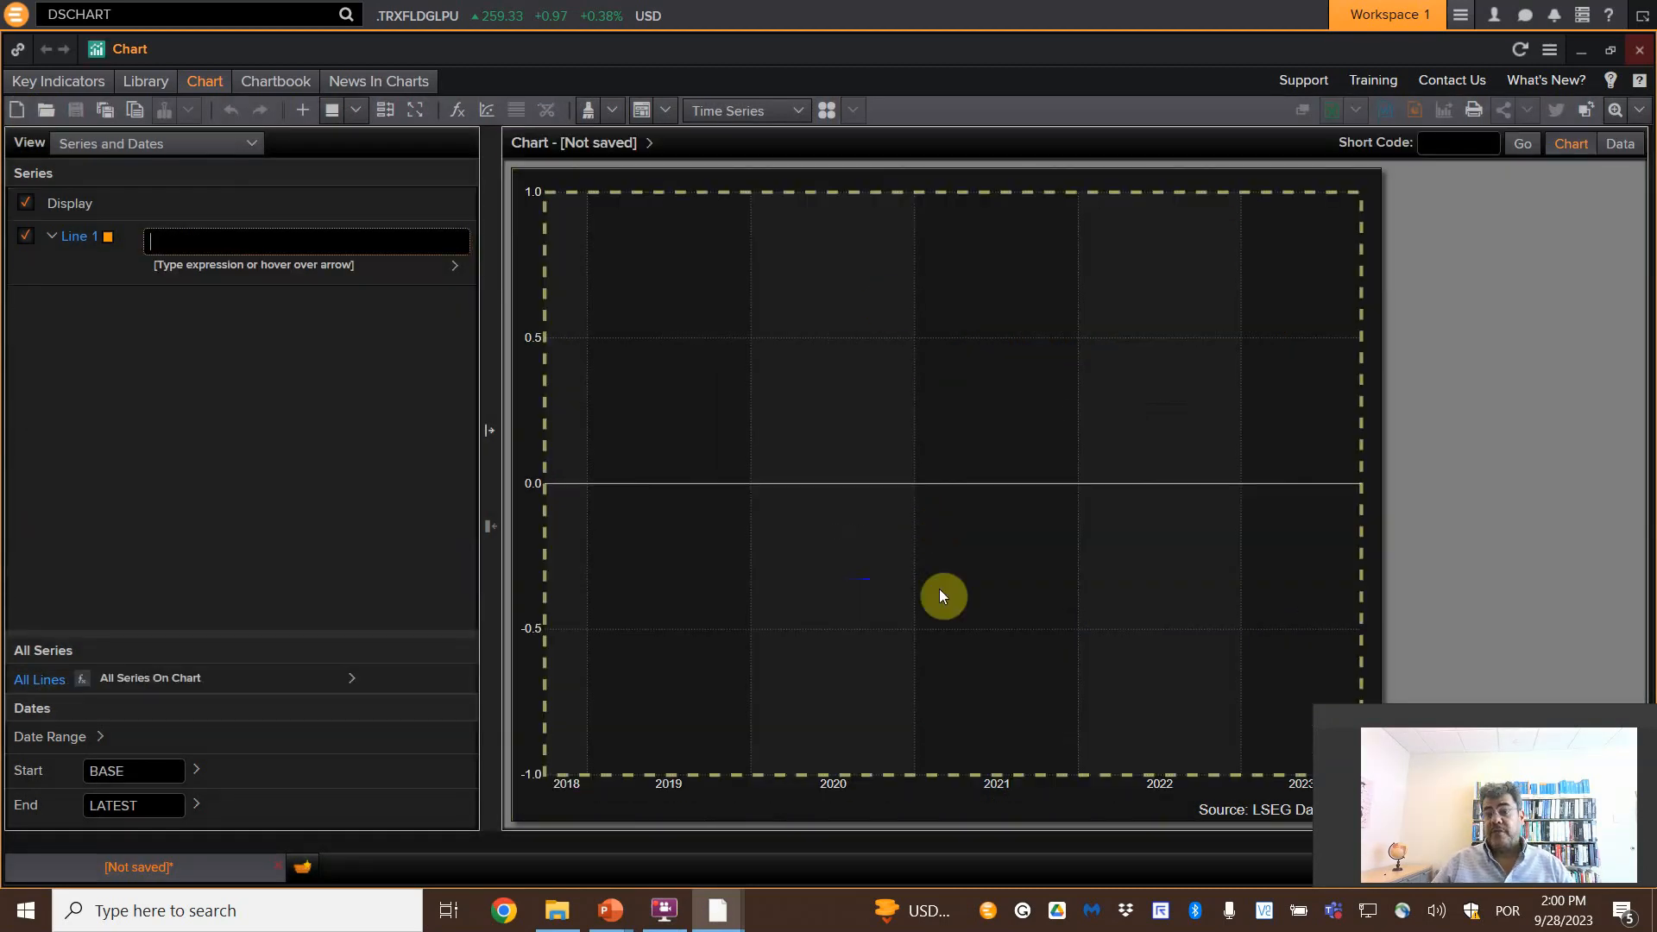
mouse_move(974, 604)
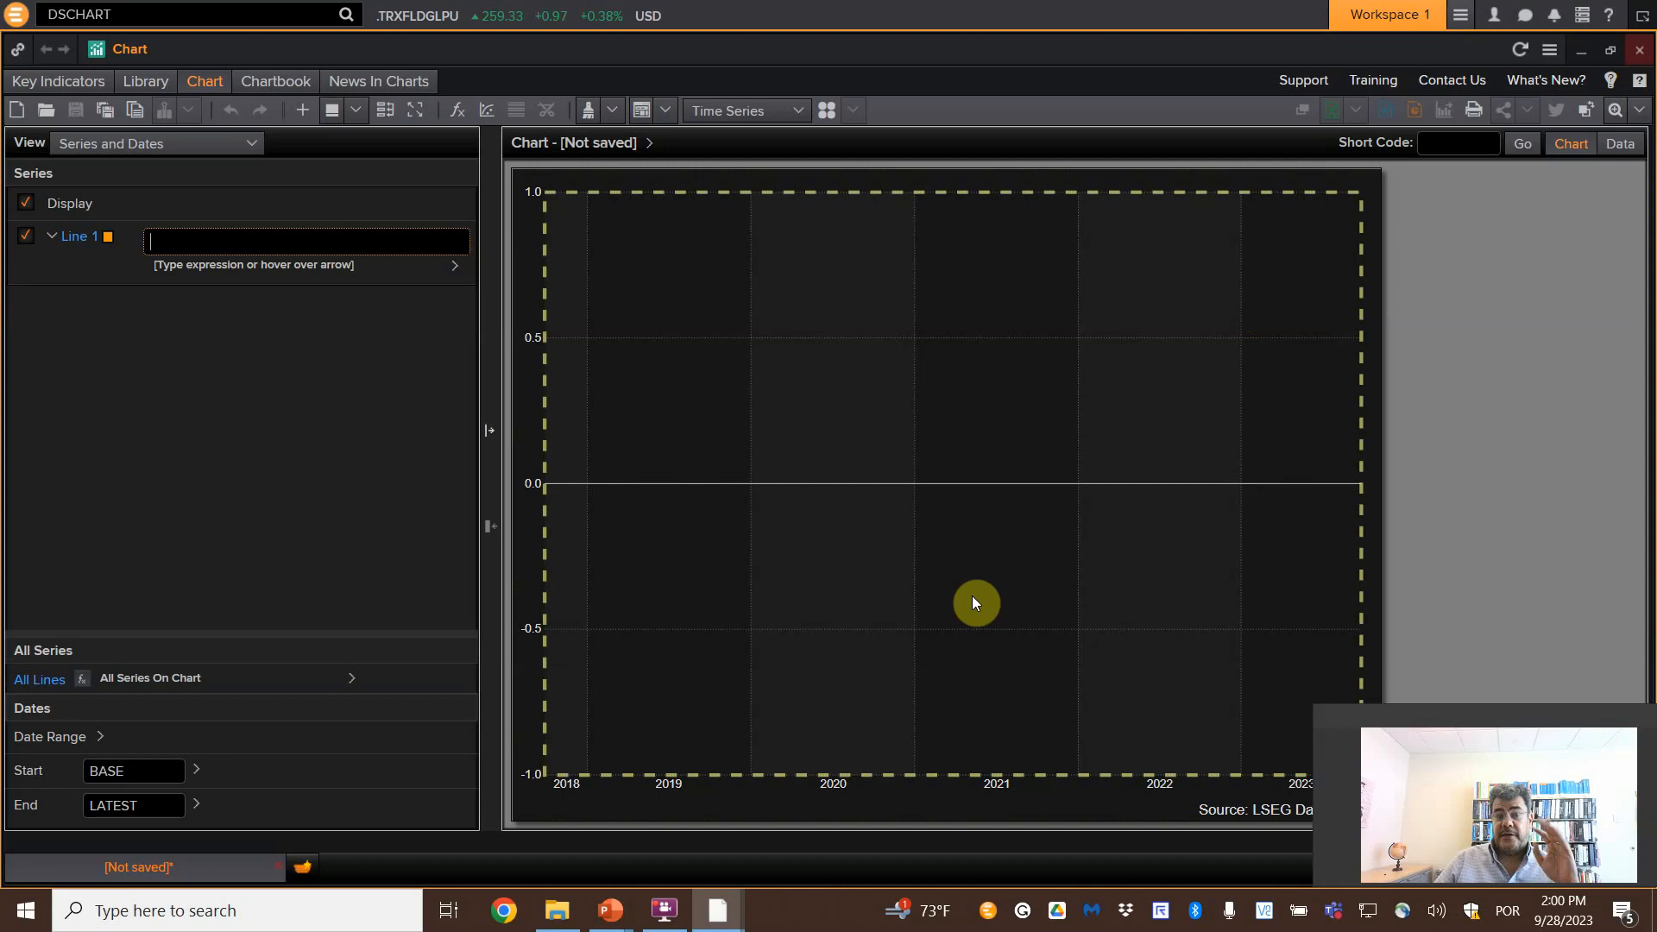
mouse_move(966, 601)
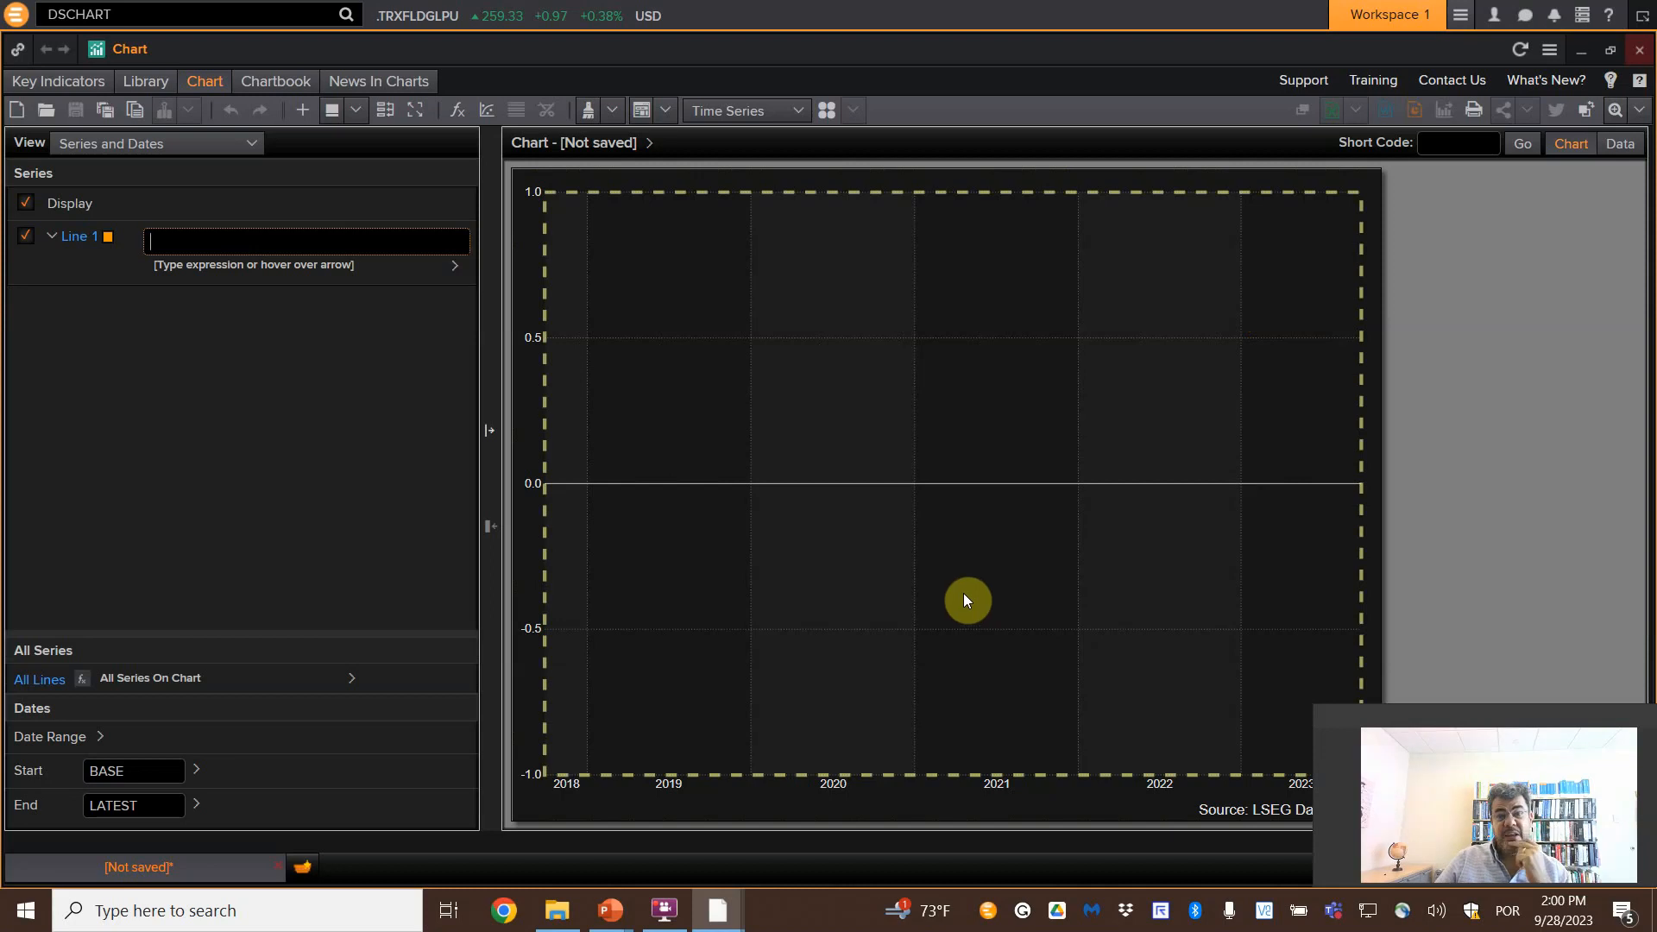
mouse_move(337, 271)
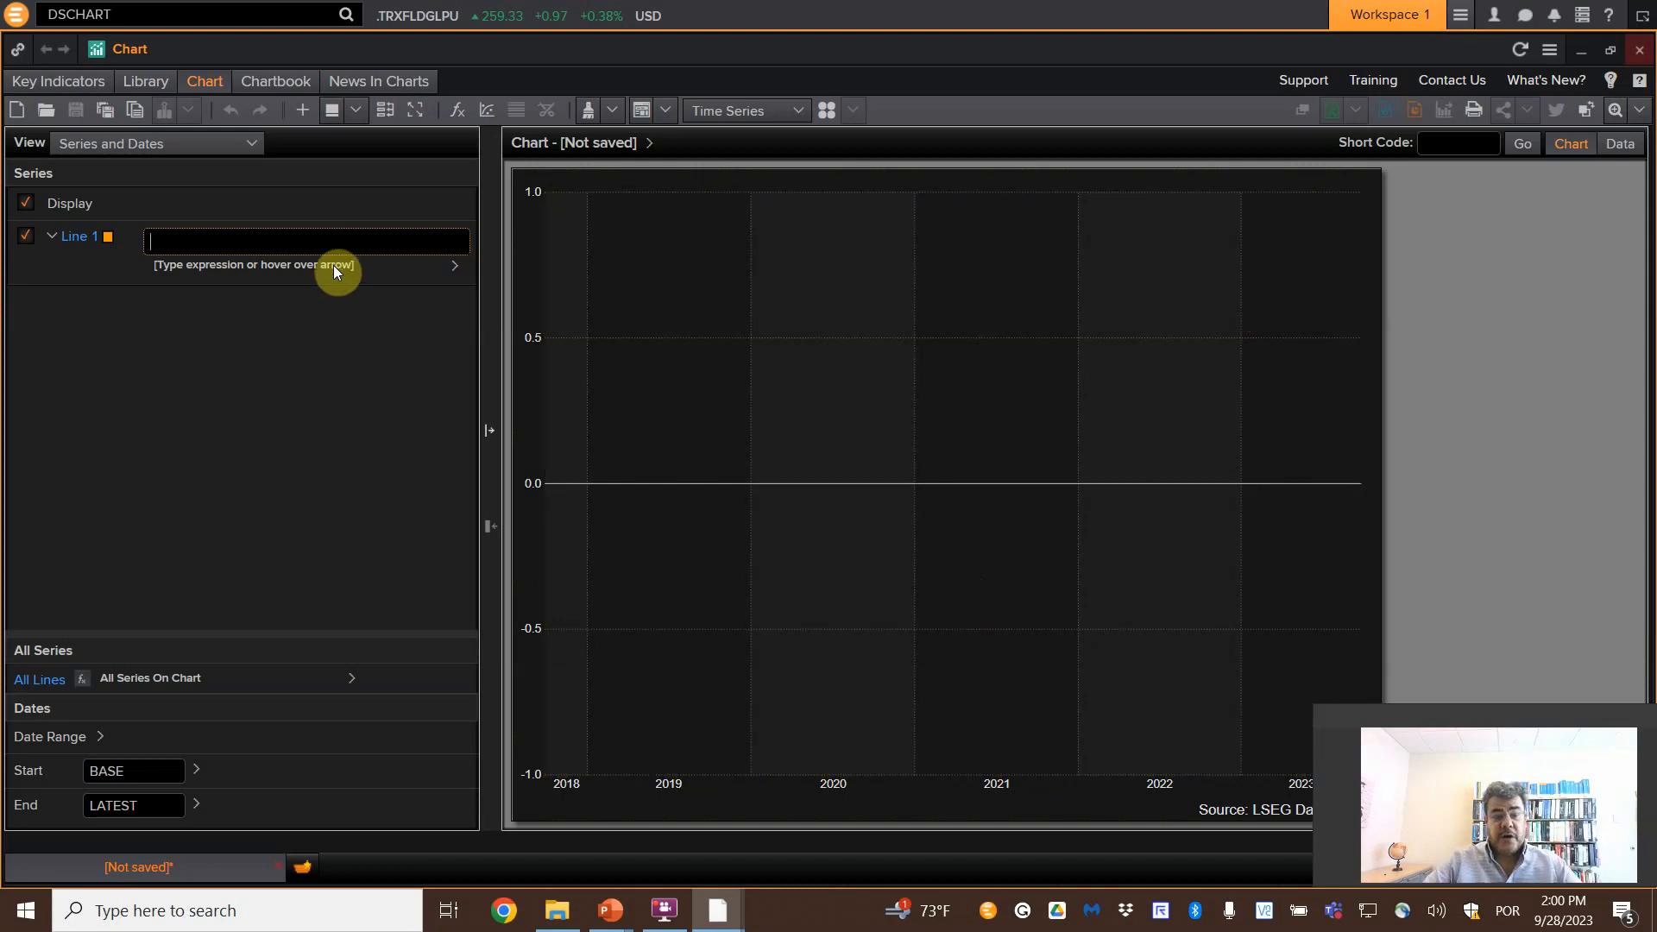
text(ama)
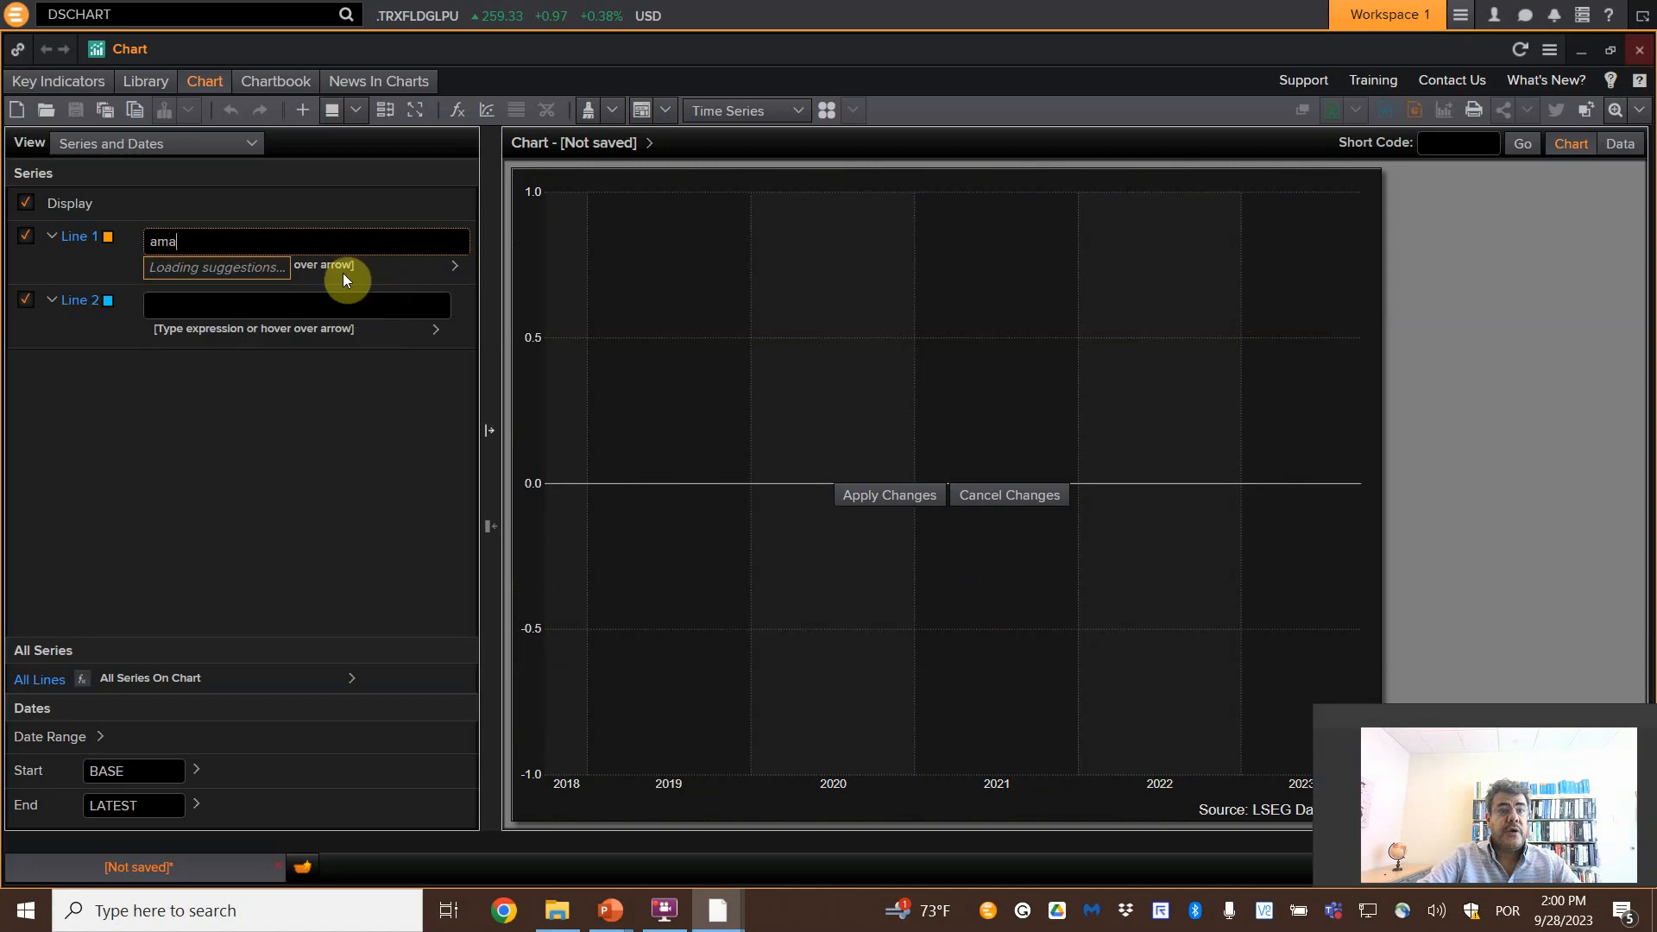
text(zon)
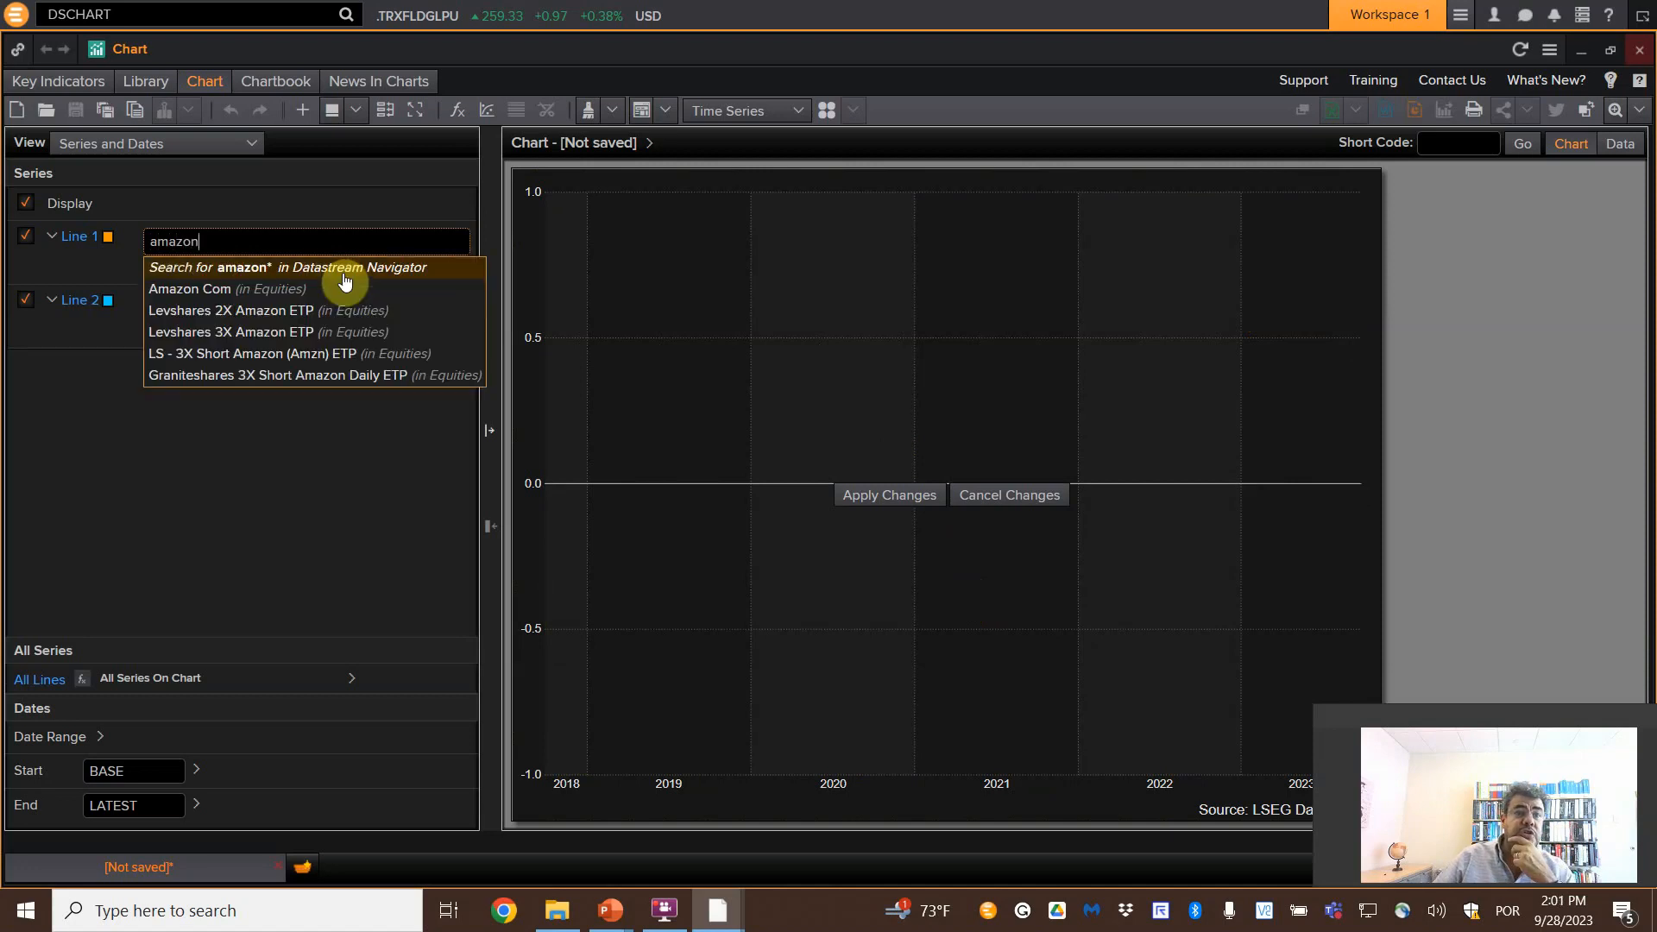
click(188, 288)
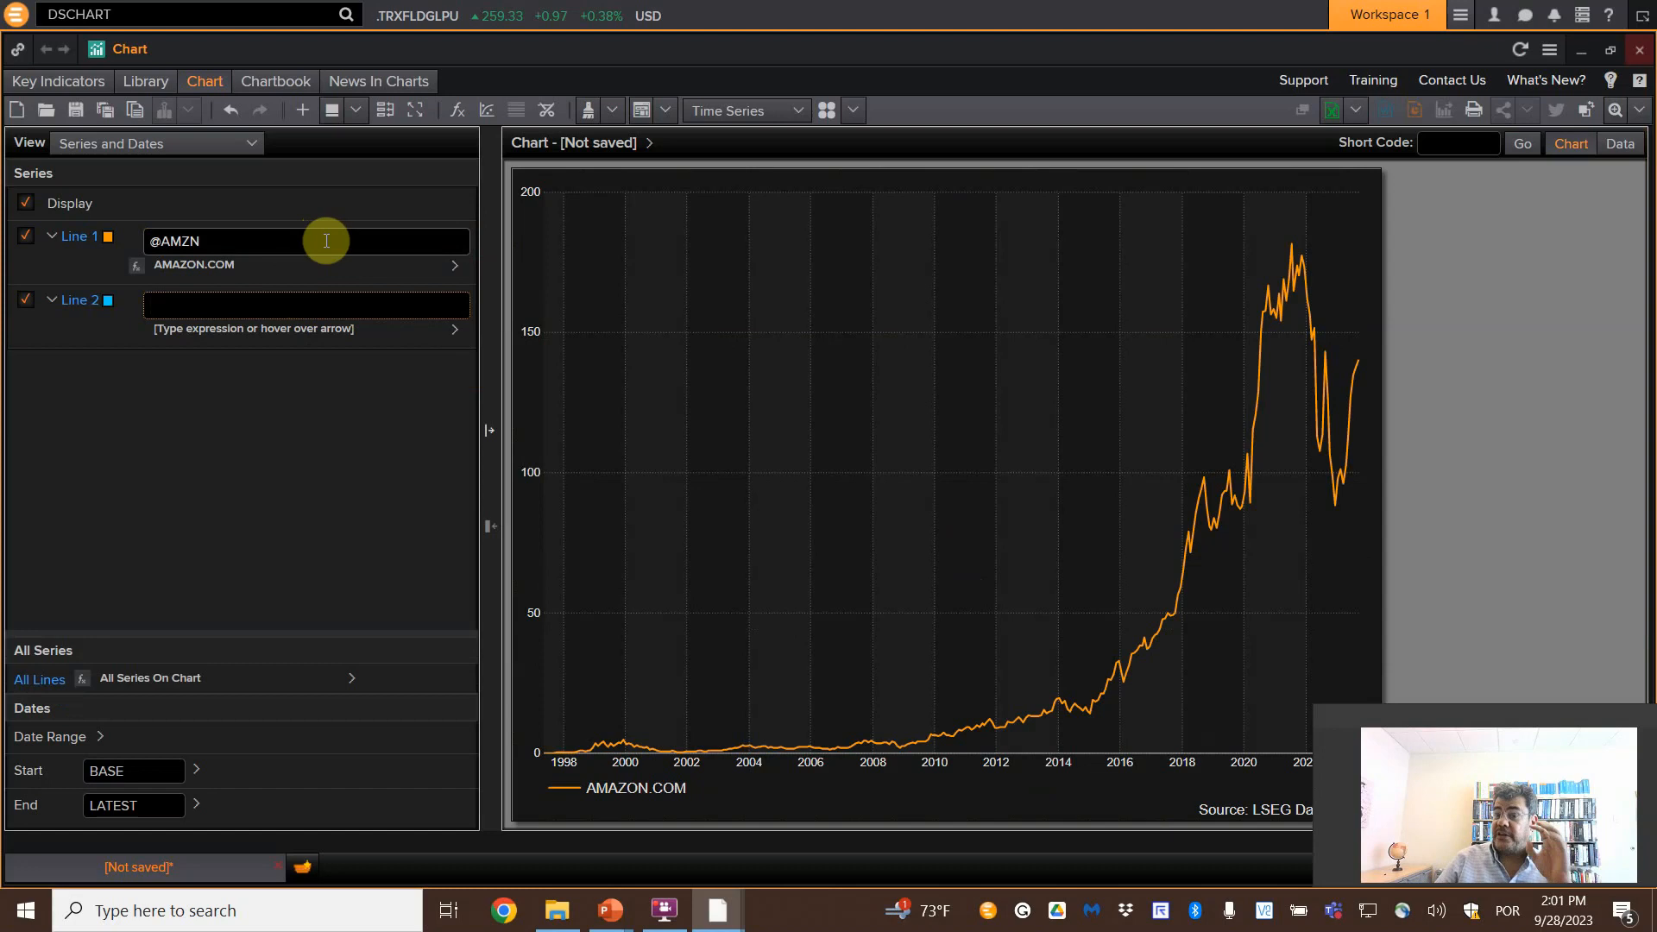
click(356, 110)
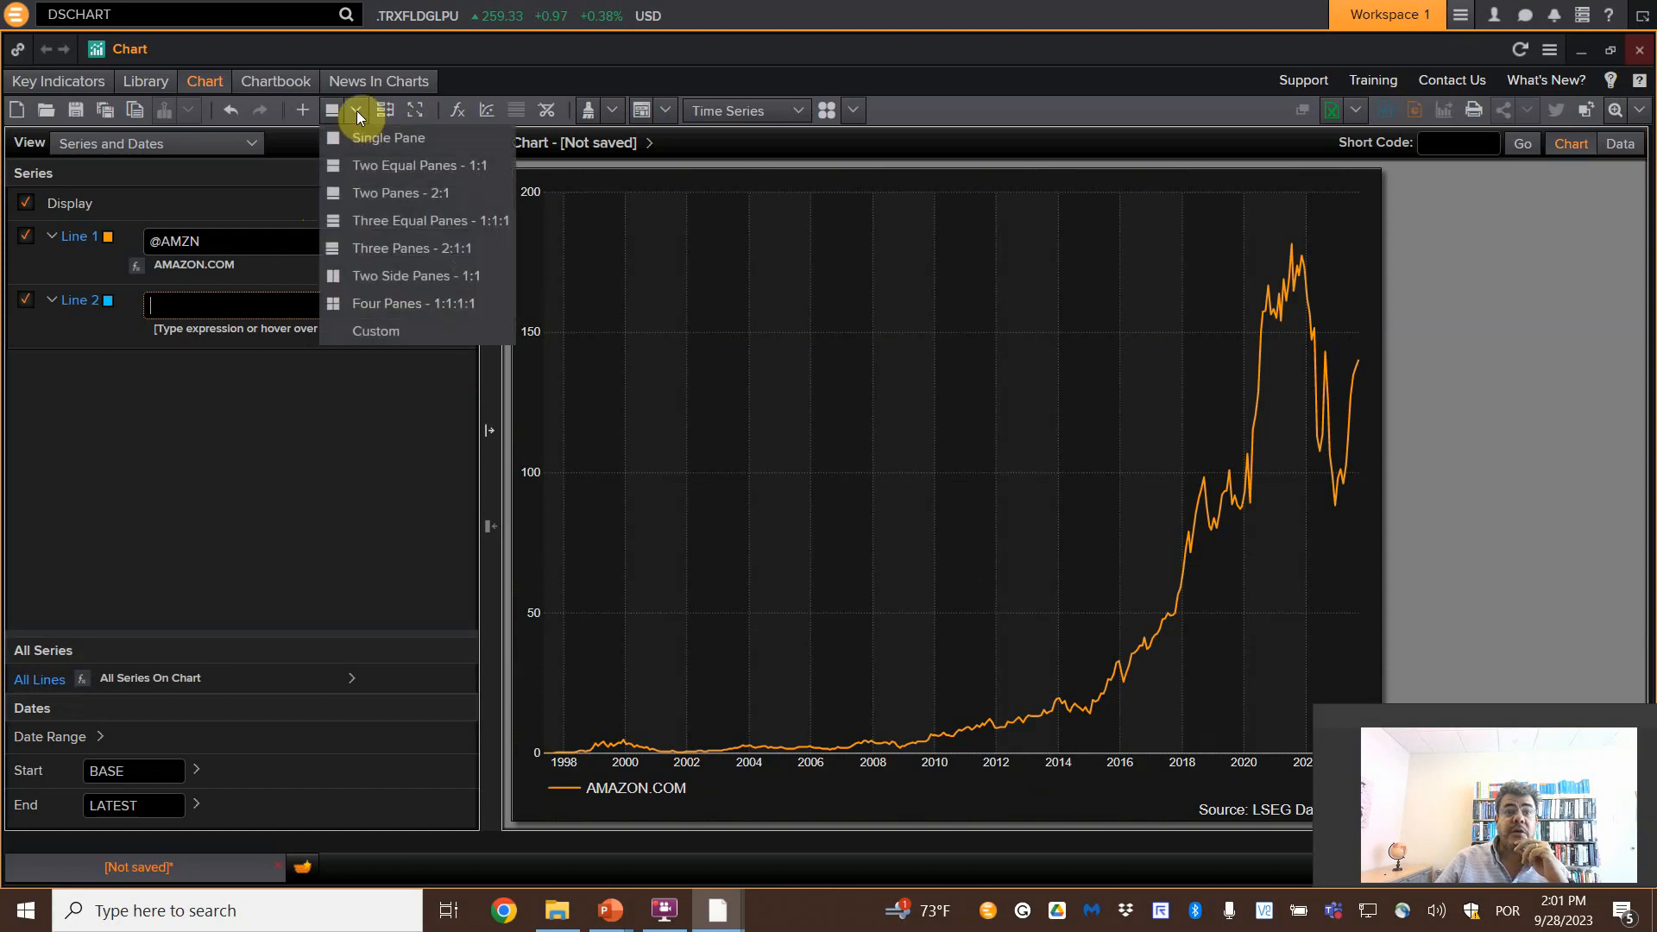
mouse_move(389, 138)
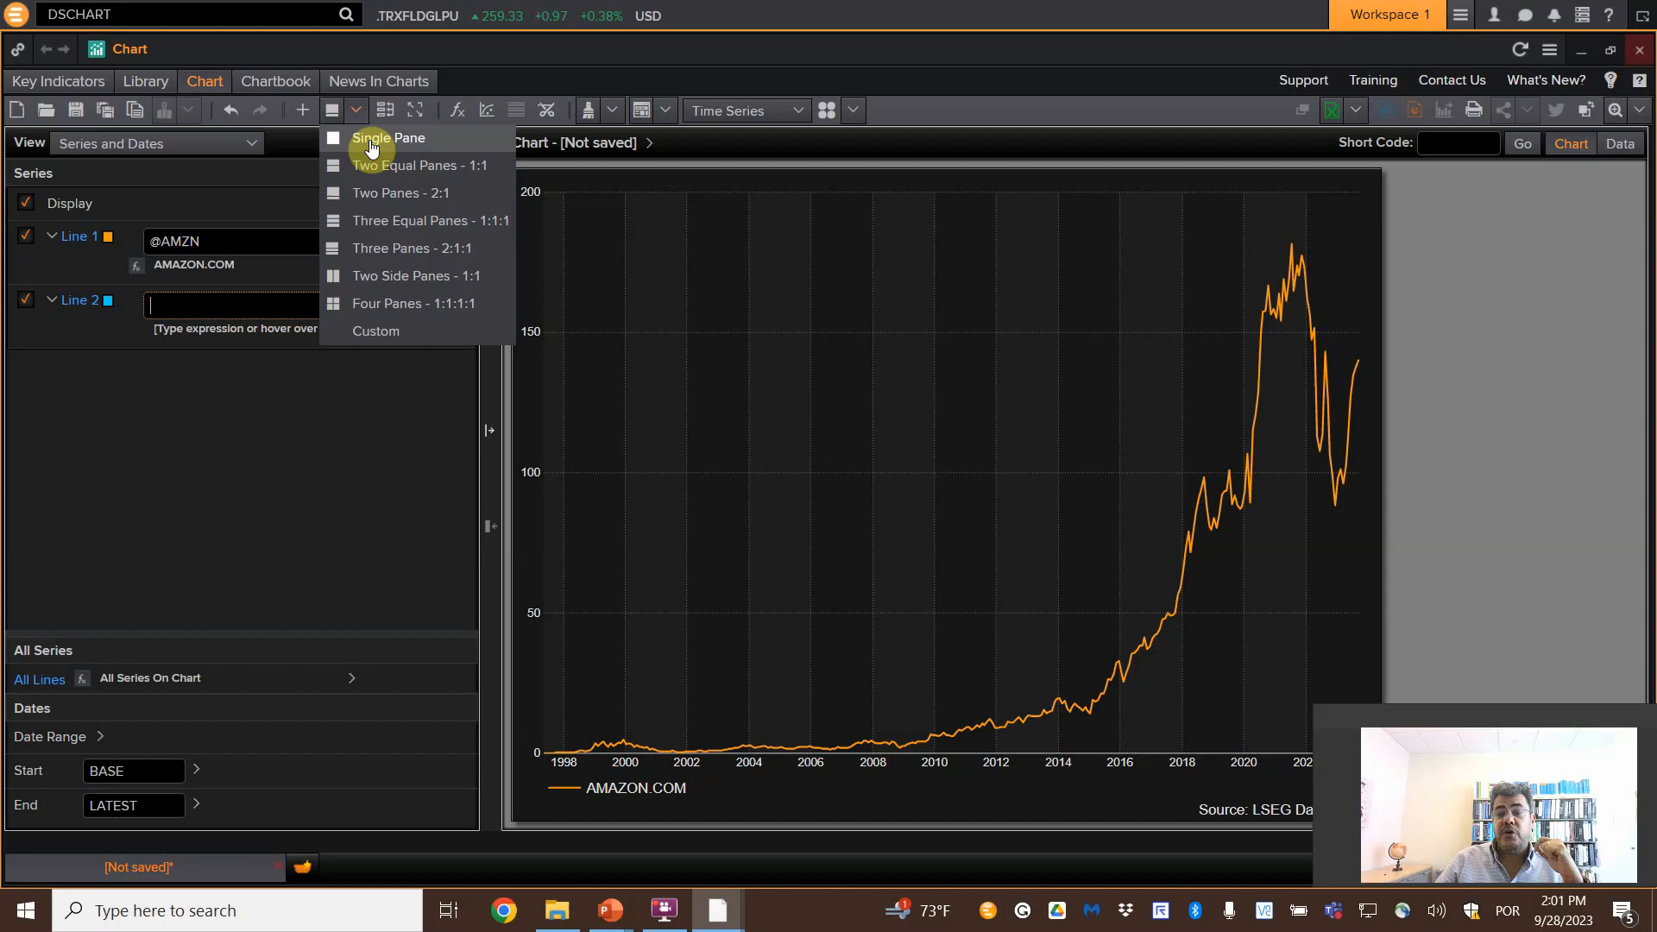
mouse_move(375, 173)
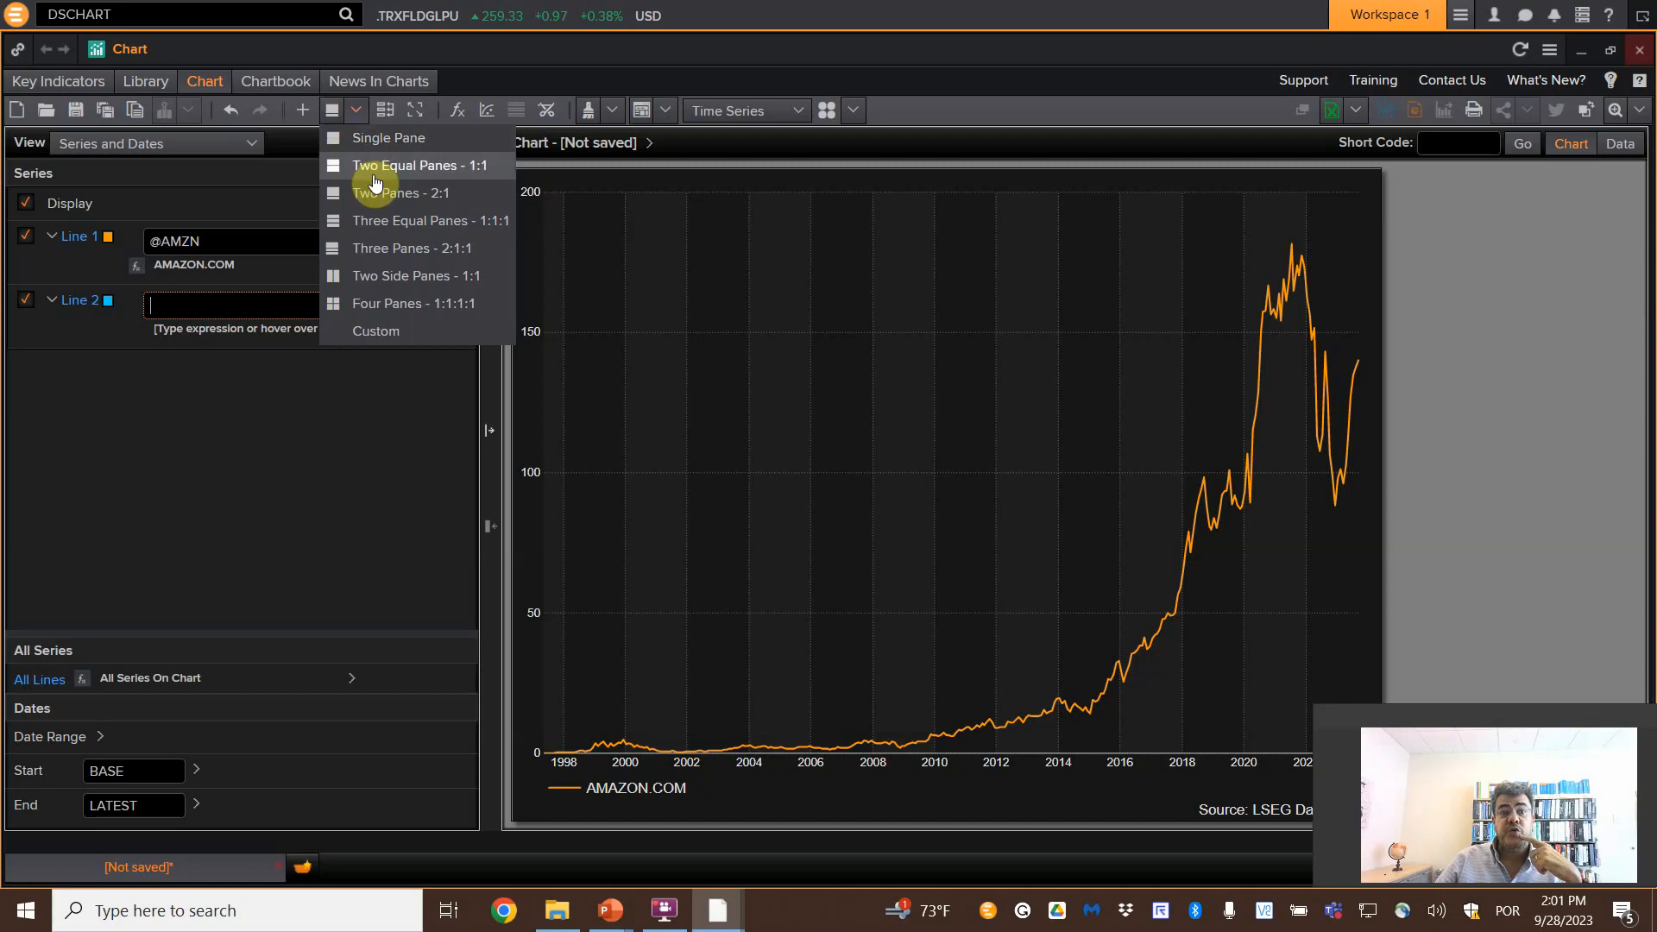
- Try Two Equal Panes, then switch the layout to Three Panes - 2:1:1
click(421, 166)
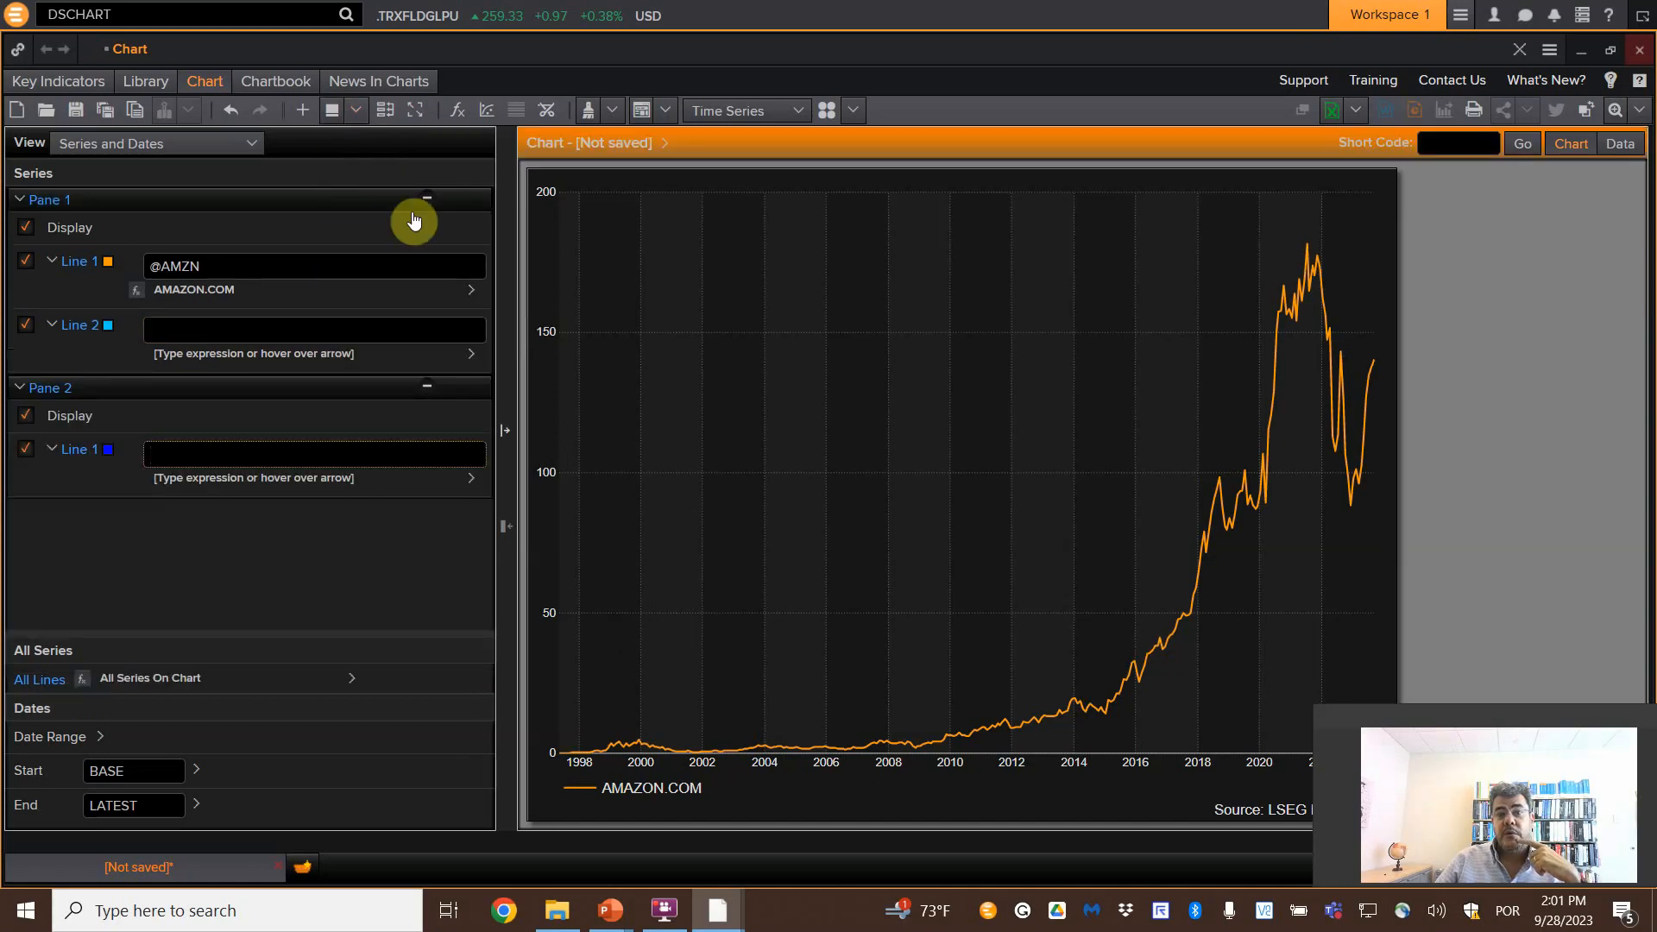
click(356, 111)
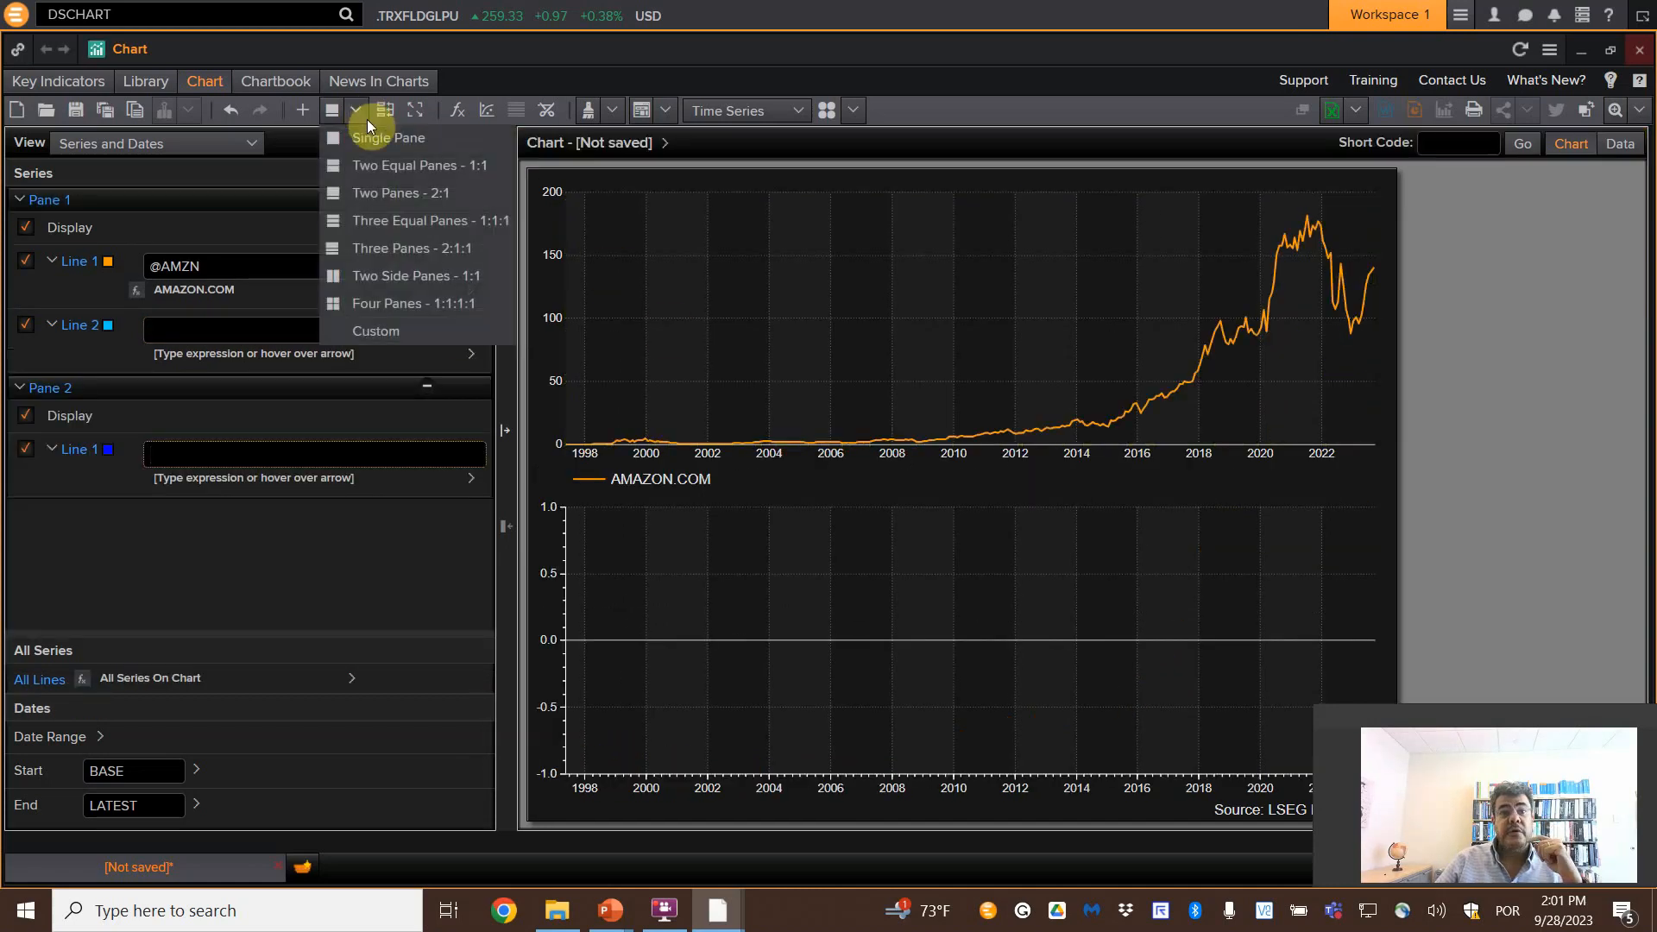
mouse_move(394, 200)
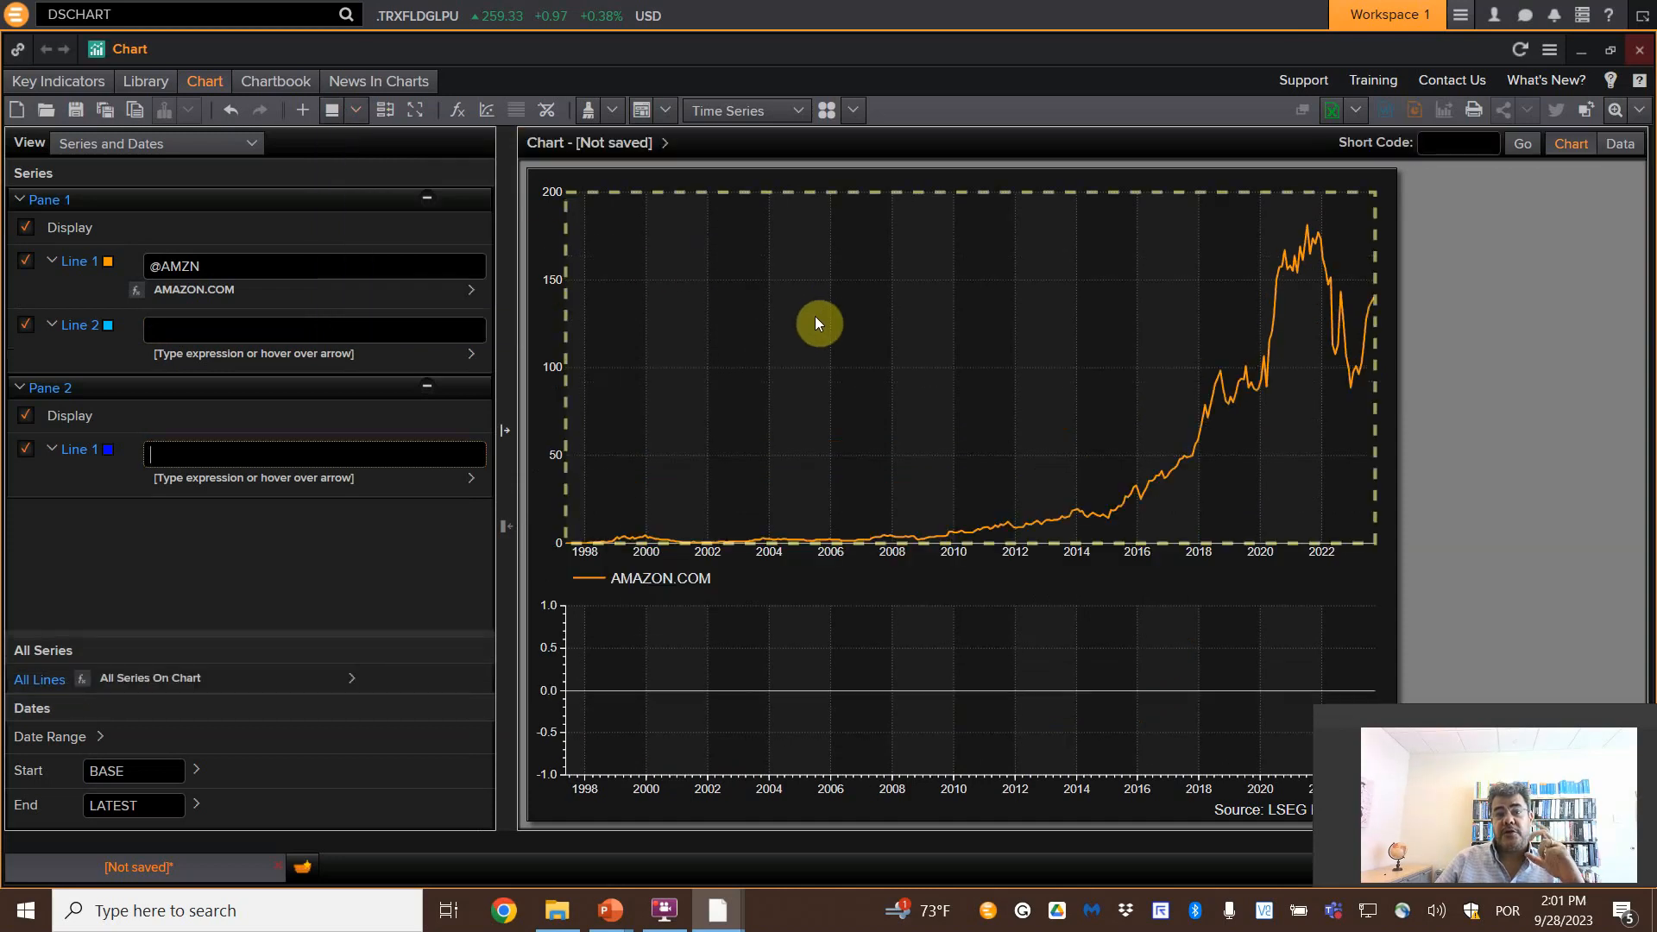
mouse_move(807, 326)
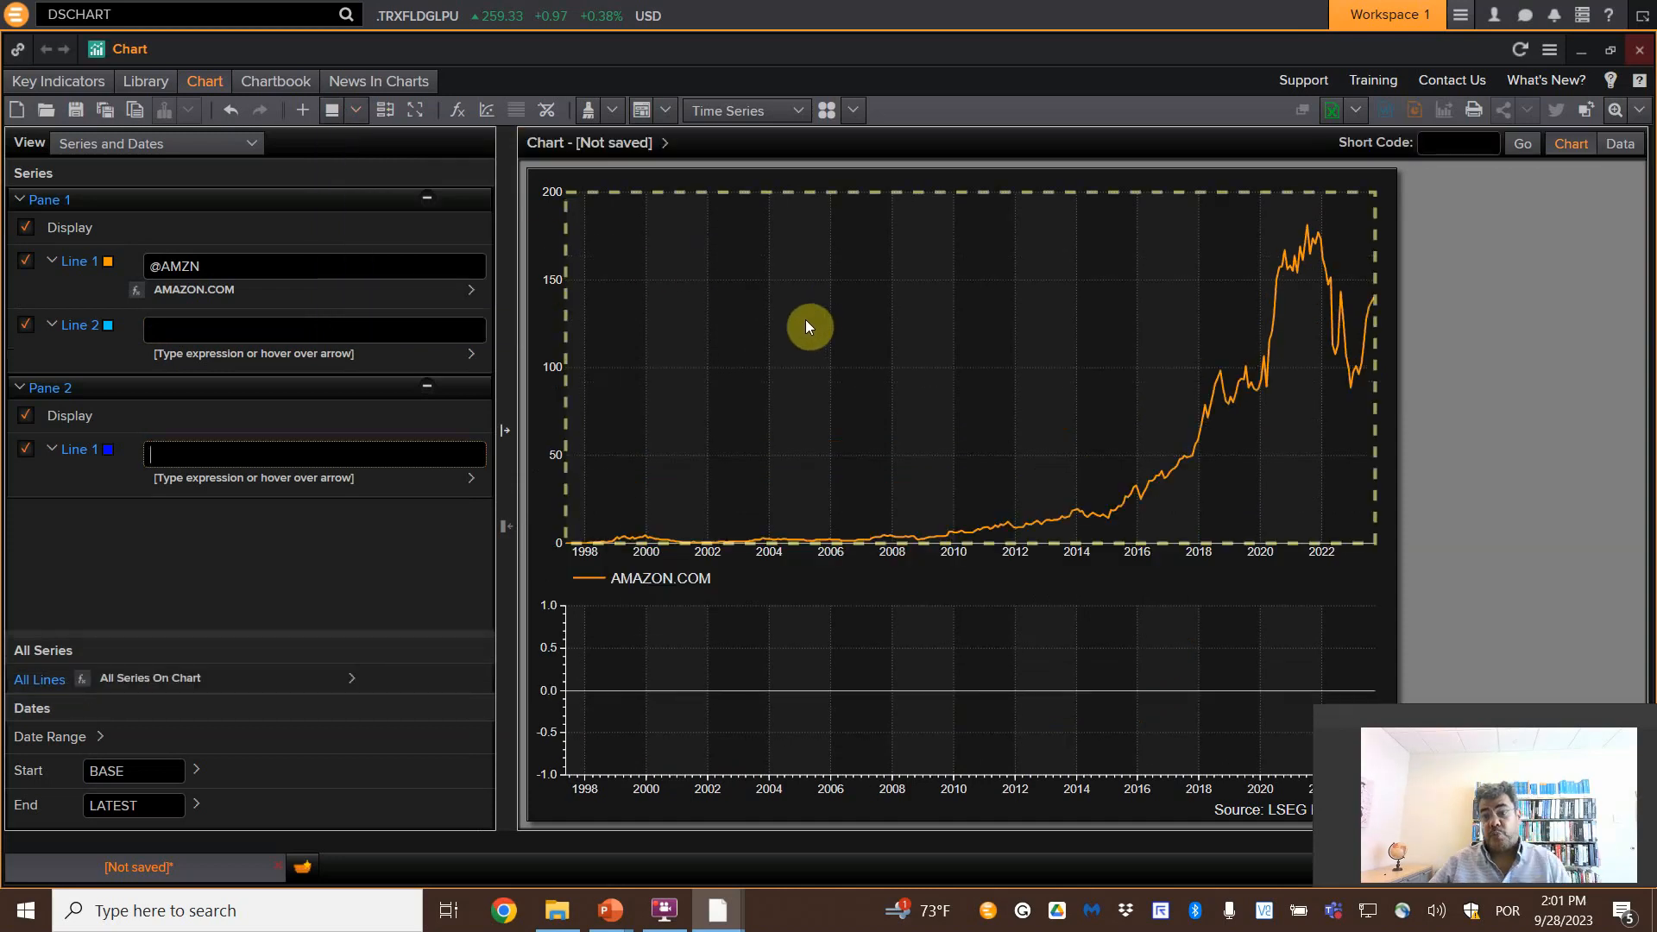
click(356, 111)
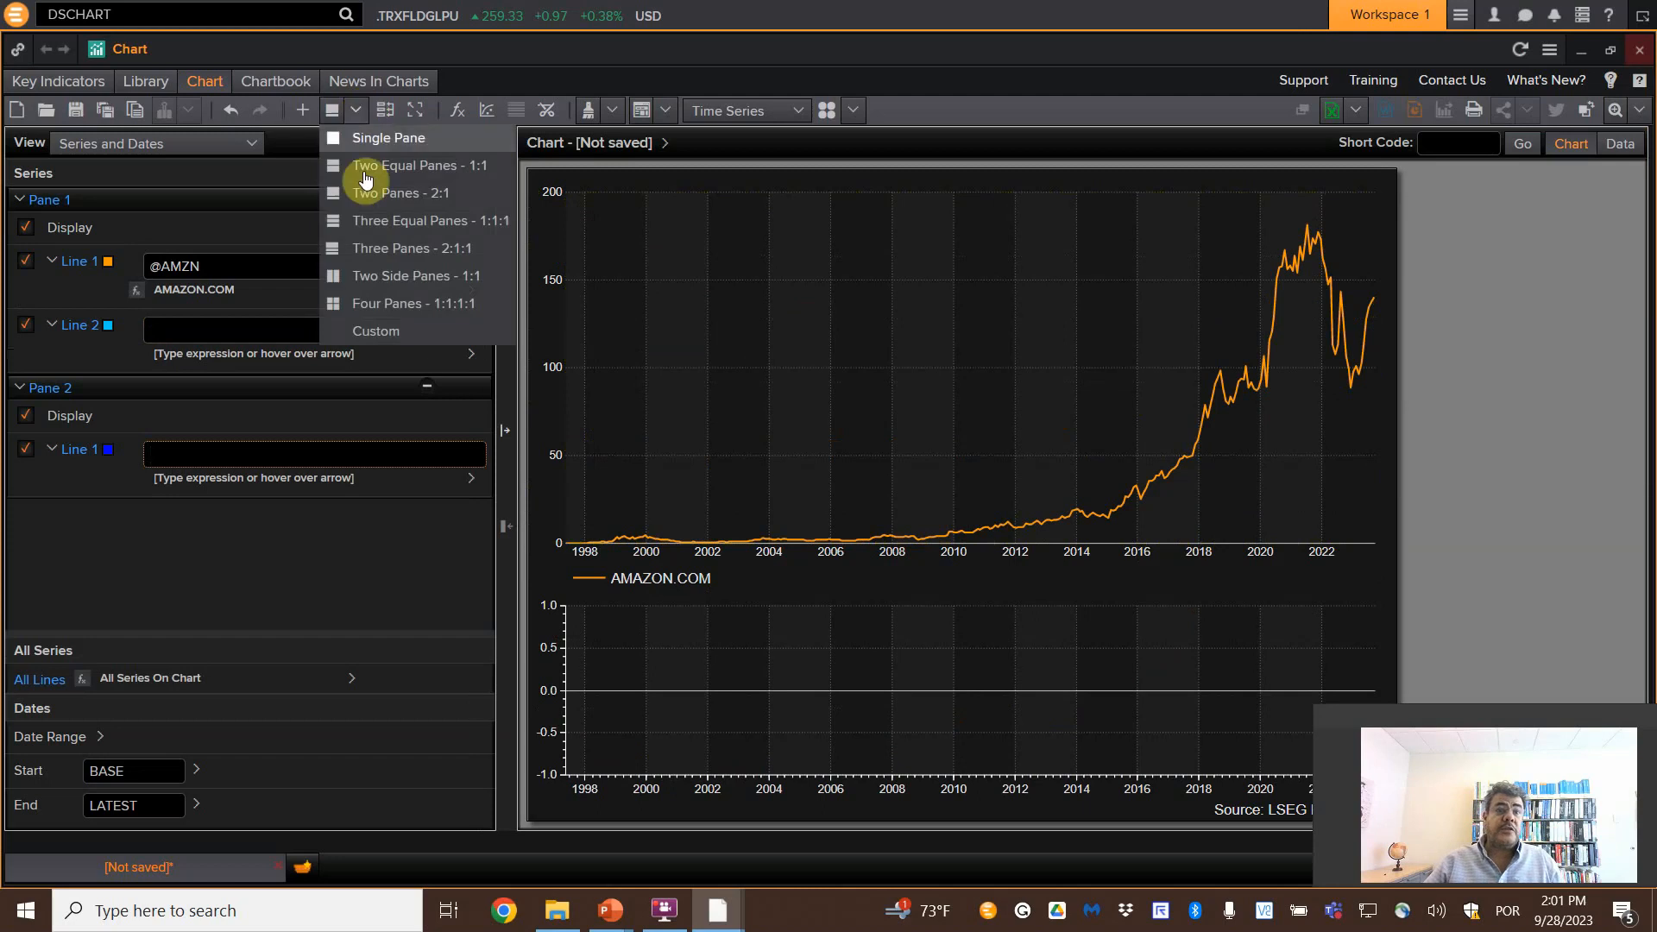
mouse_move(412, 247)
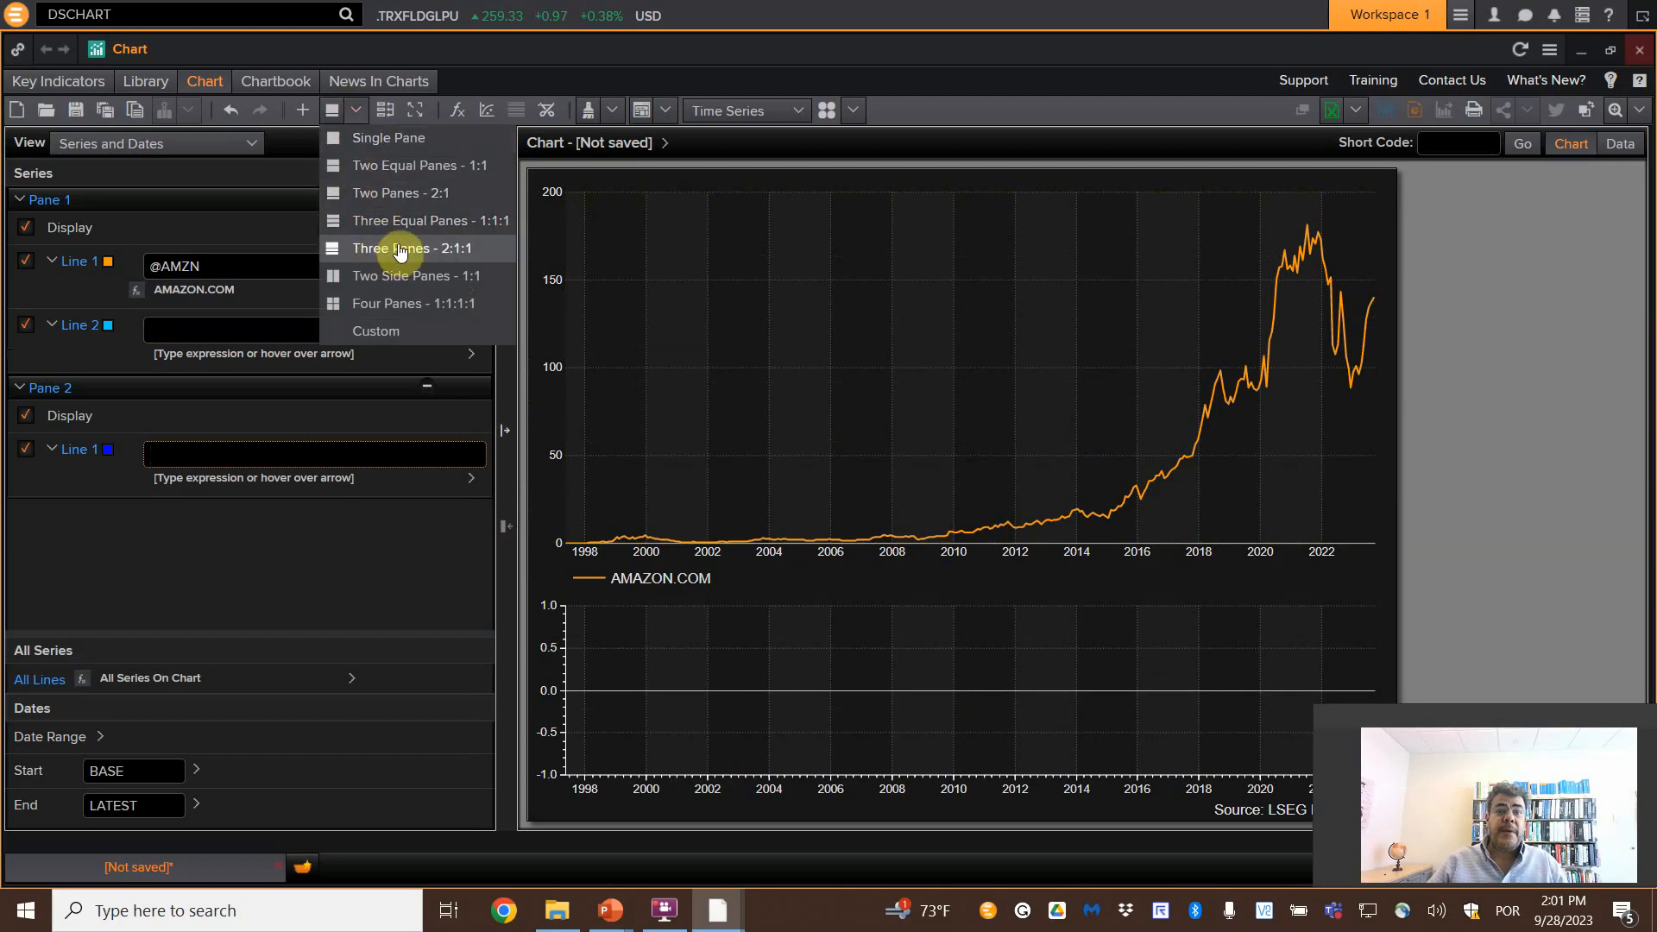
click(412, 246)
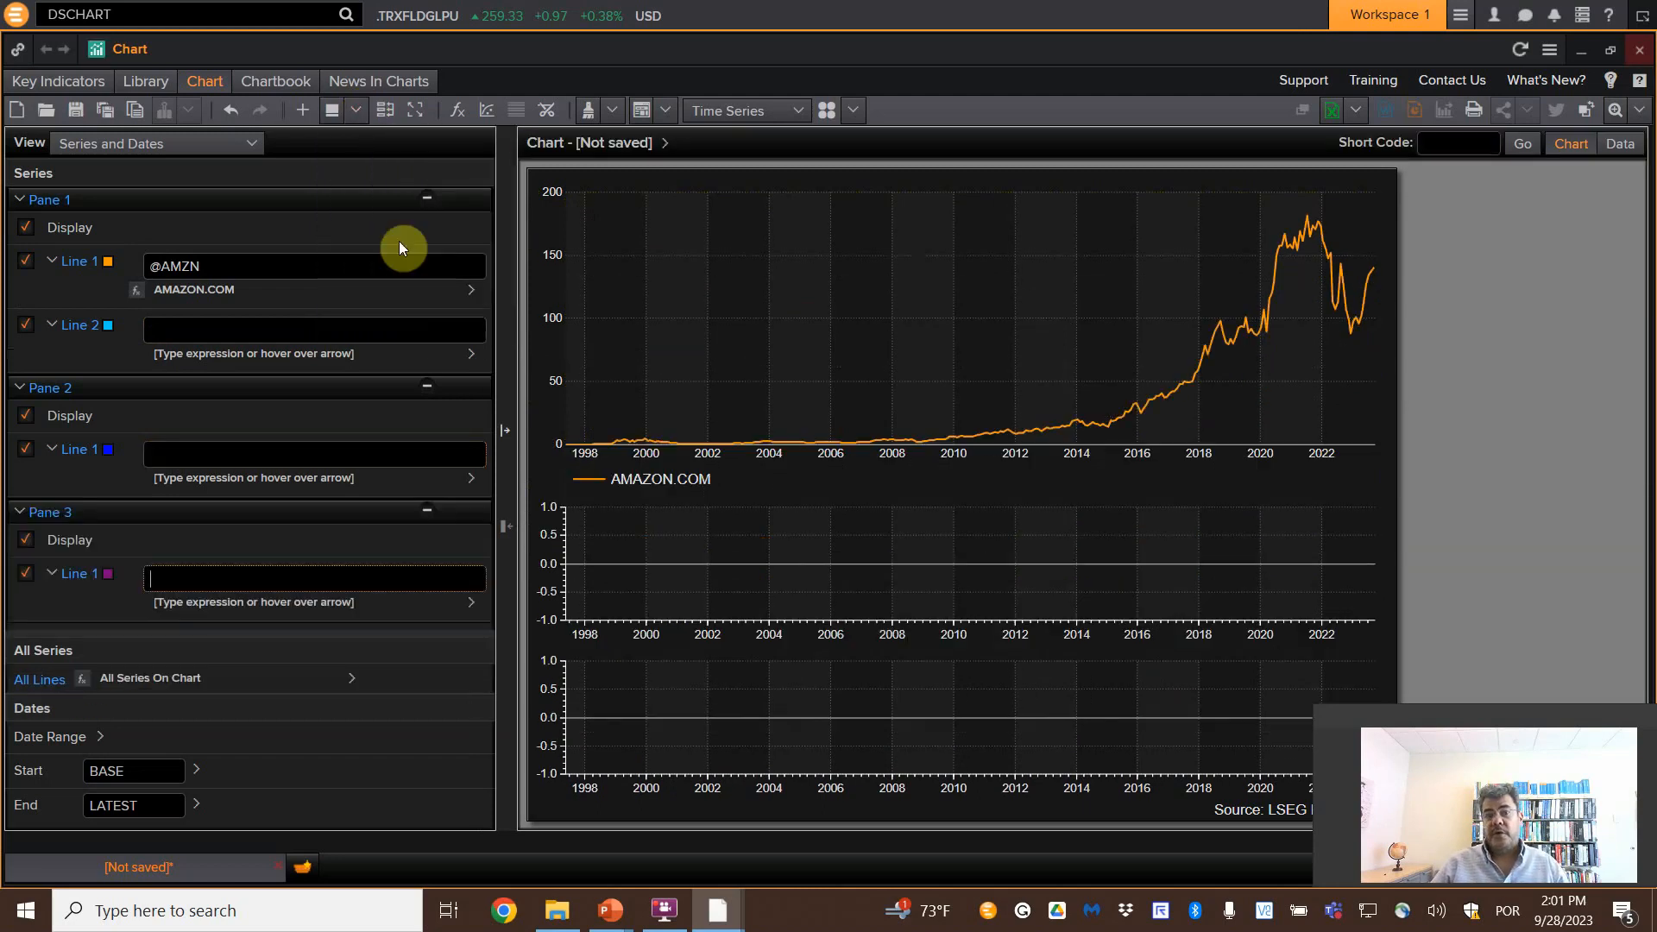
click(357, 111)
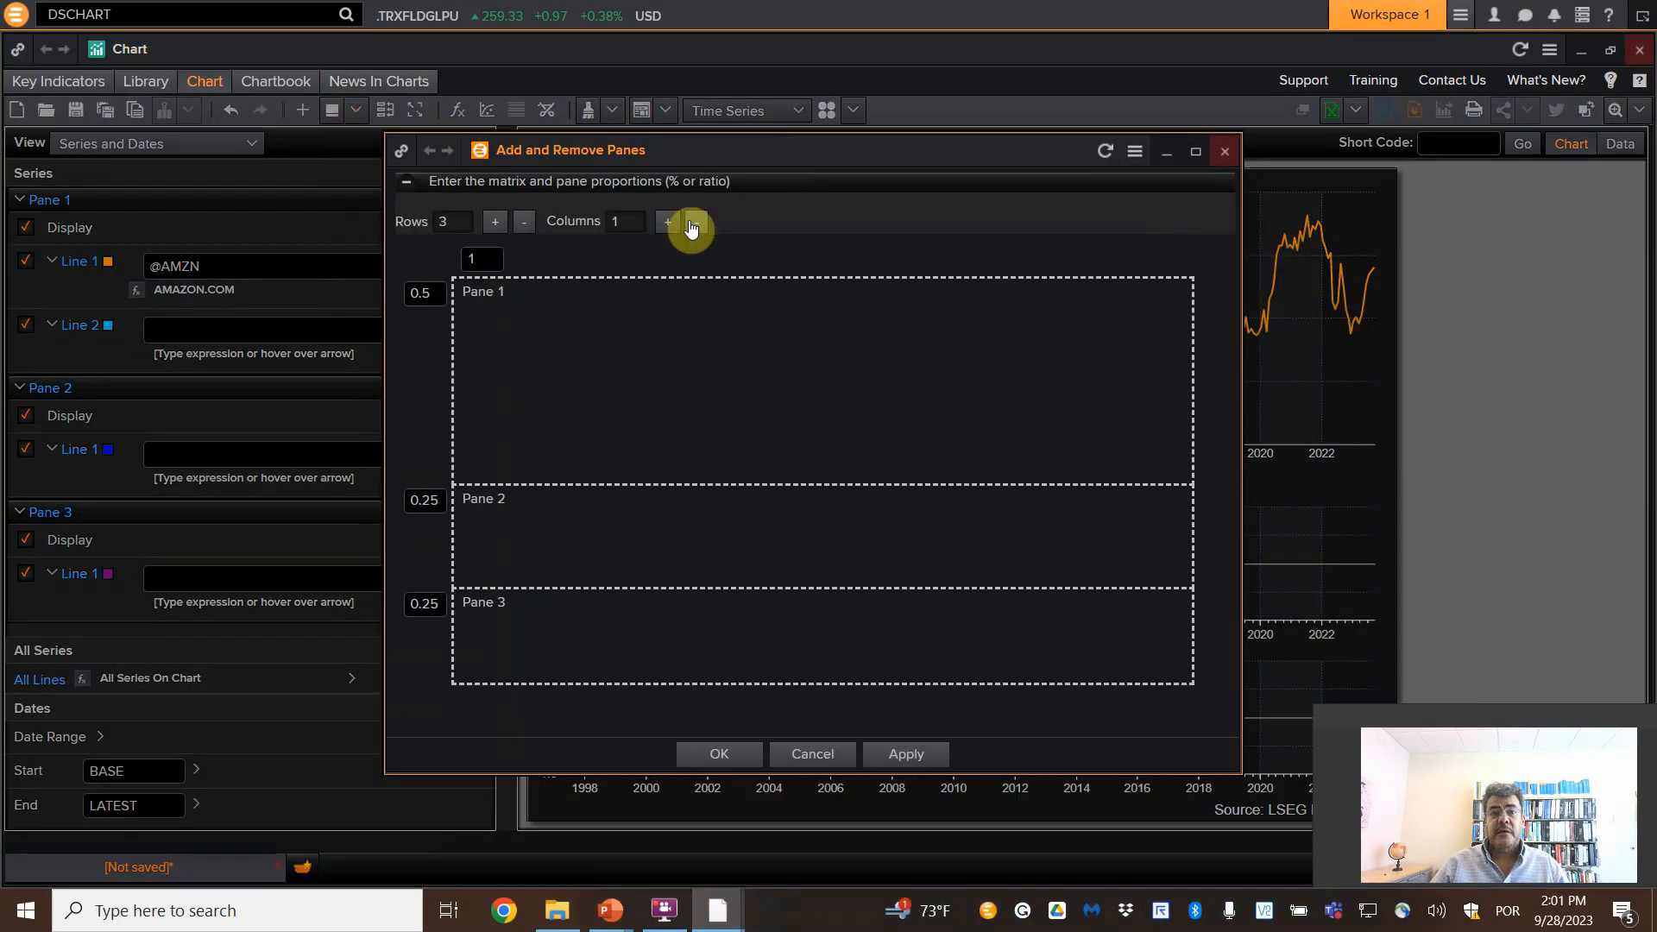
mouse_move(668, 225)
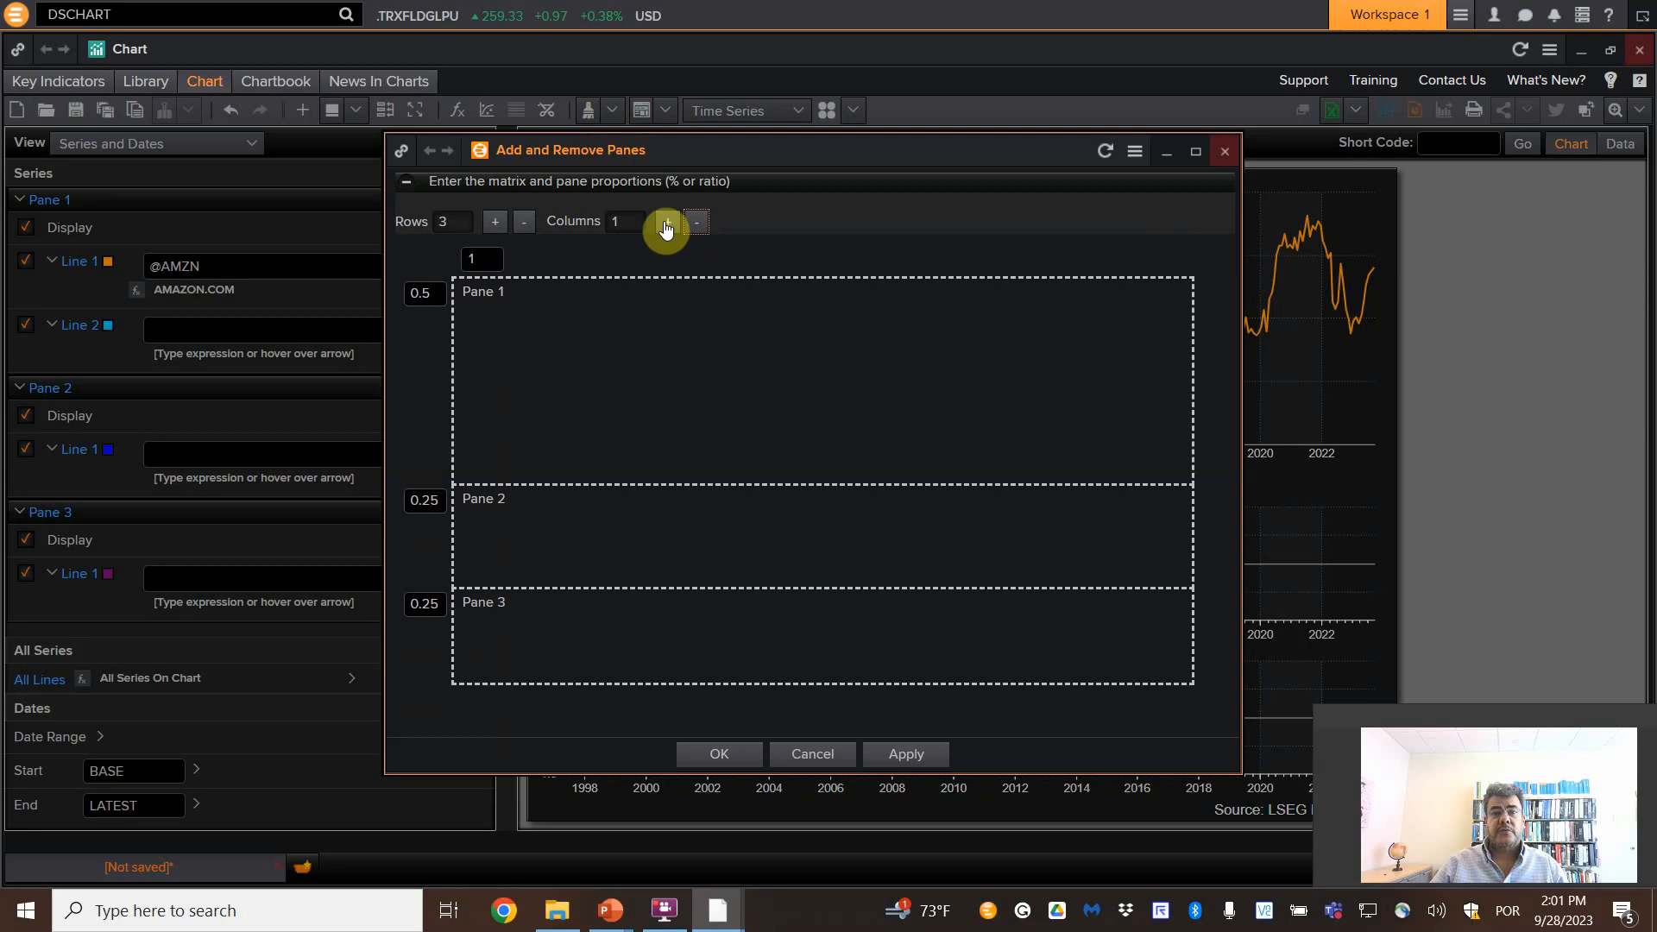
- Preview a second pane column in Add and Remove Panes, then cancel to keep three stacked panes
click(667, 223)
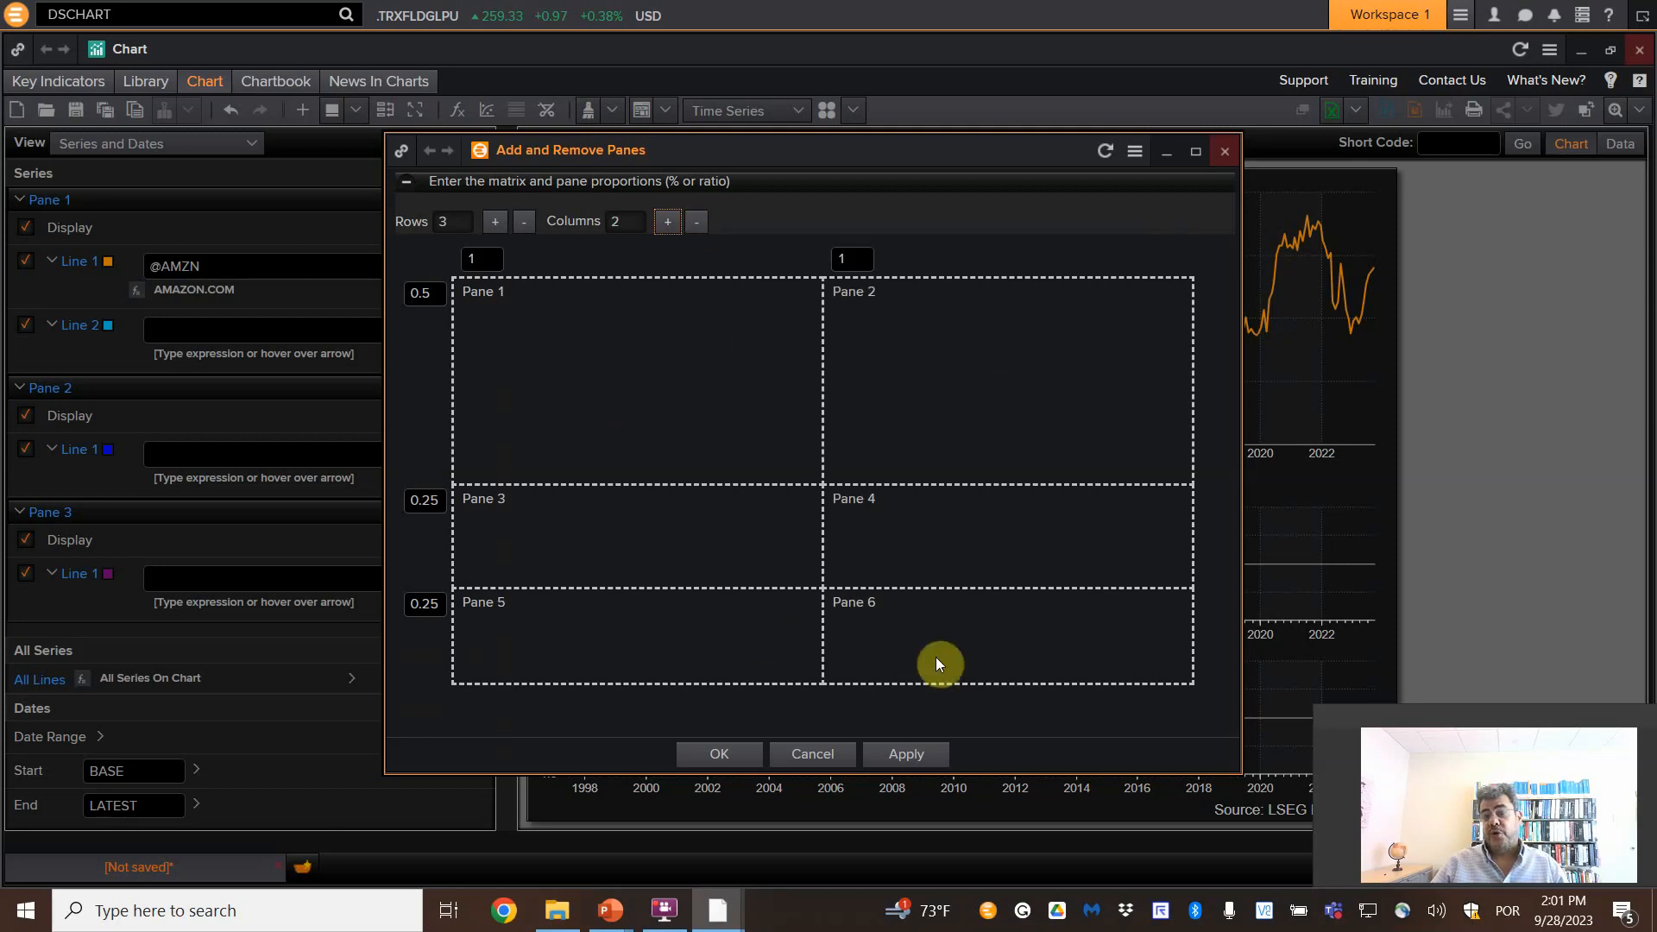
mouse_move(844, 741)
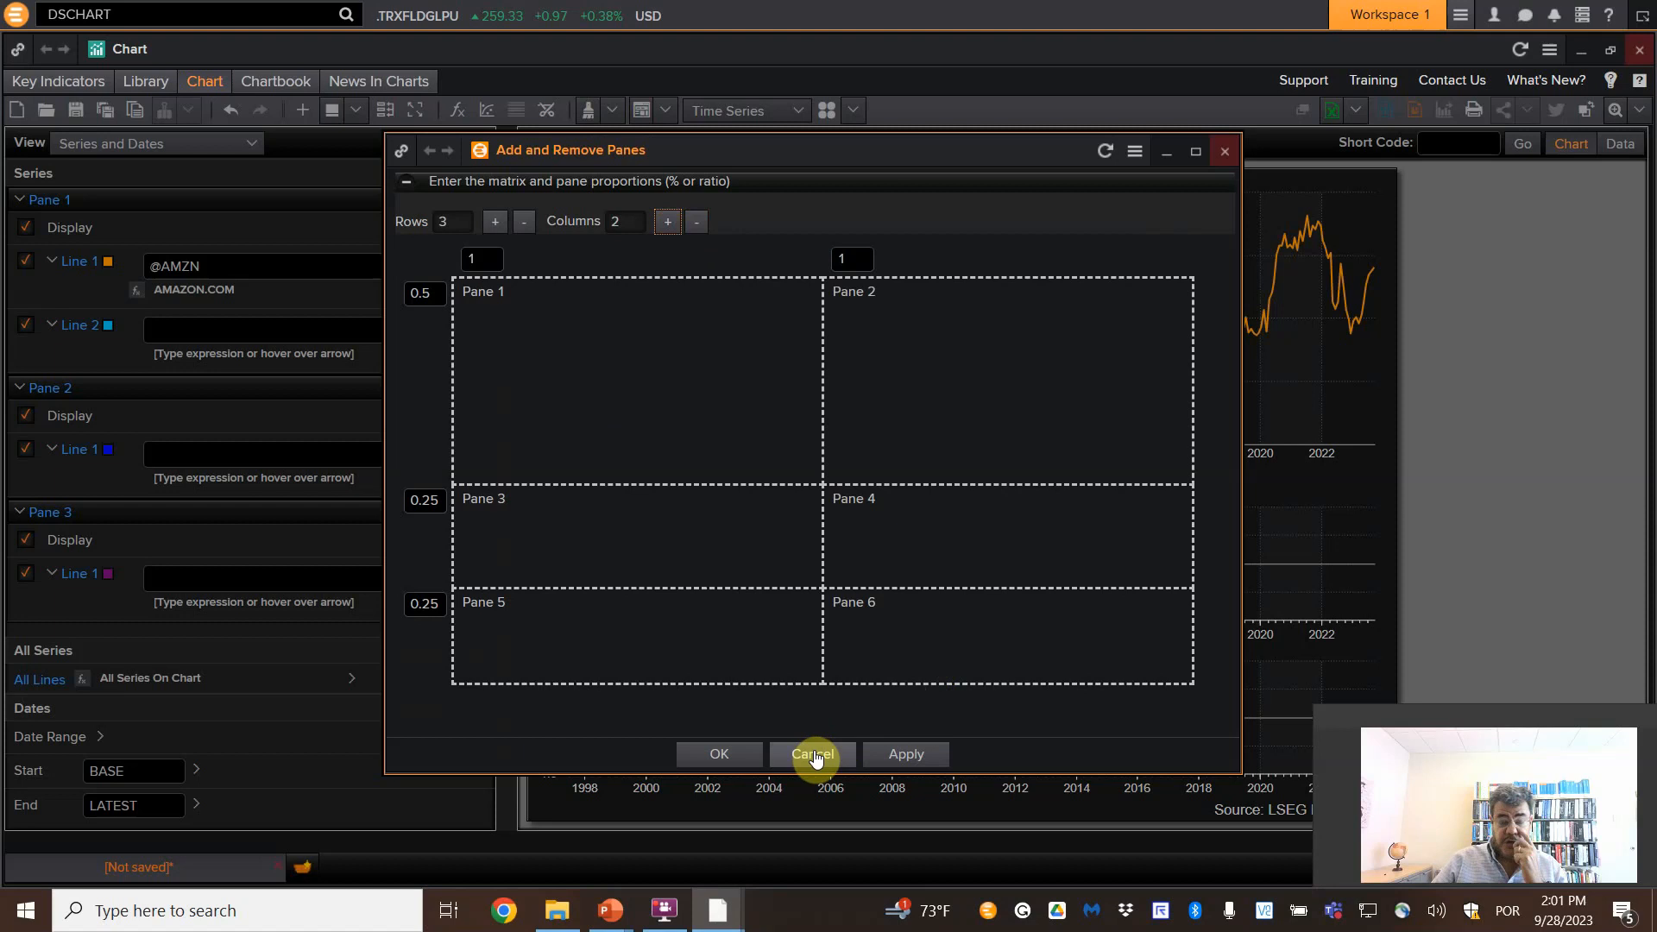
click(813, 755)
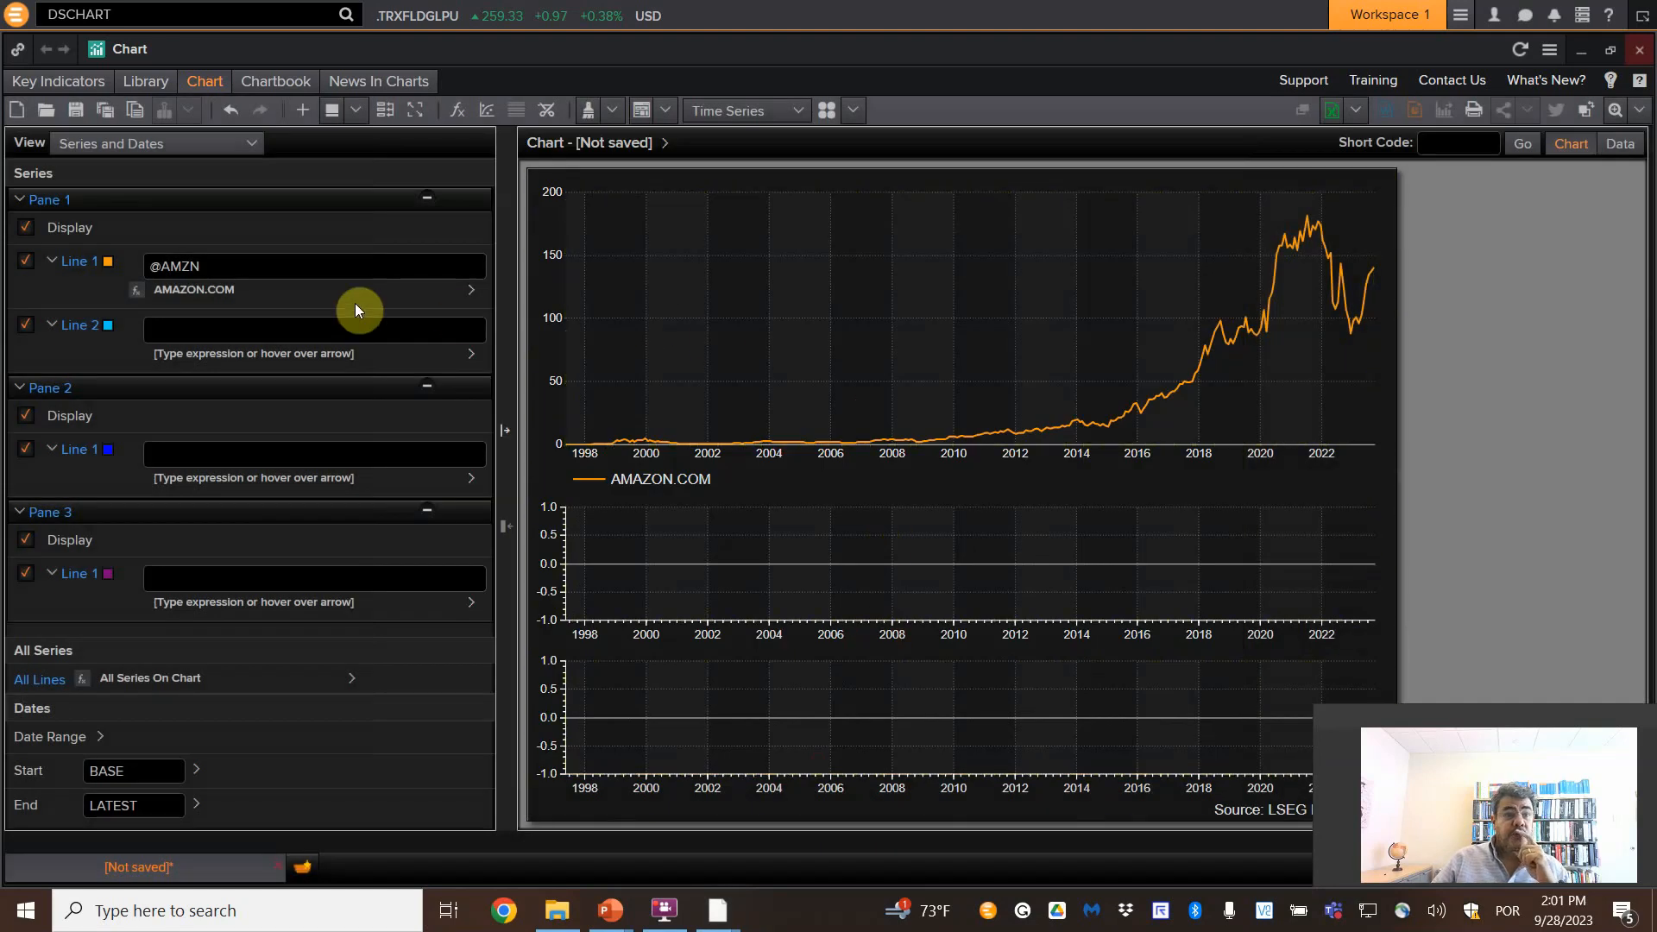
- Delete pane 1's empty second line
right_click(107, 324)
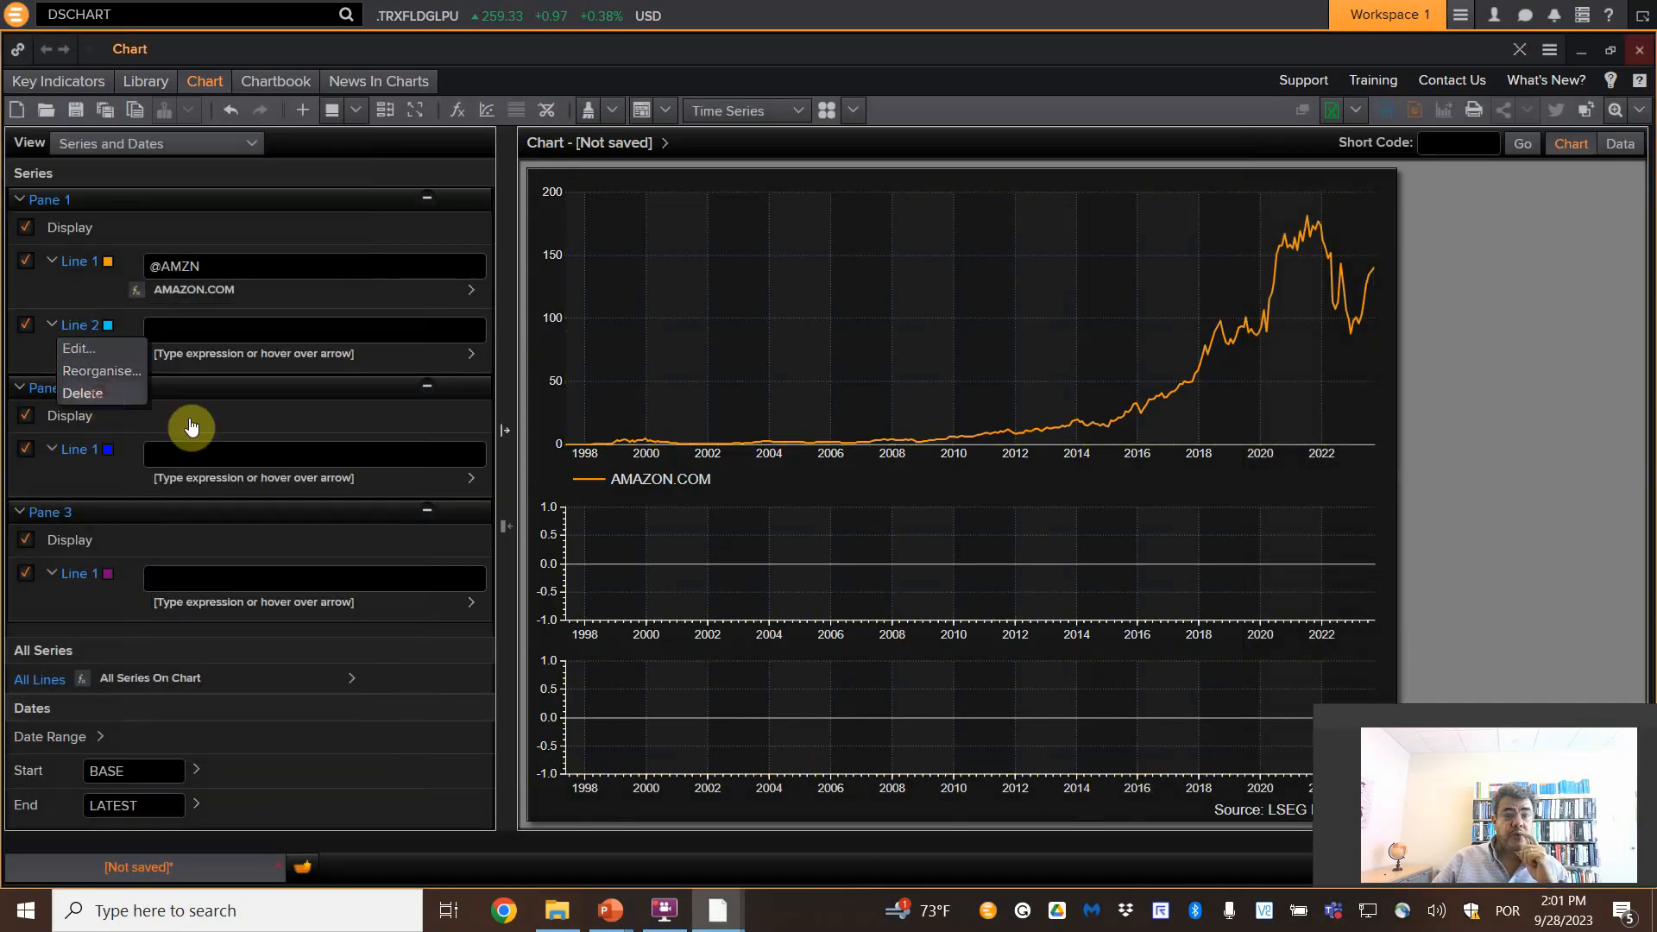
click(81, 392)
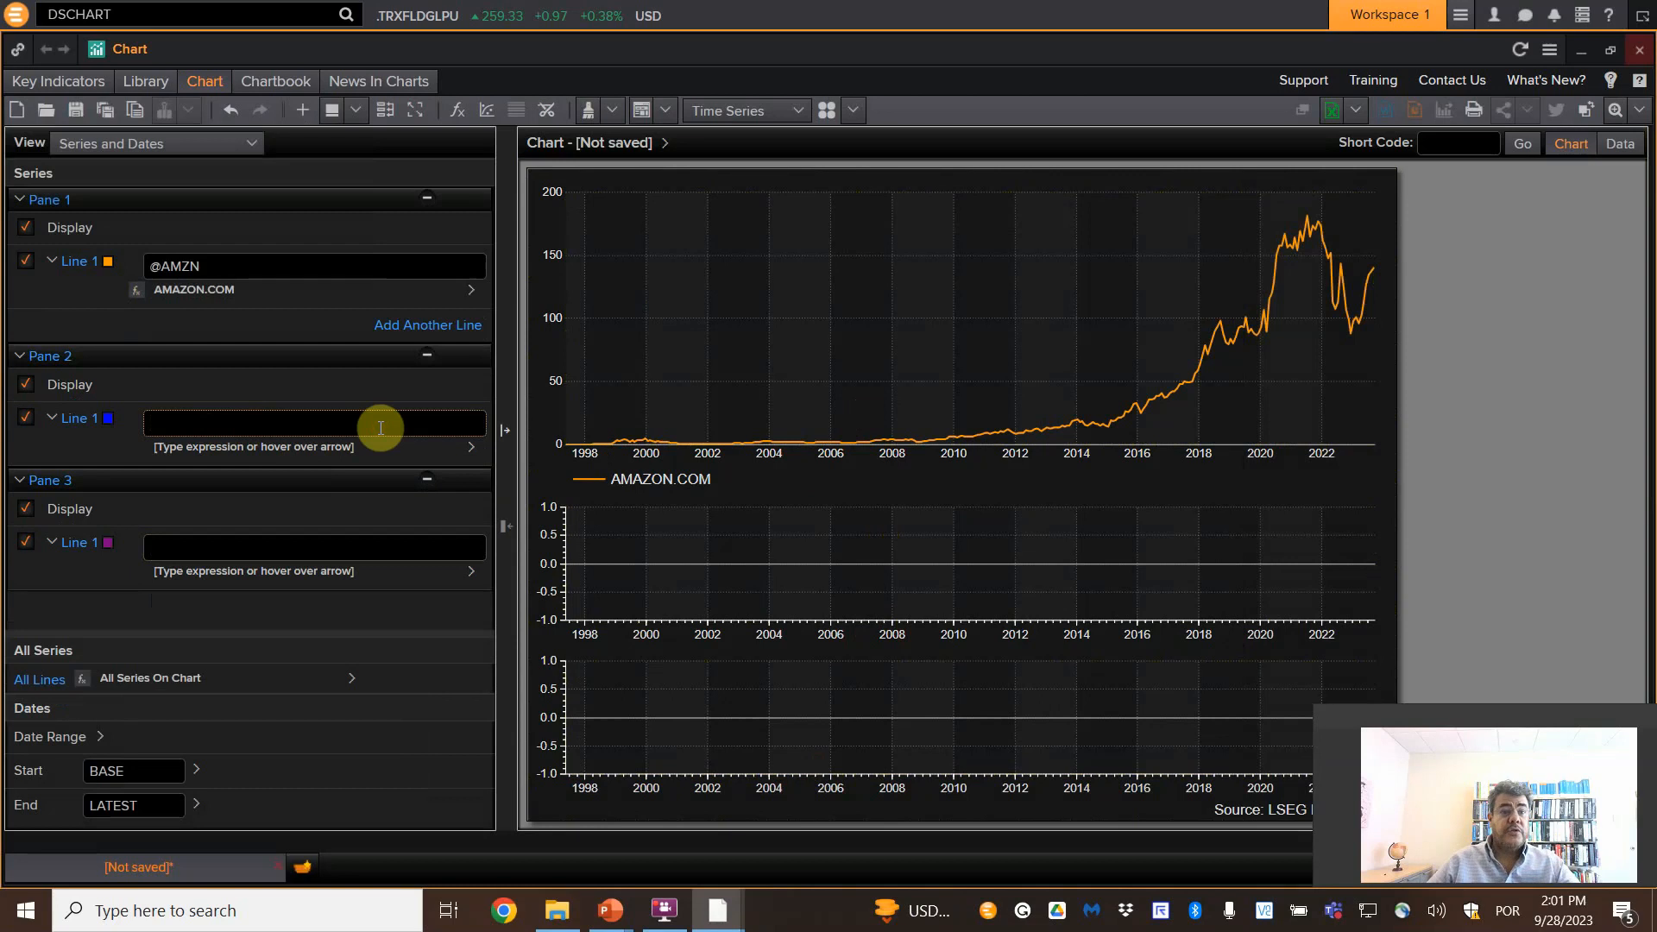
- Plot Nasdaq Composite and Nasdaq 100 in pane 2, with Nasdaq 100 coloured green
click(313, 423)
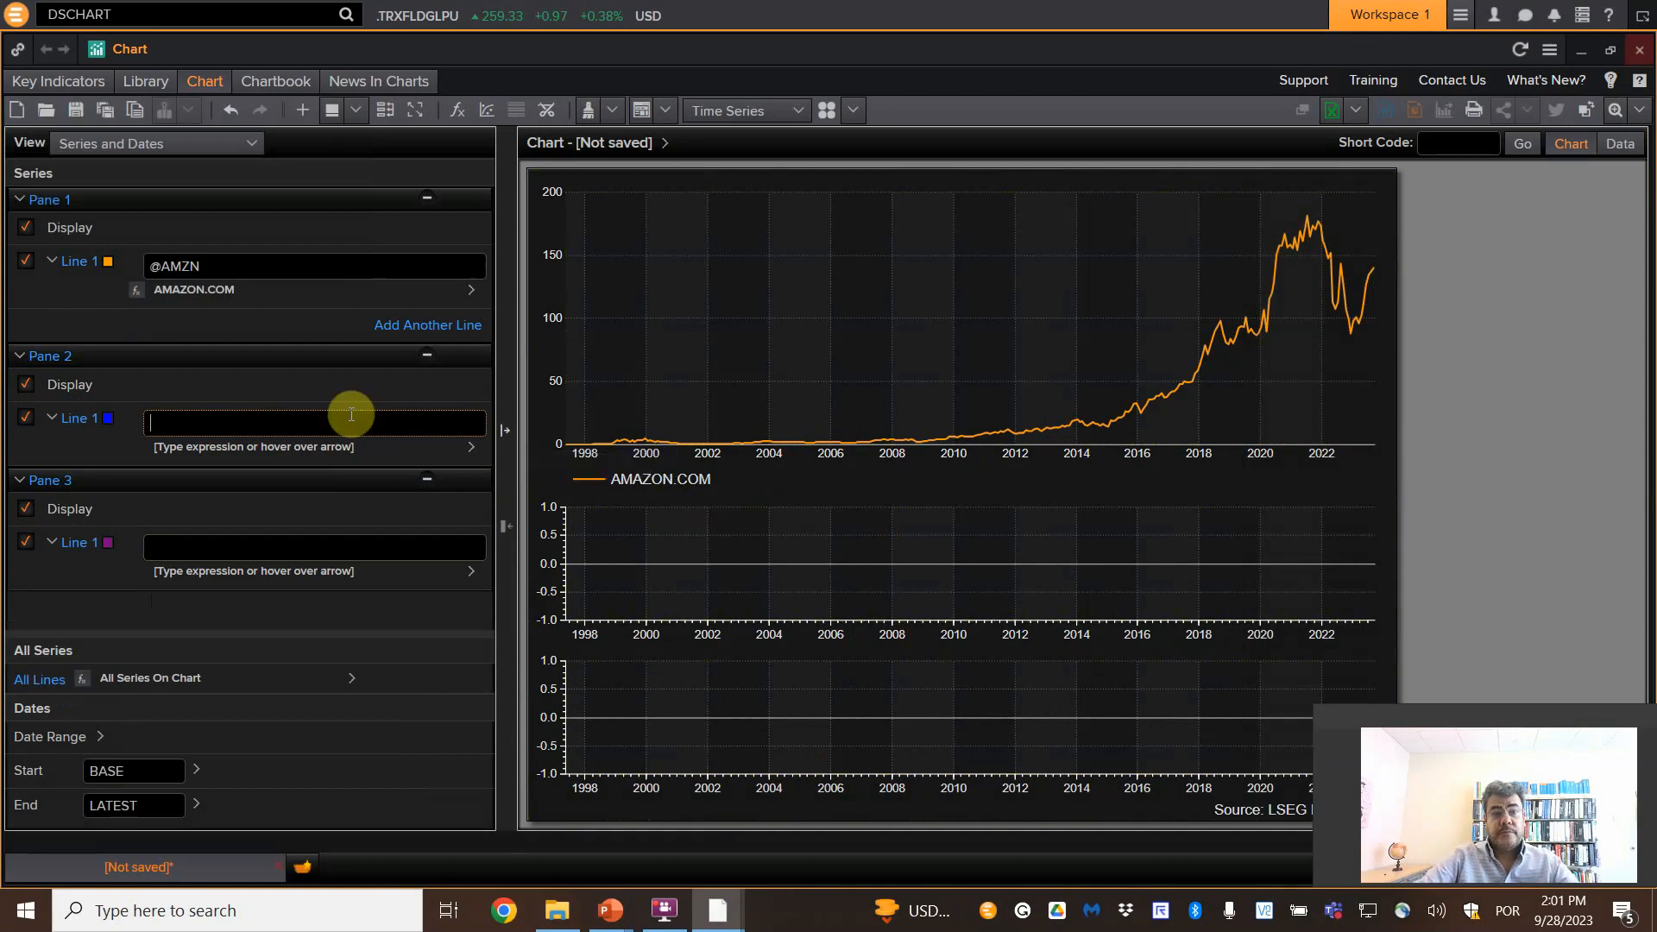
text(nasdaq)
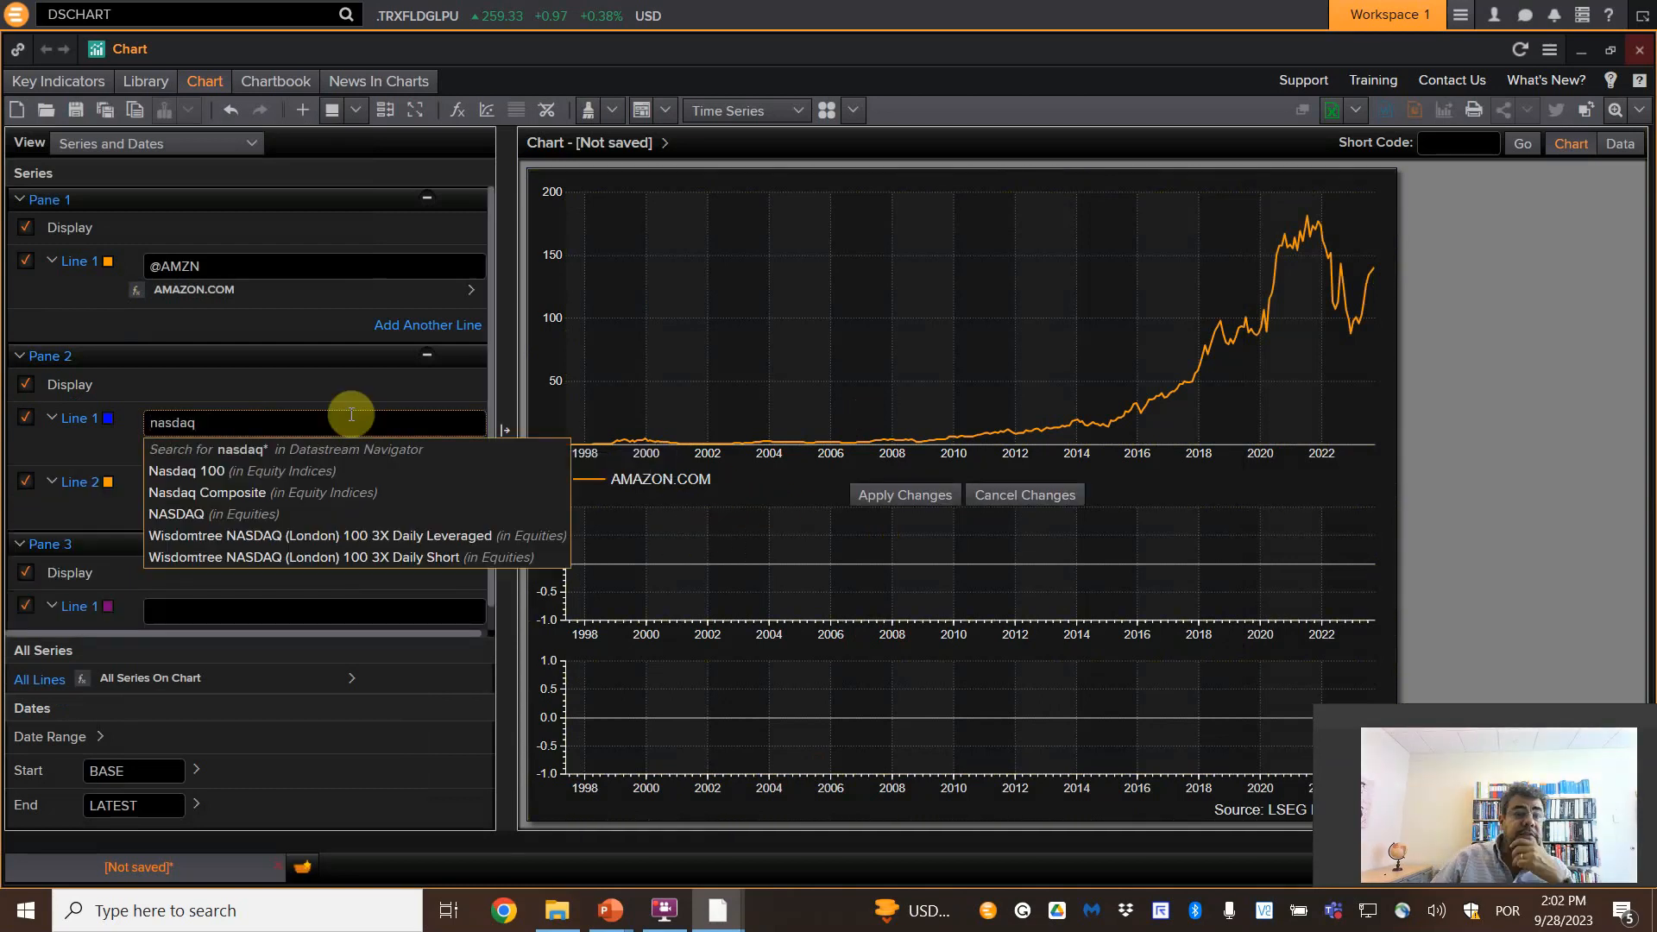
click(206, 492)
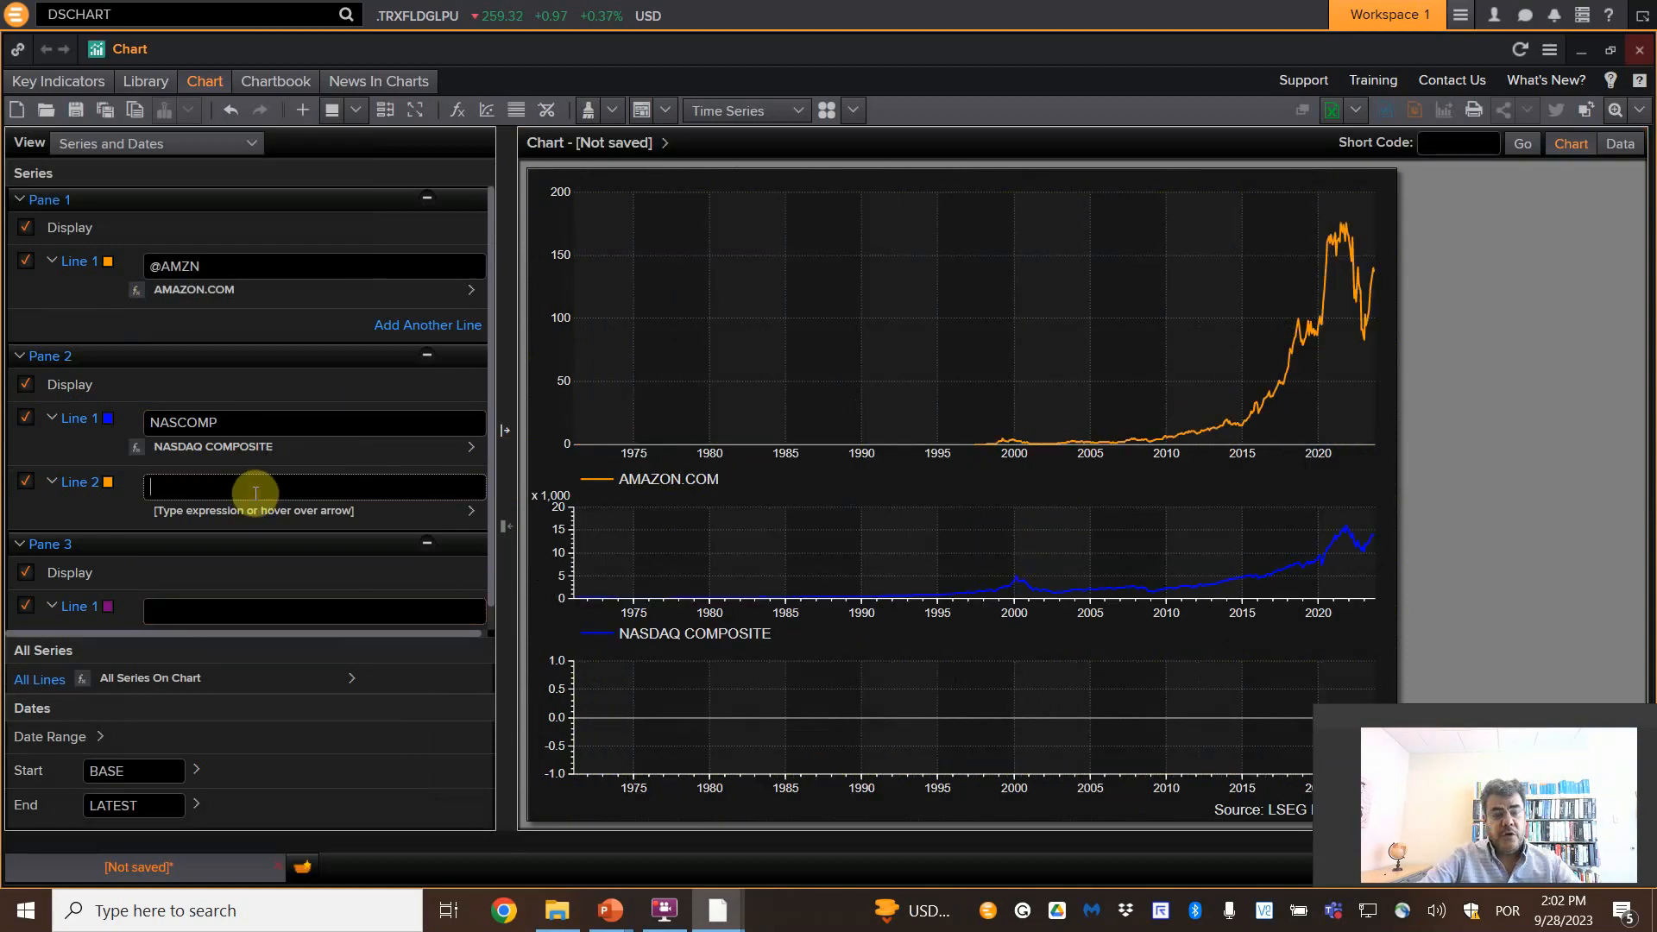
text(nasdaq)
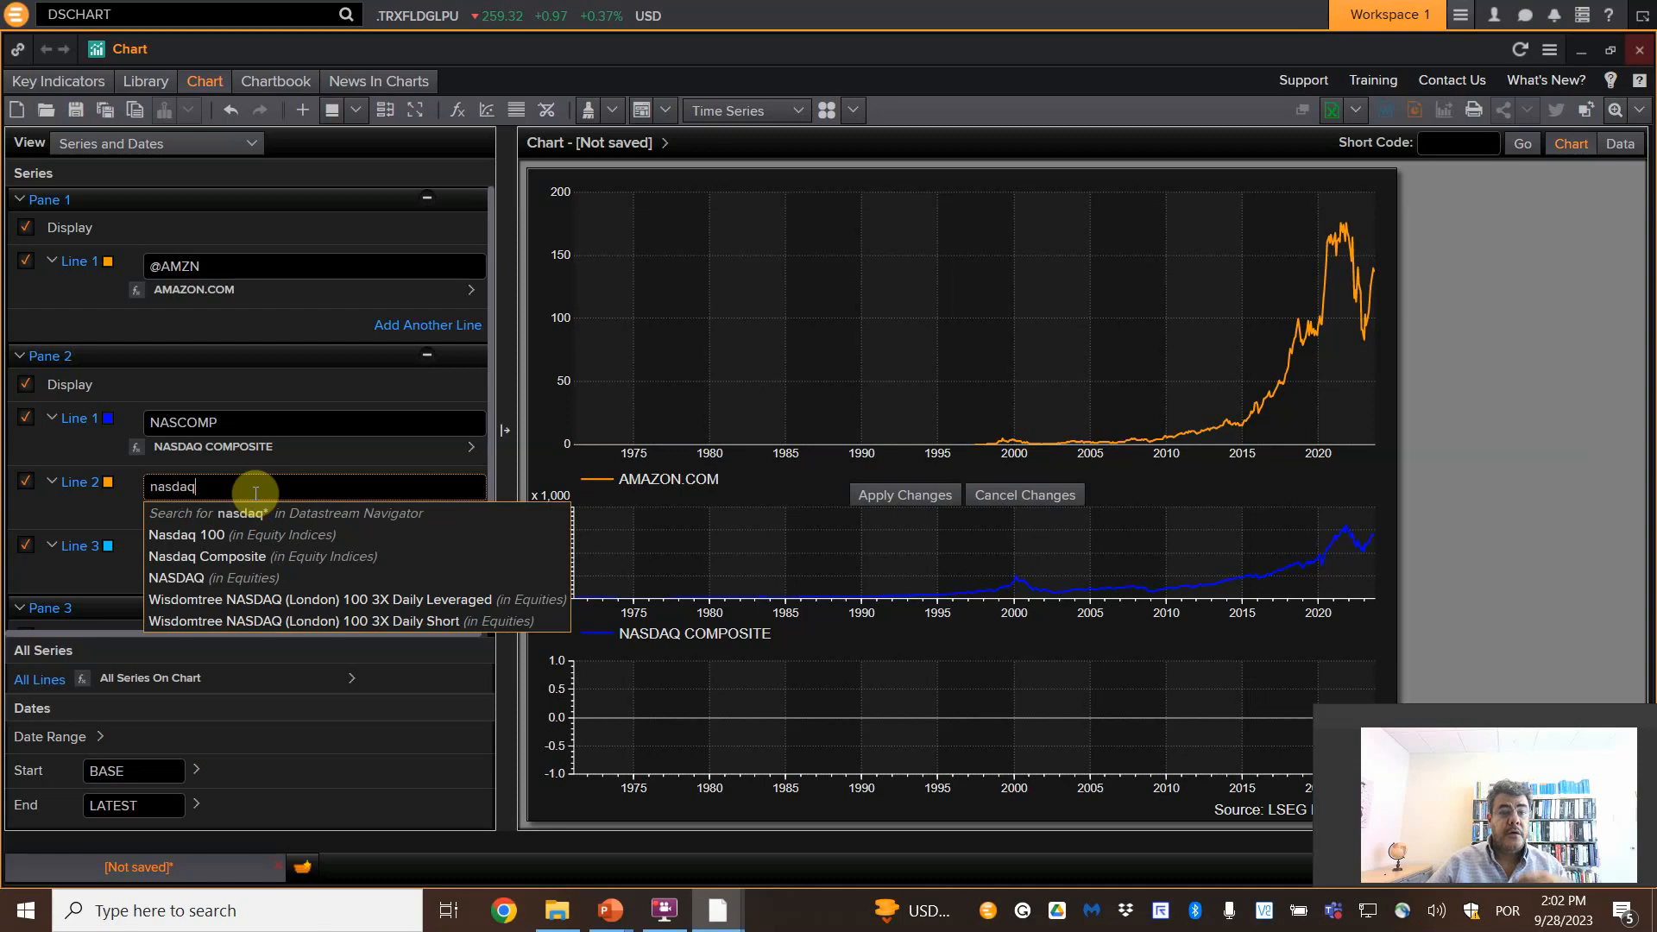
click(185, 533)
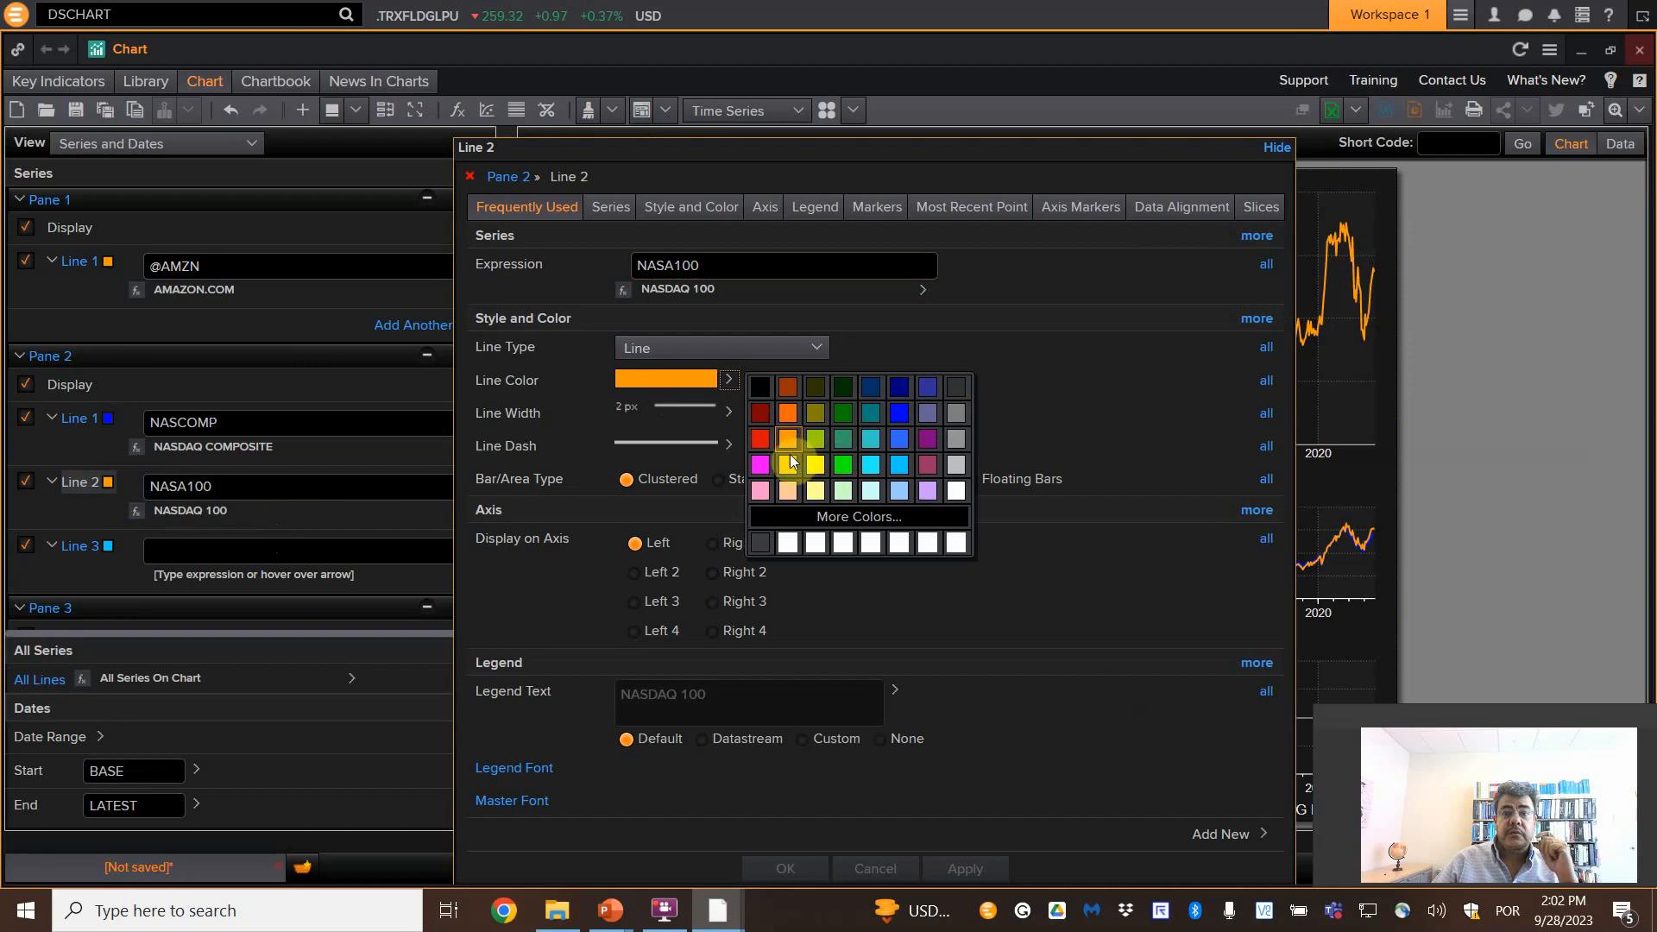
mouse_move(843, 412)
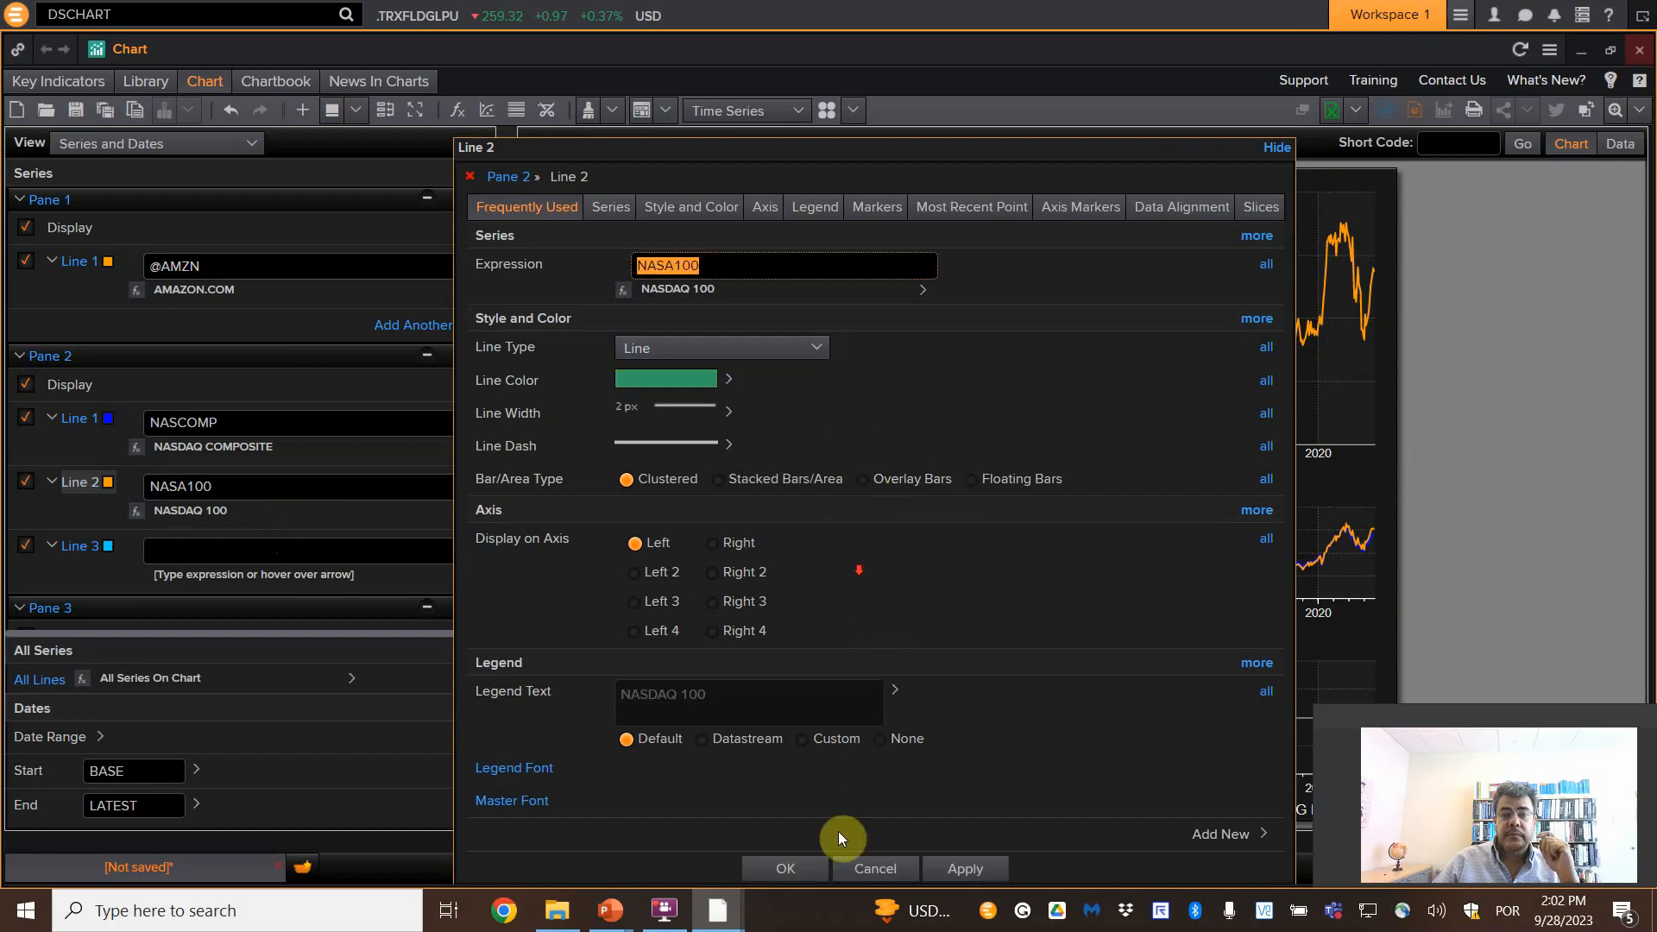
click(783, 868)
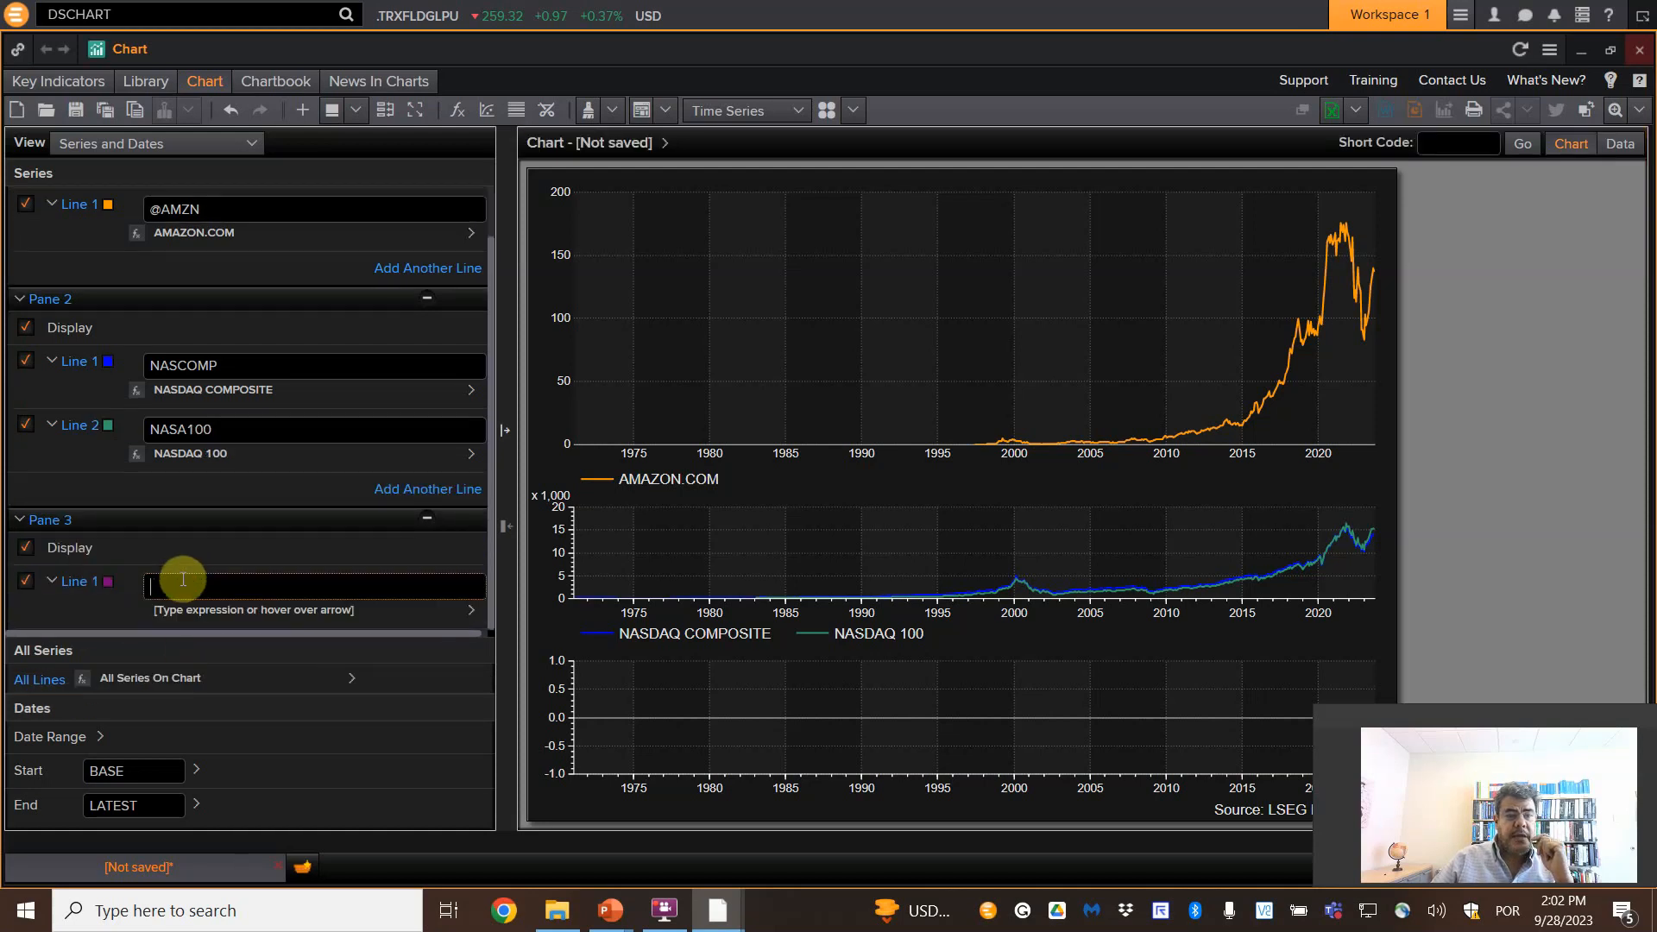
- Enter 'usa consumer pri' in Pane 3 Line 1 to find the US CPI annual inflation series (USCPANNL)
text(usa)
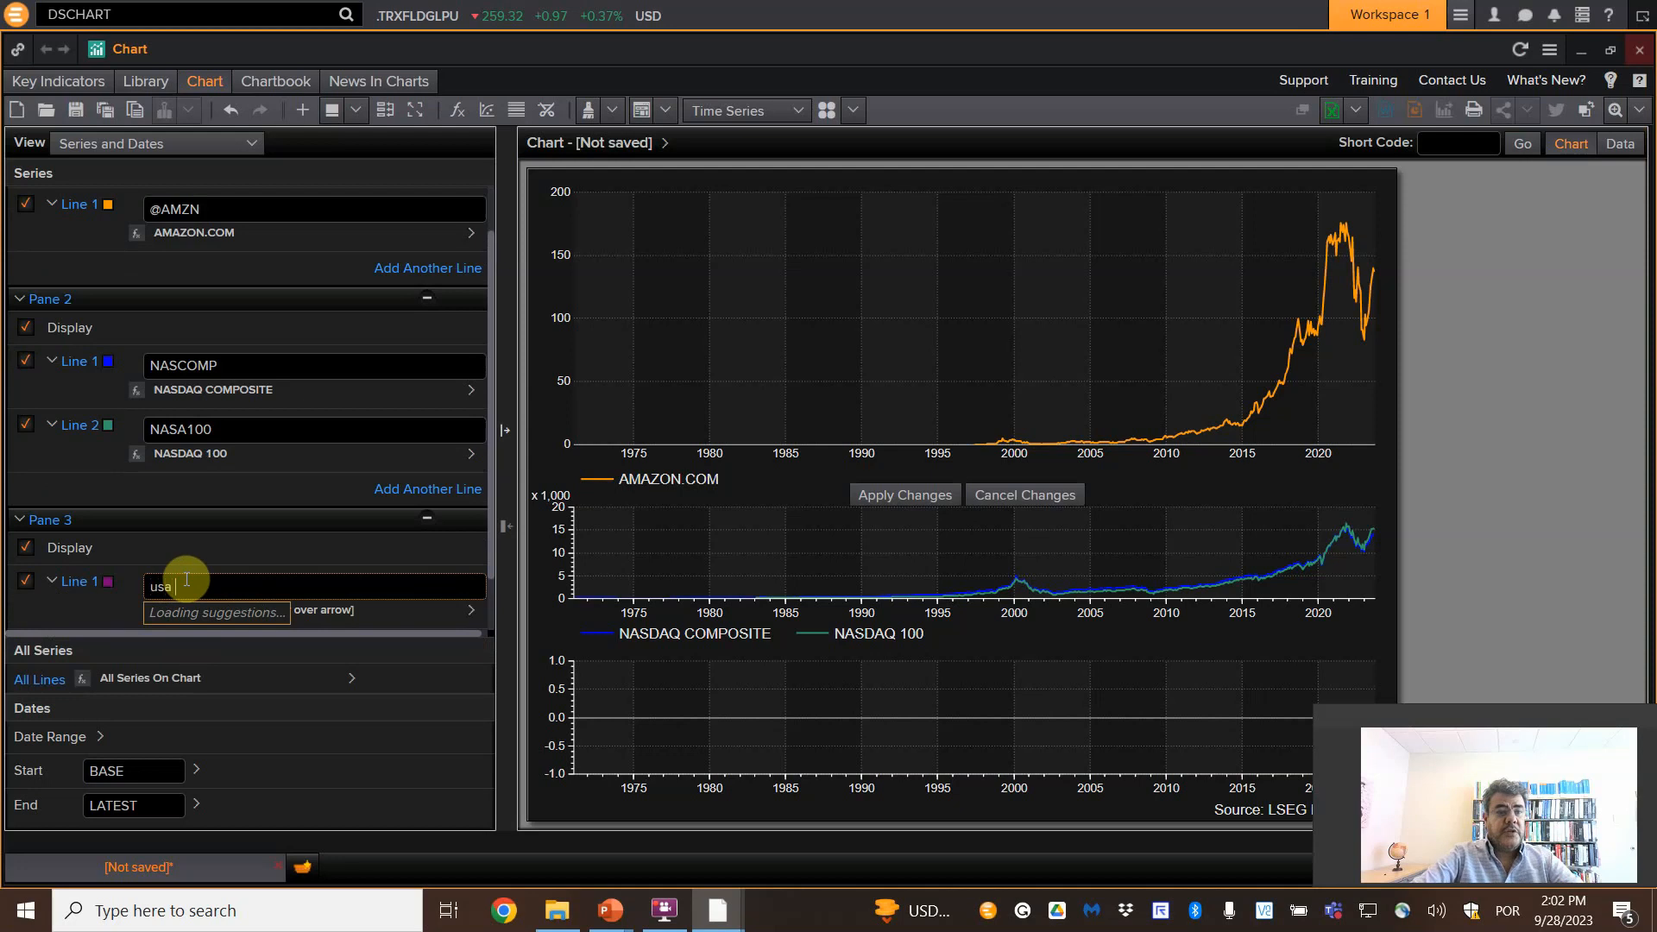
text(consumer pri)
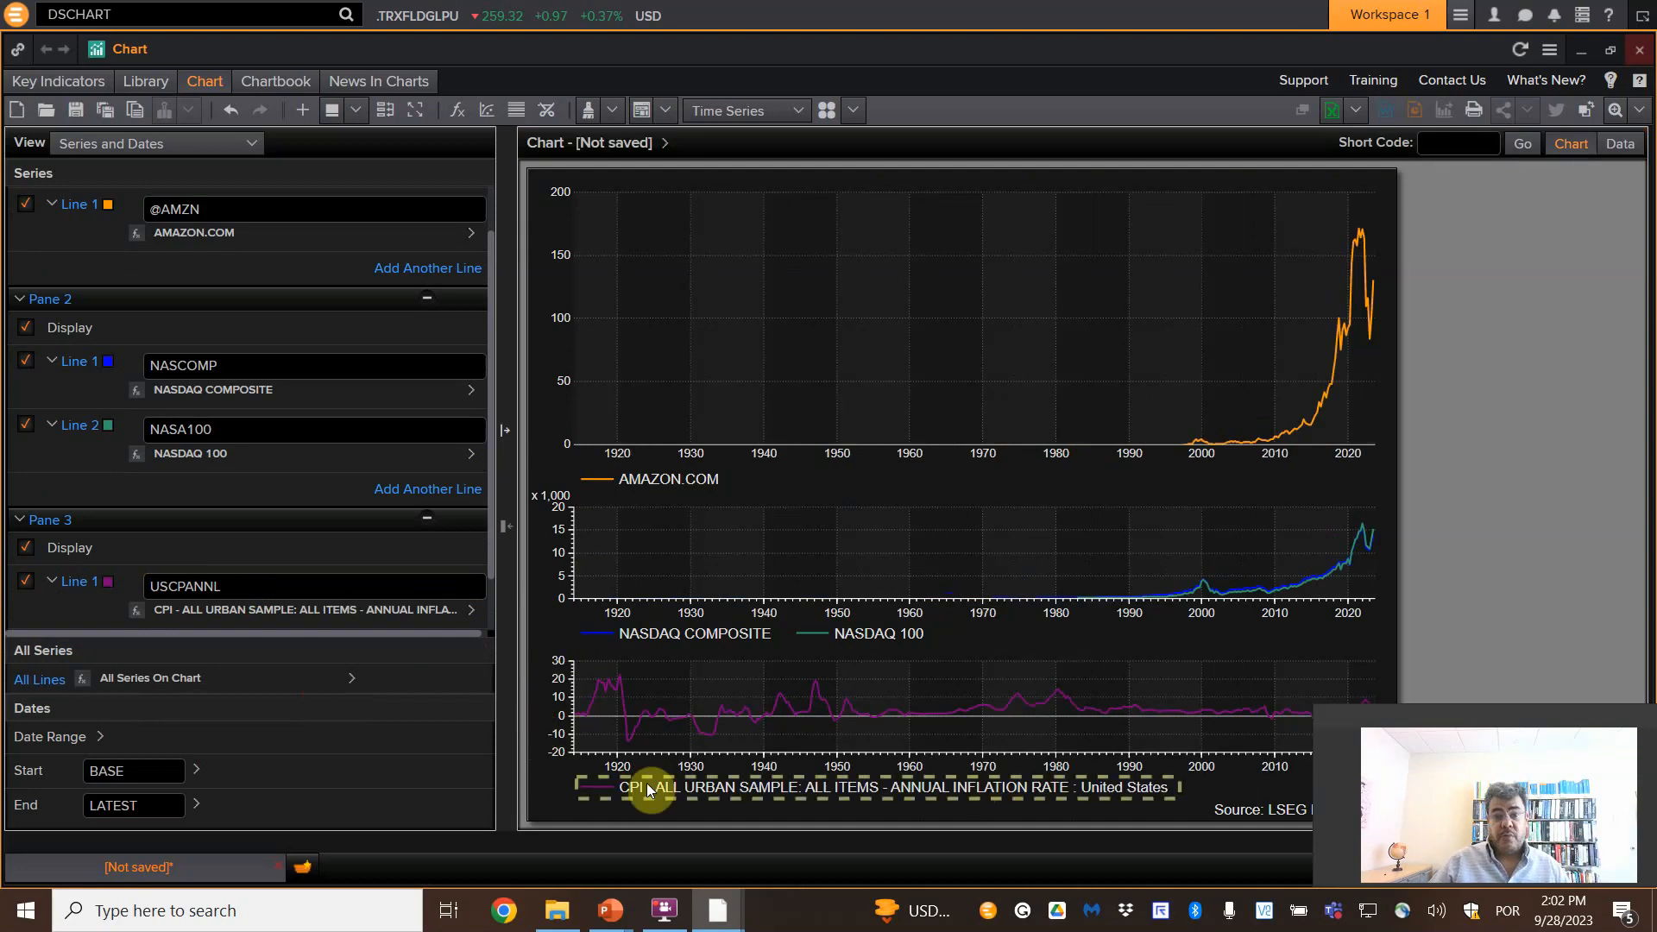
mouse_move(601, 456)
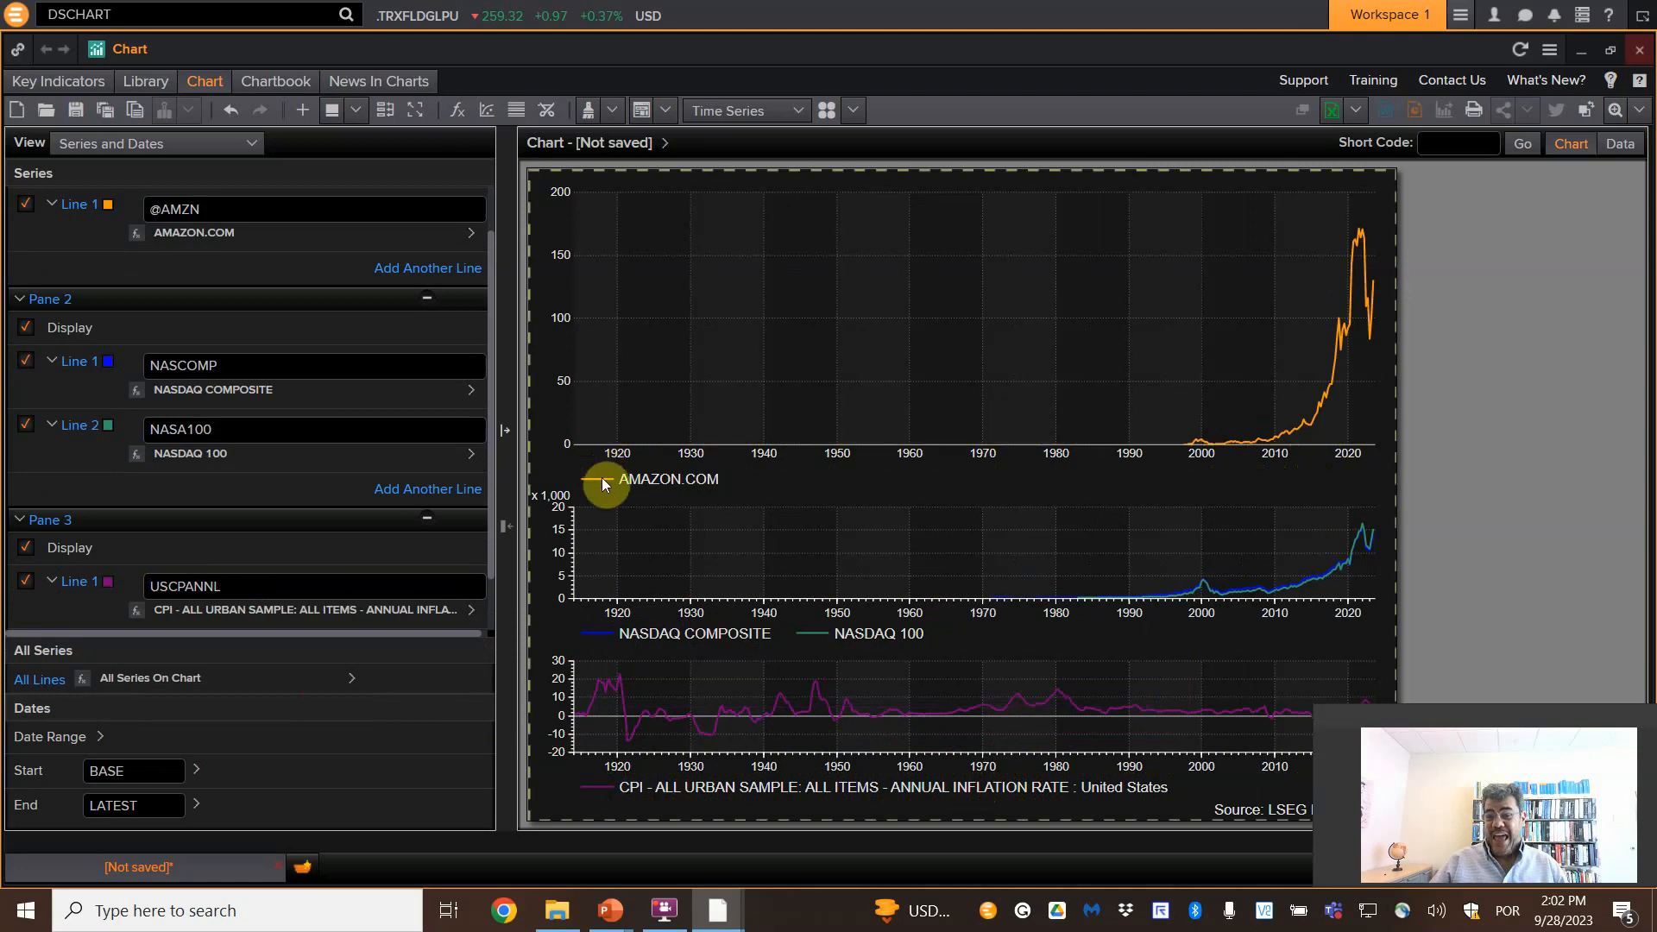
mouse_move(700, 782)
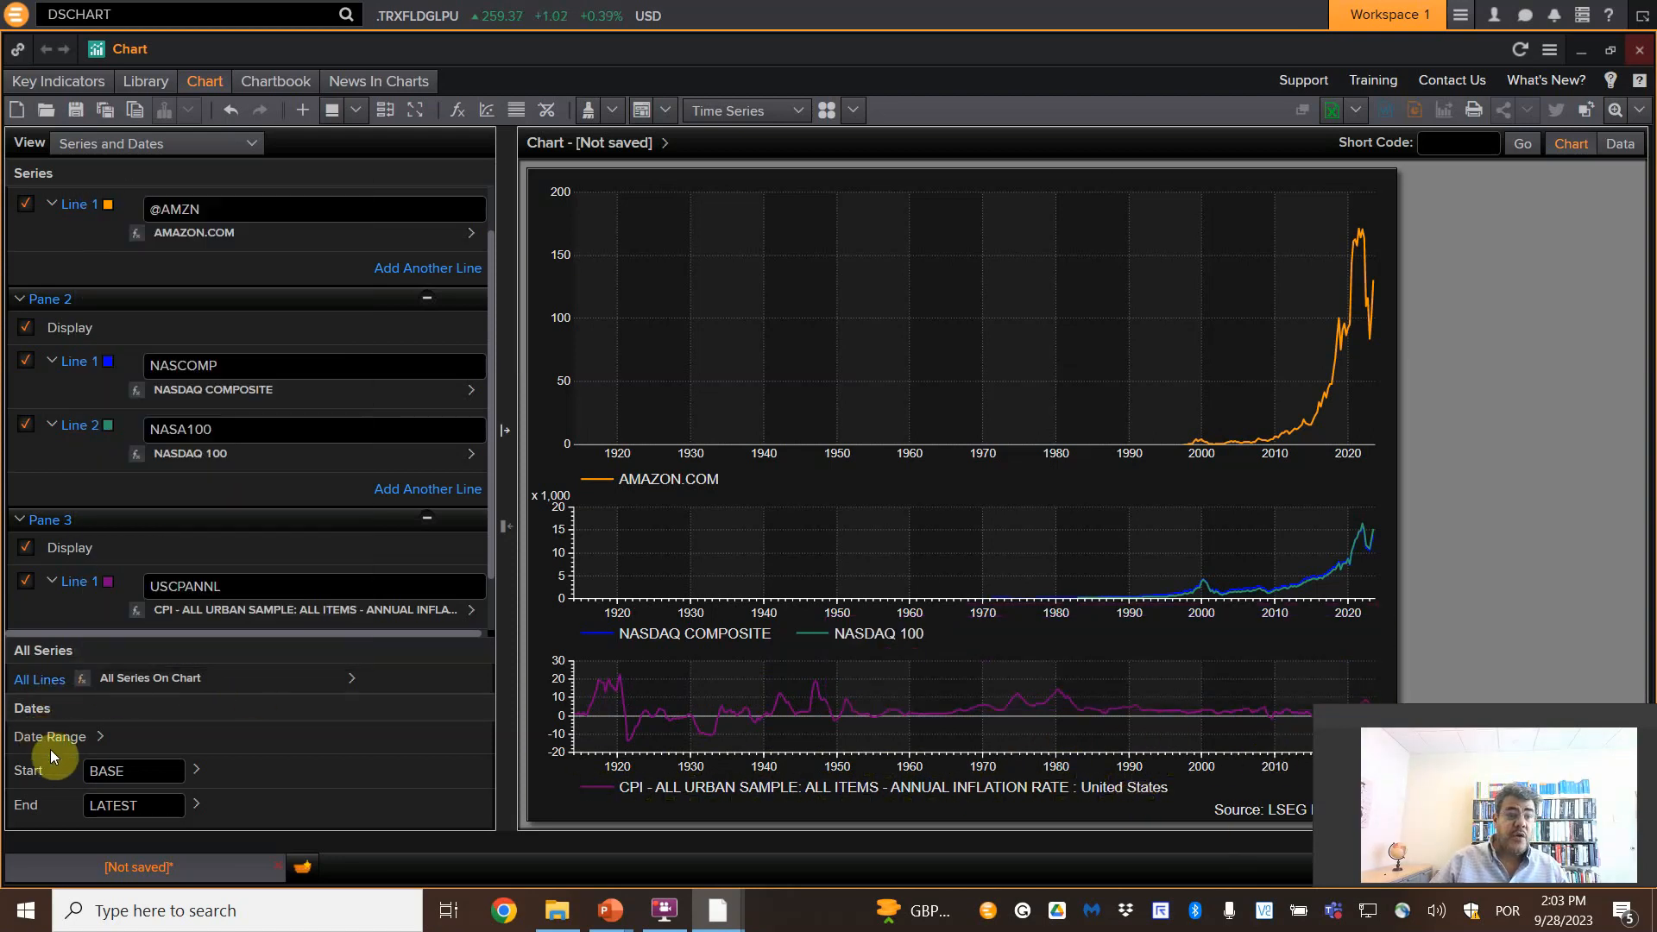
- Set the chart start date to the -5Y preset so all panes span 2018-2023
click(195, 770)
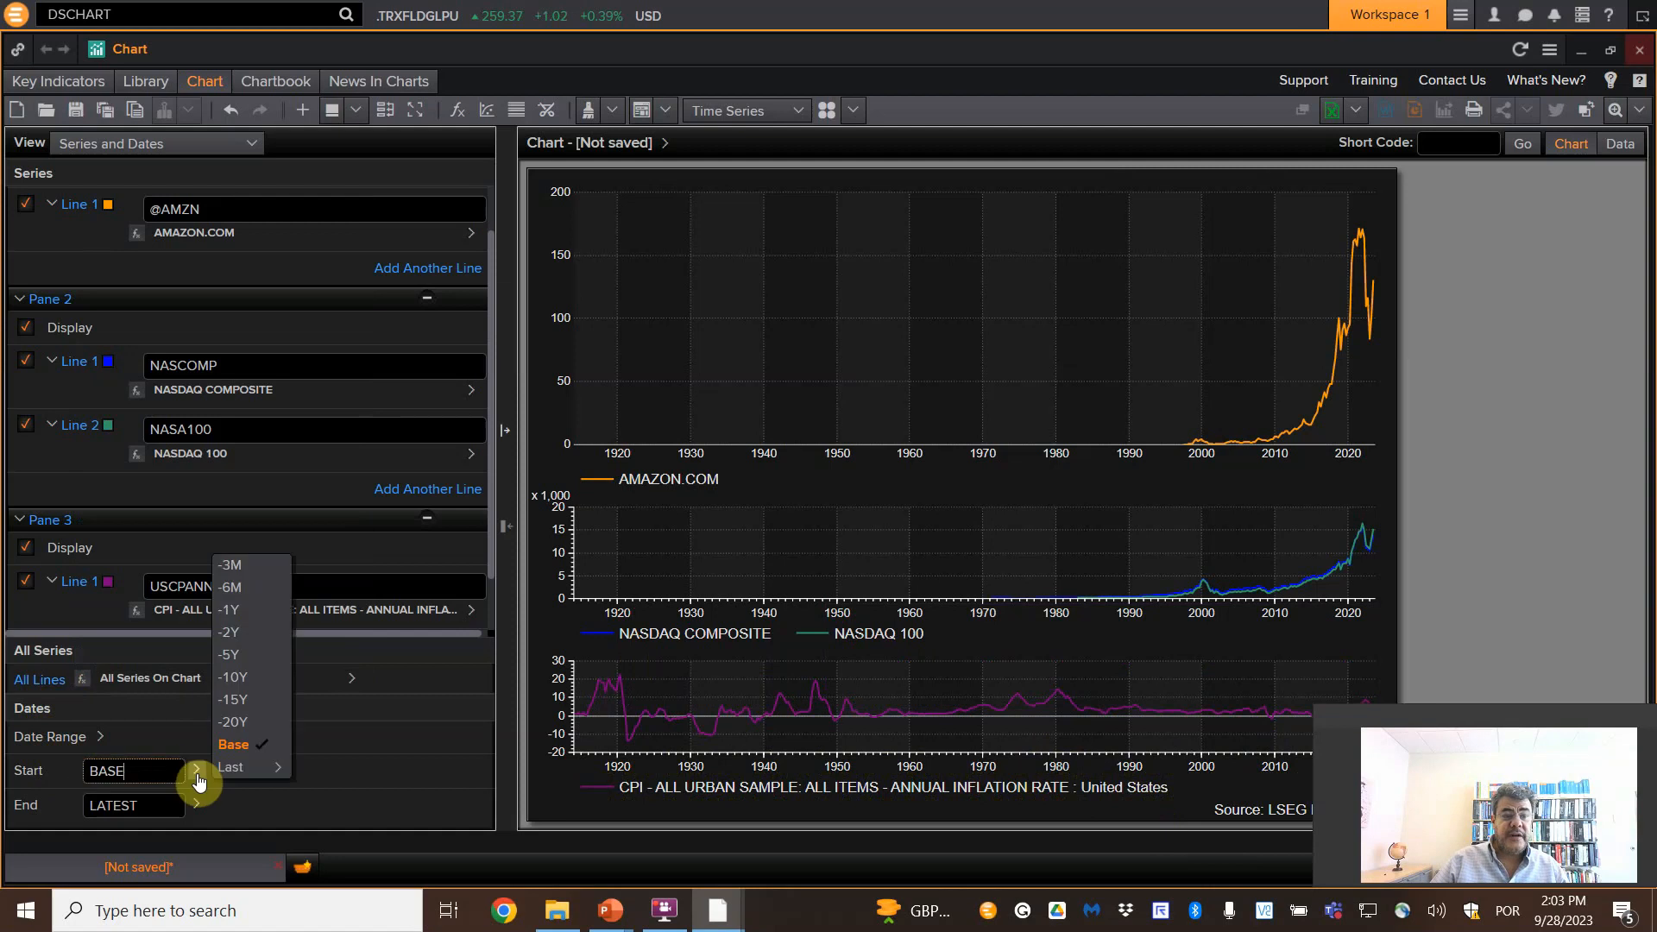
mouse_move(253, 656)
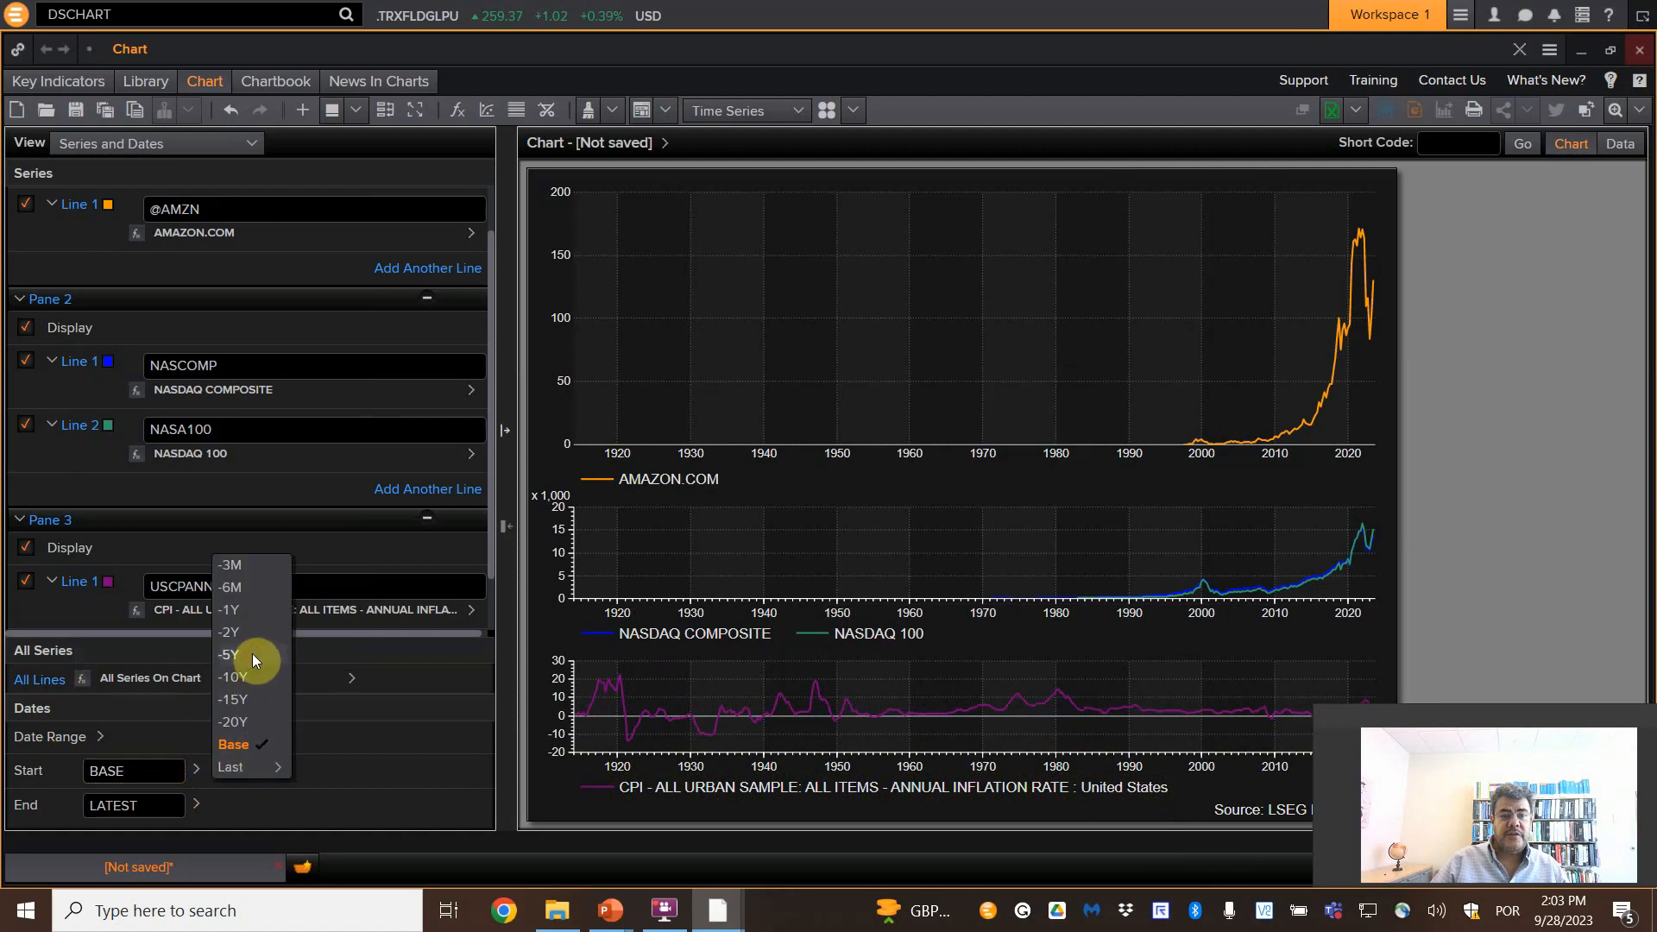
click(228, 655)
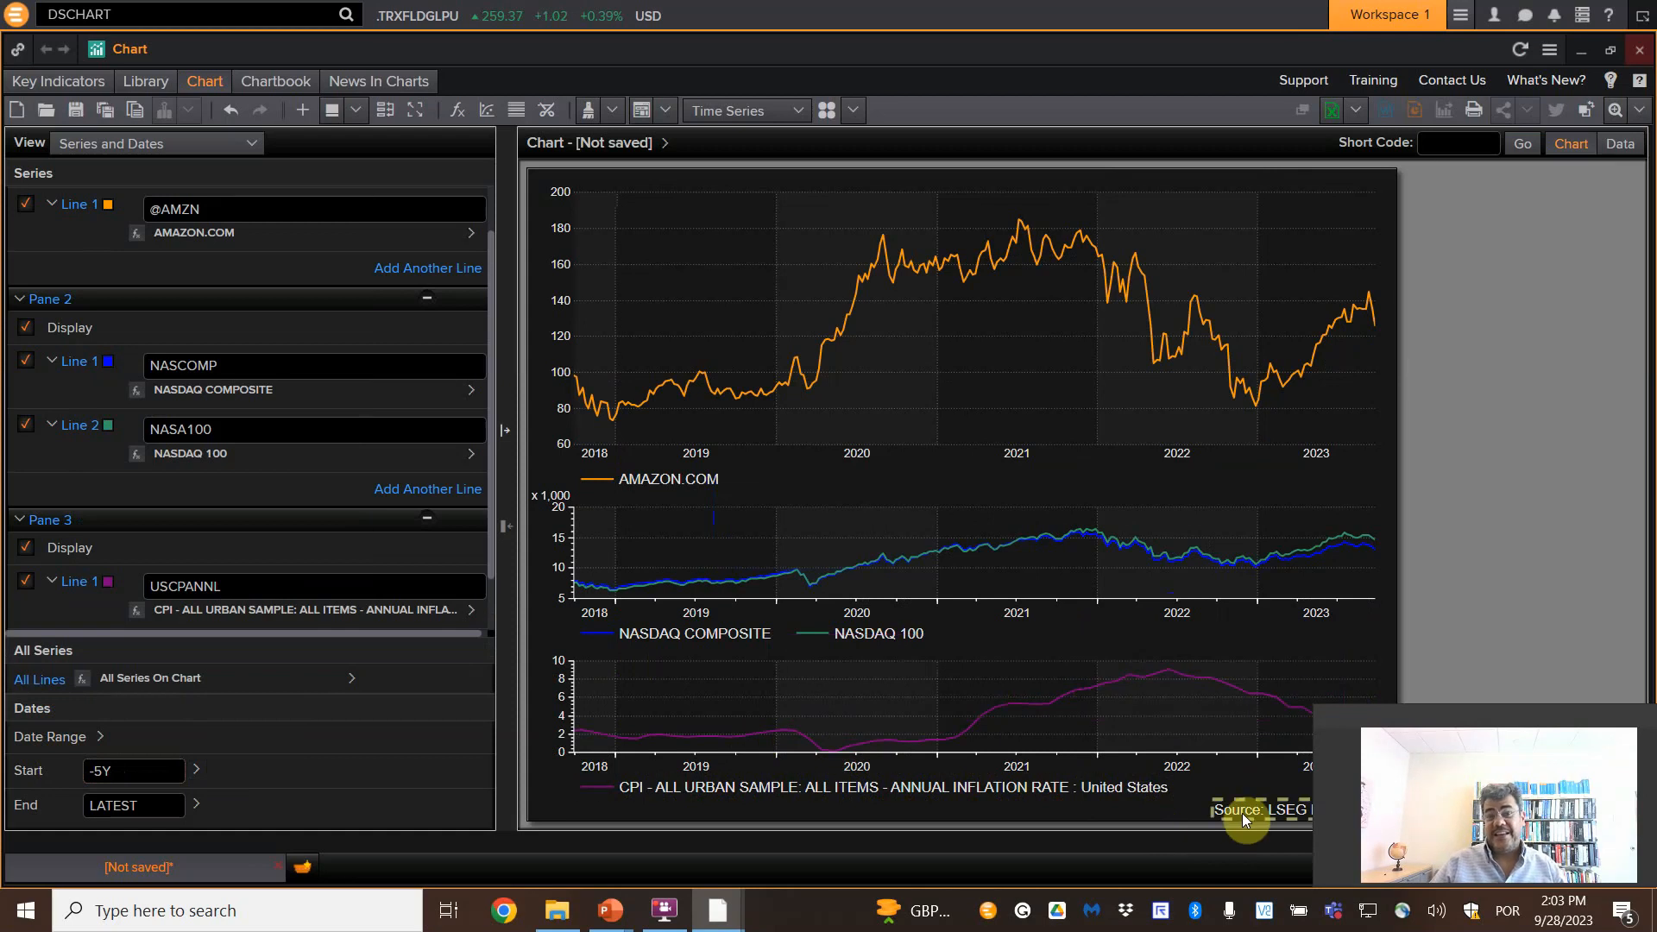
mouse_move(983, 273)
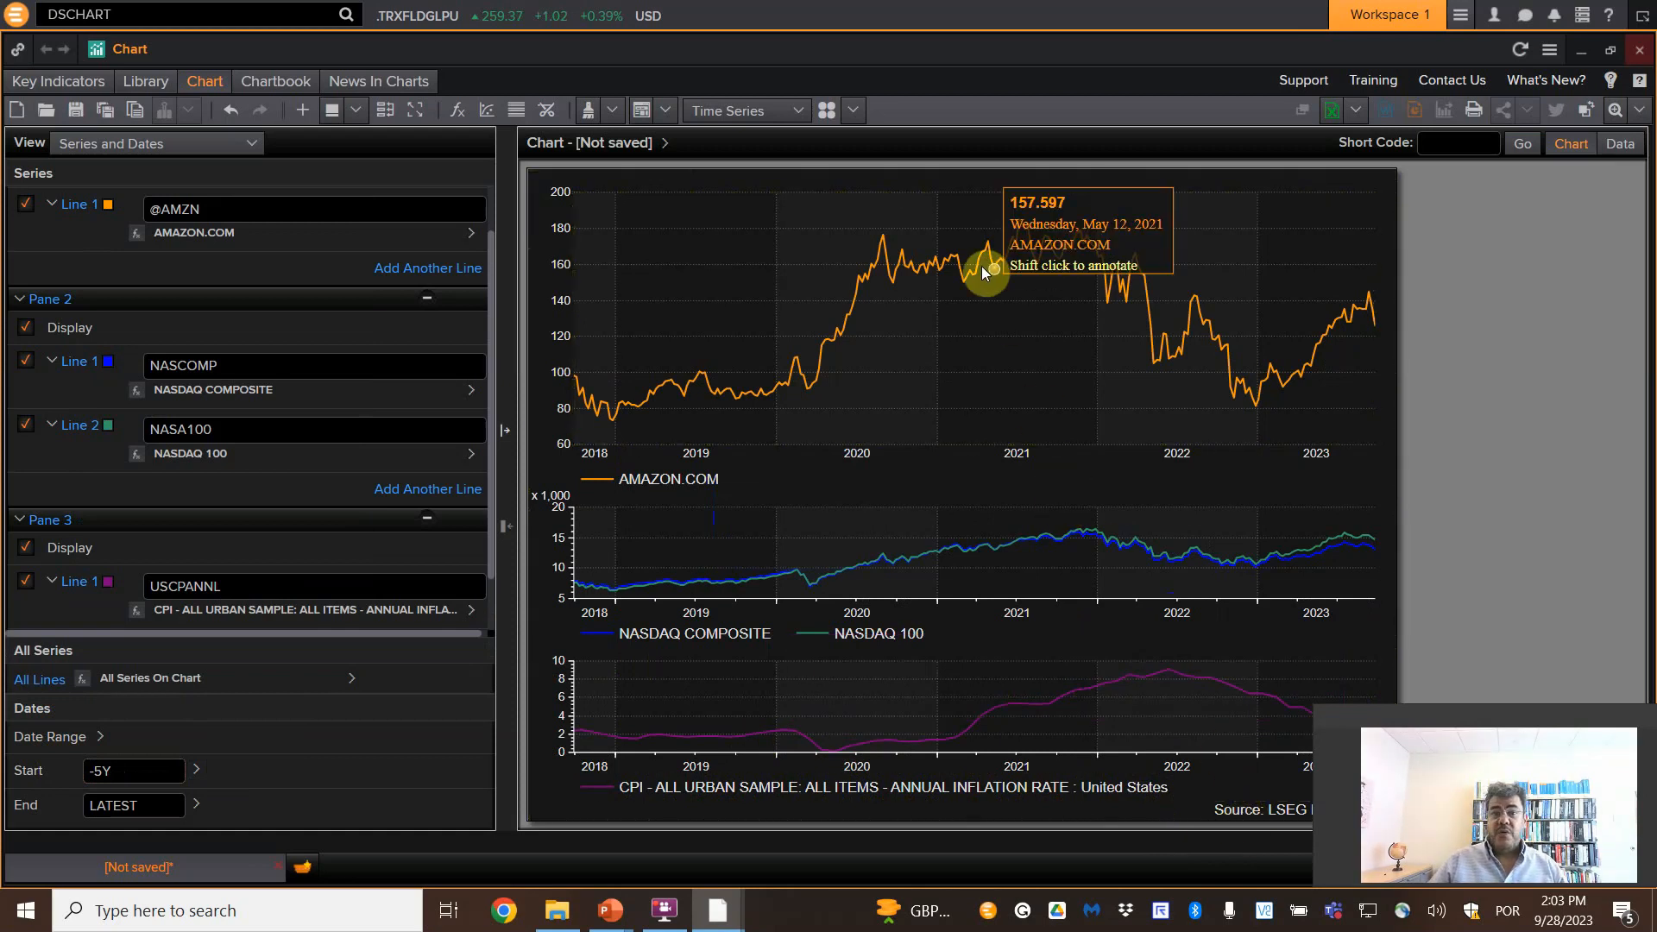
mouse_move(741, 278)
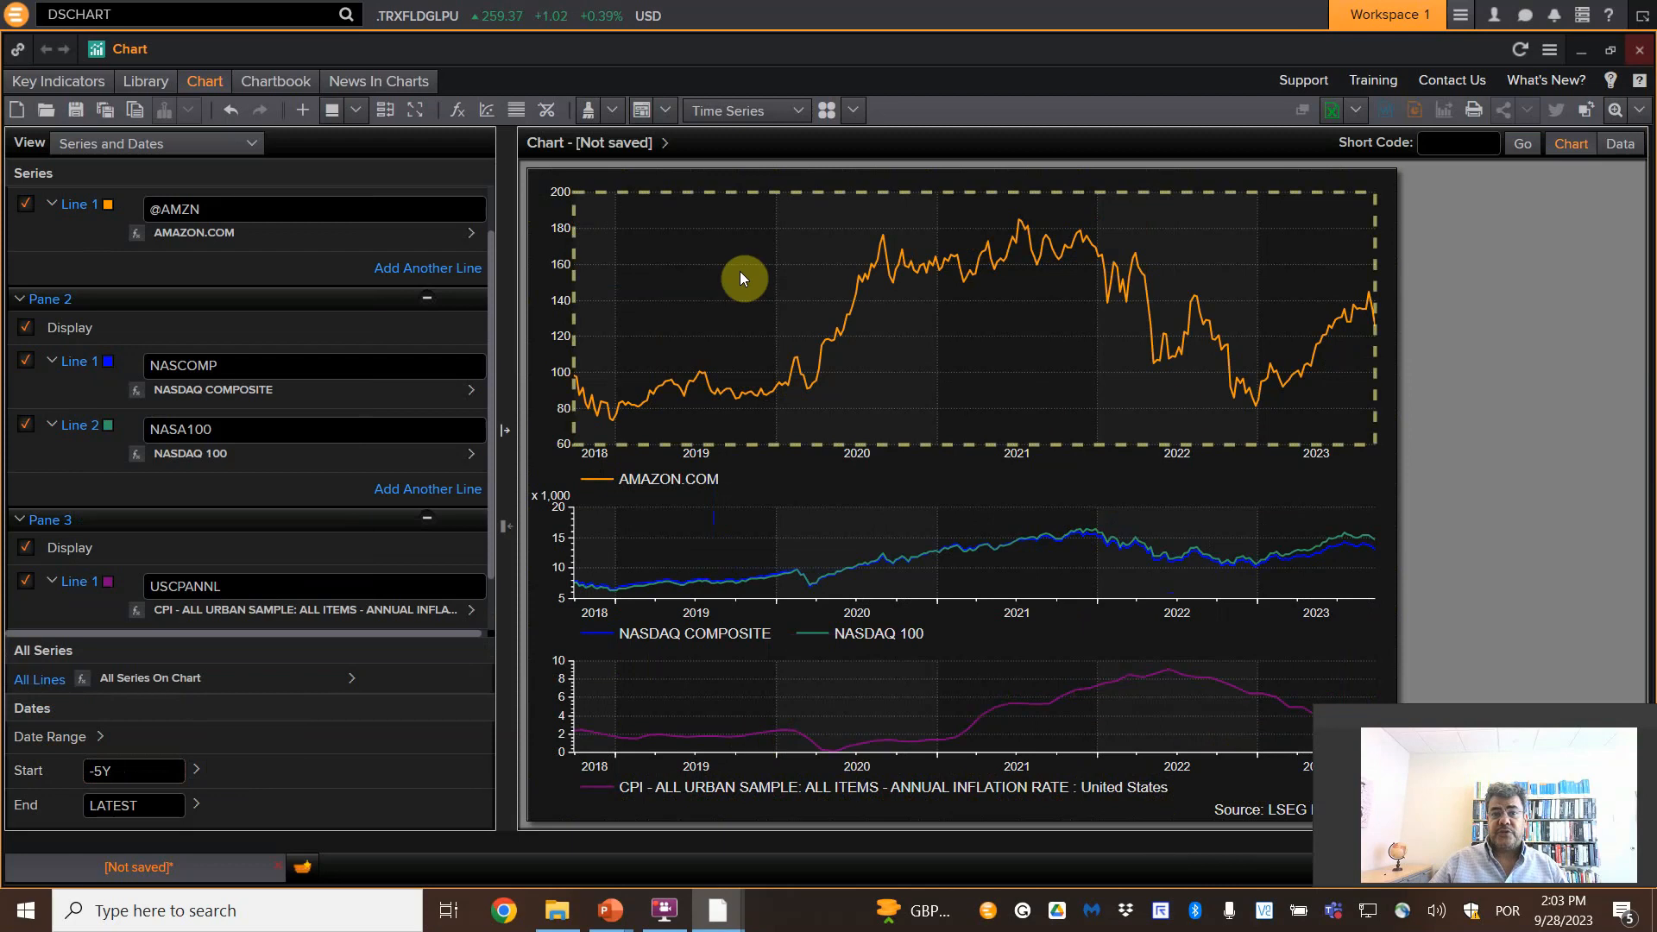
mouse_move(658, 238)
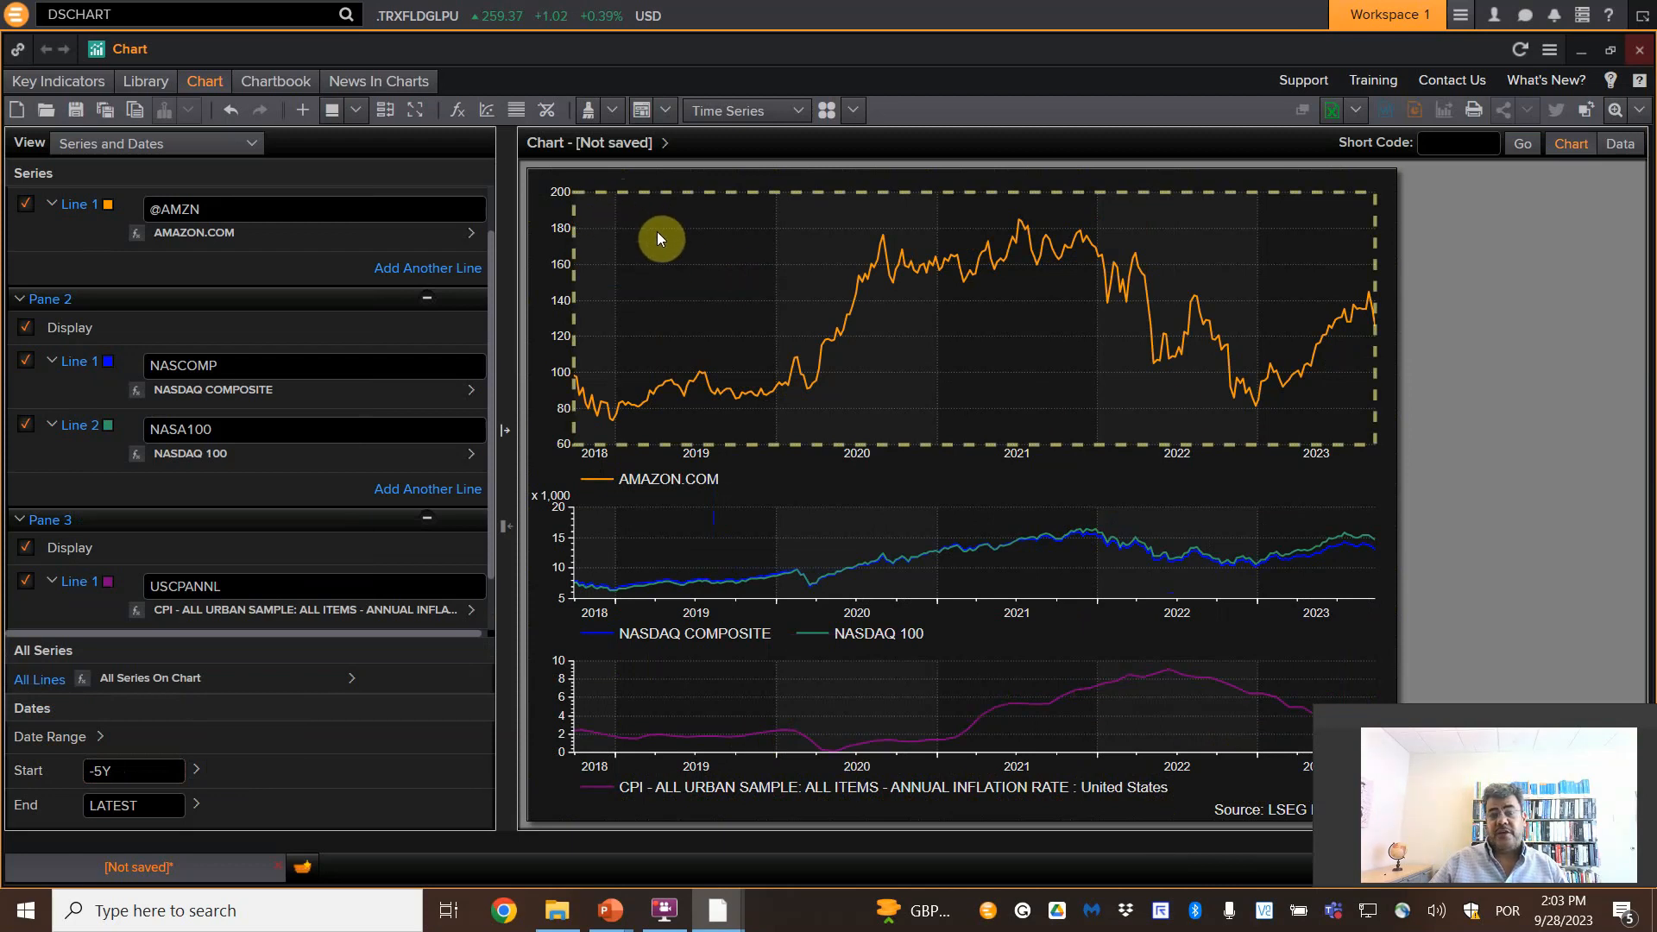
mouse_move(622, 221)
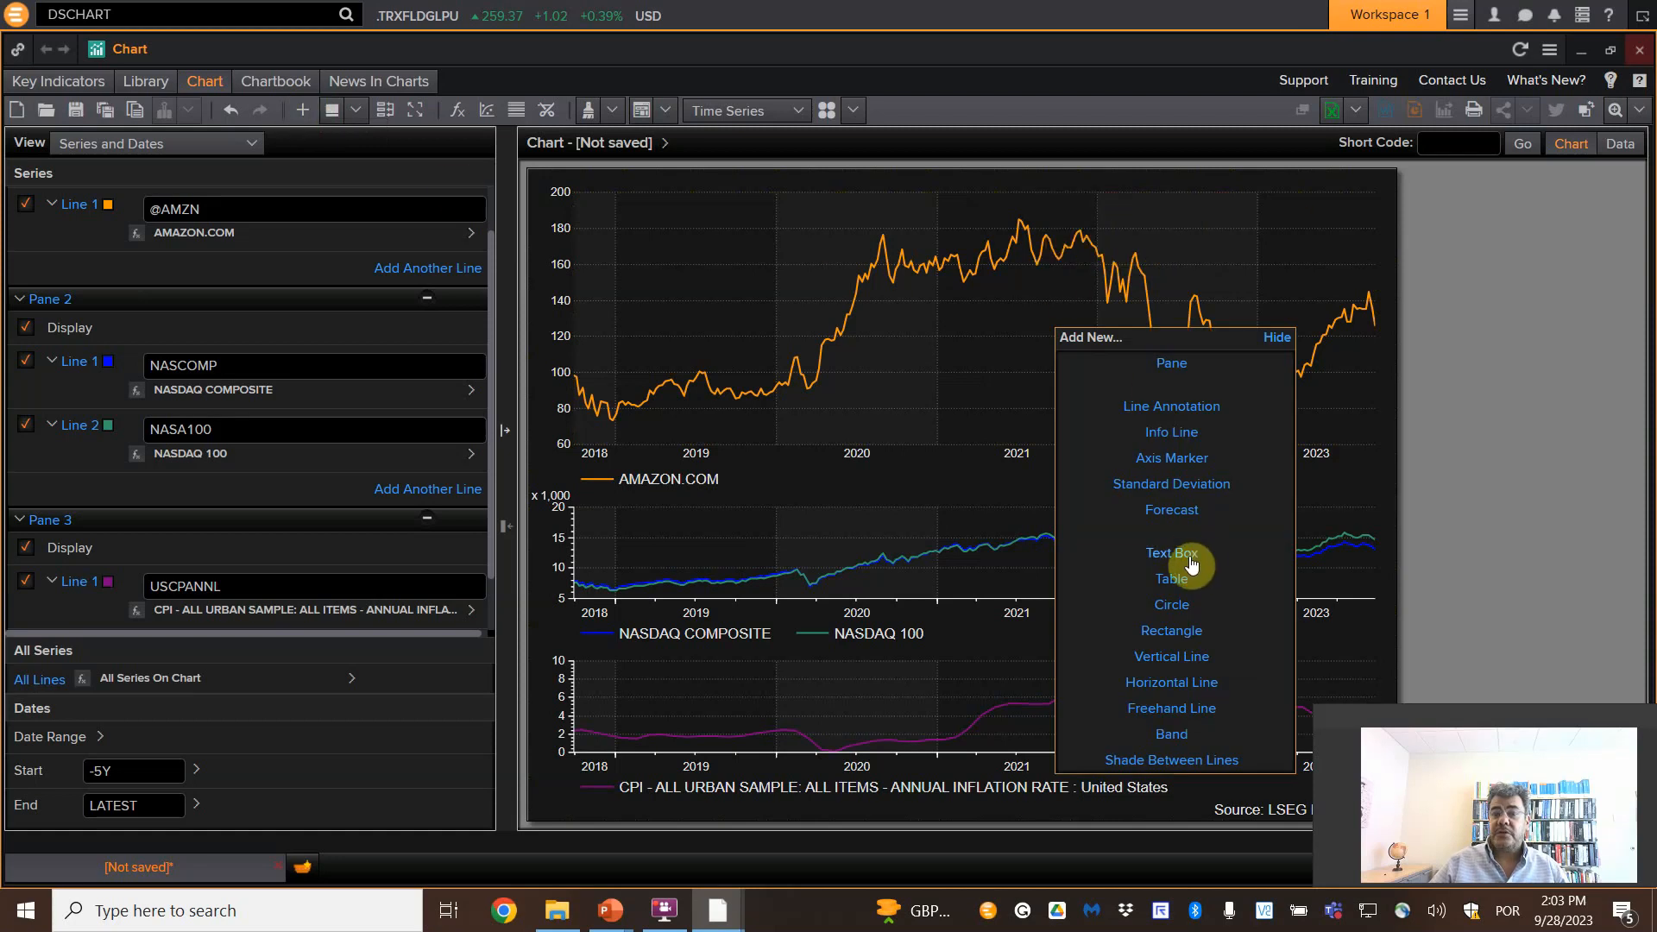
- Add a new text box to pane 1 for the 'Share prices' label
click(1171, 553)
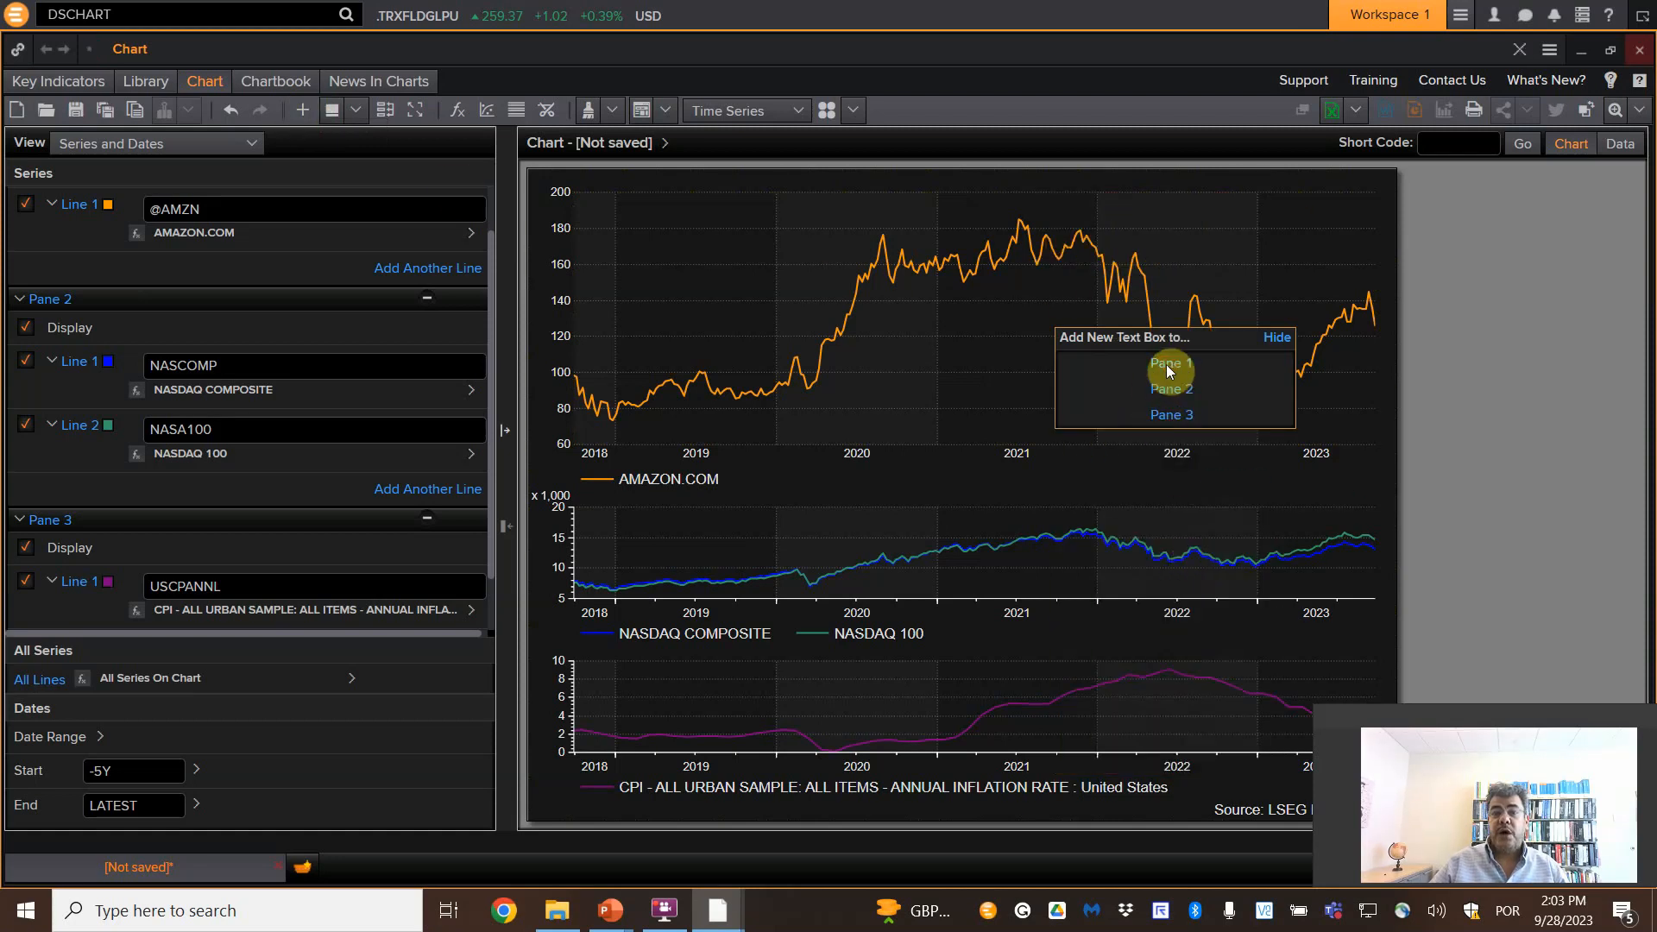
click(1166, 365)
text(Share prices)
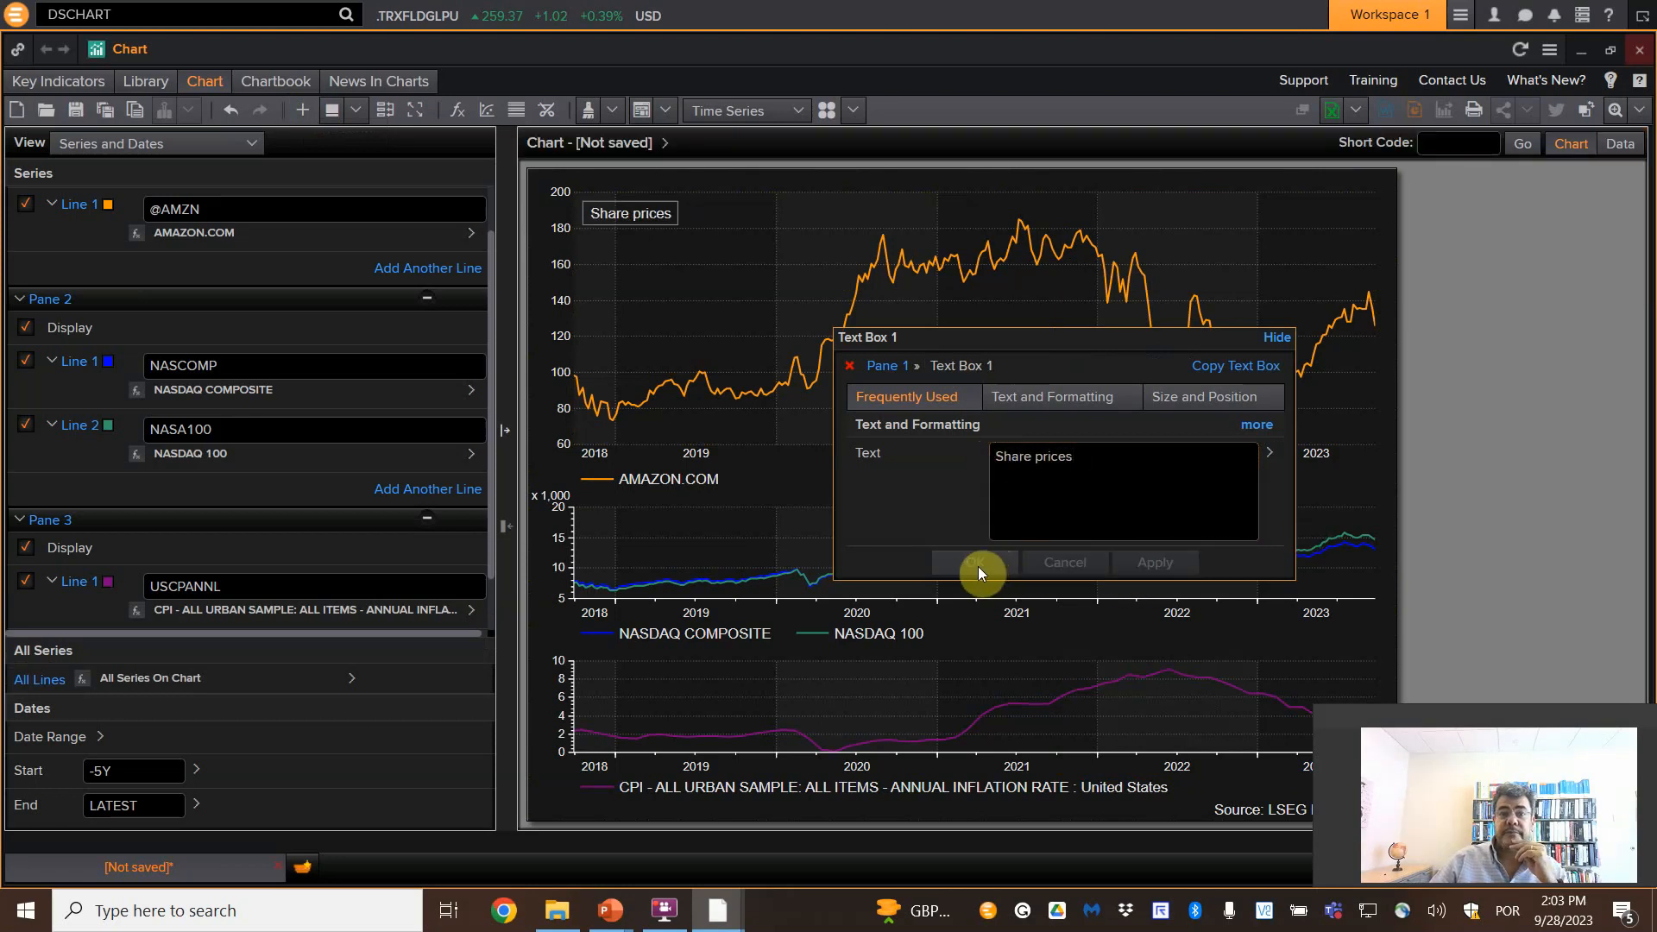
mouse_move(1278, 337)
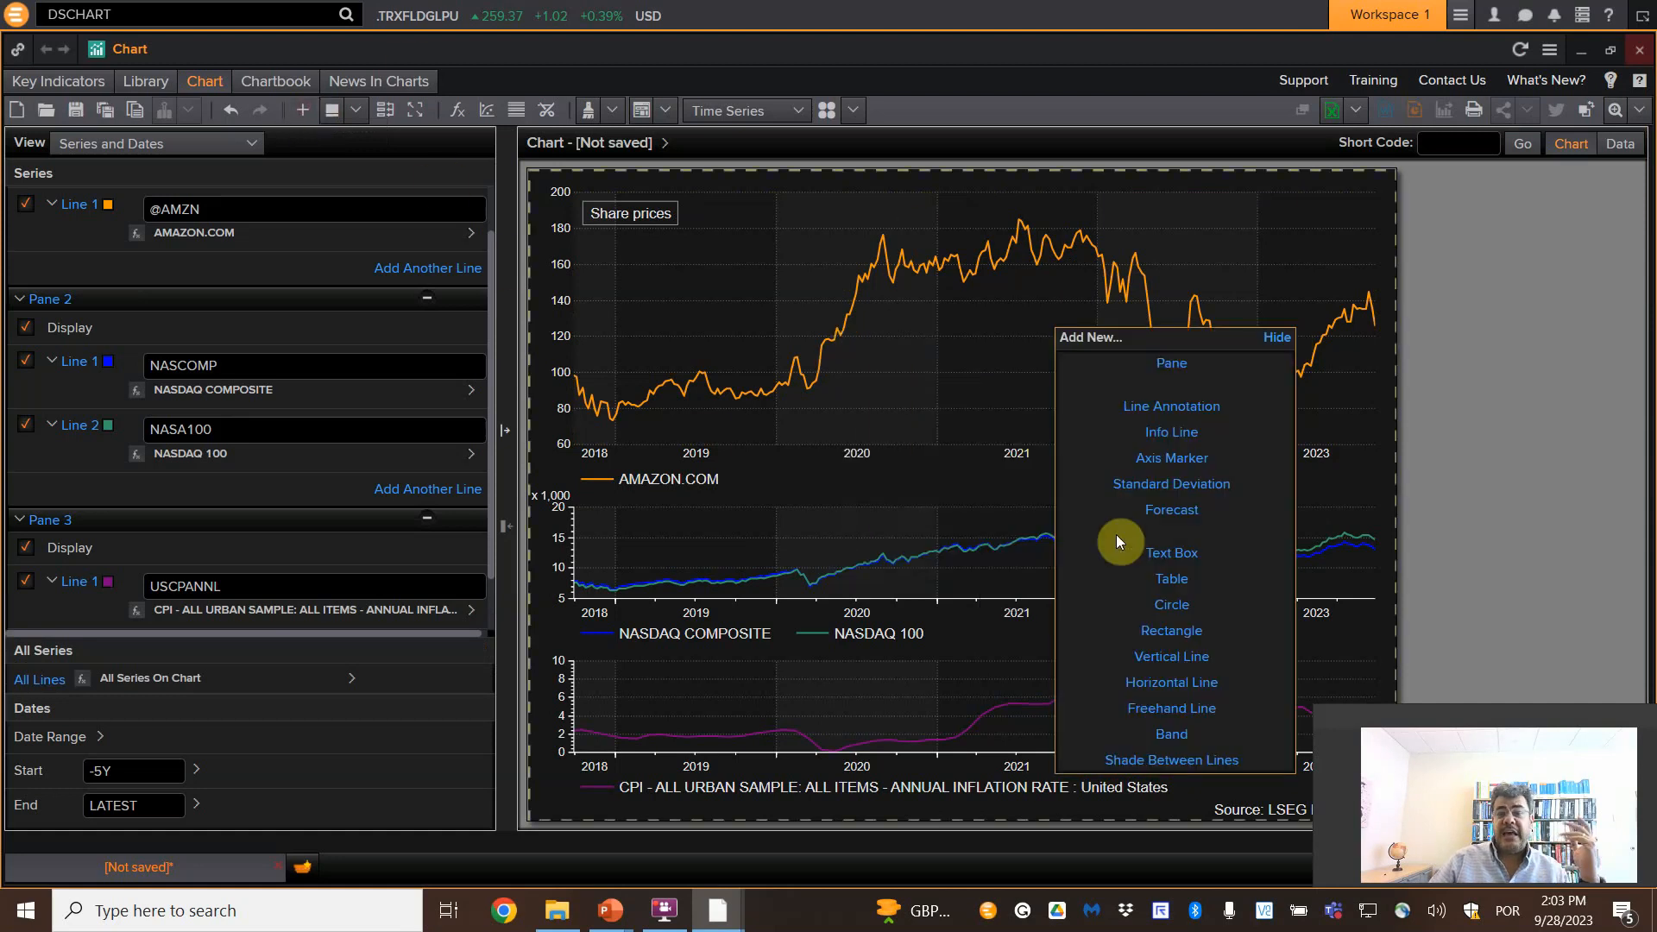
mouse_move(1245, 721)
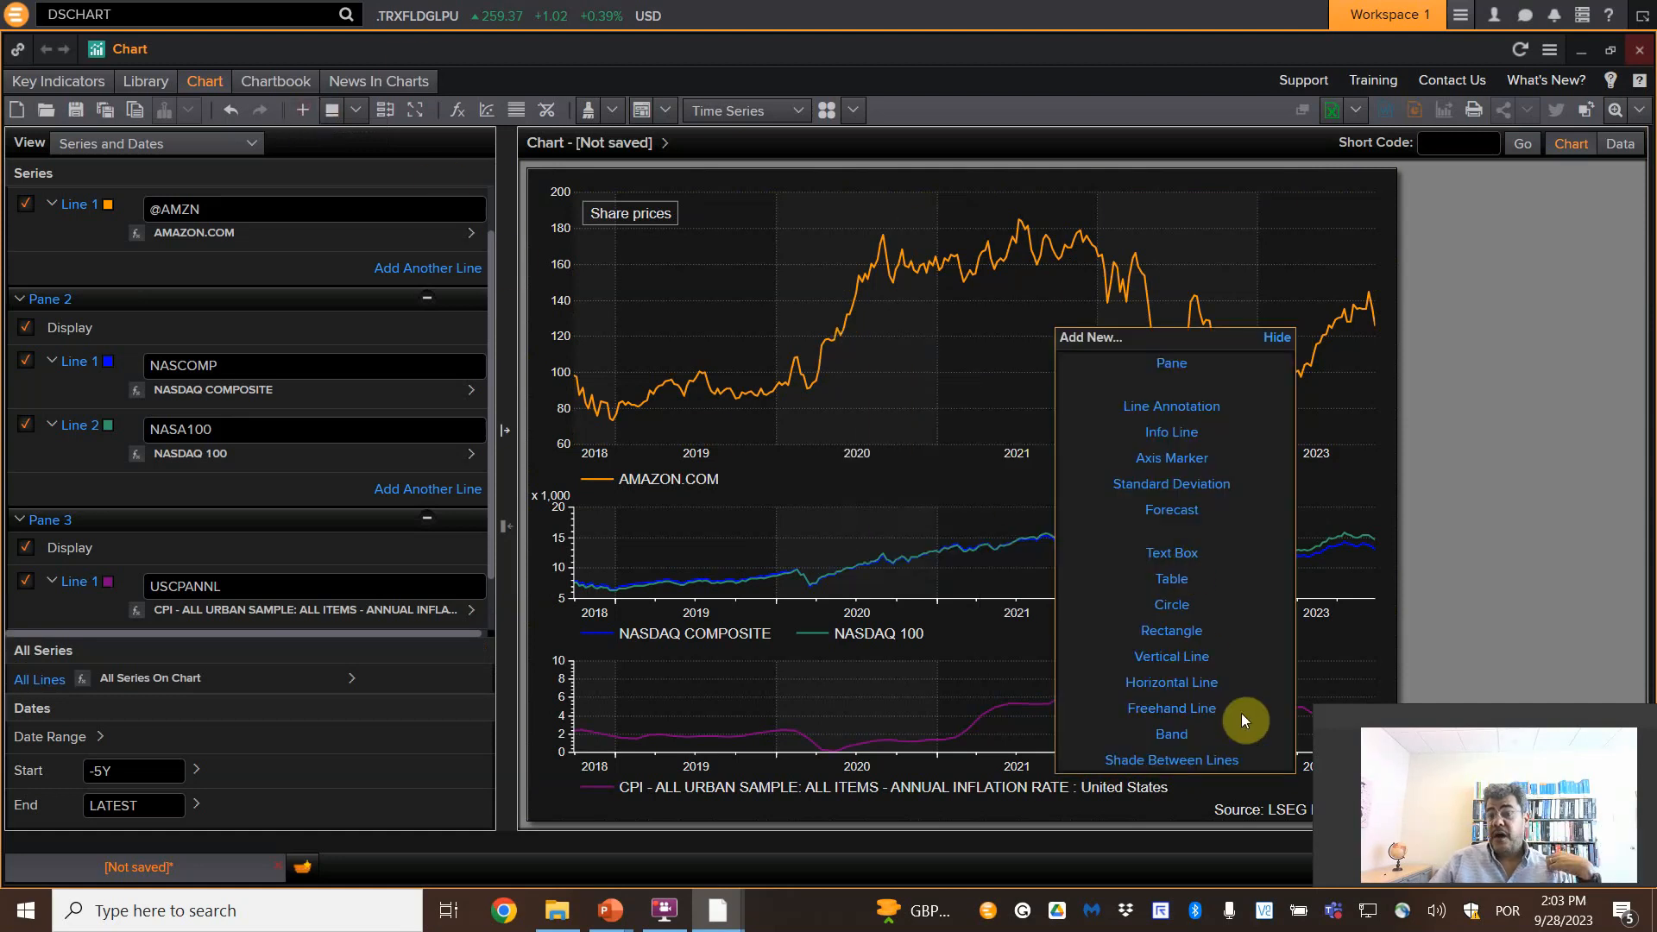
mouse_move(1184, 617)
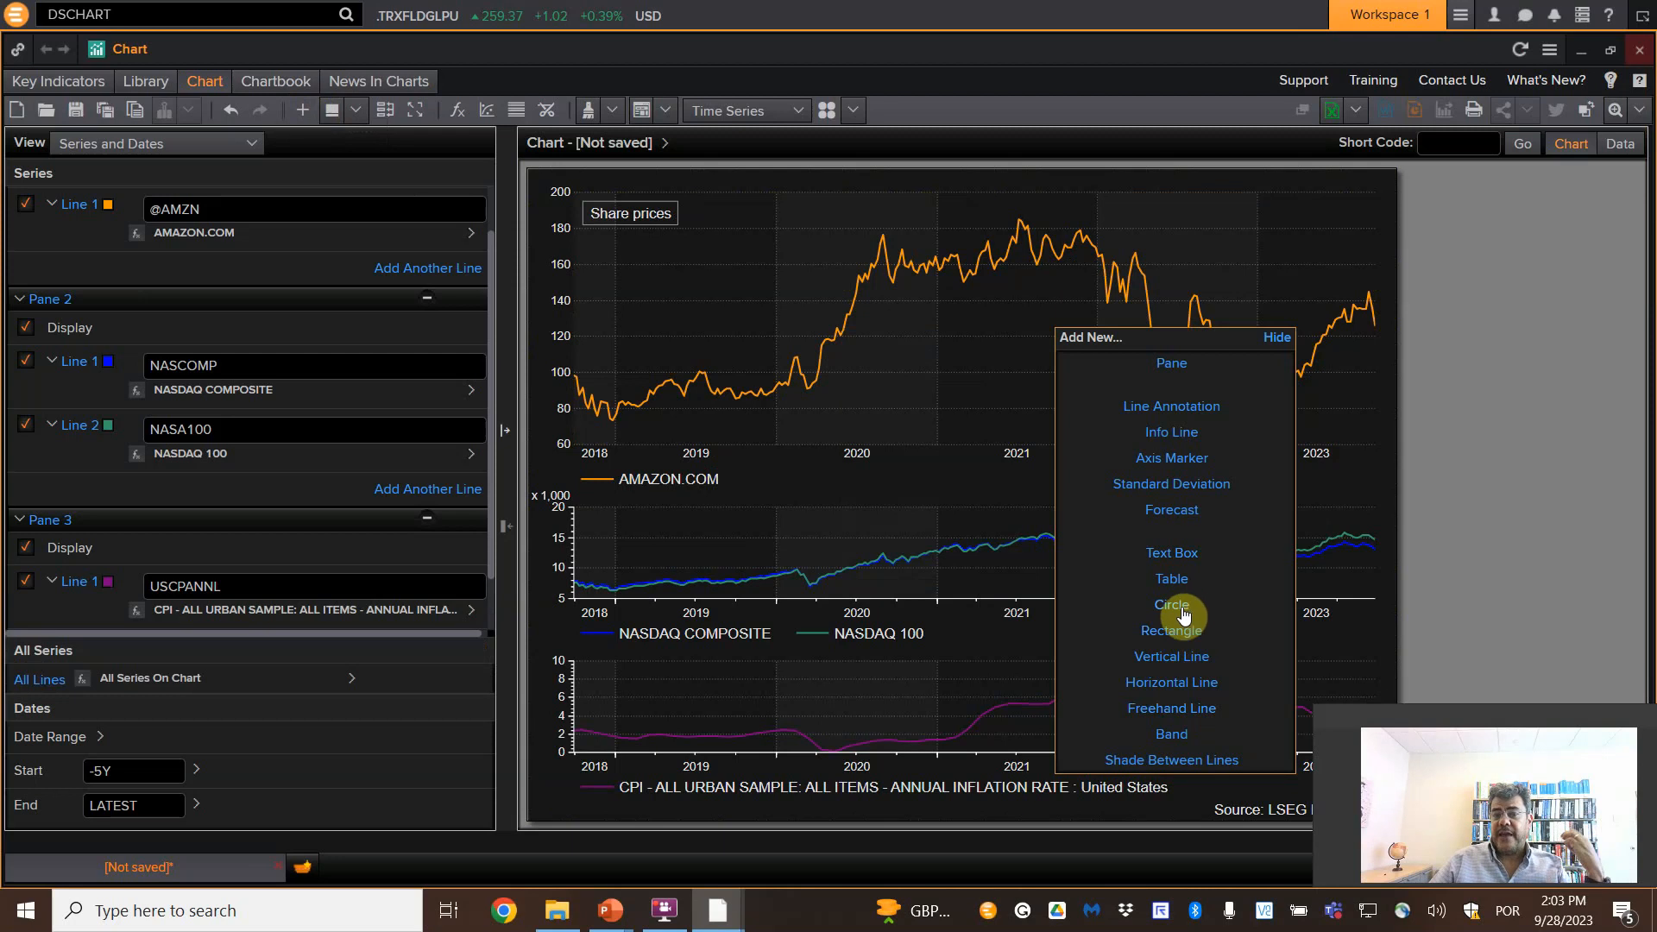
mouse_move(1195, 713)
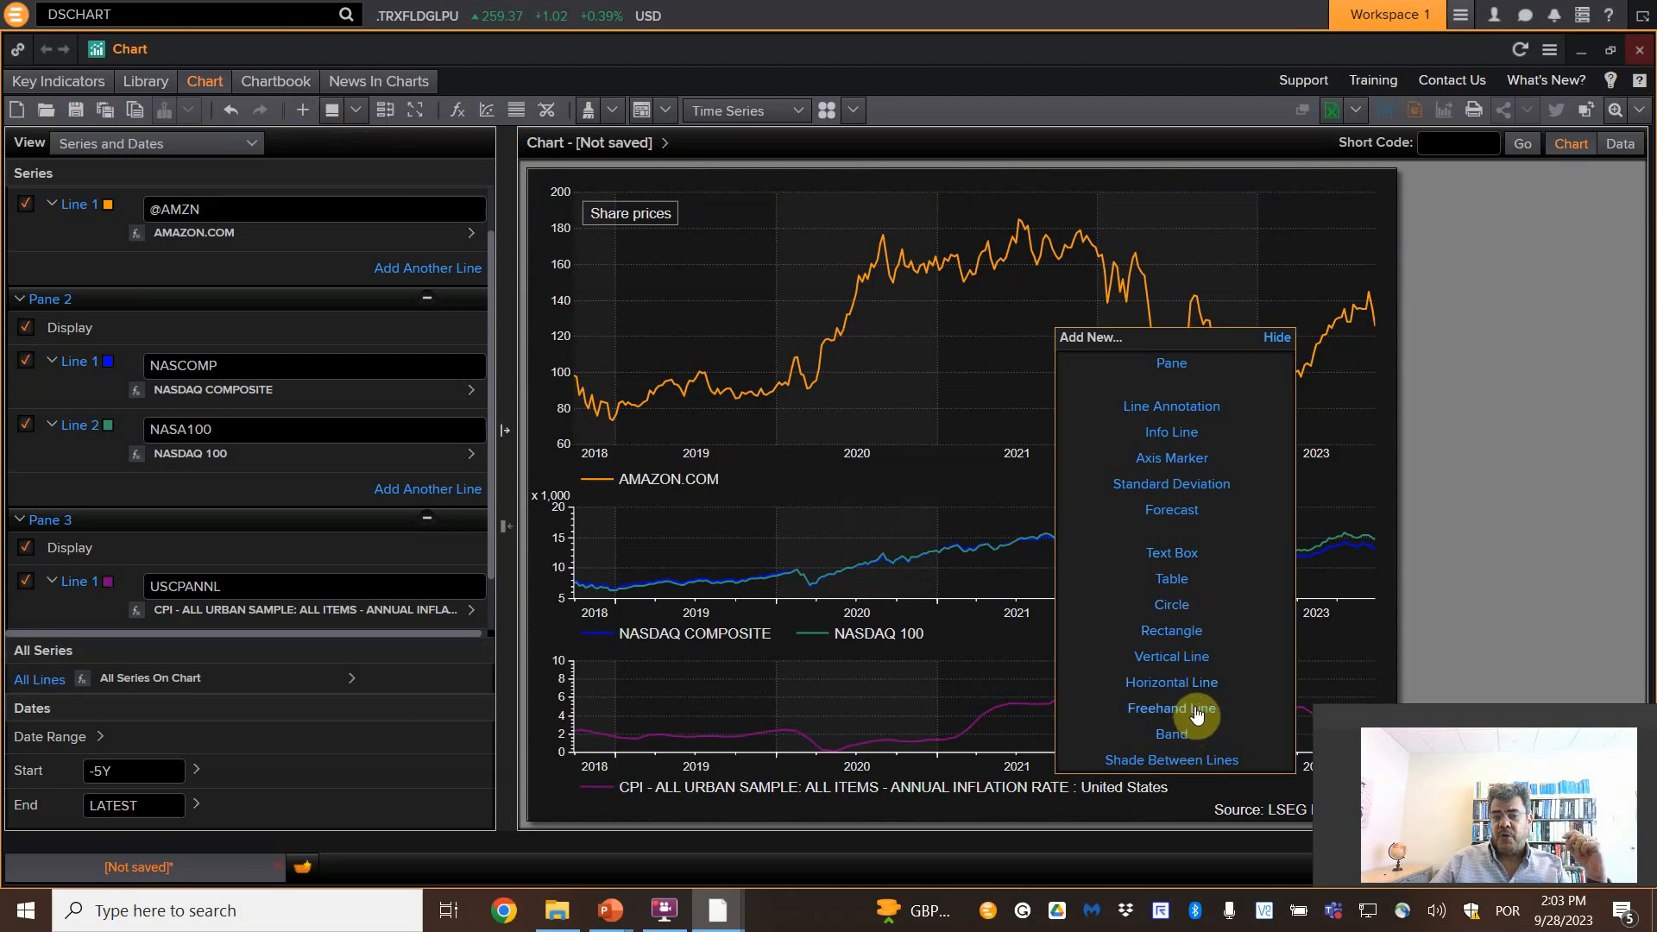
mouse_move(1170, 449)
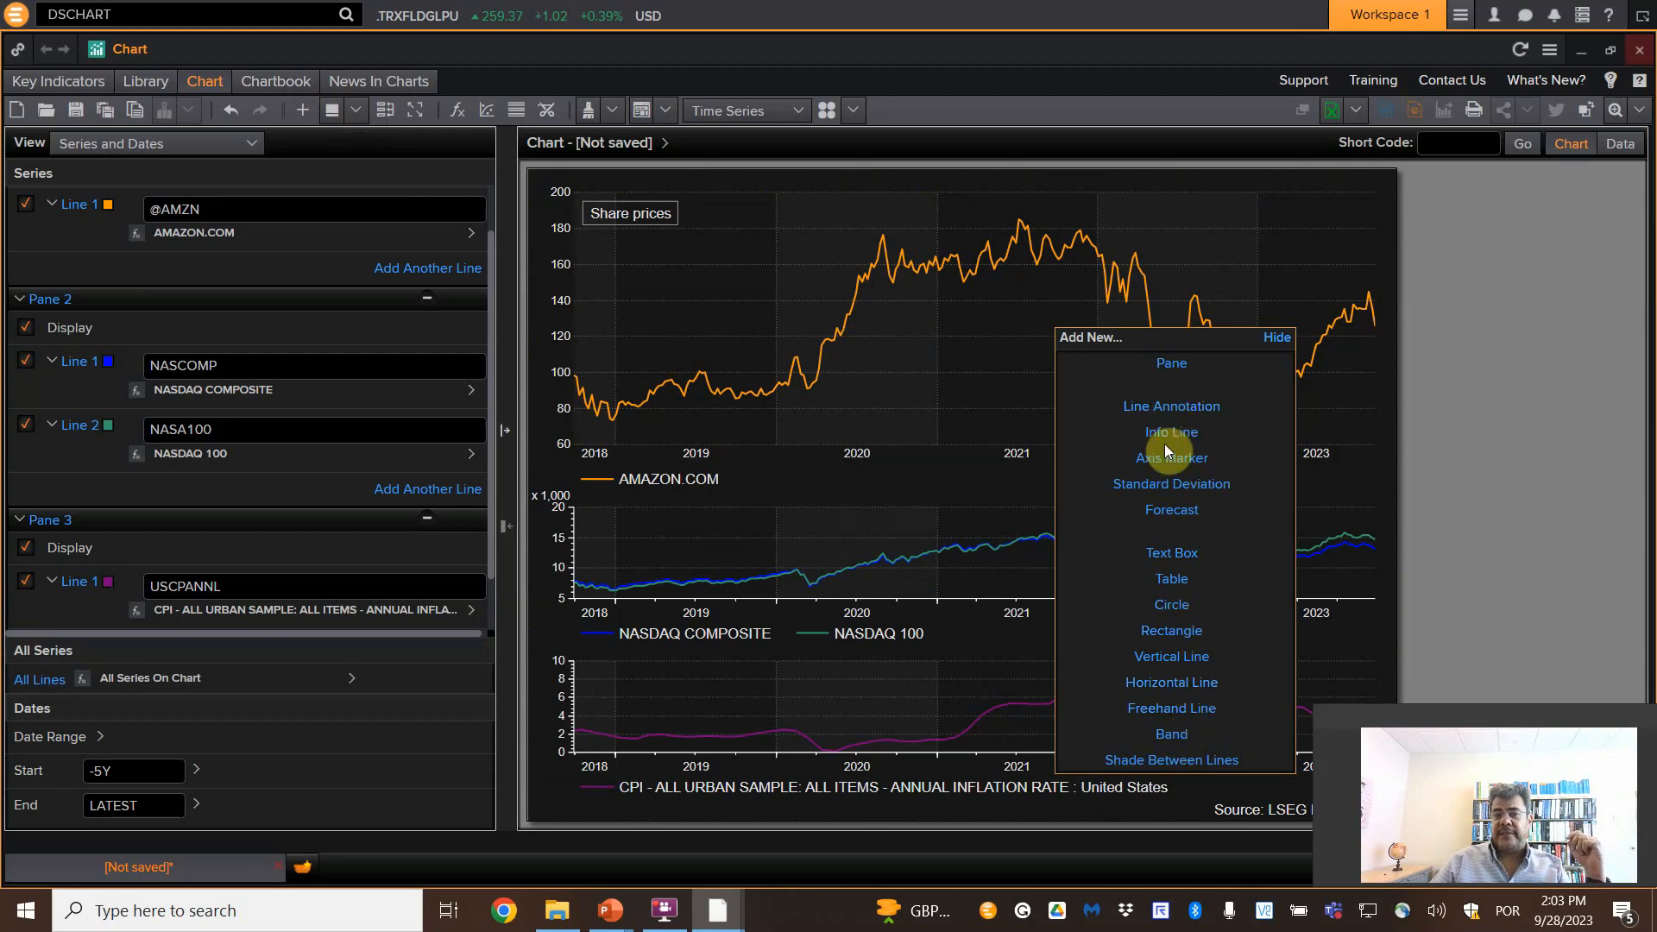
mouse_move(1133, 498)
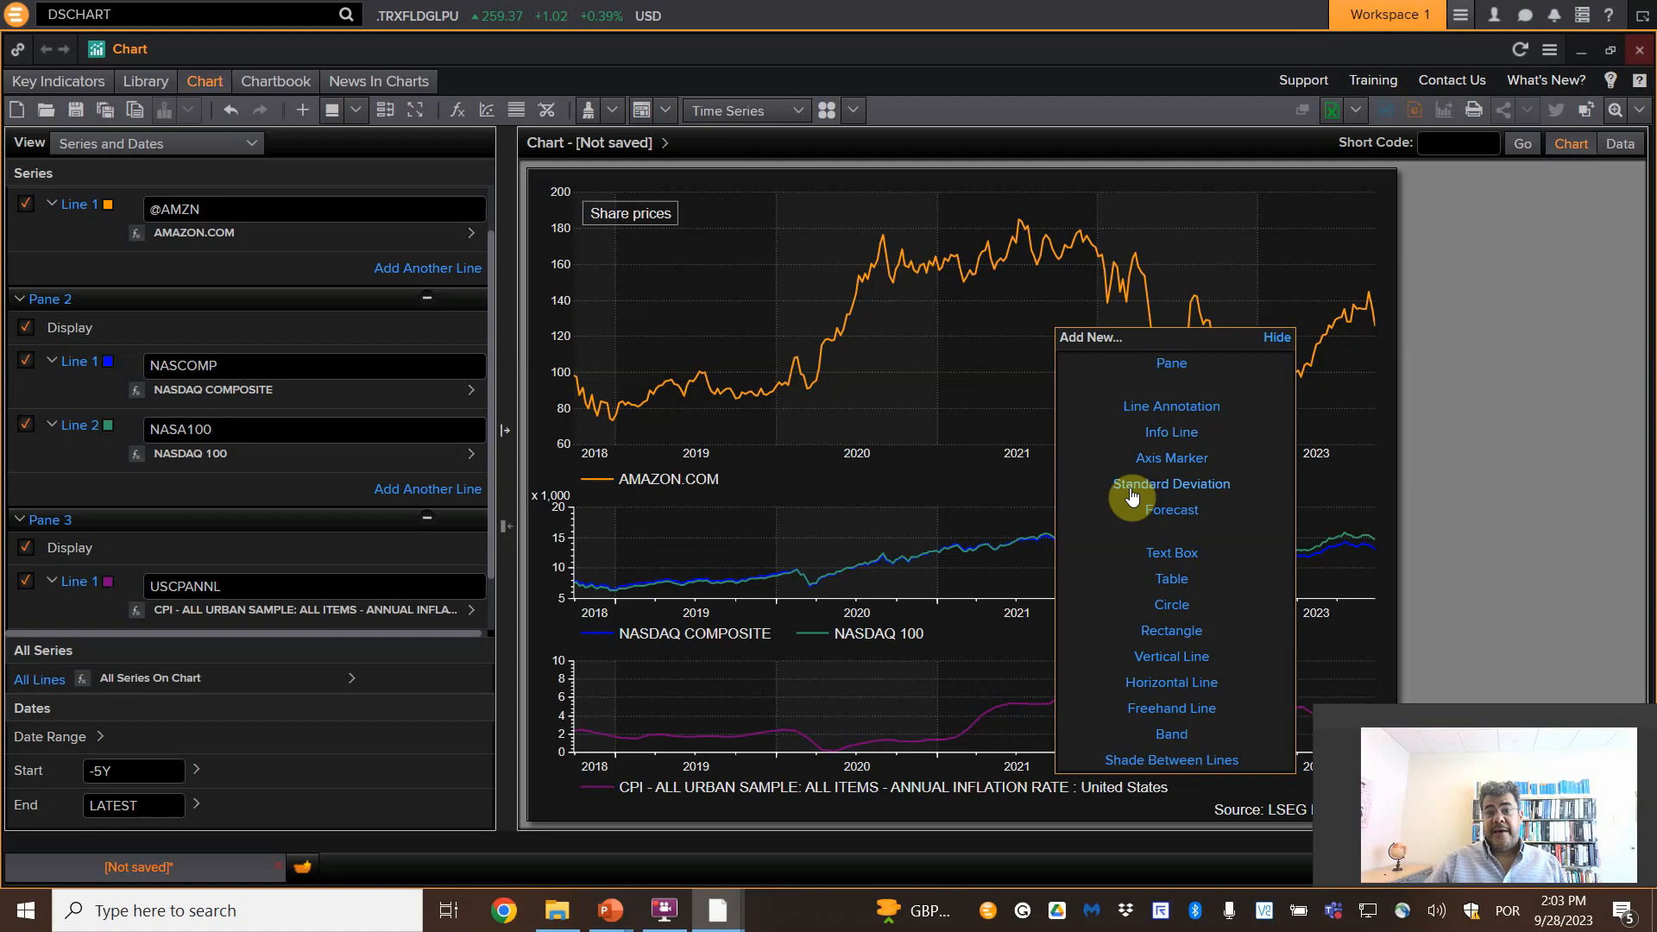
mouse_move(1139, 497)
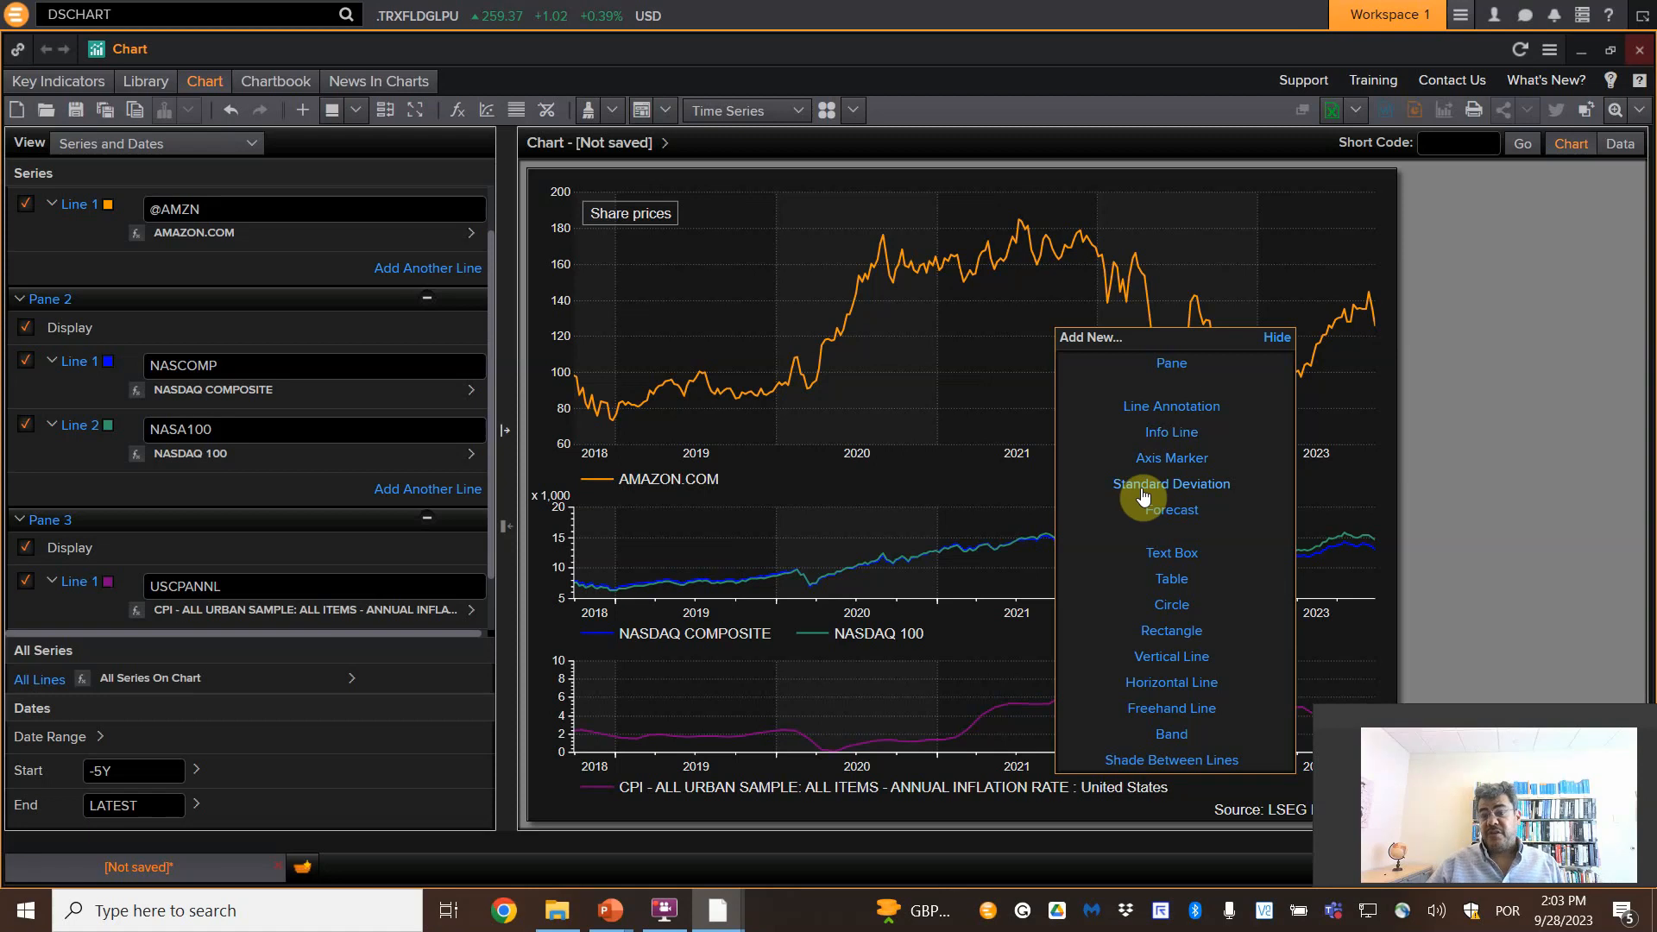
mouse_move(1179, 517)
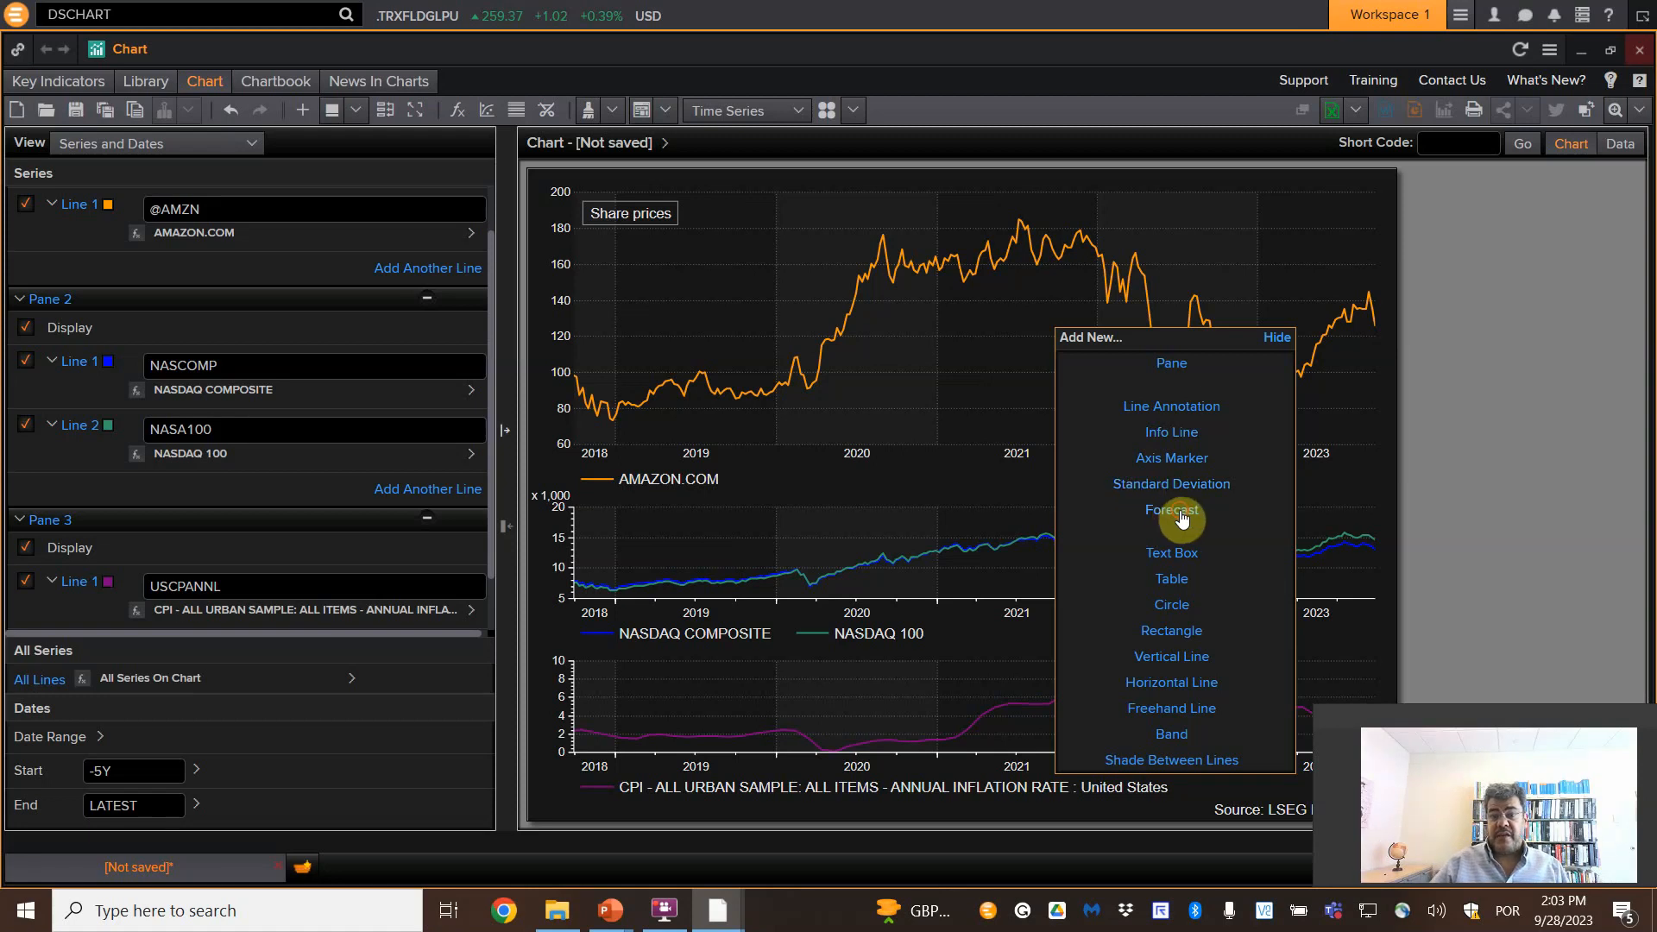
- Pick Forecast in the Add New palette, hide it without adding, and switch to the Data view
click(1171, 511)
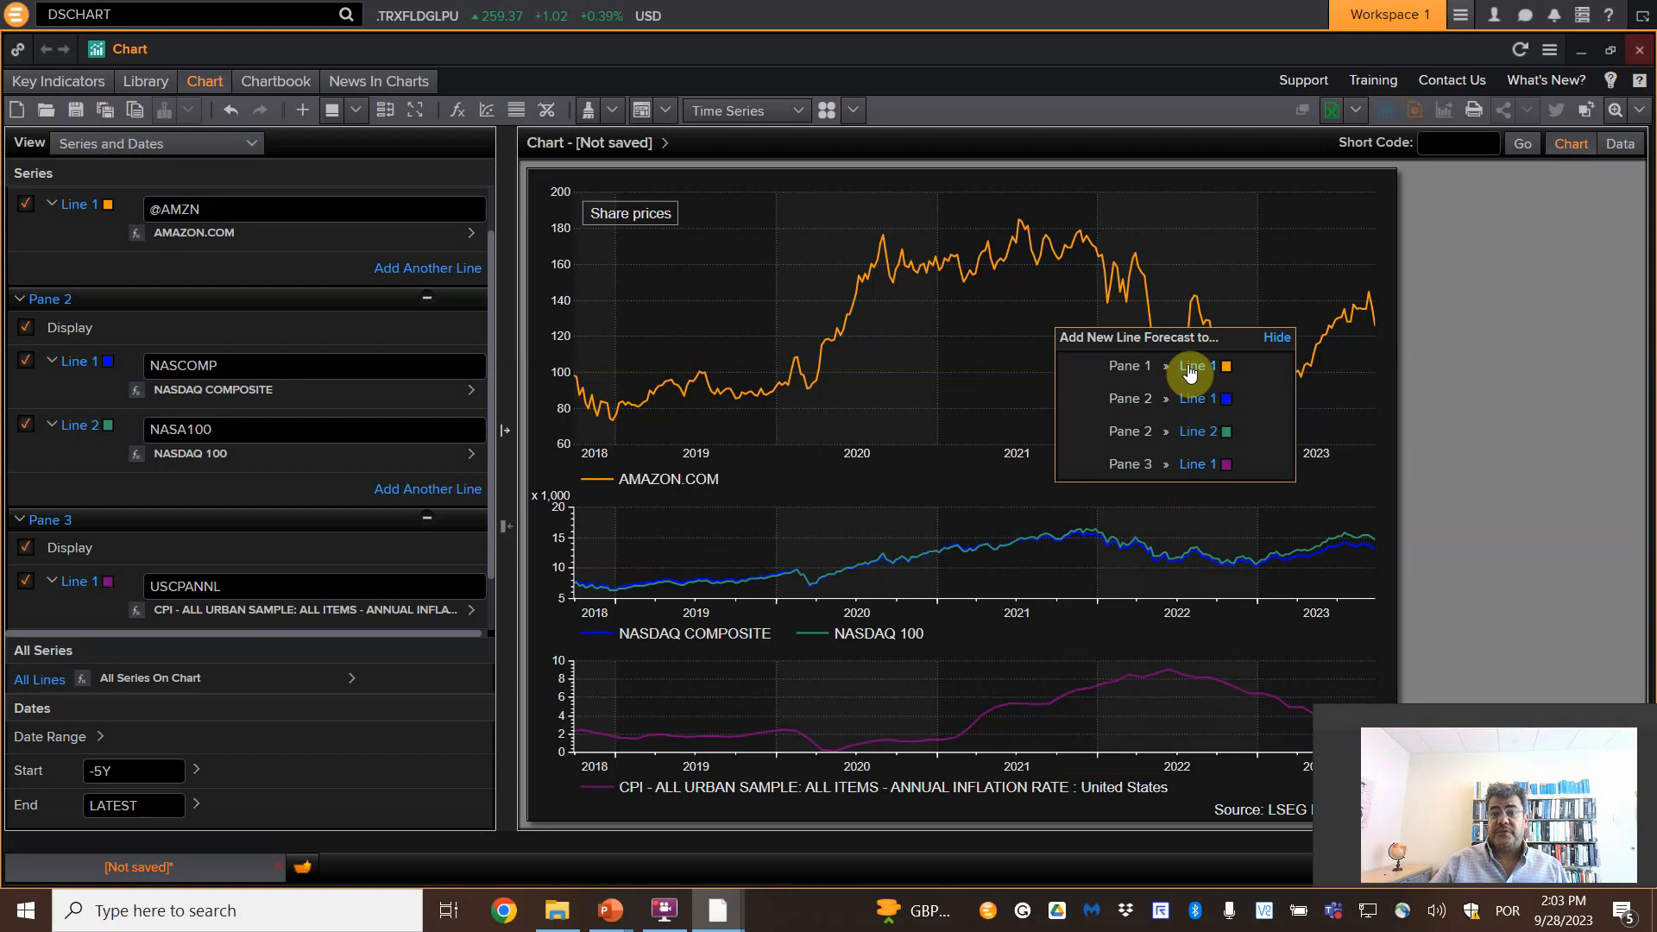
click(1198, 366)
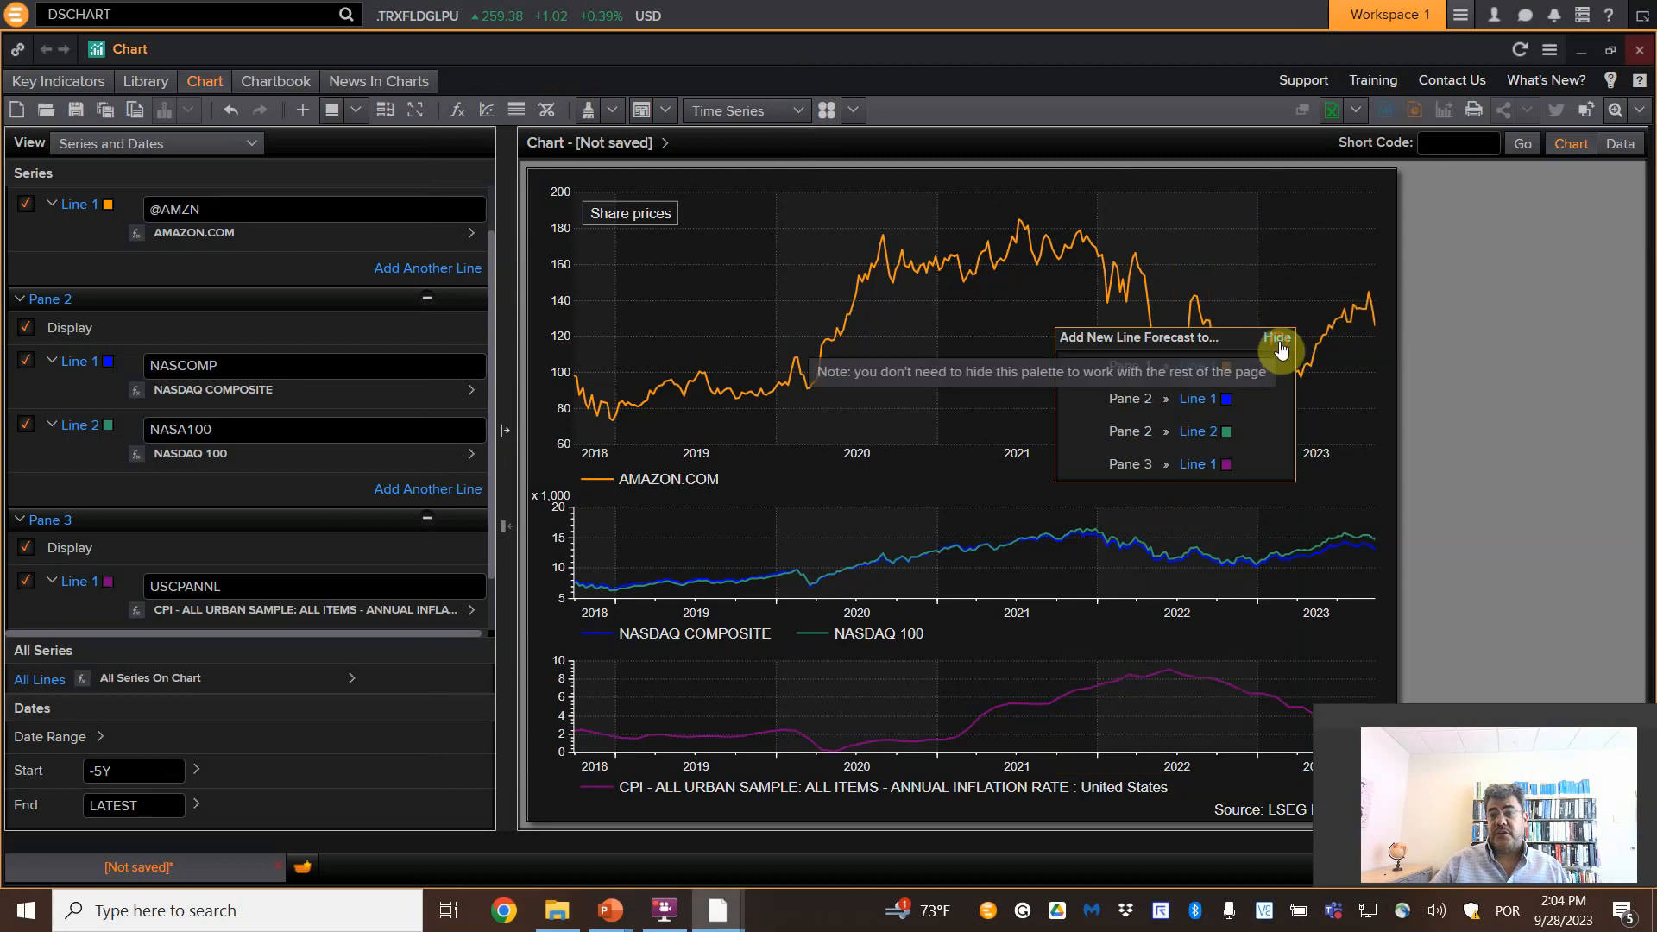
click(1276, 337)
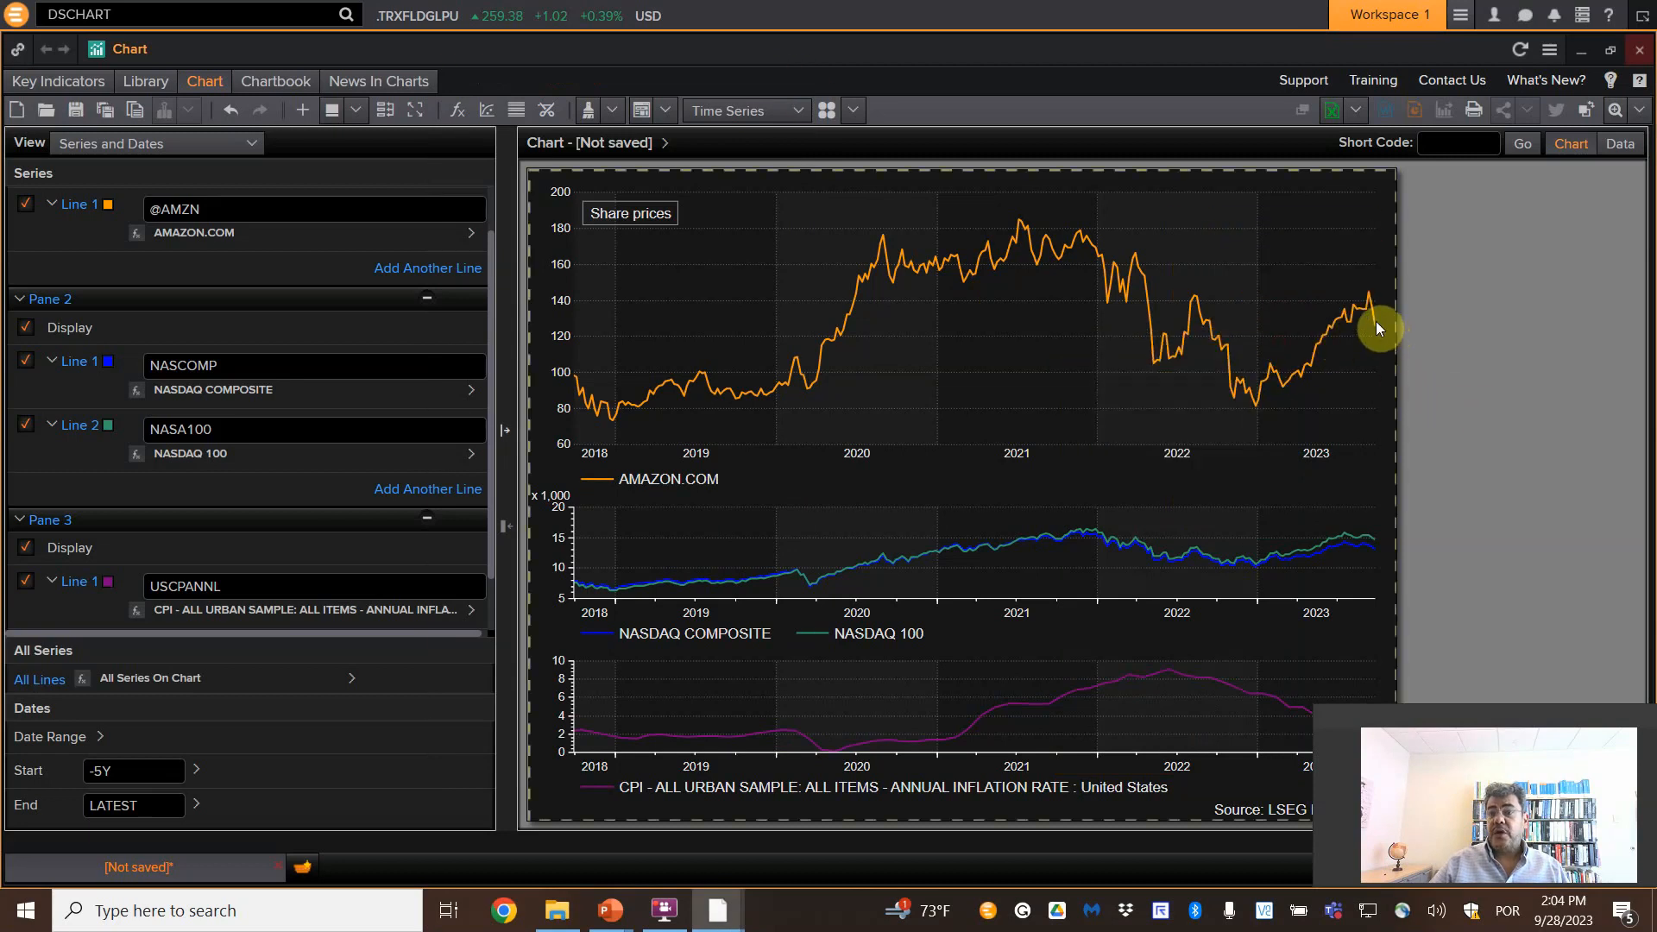
mouse_move(1374, 327)
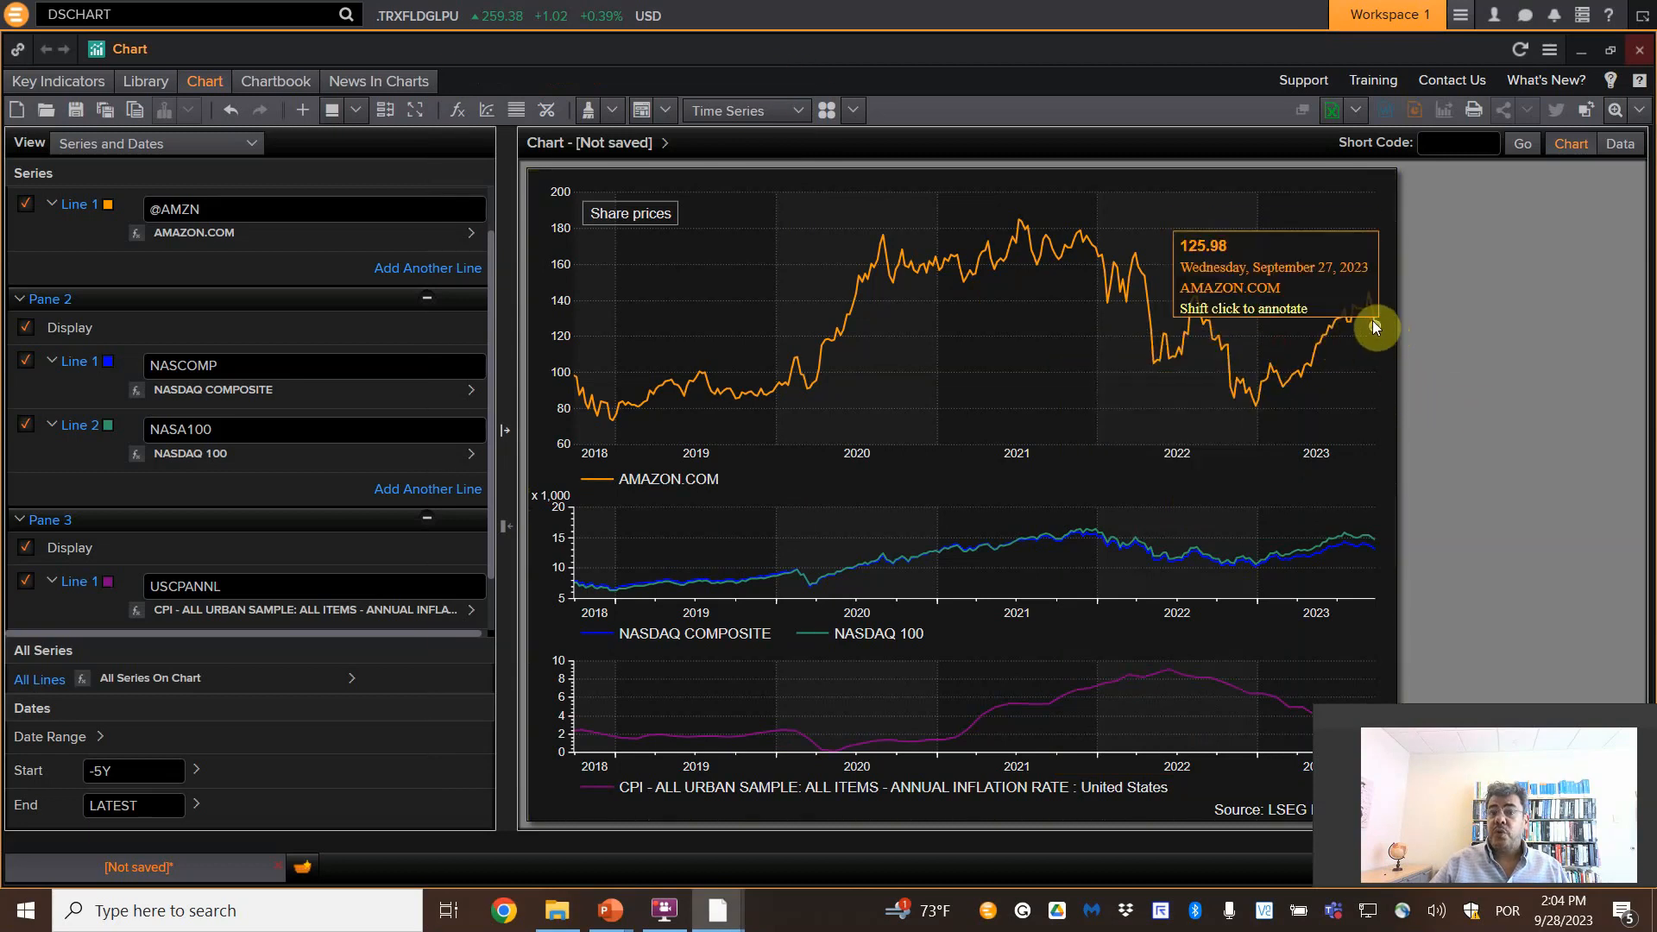
click(1621, 144)
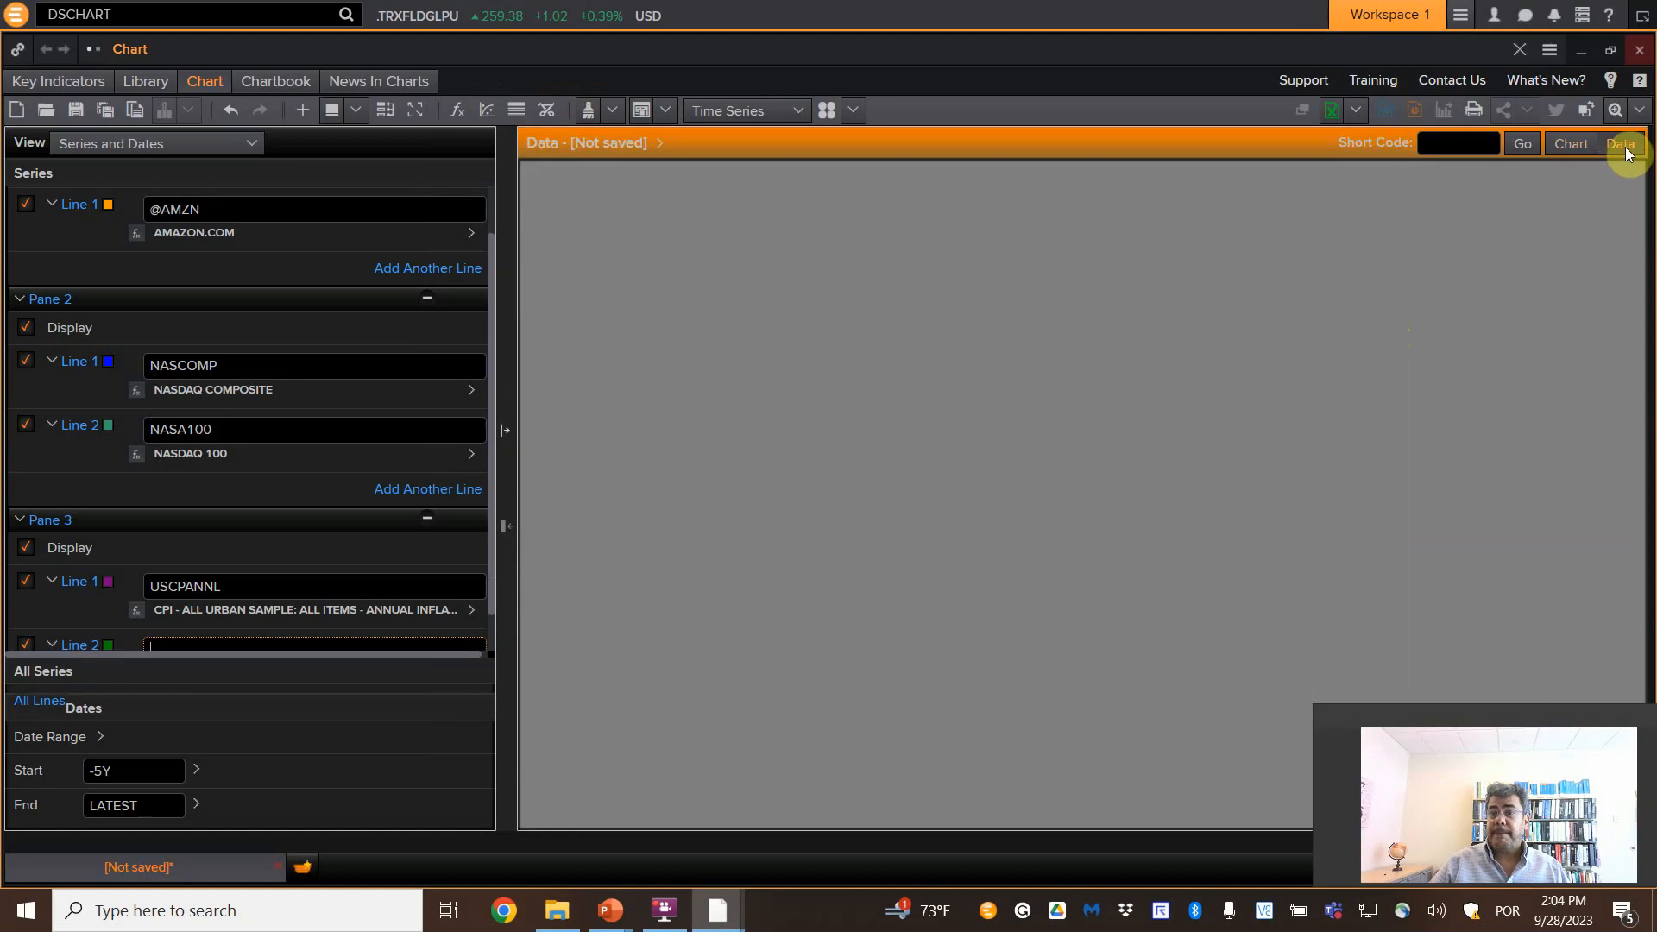
- Scroll through the dated series values in the Data table, then return to the Chart view
click(1621, 143)
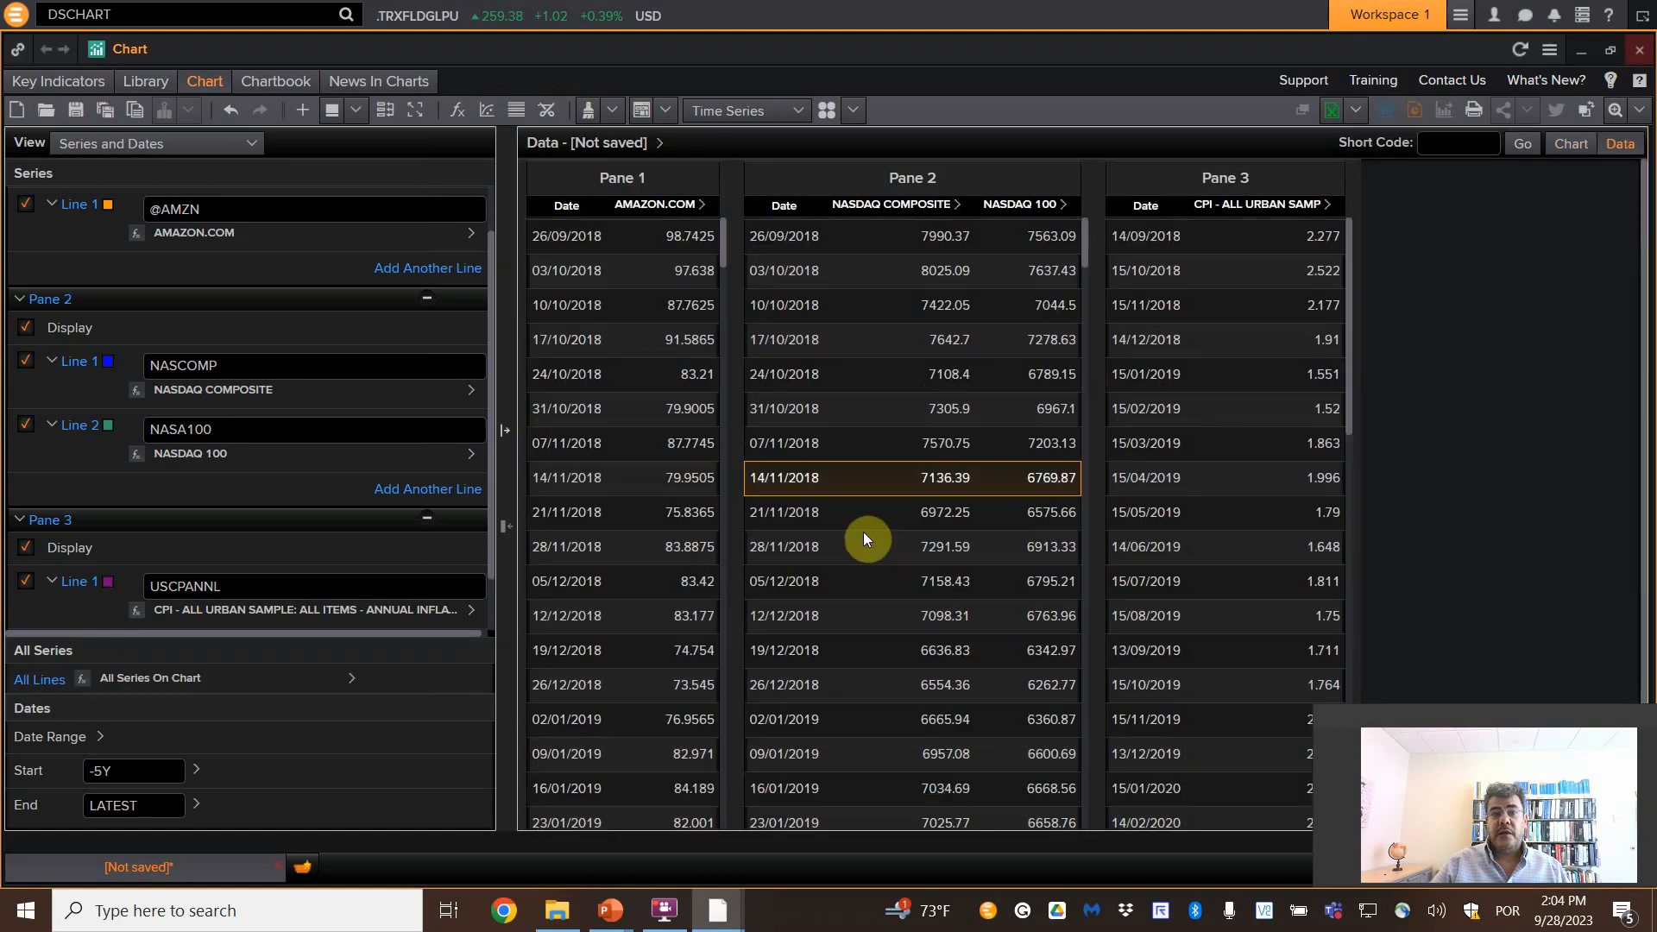
scroll(down, 3)
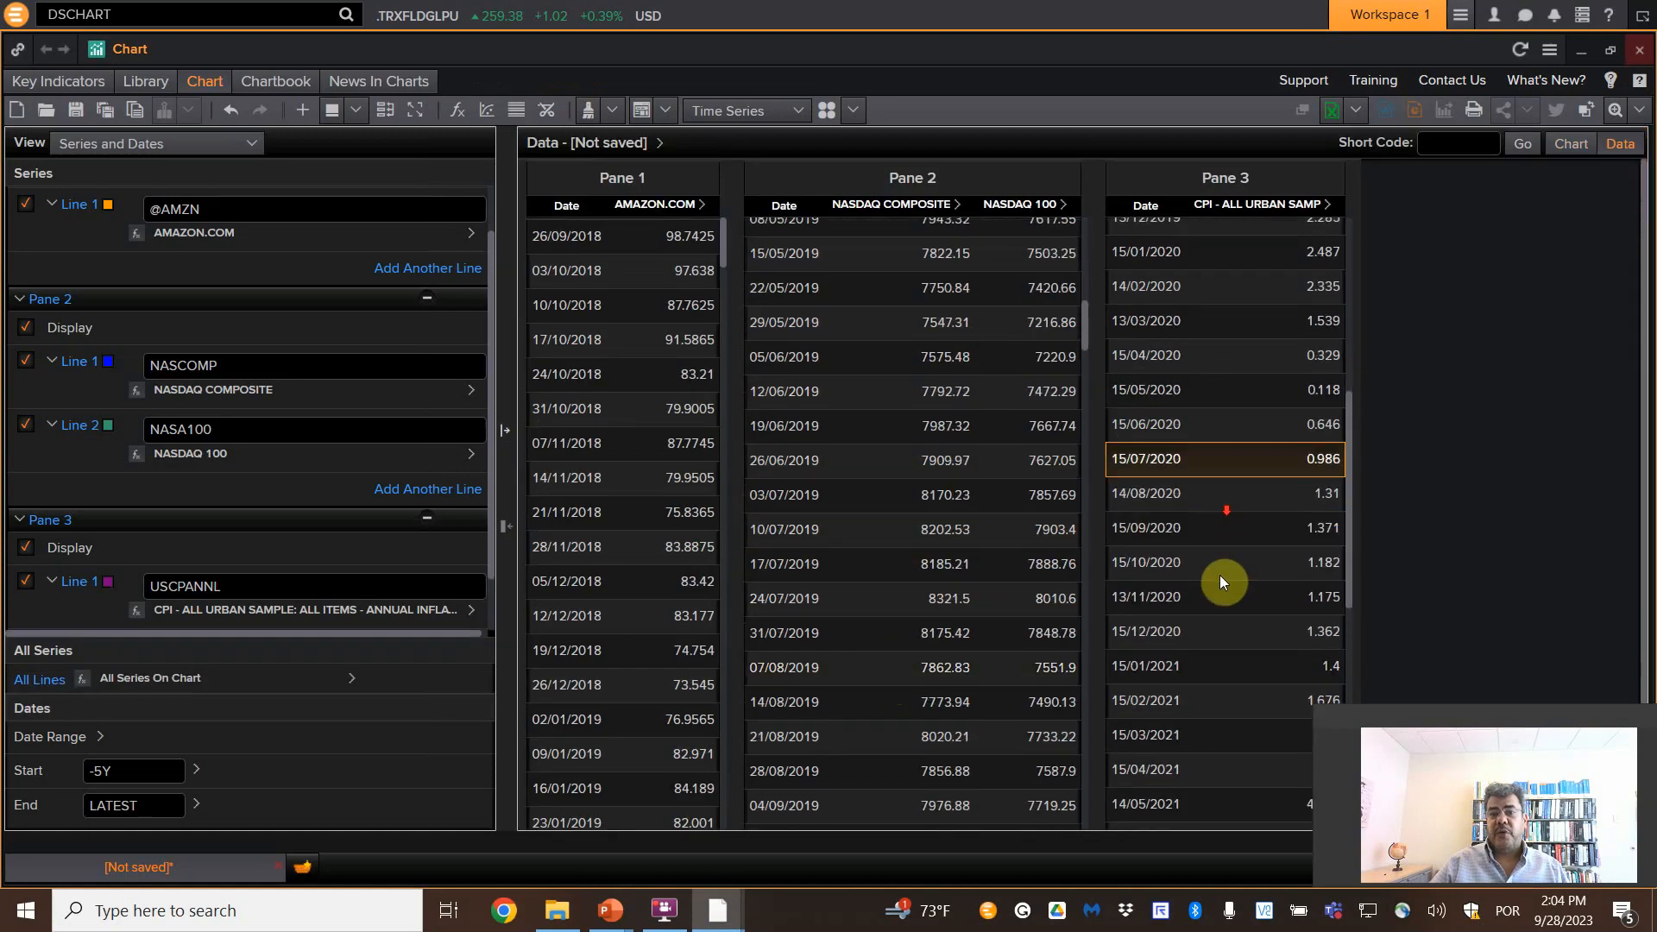
scroll(down, 3)
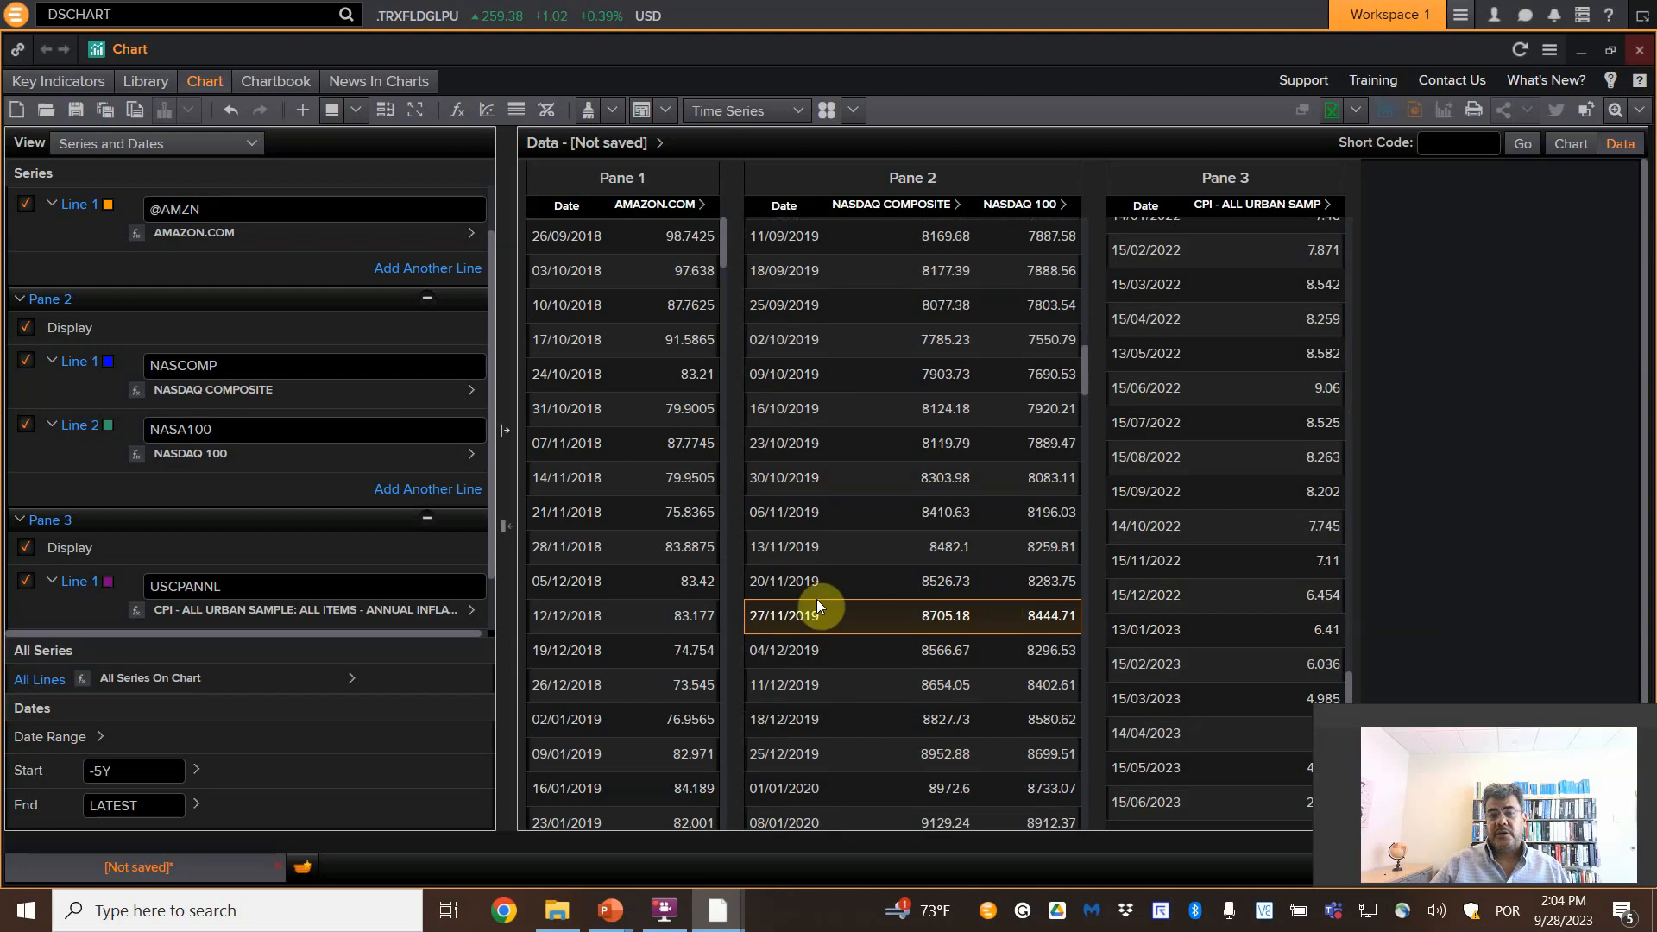
click(1569, 143)
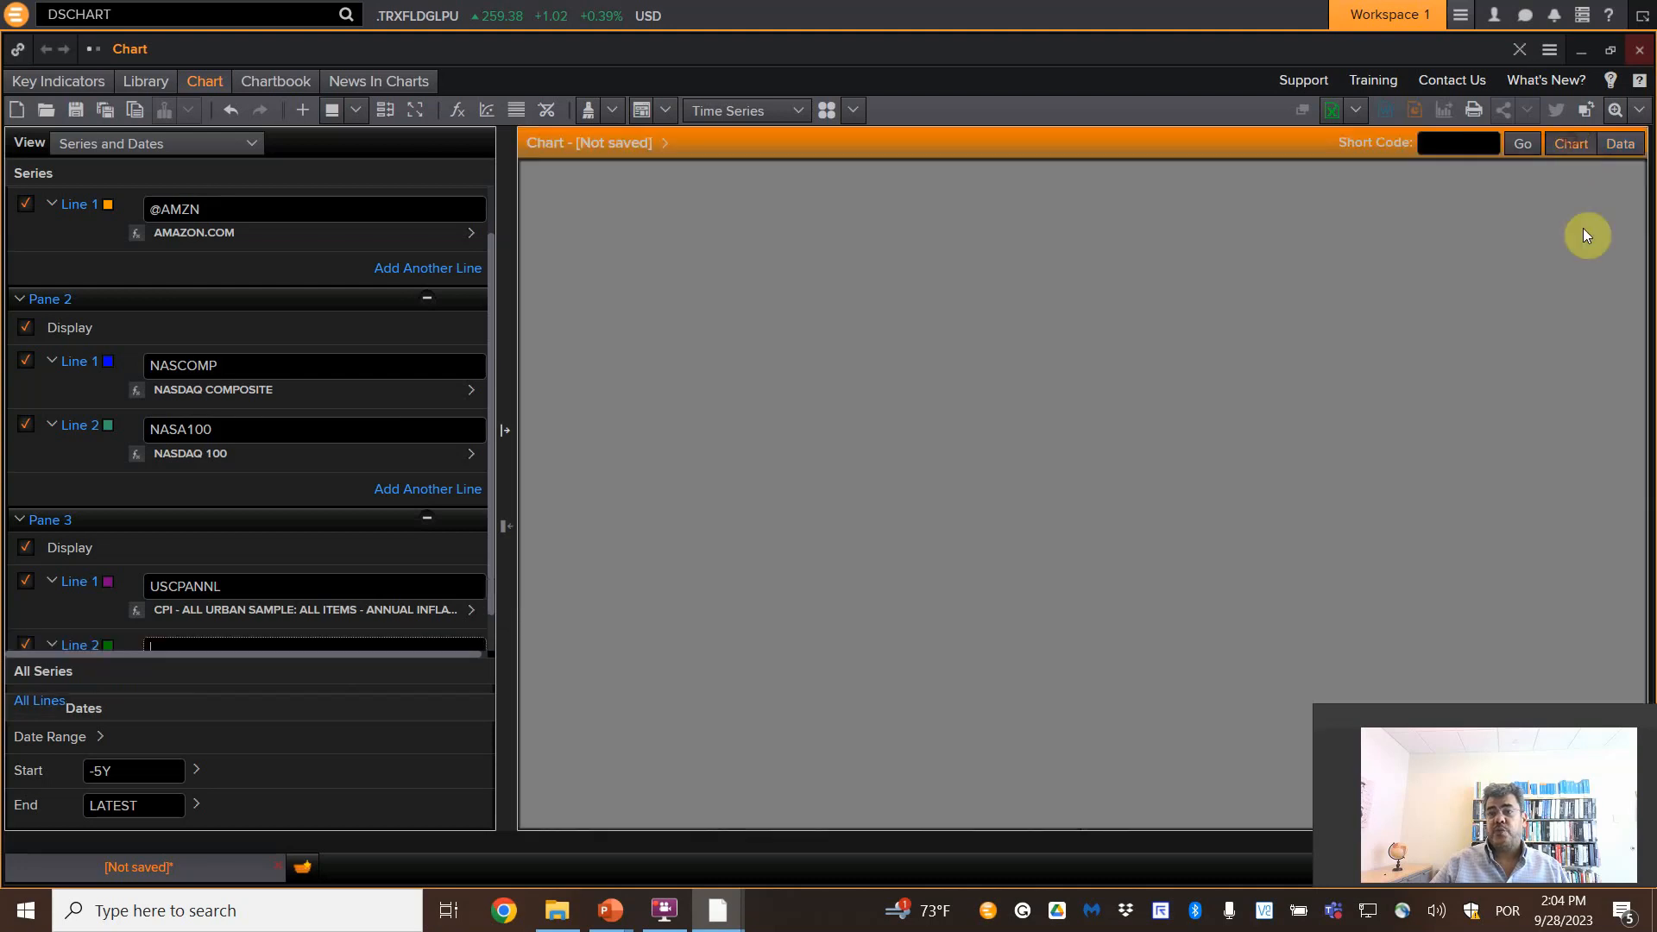
click(1571, 143)
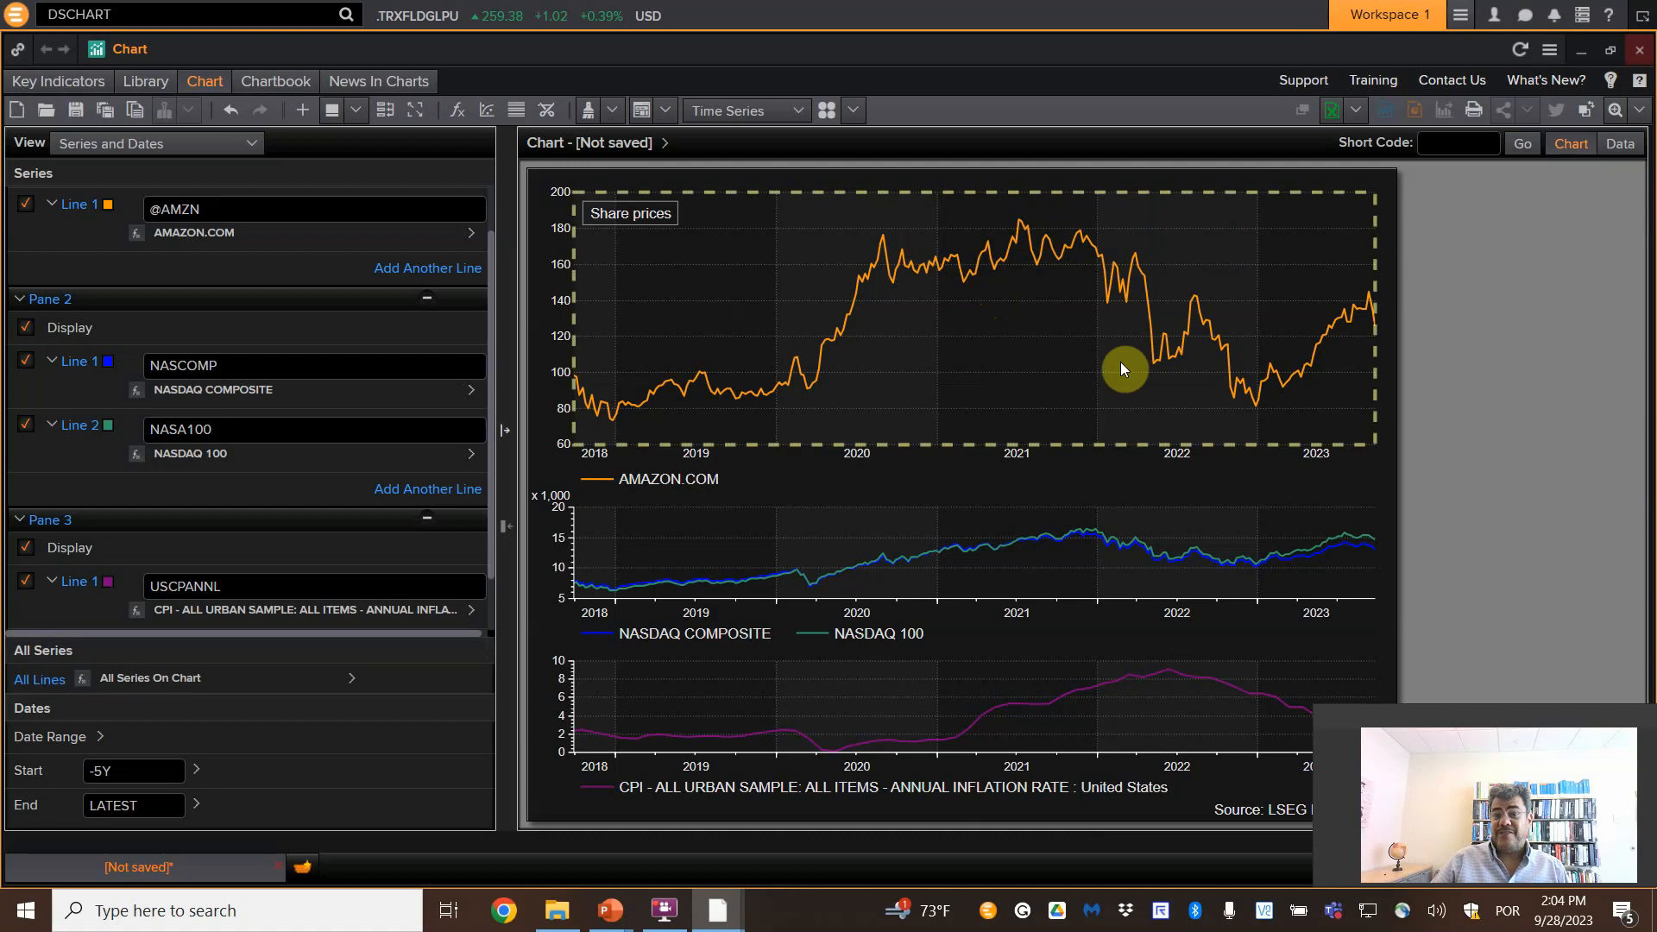
- Dismiss the pane layout choices and bring up the chart's title and formatting settings
click(385, 110)
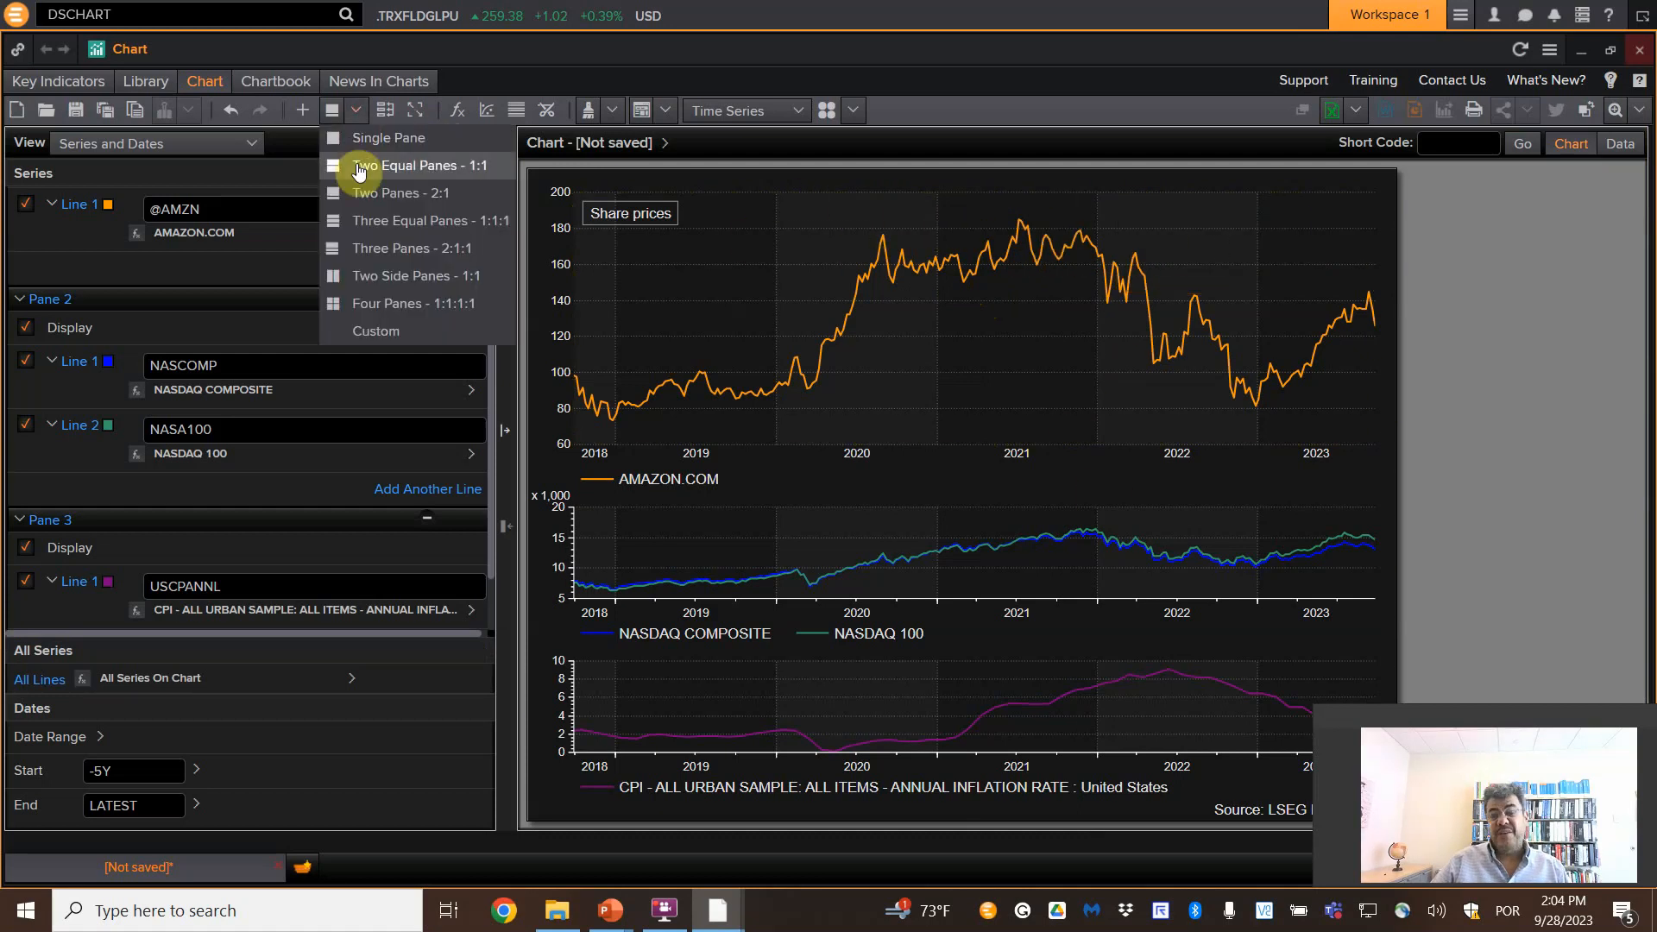
click(254, 161)
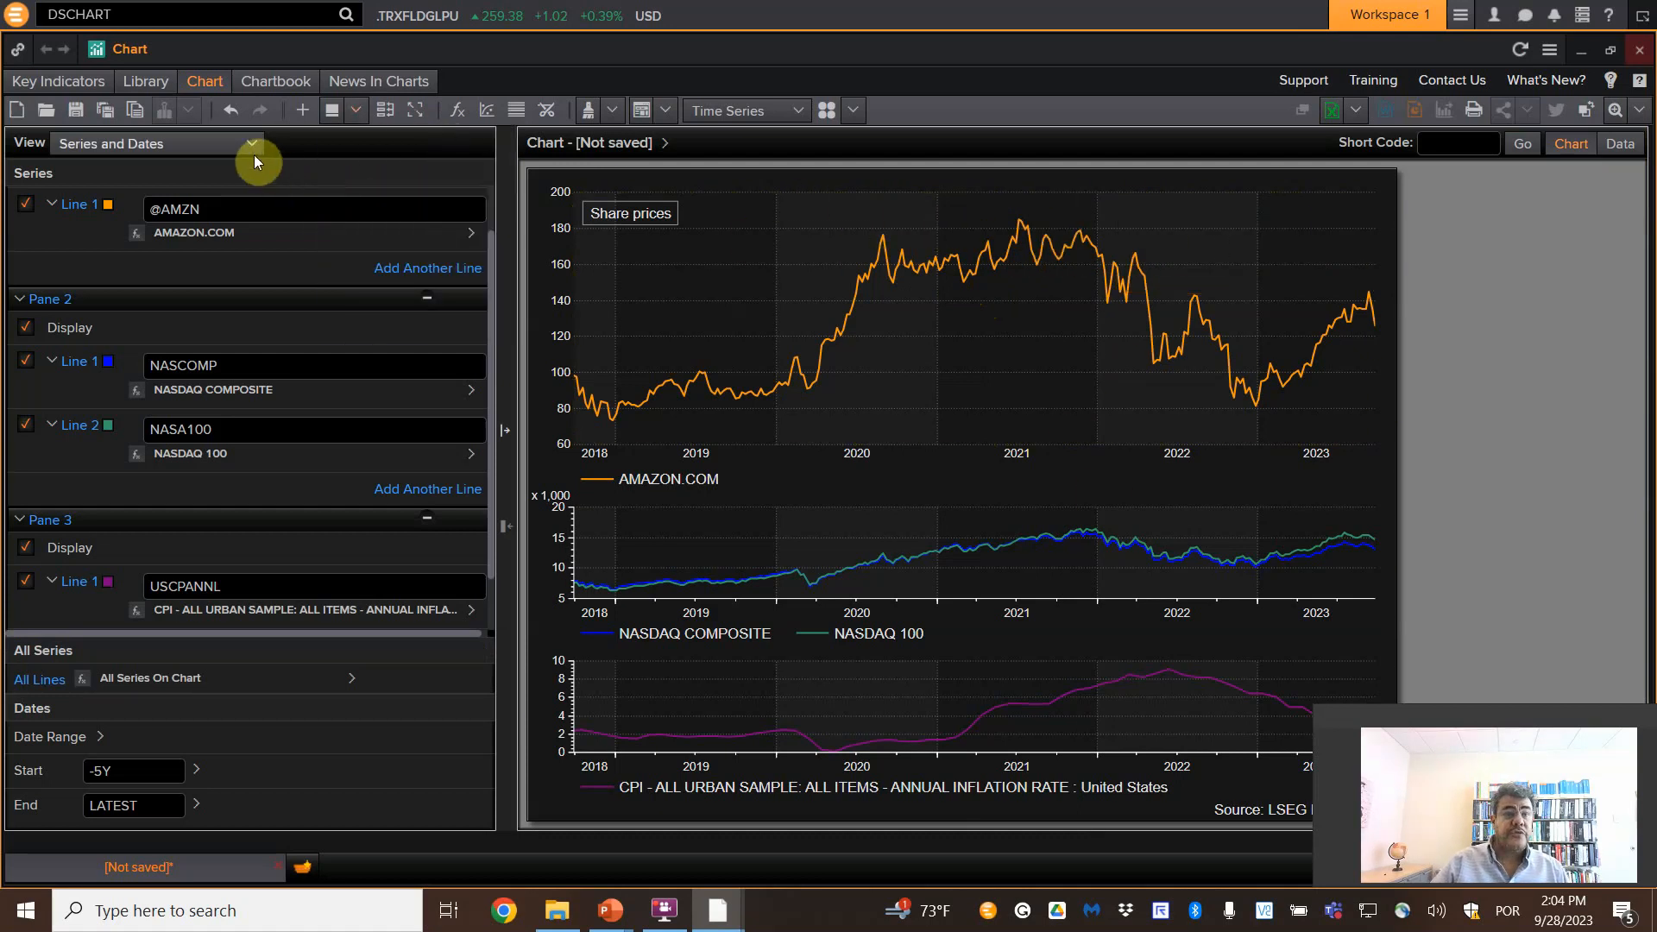
click(157, 143)
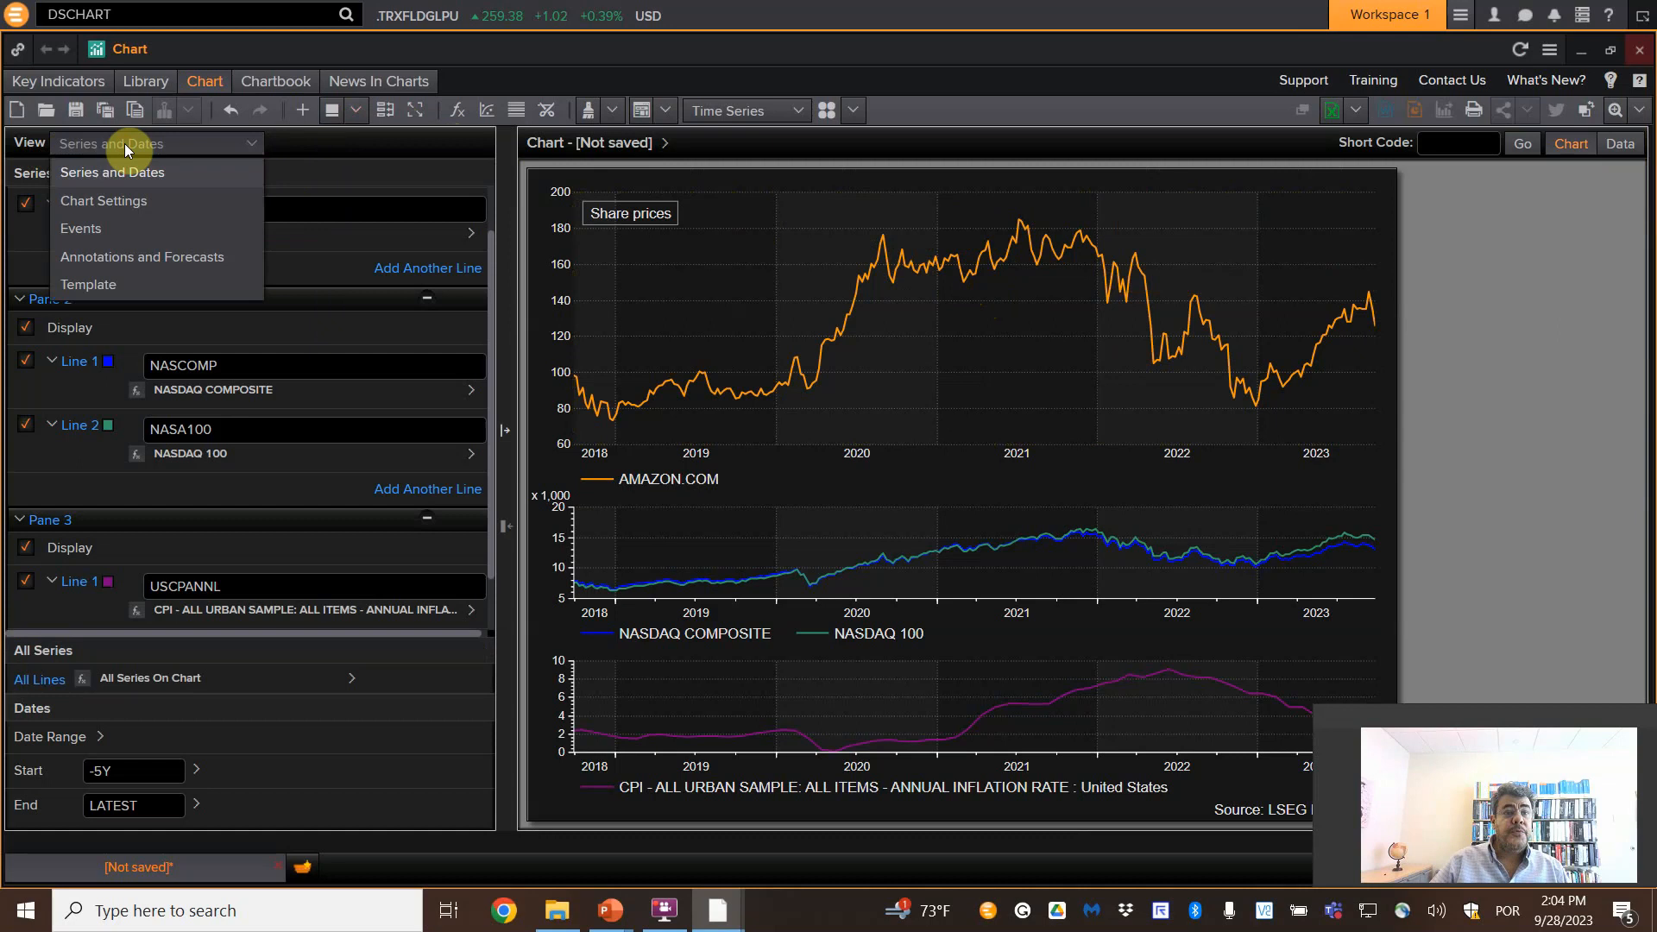
click(104, 200)
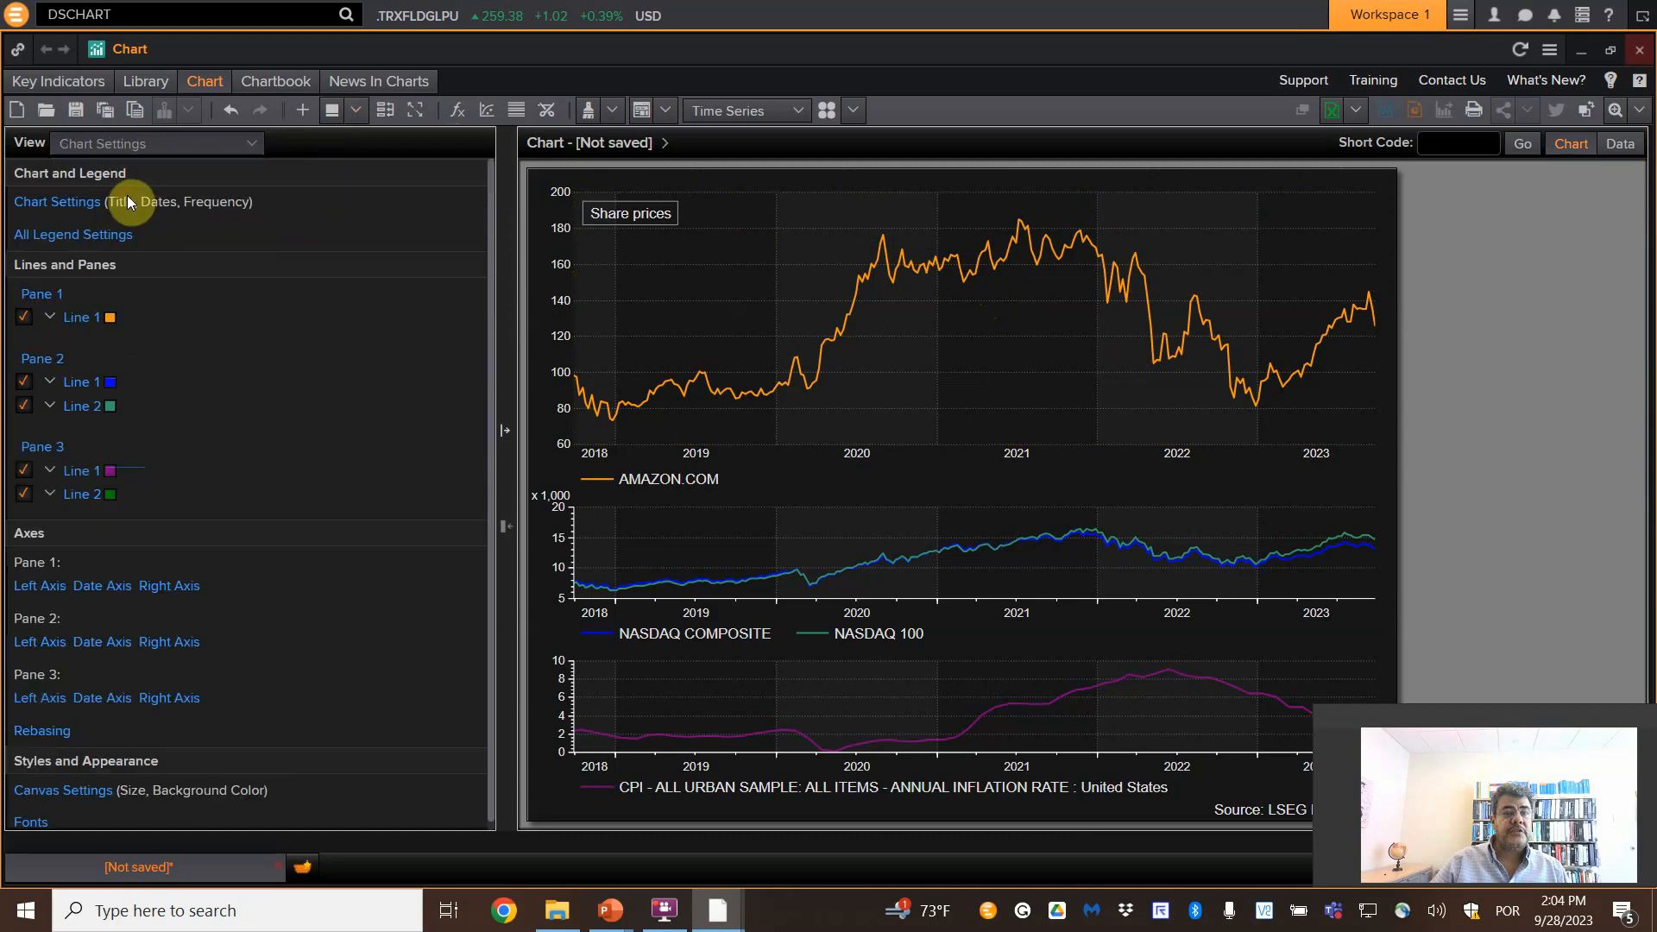
click(55, 202)
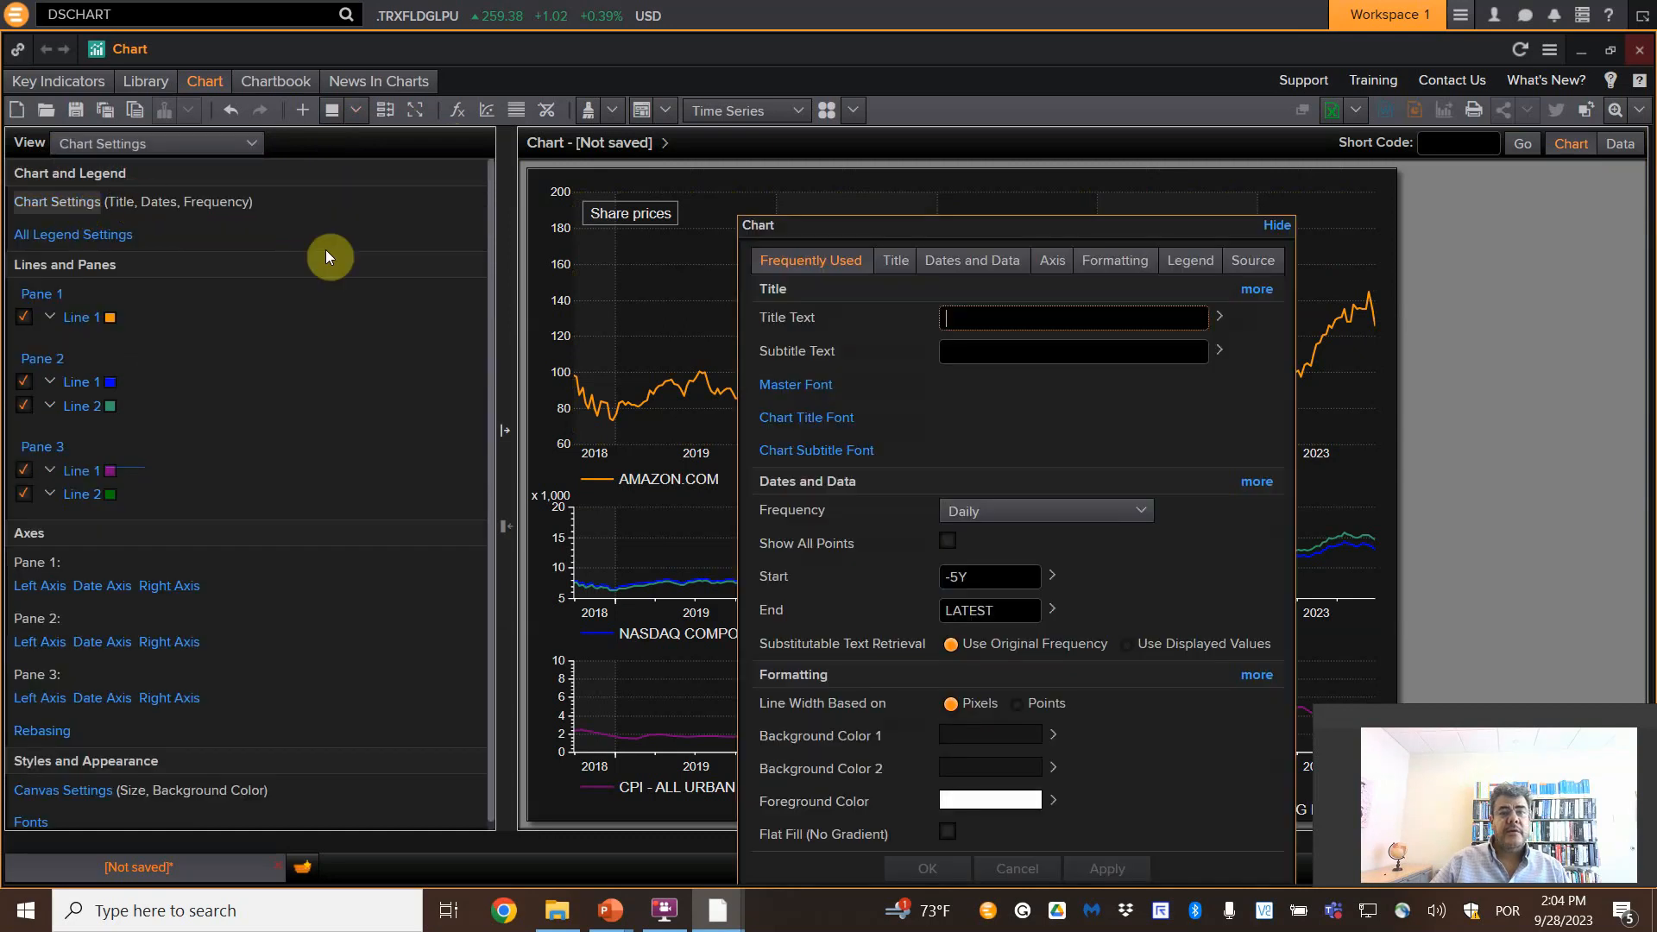
- Set Title Text to AMAZON and Background Color 1 to dark orange, then apply
text(A)
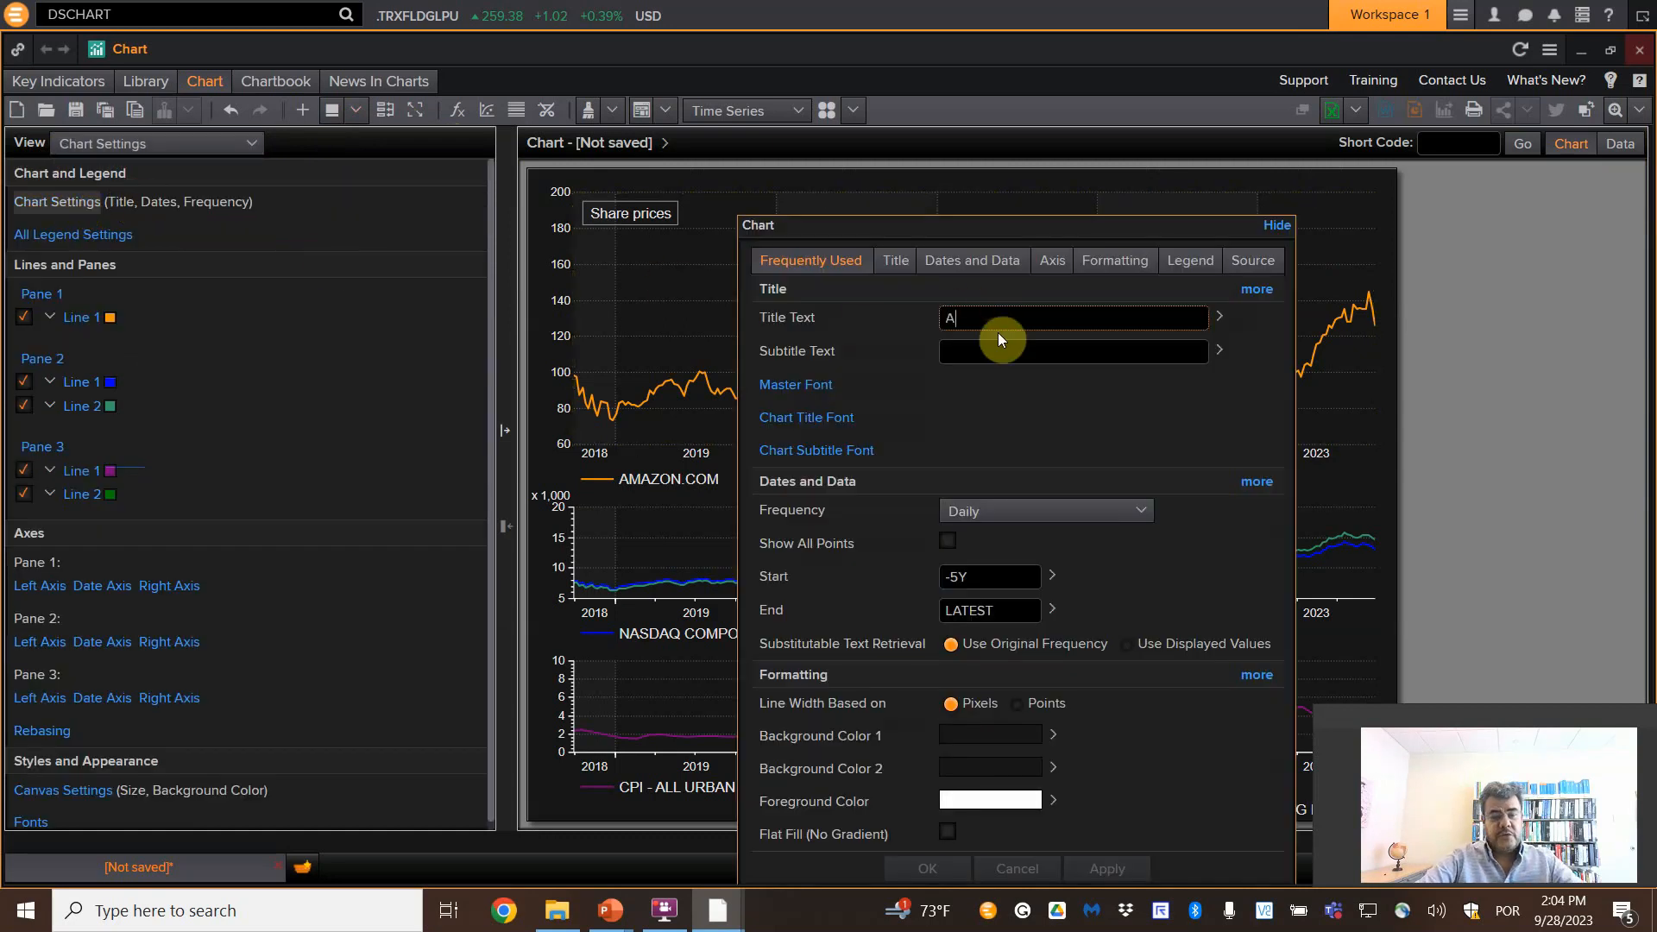
text(MAZON)
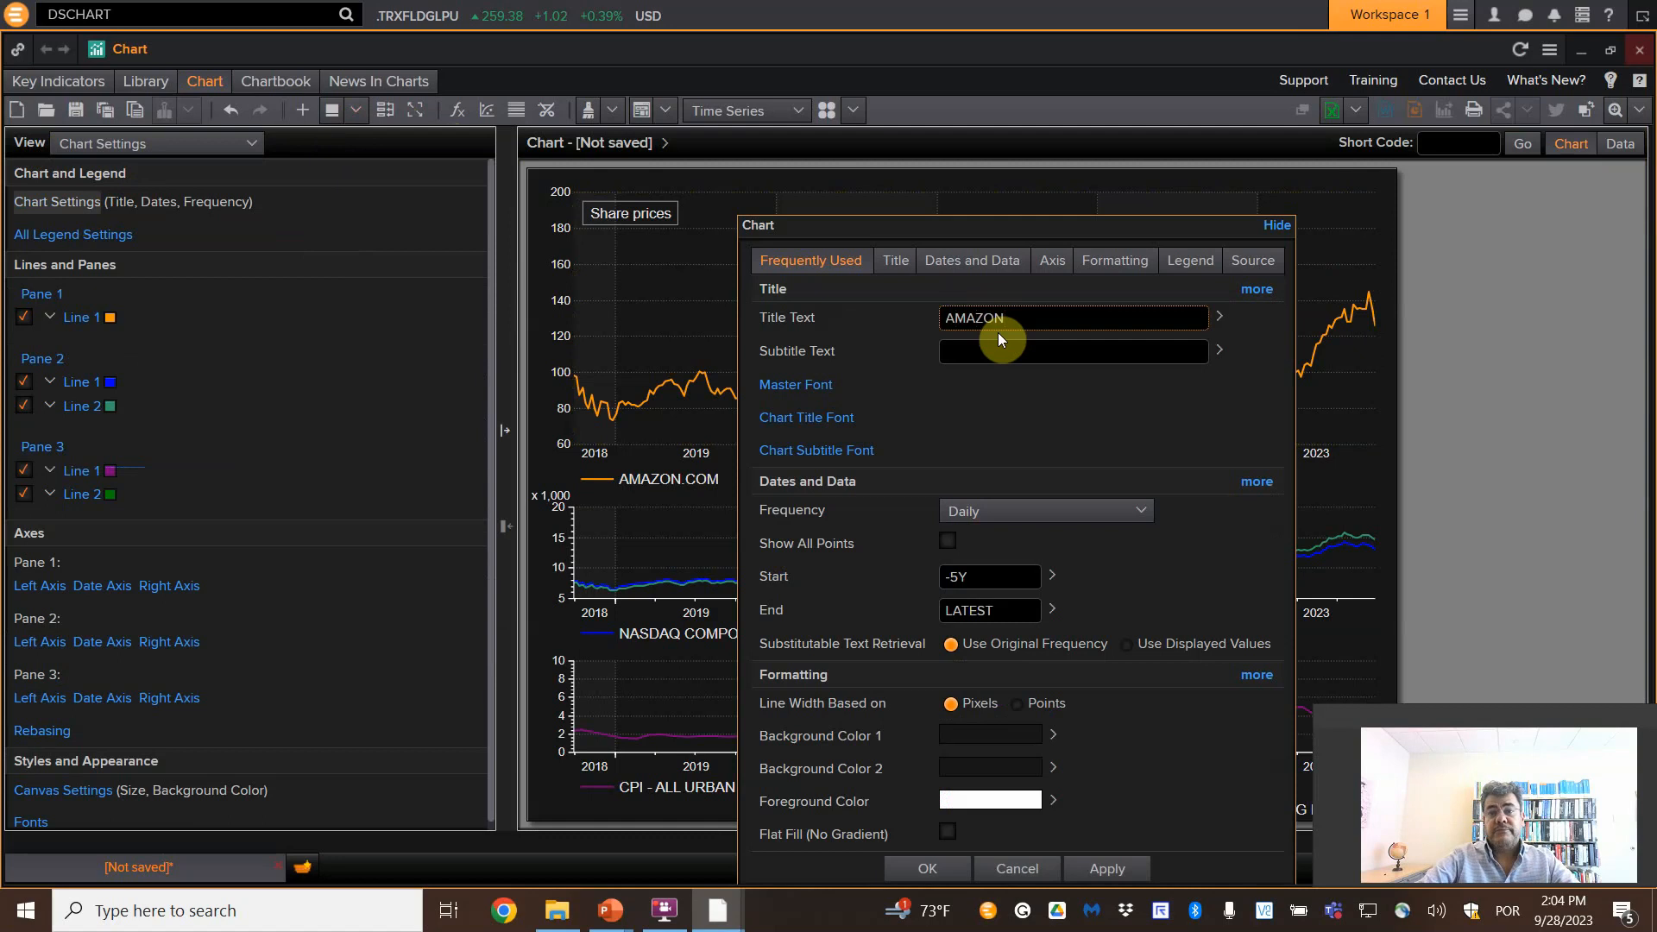
mouse_move(1069, 644)
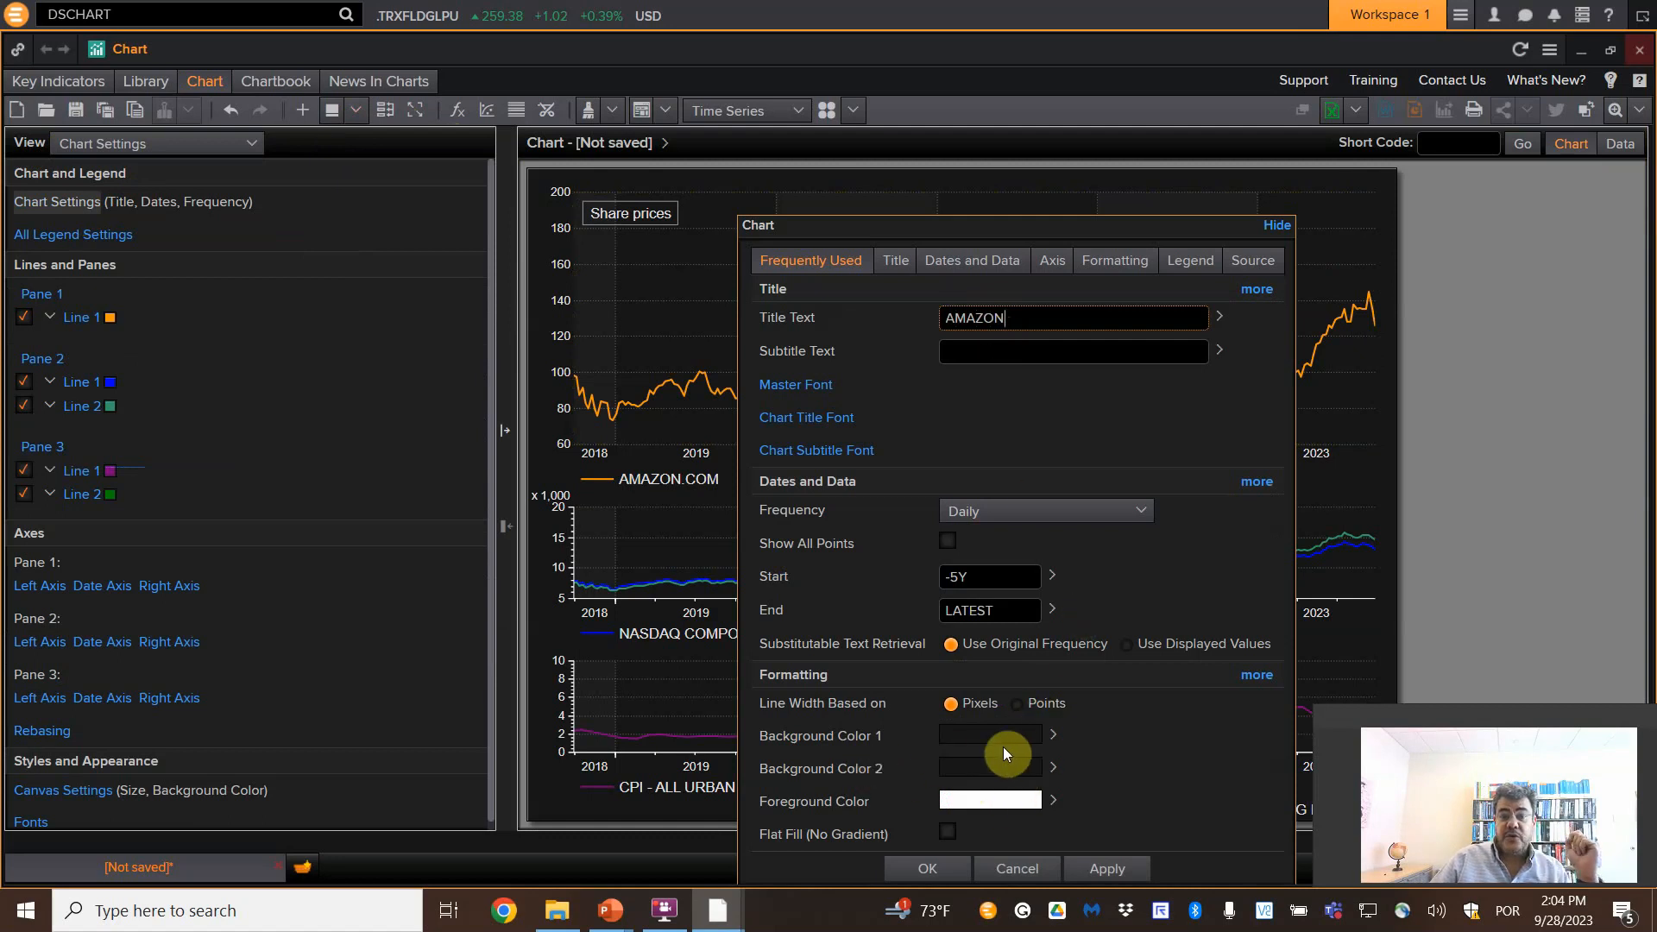
click(1052, 736)
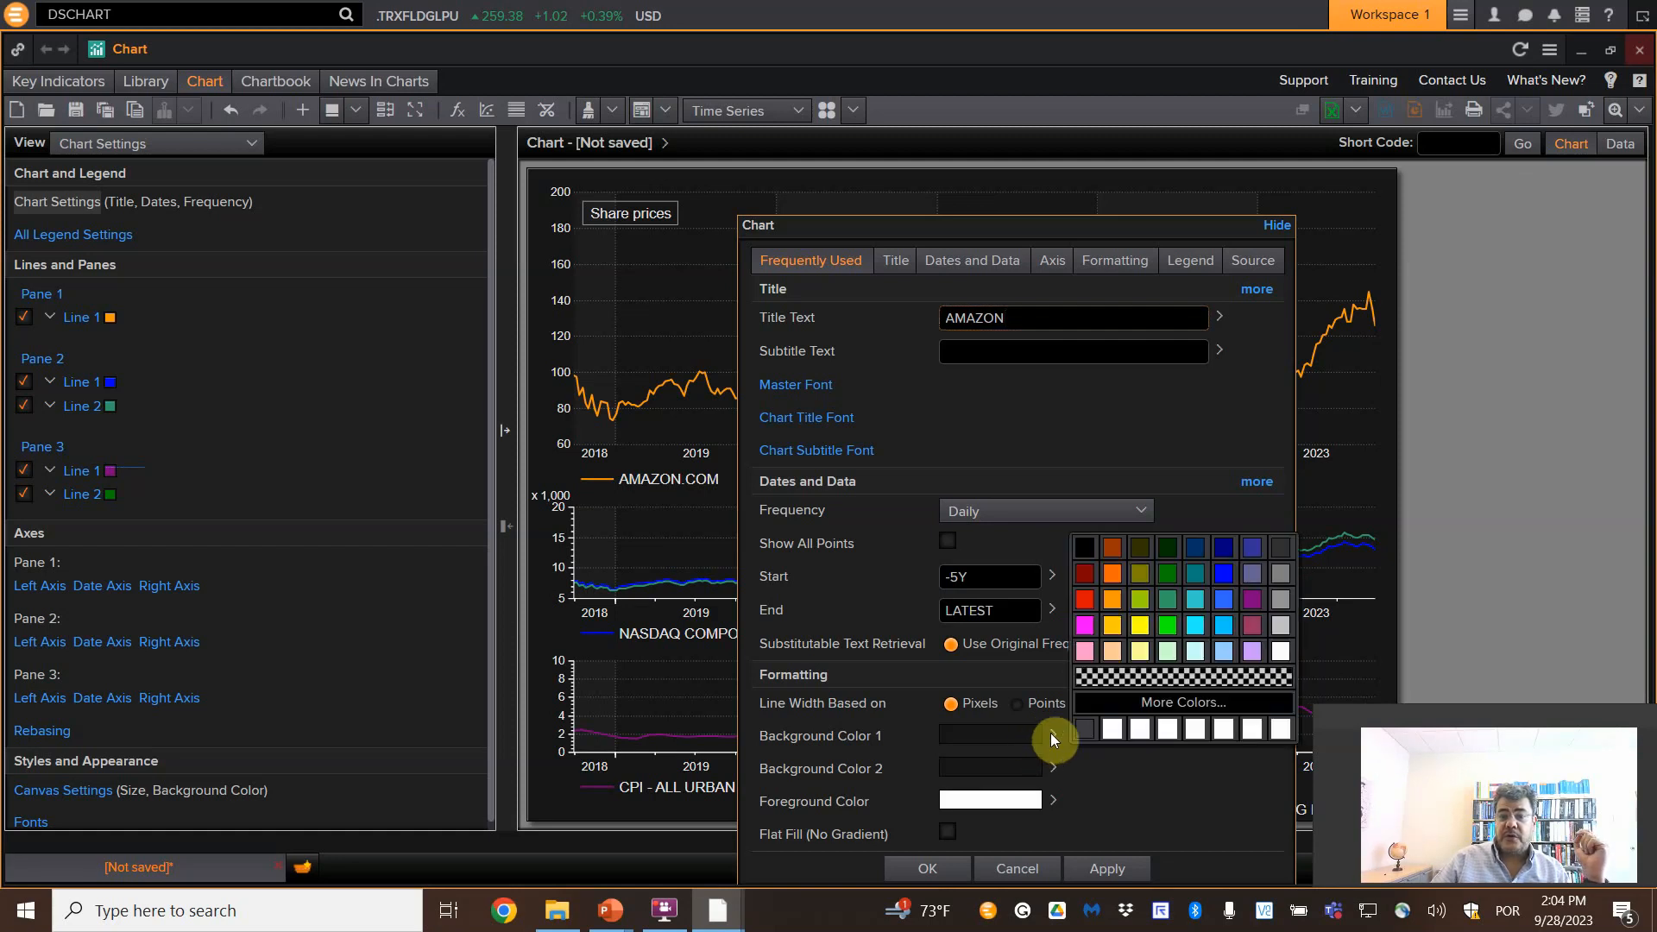
click(1110, 638)
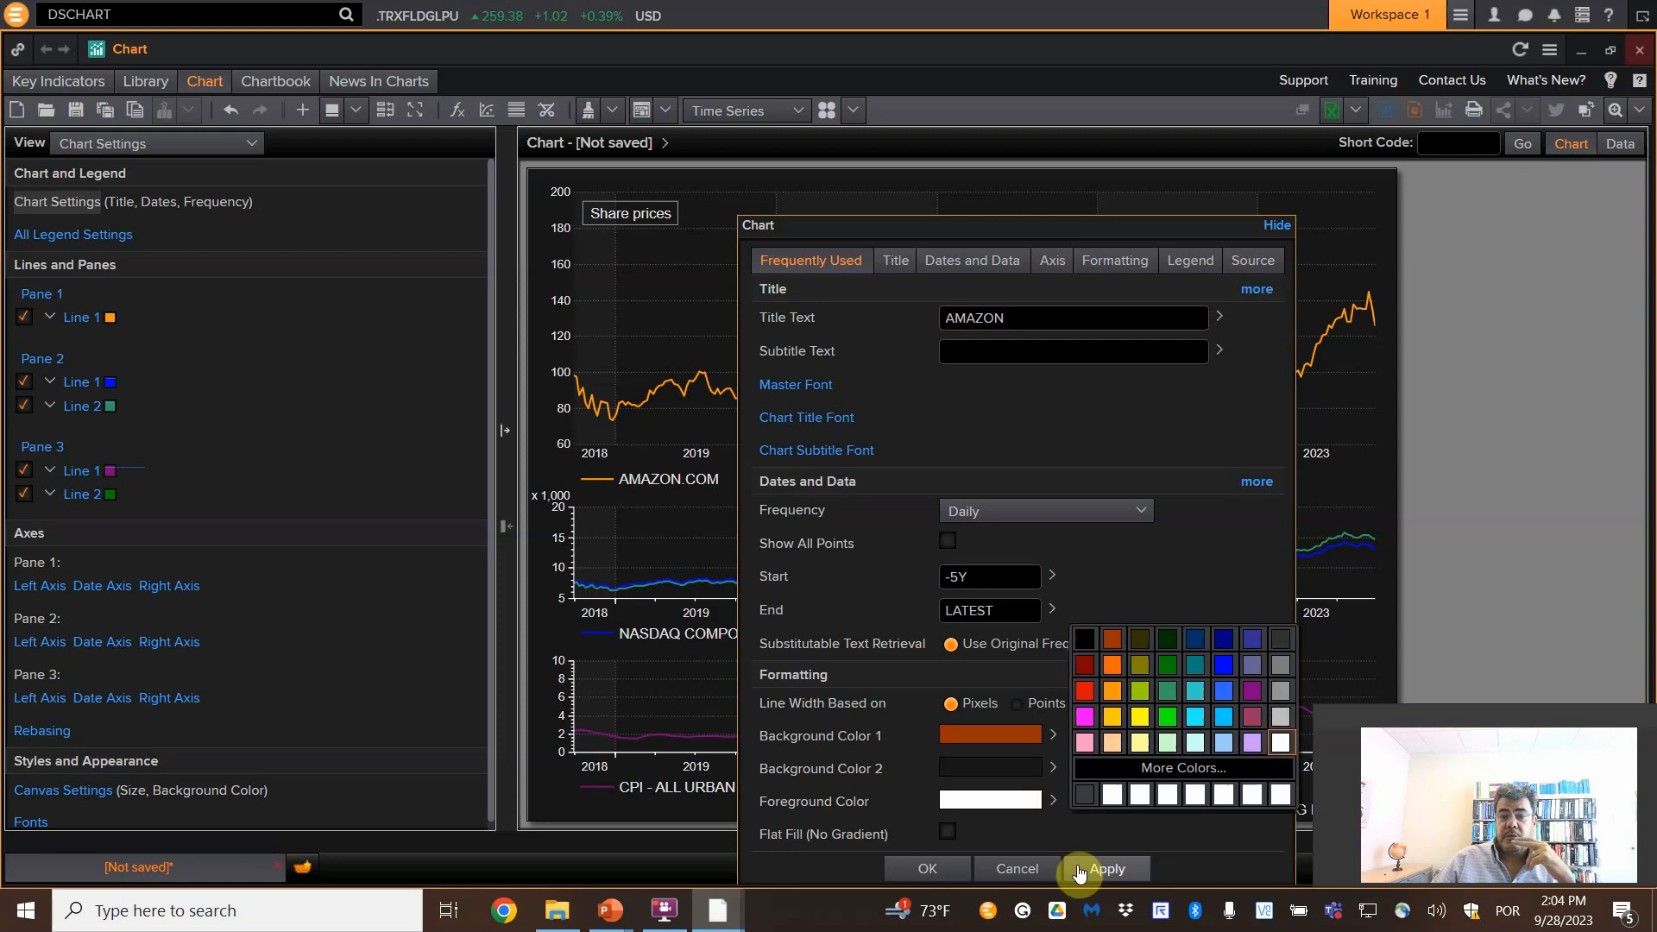
click(1105, 868)
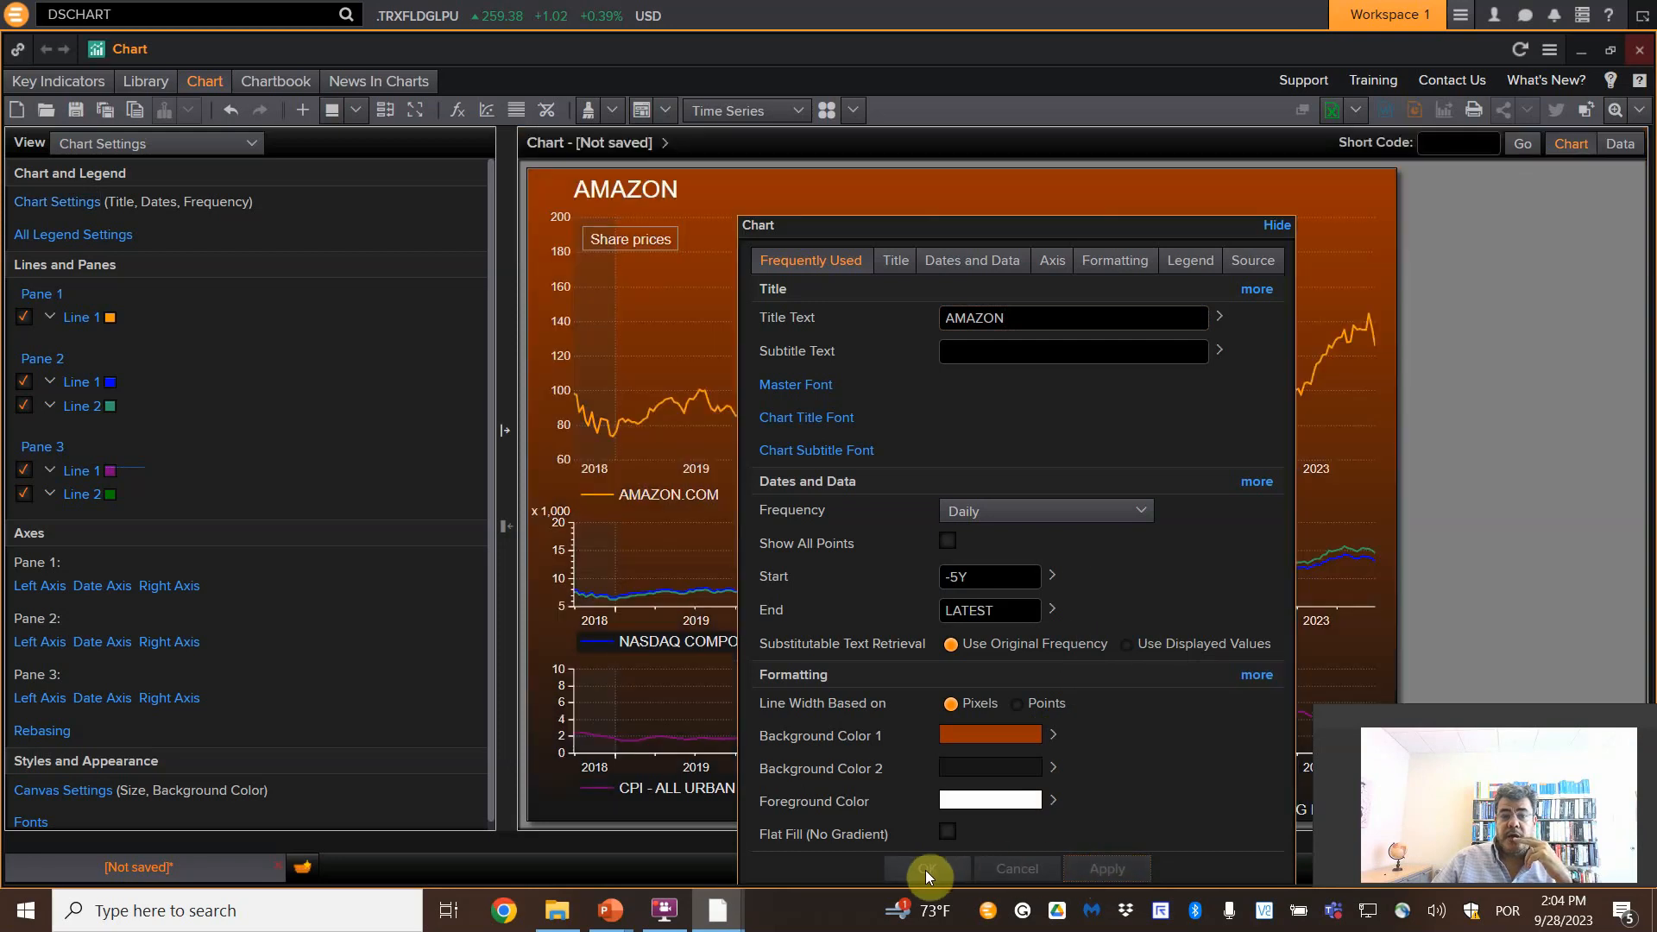
mouse_move(929, 868)
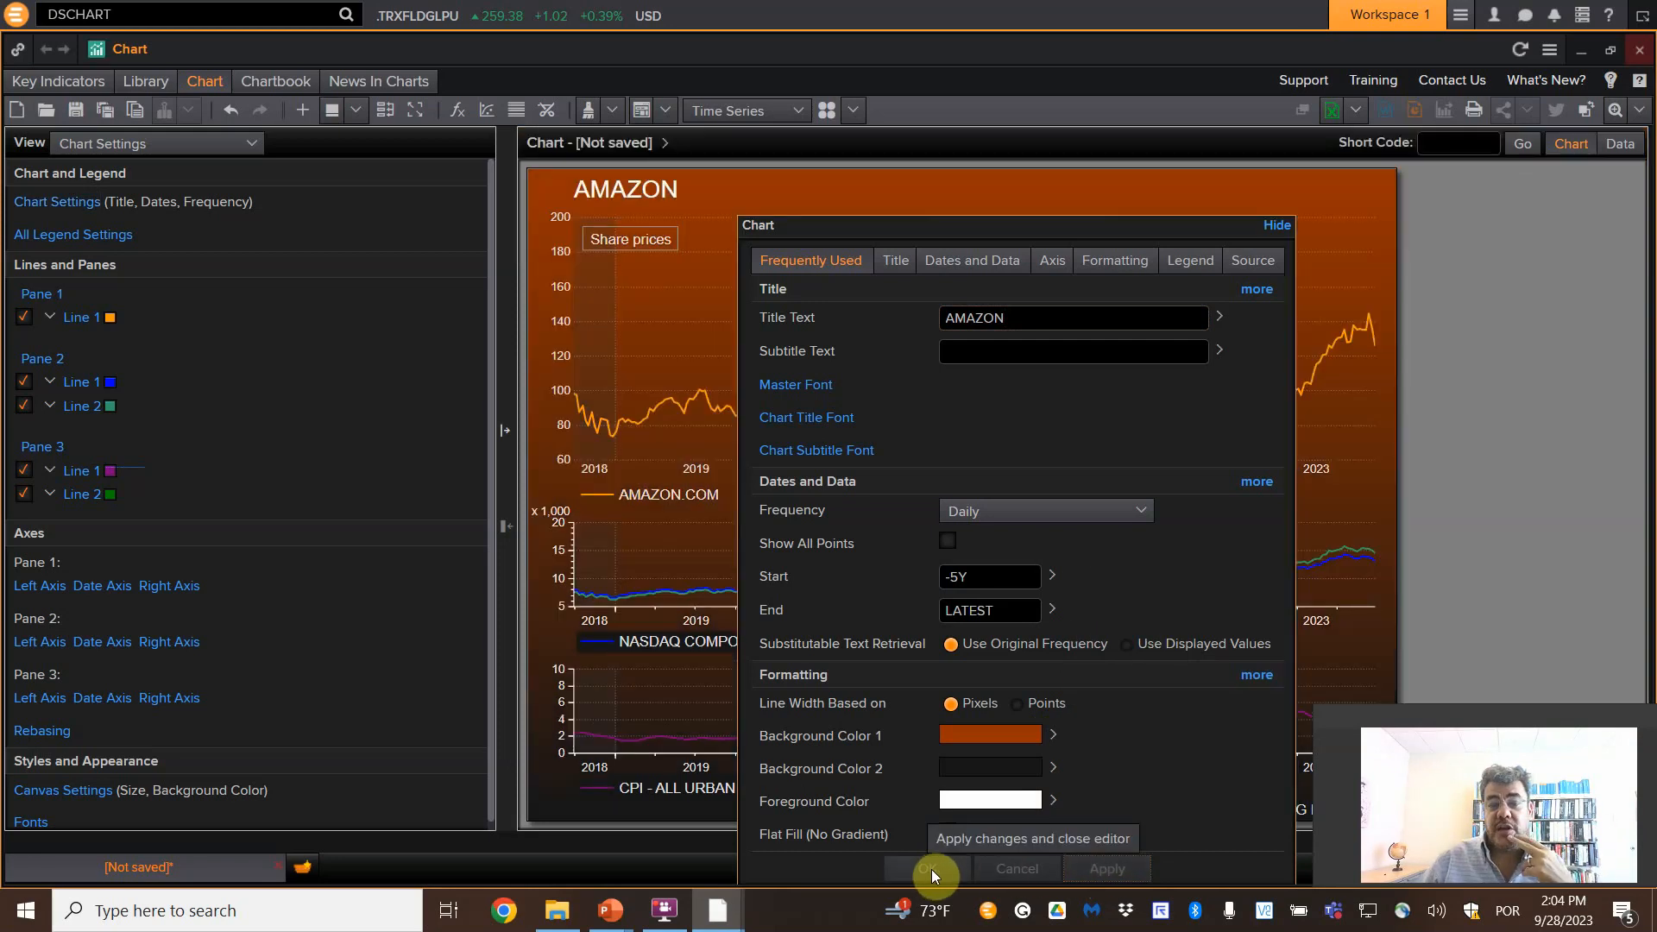
mouse_move(1045, 745)
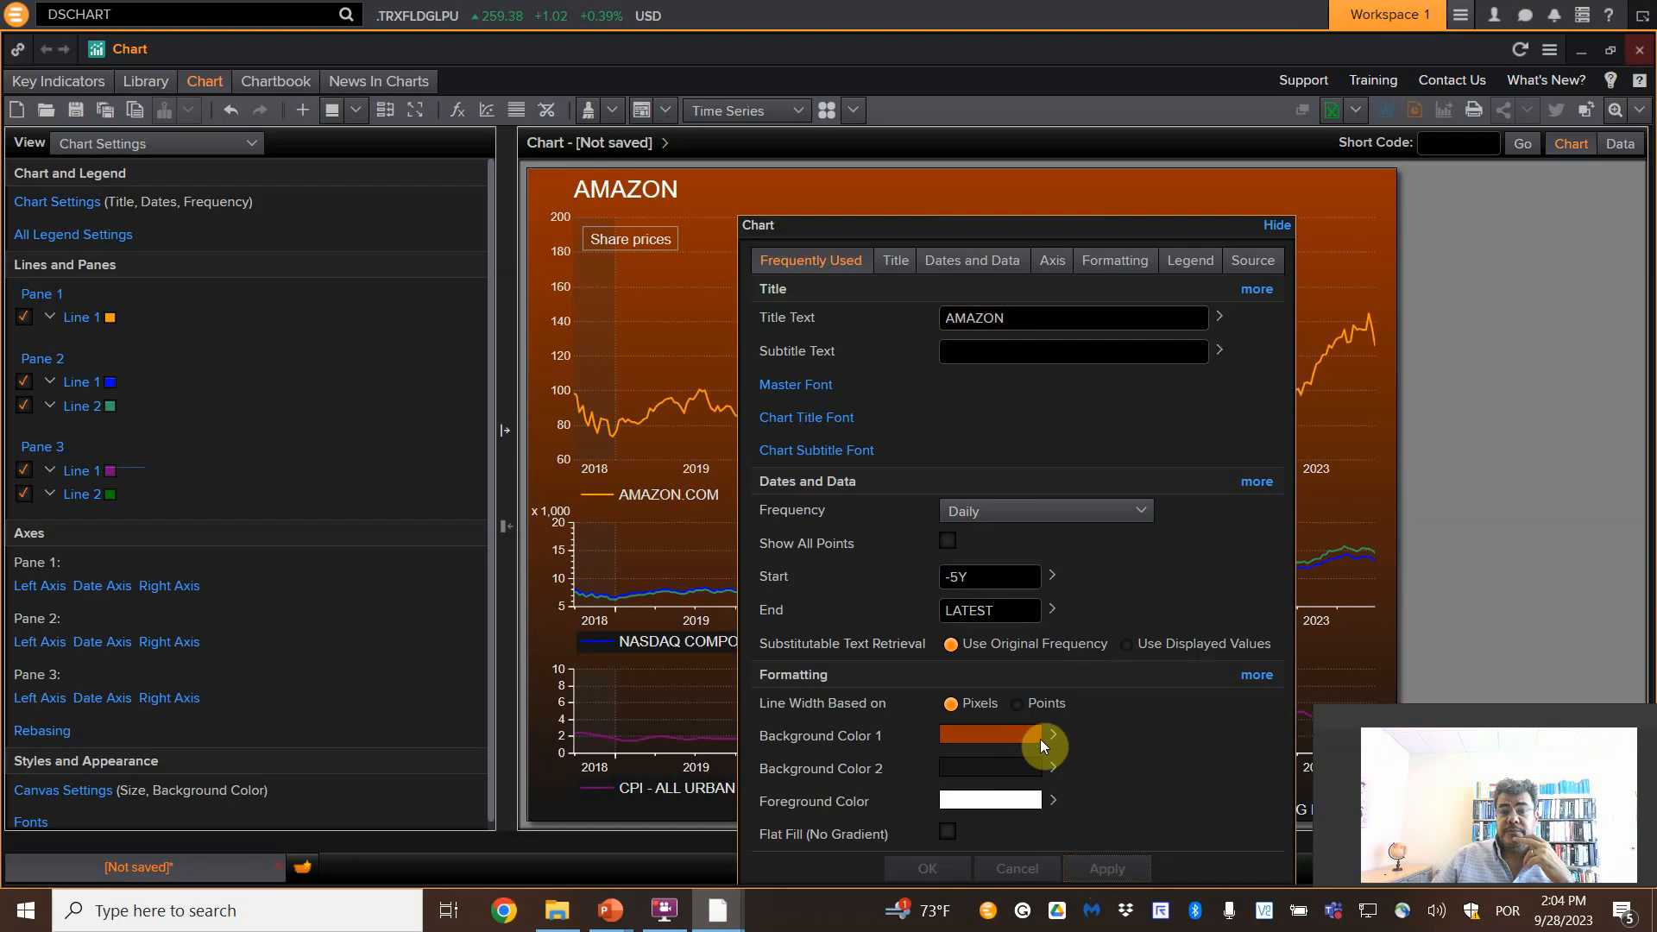
- Set Background Color 2 to grey, confirm with OK, then undo the chart formatting changes
click(1051, 735)
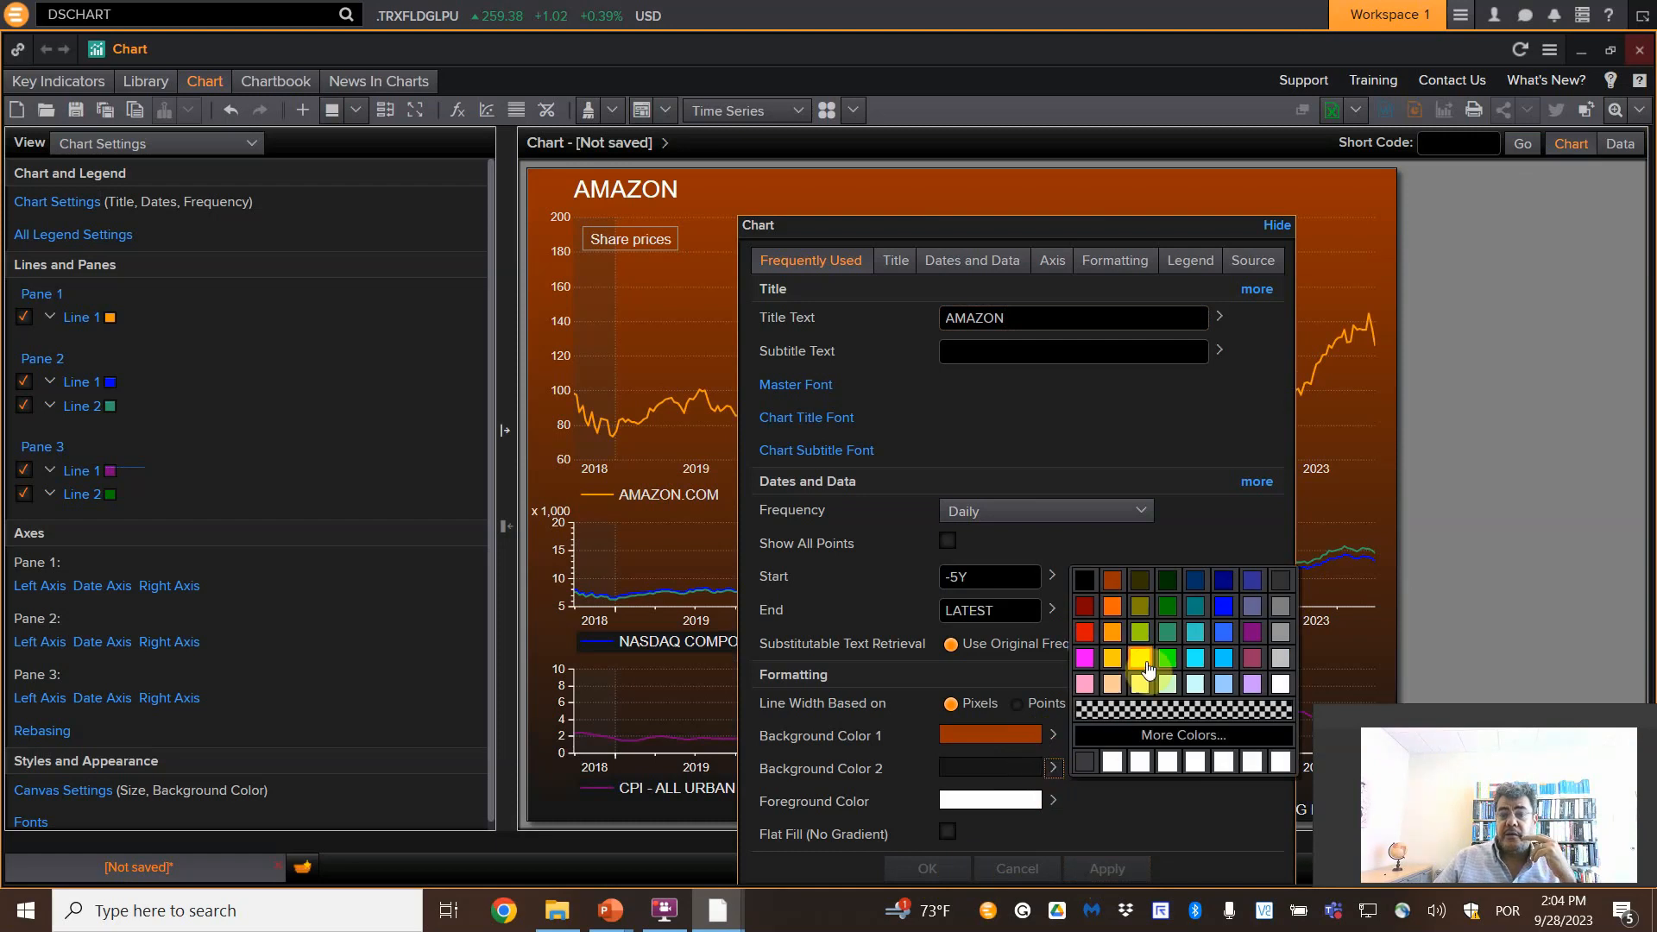
mouse_move(1251, 658)
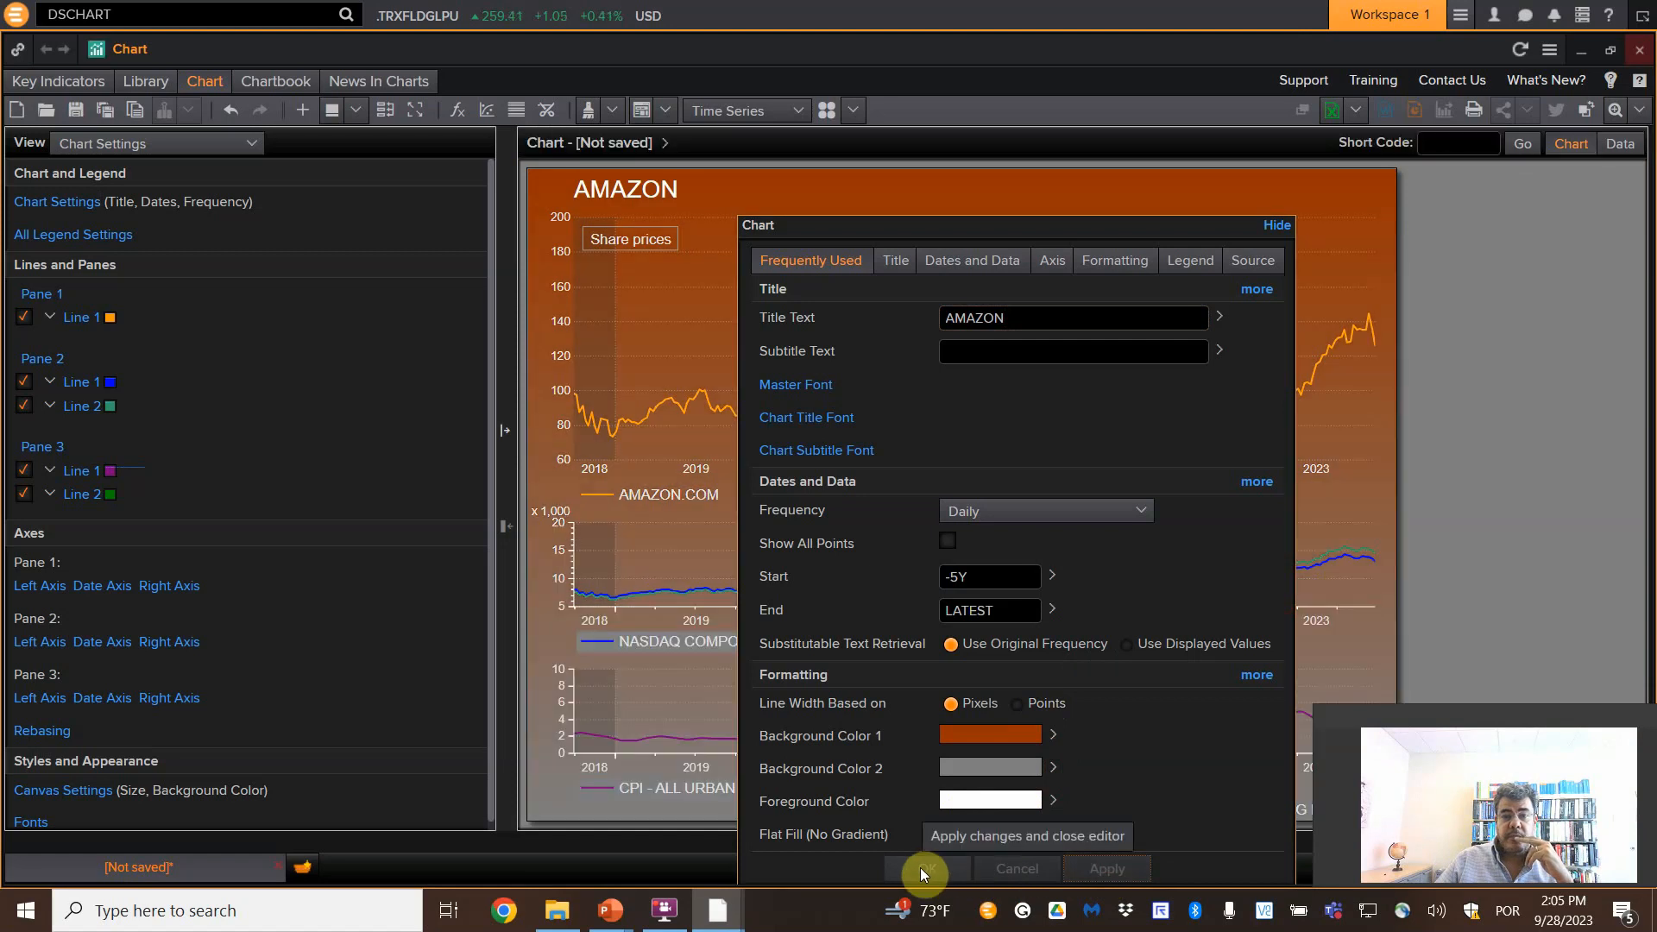
click(1025, 836)
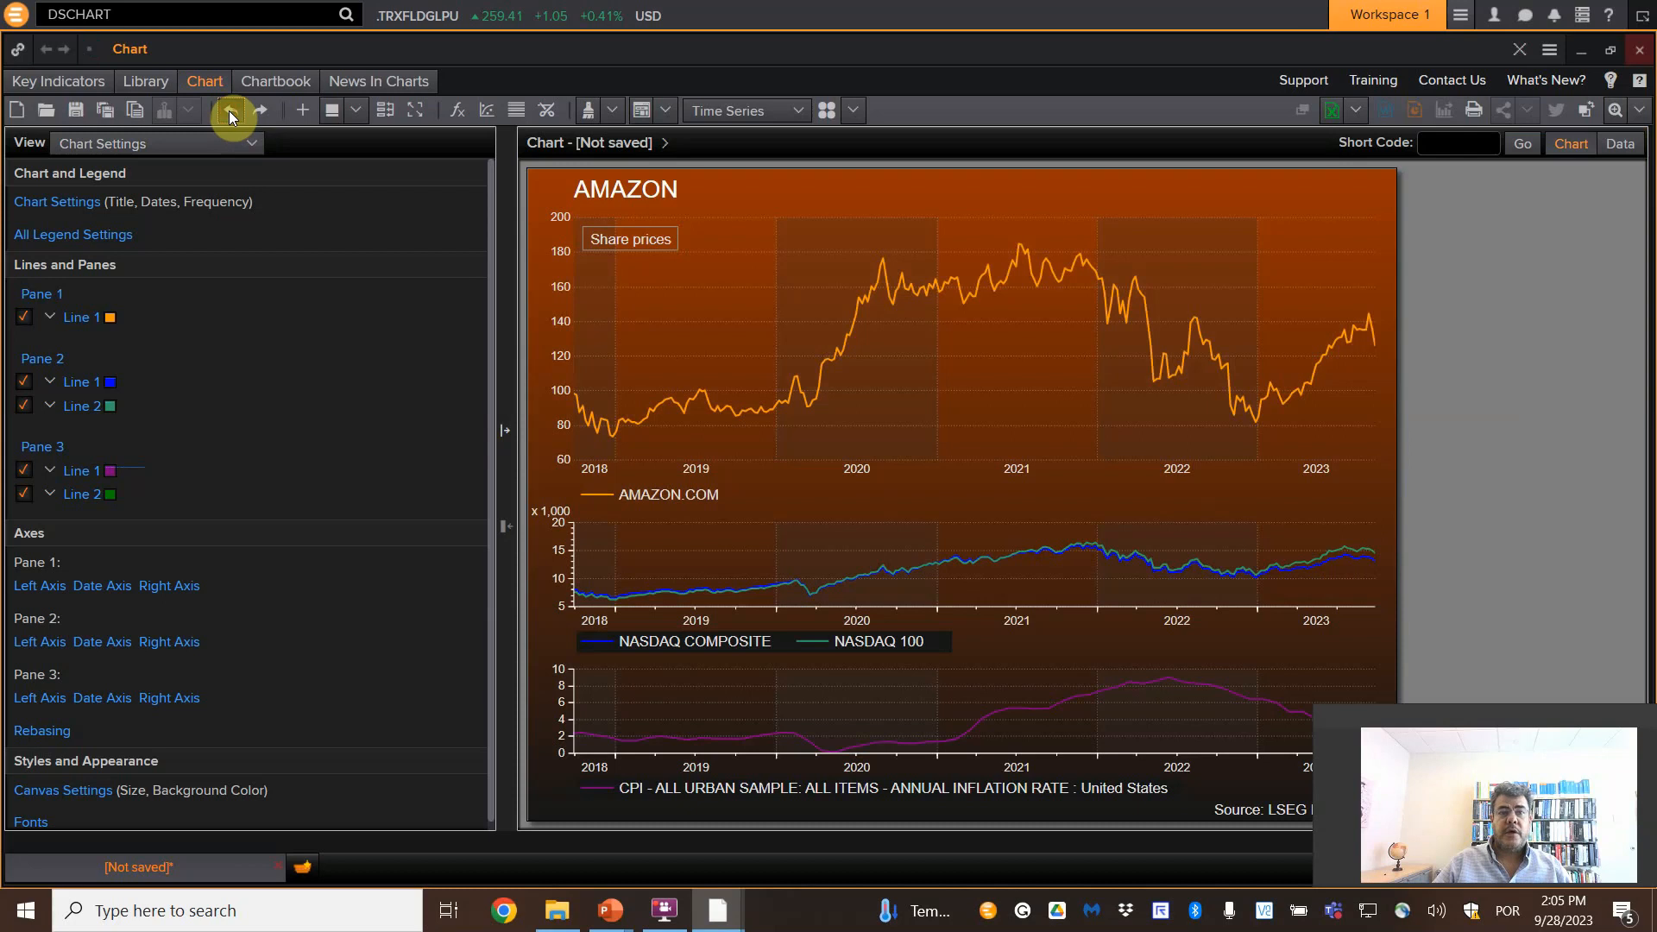
click(229, 110)
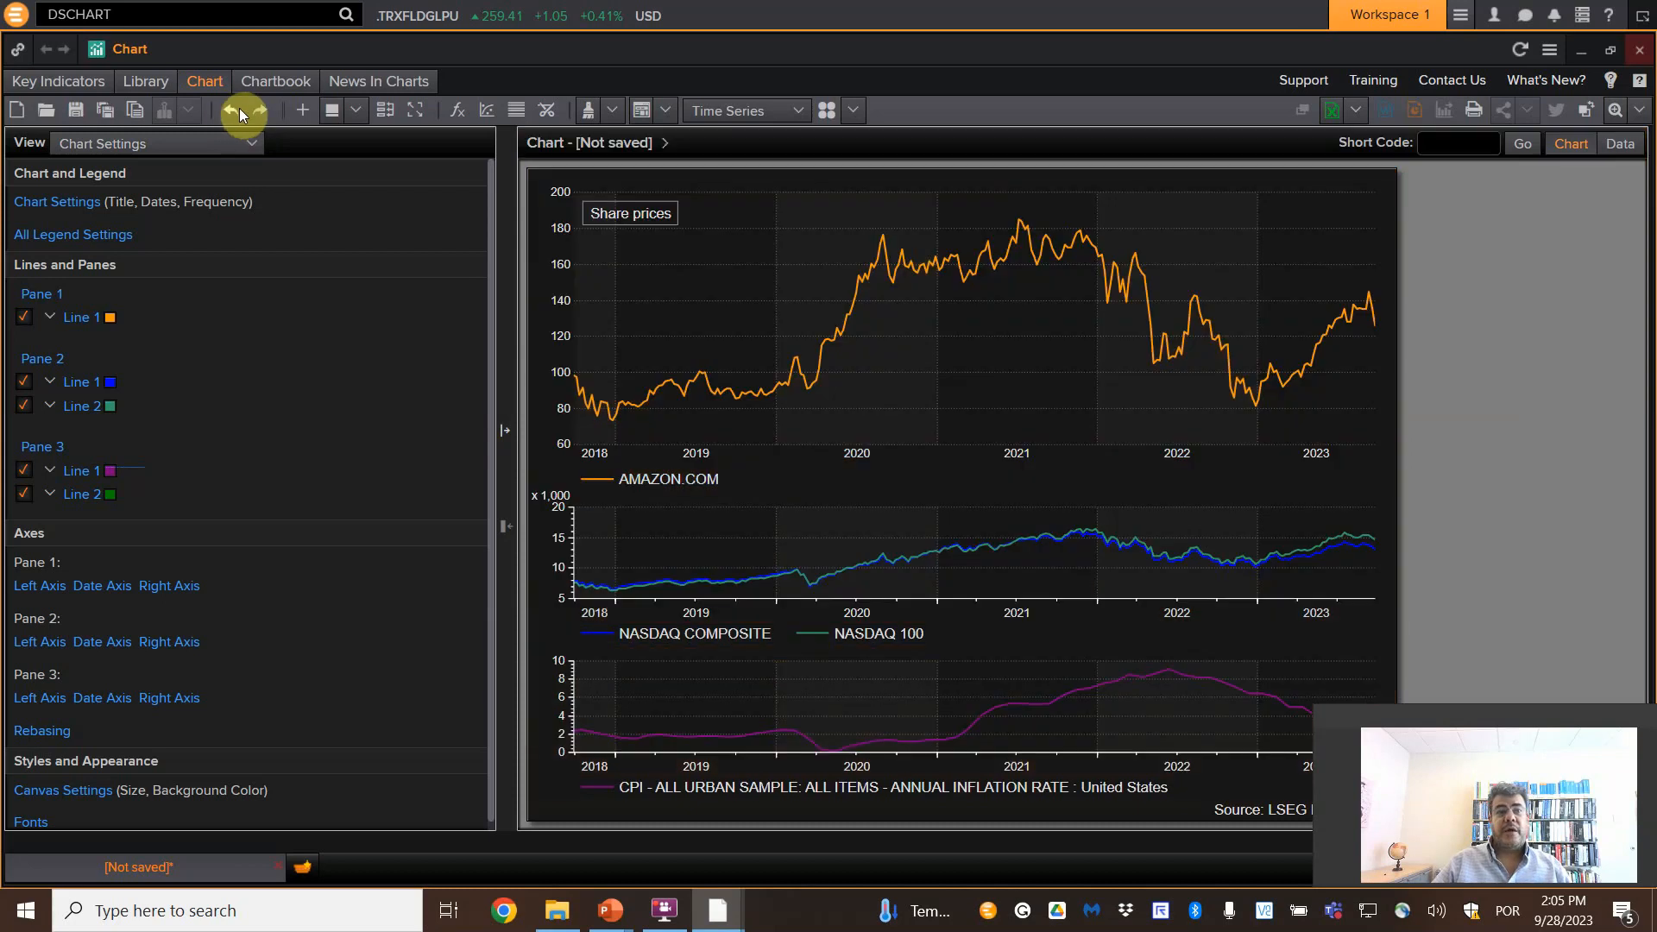
- Enter AMAZON as the chart title in Chart Settings, apply it, and hide the settings panel
click(57, 202)
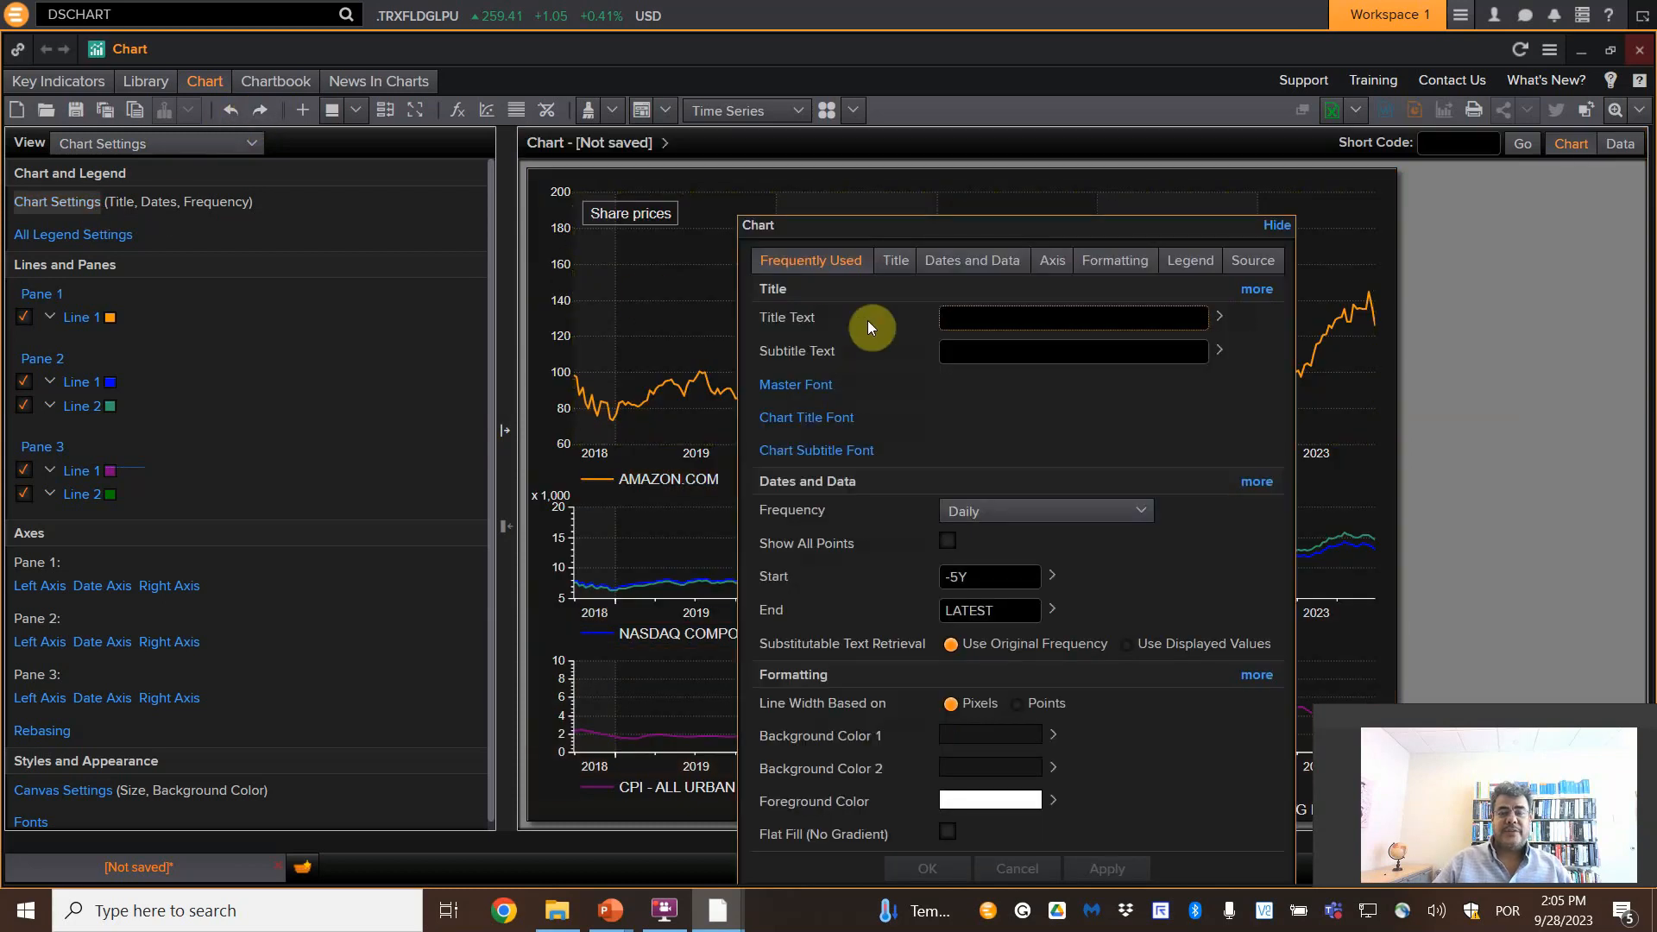
text(AMAZON)
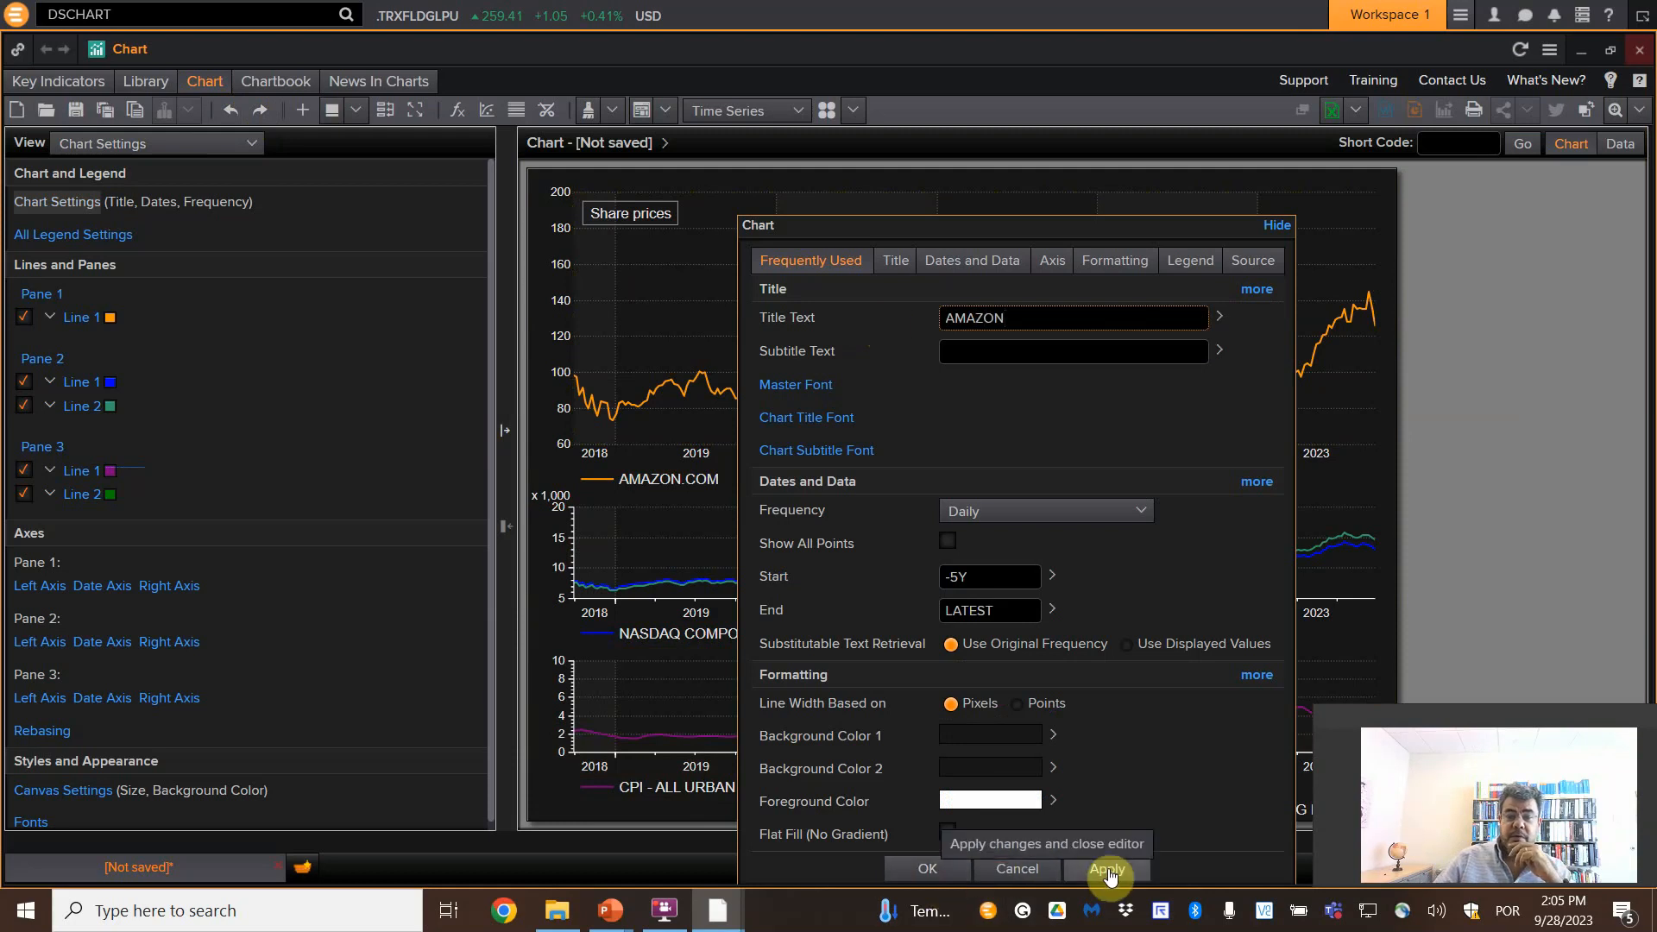
click(1108, 869)
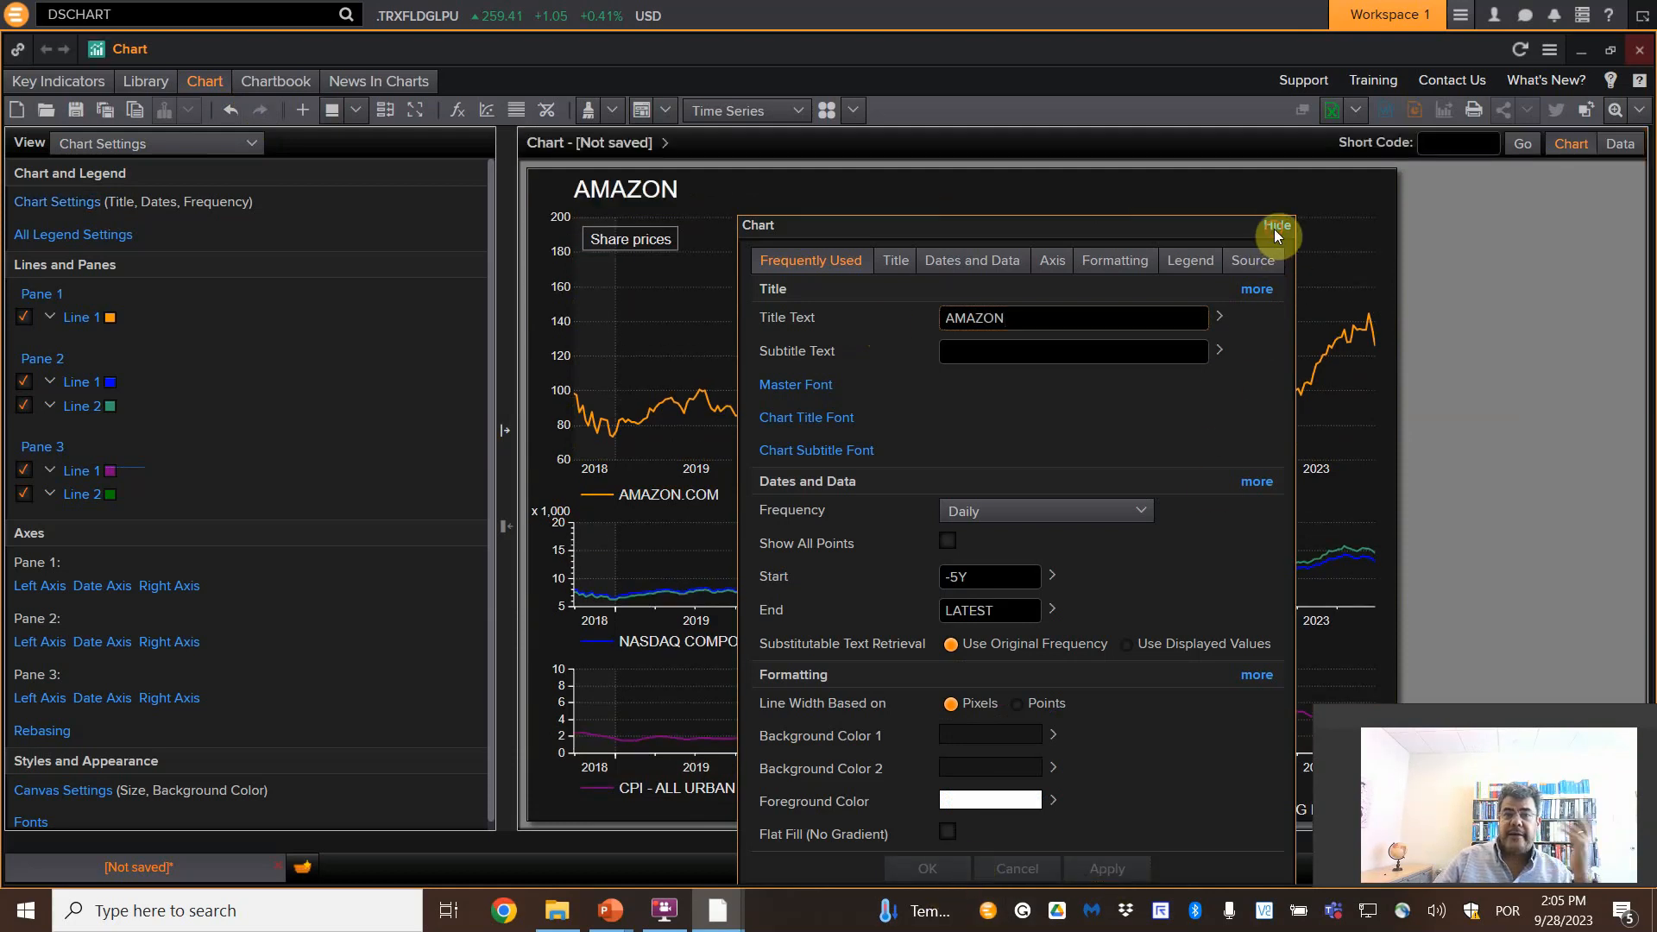
click(1278, 224)
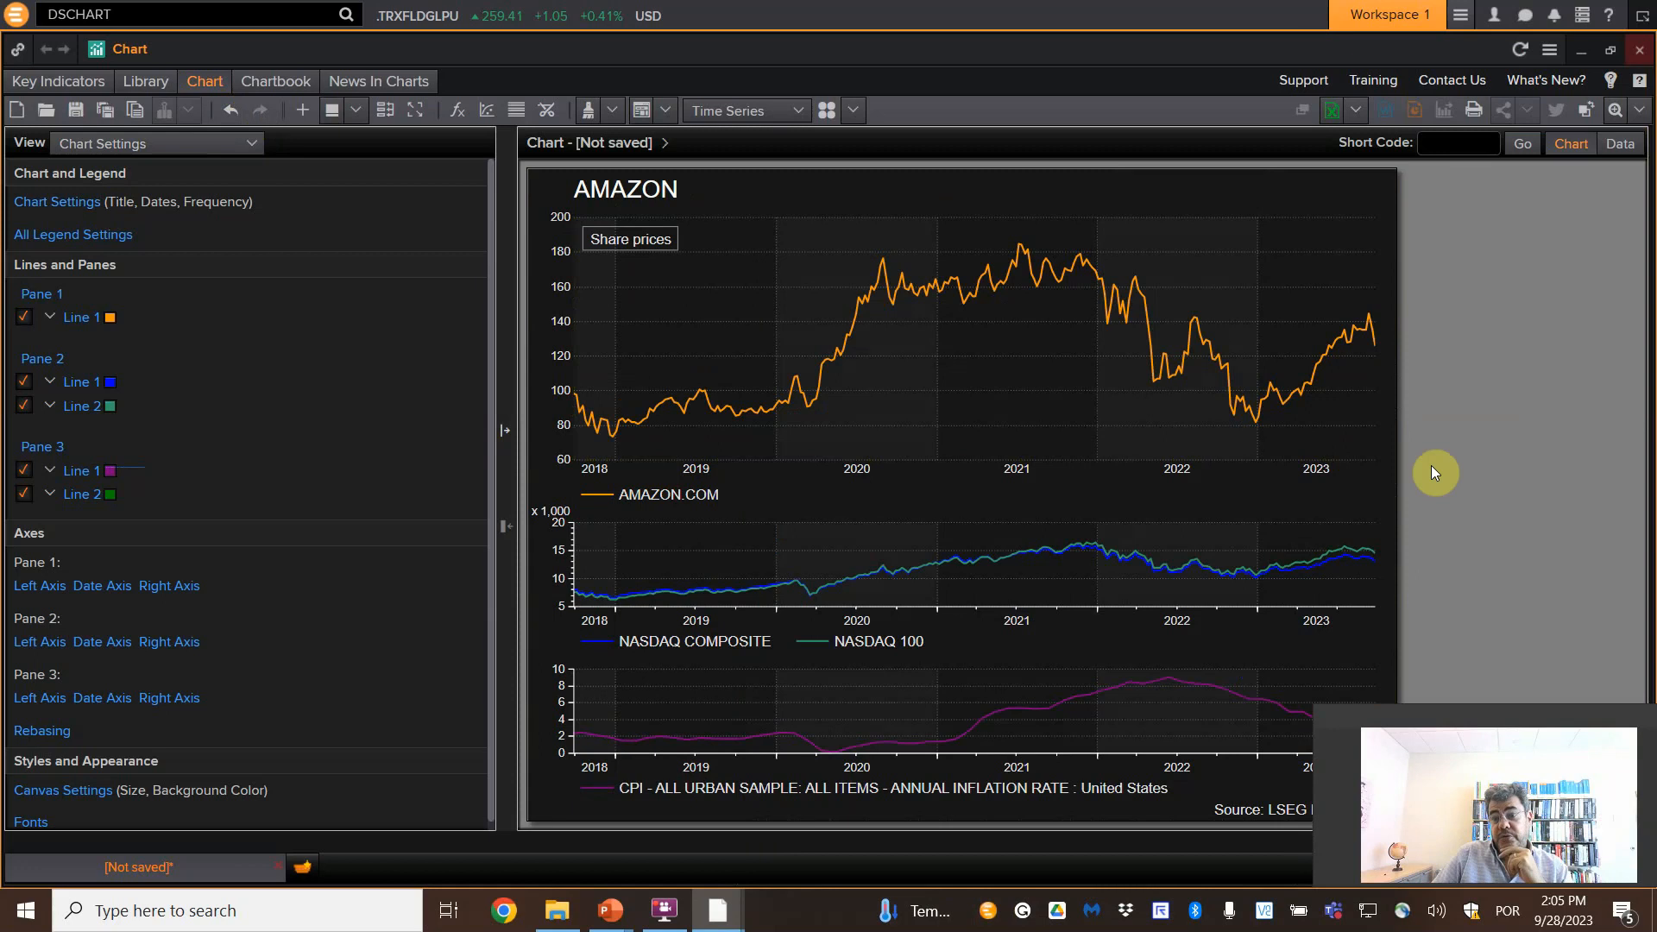
mouse_move(100, 521)
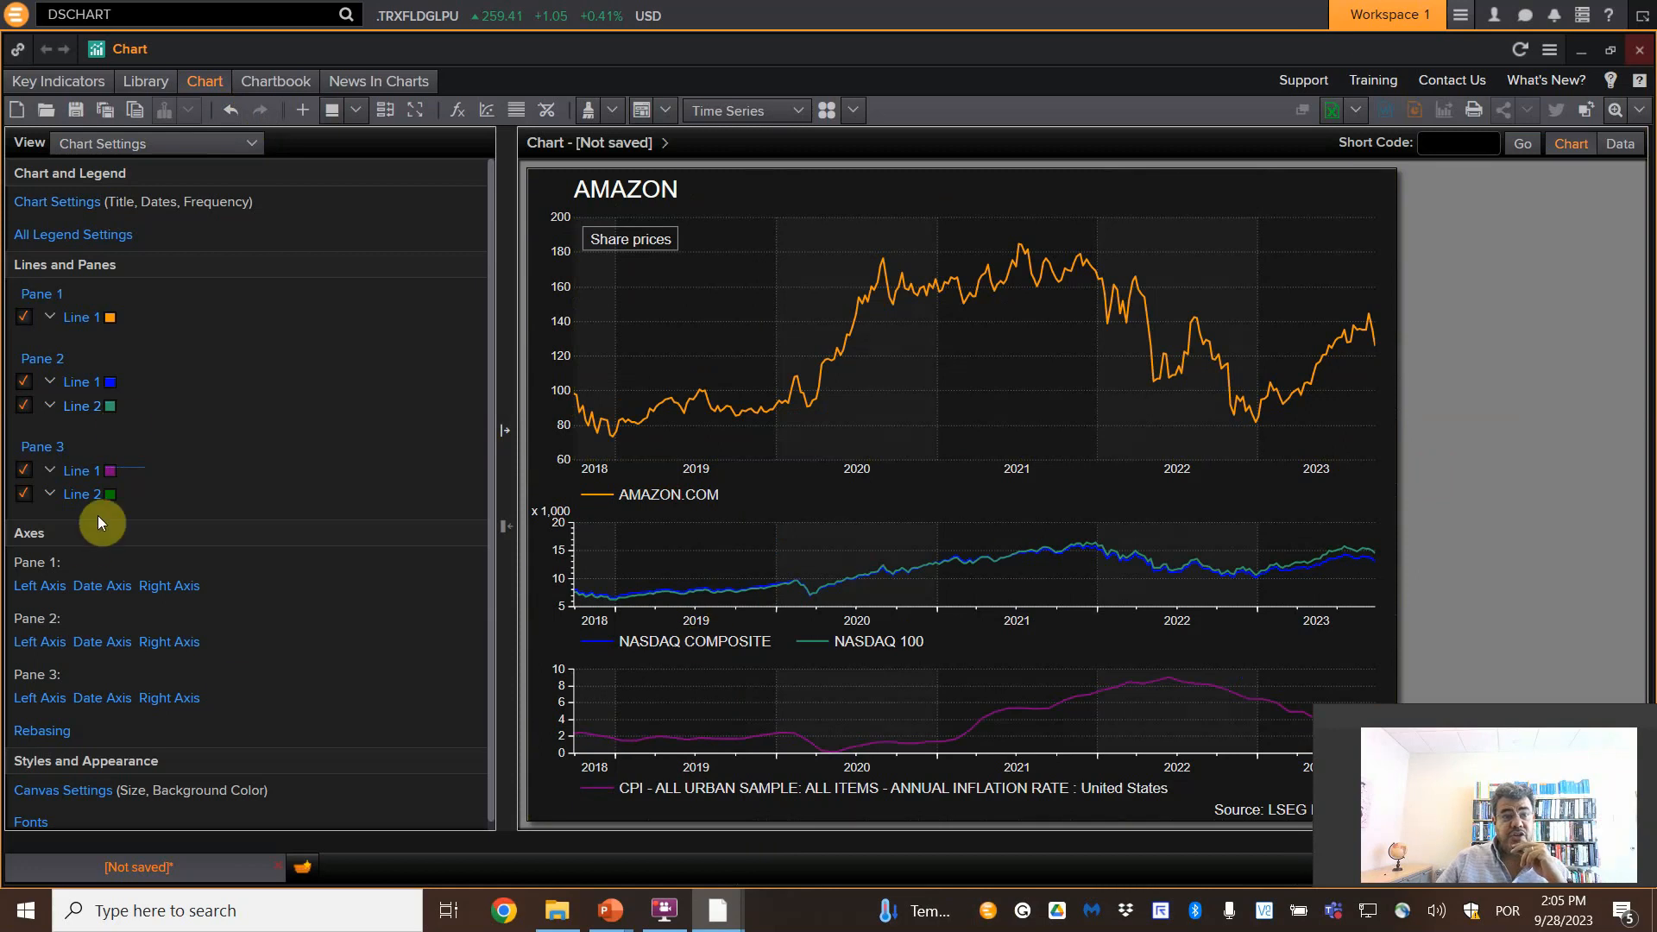
click(155, 143)
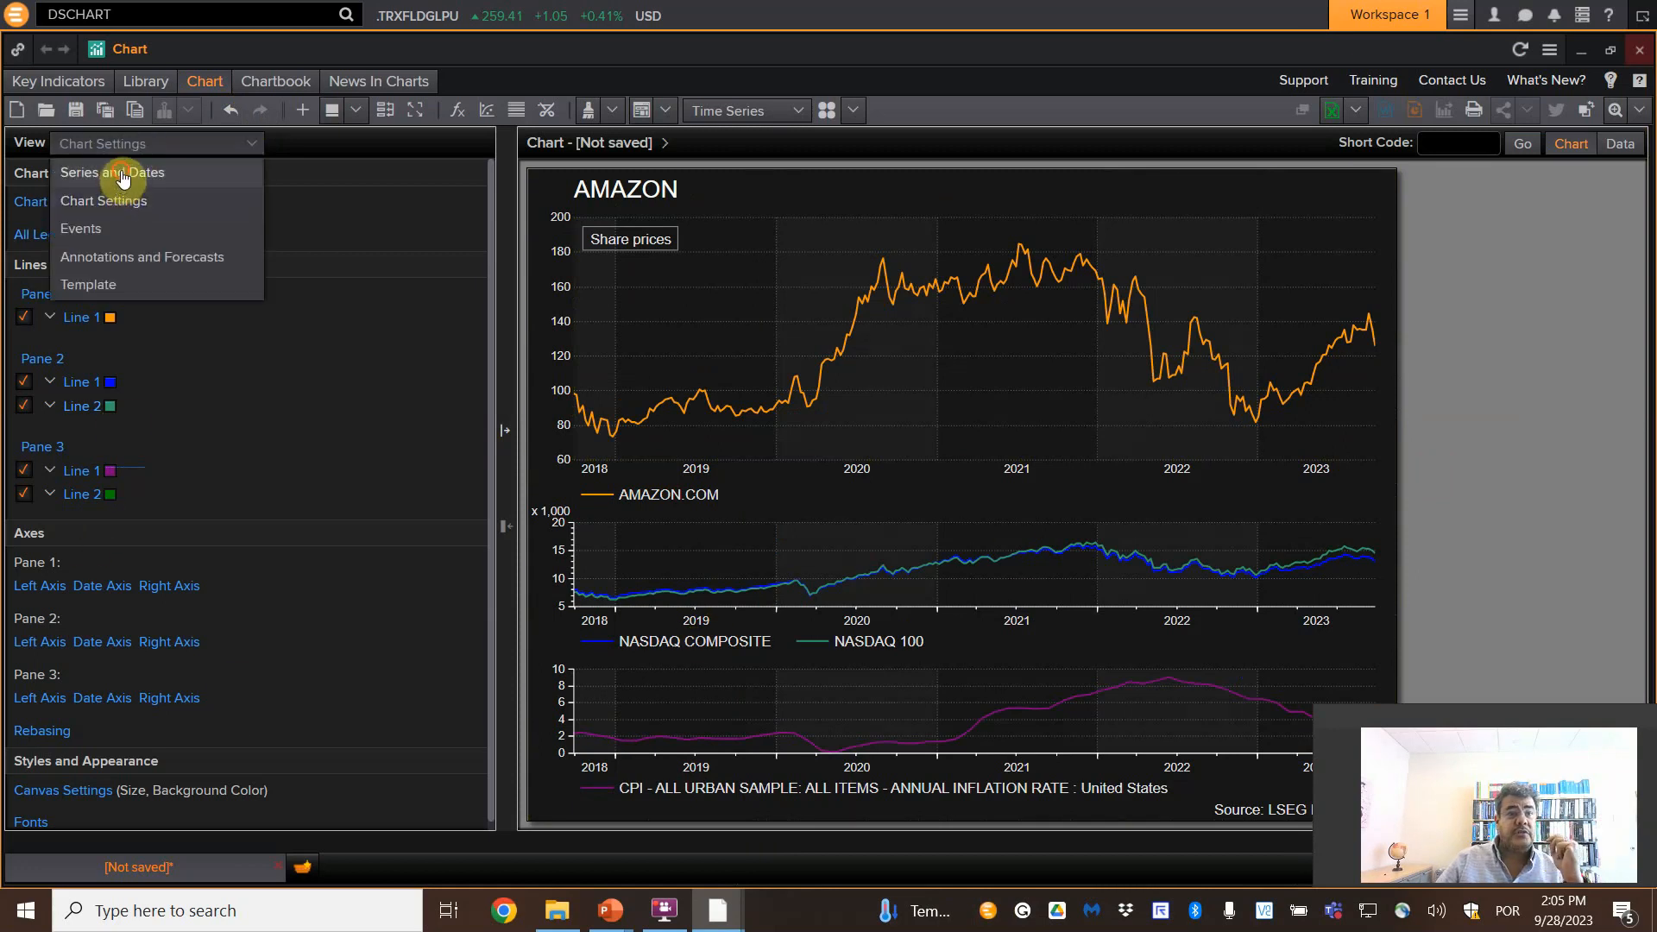
click(114, 173)
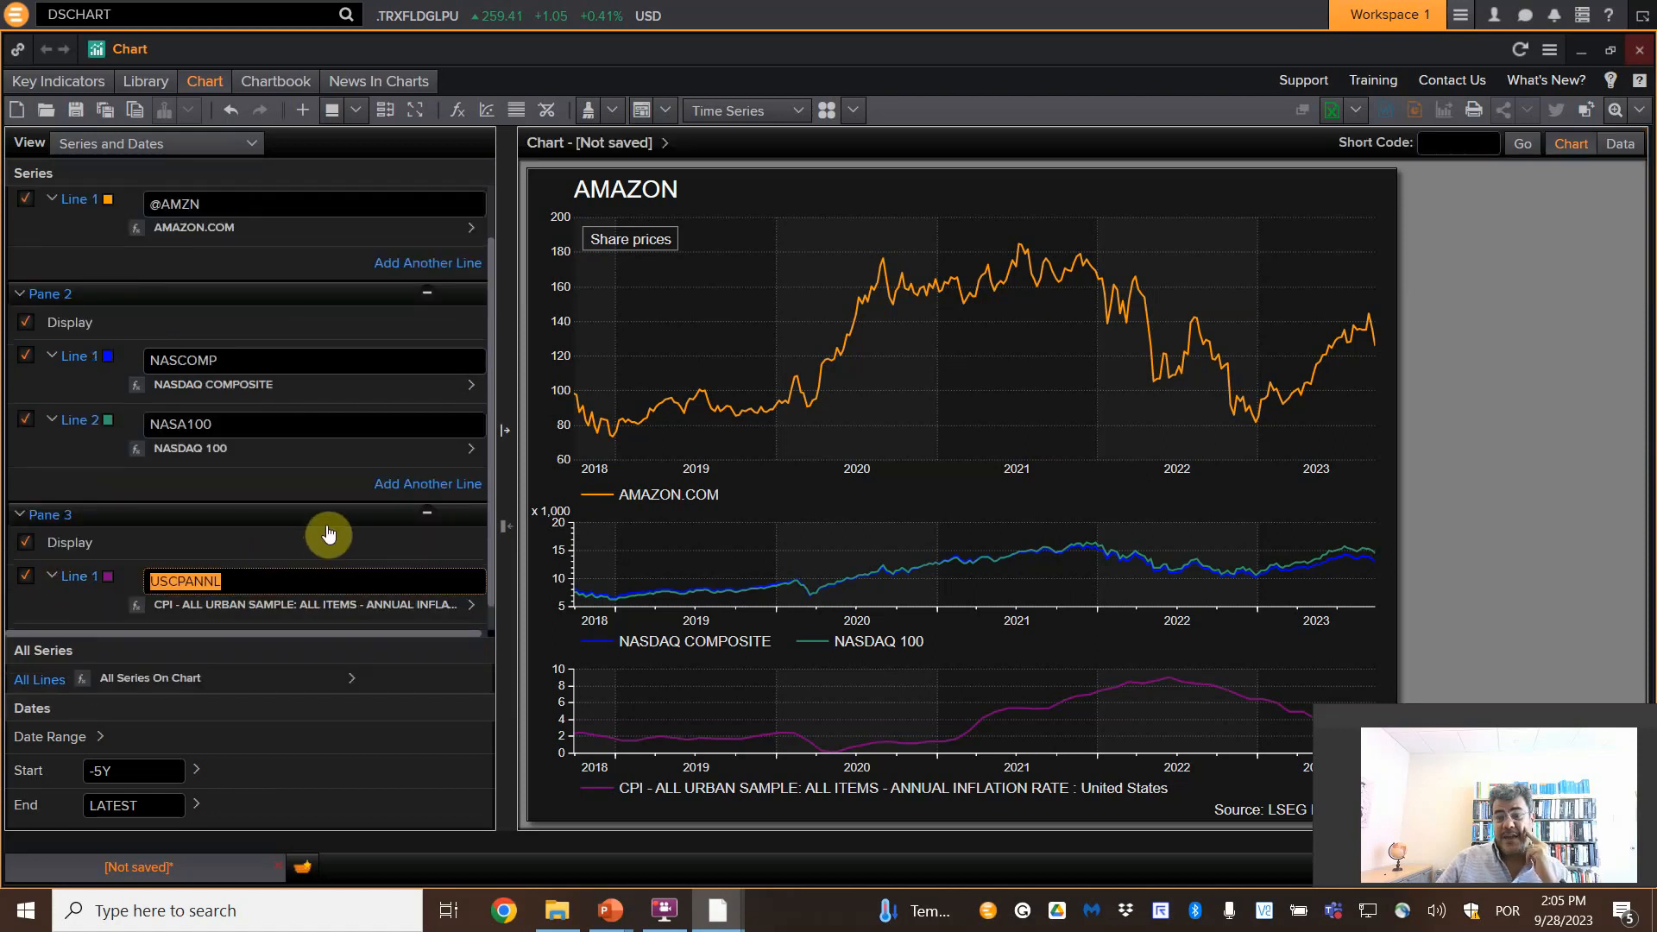
mouse_move(344, 484)
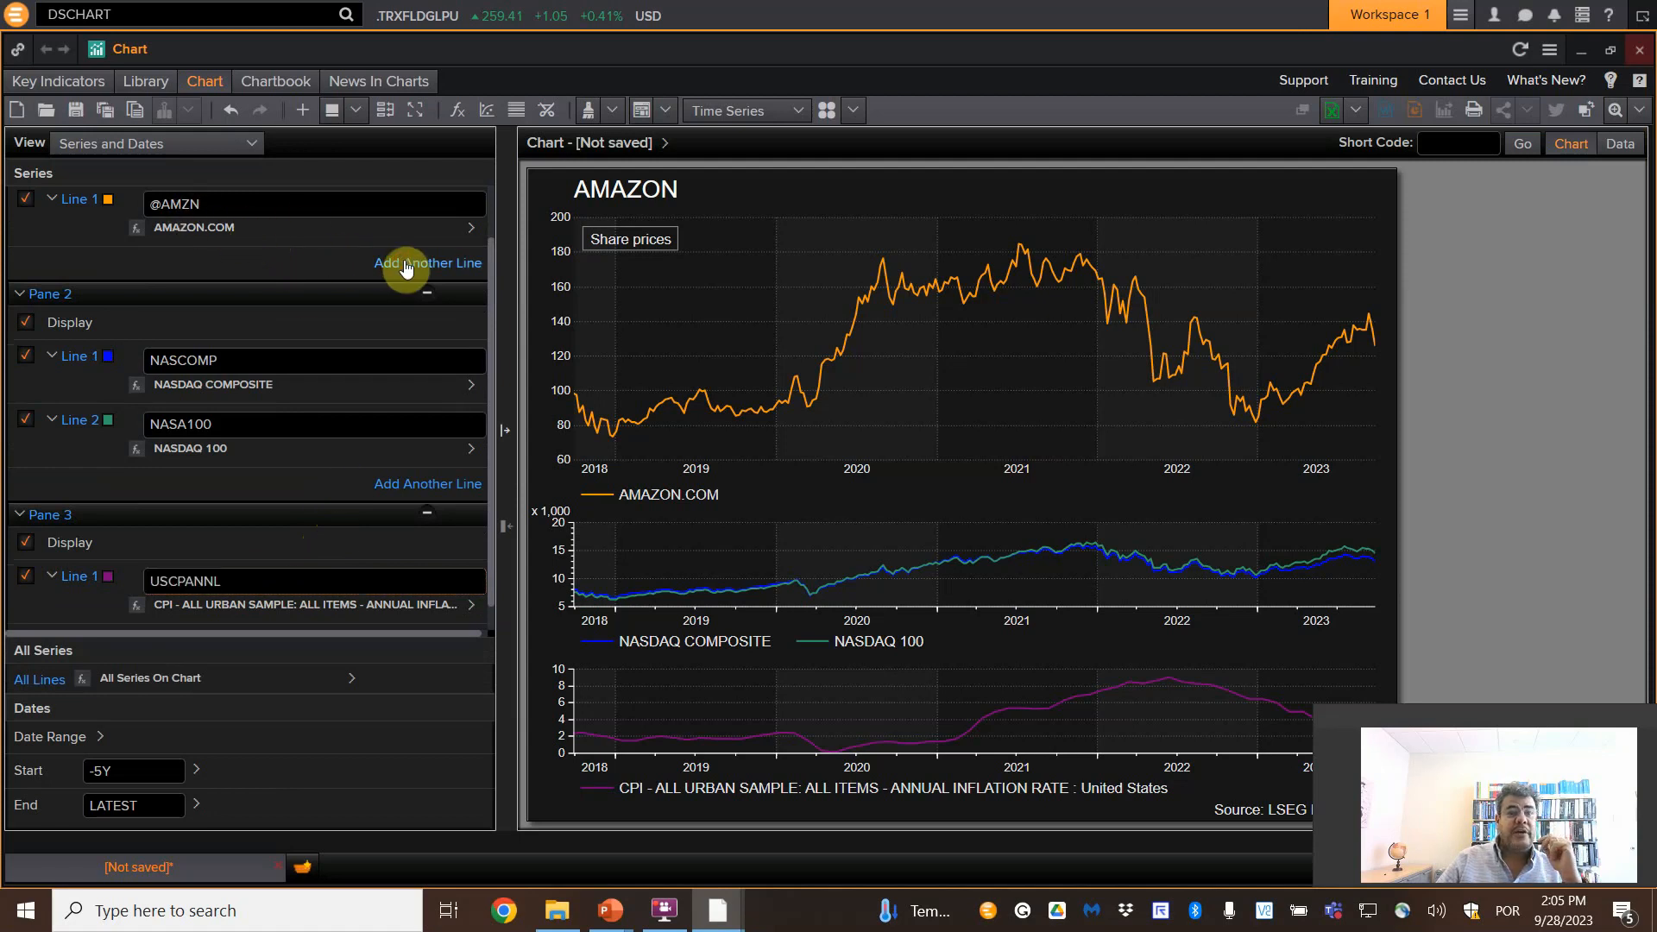
click(428, 263)
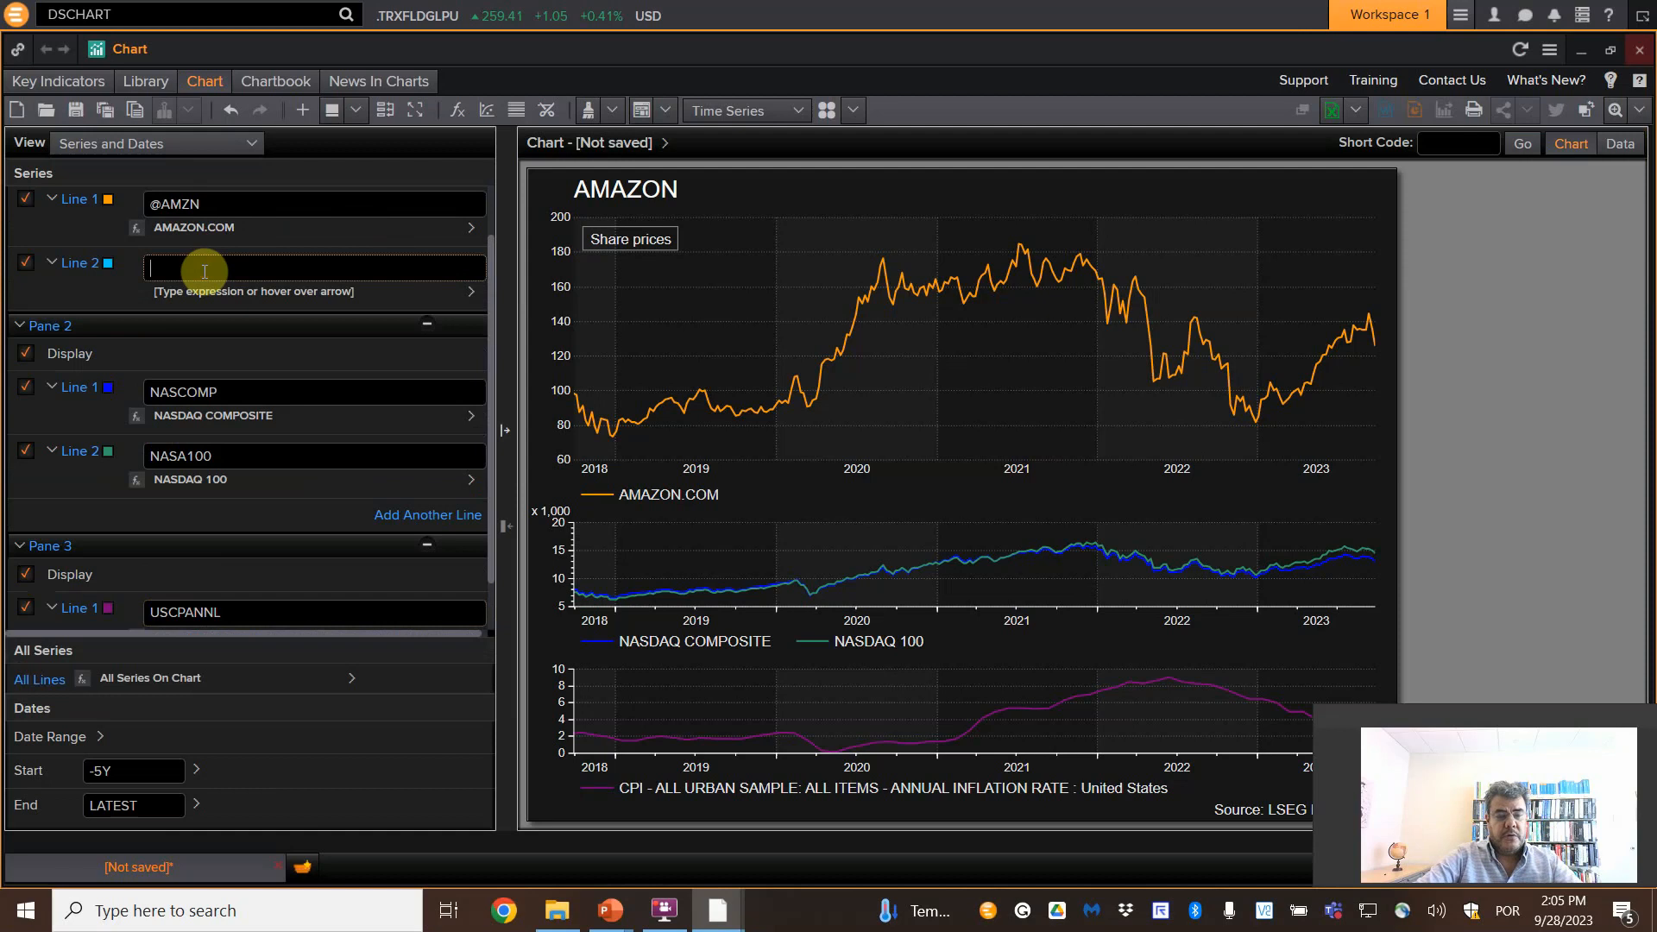
text(starbuck)
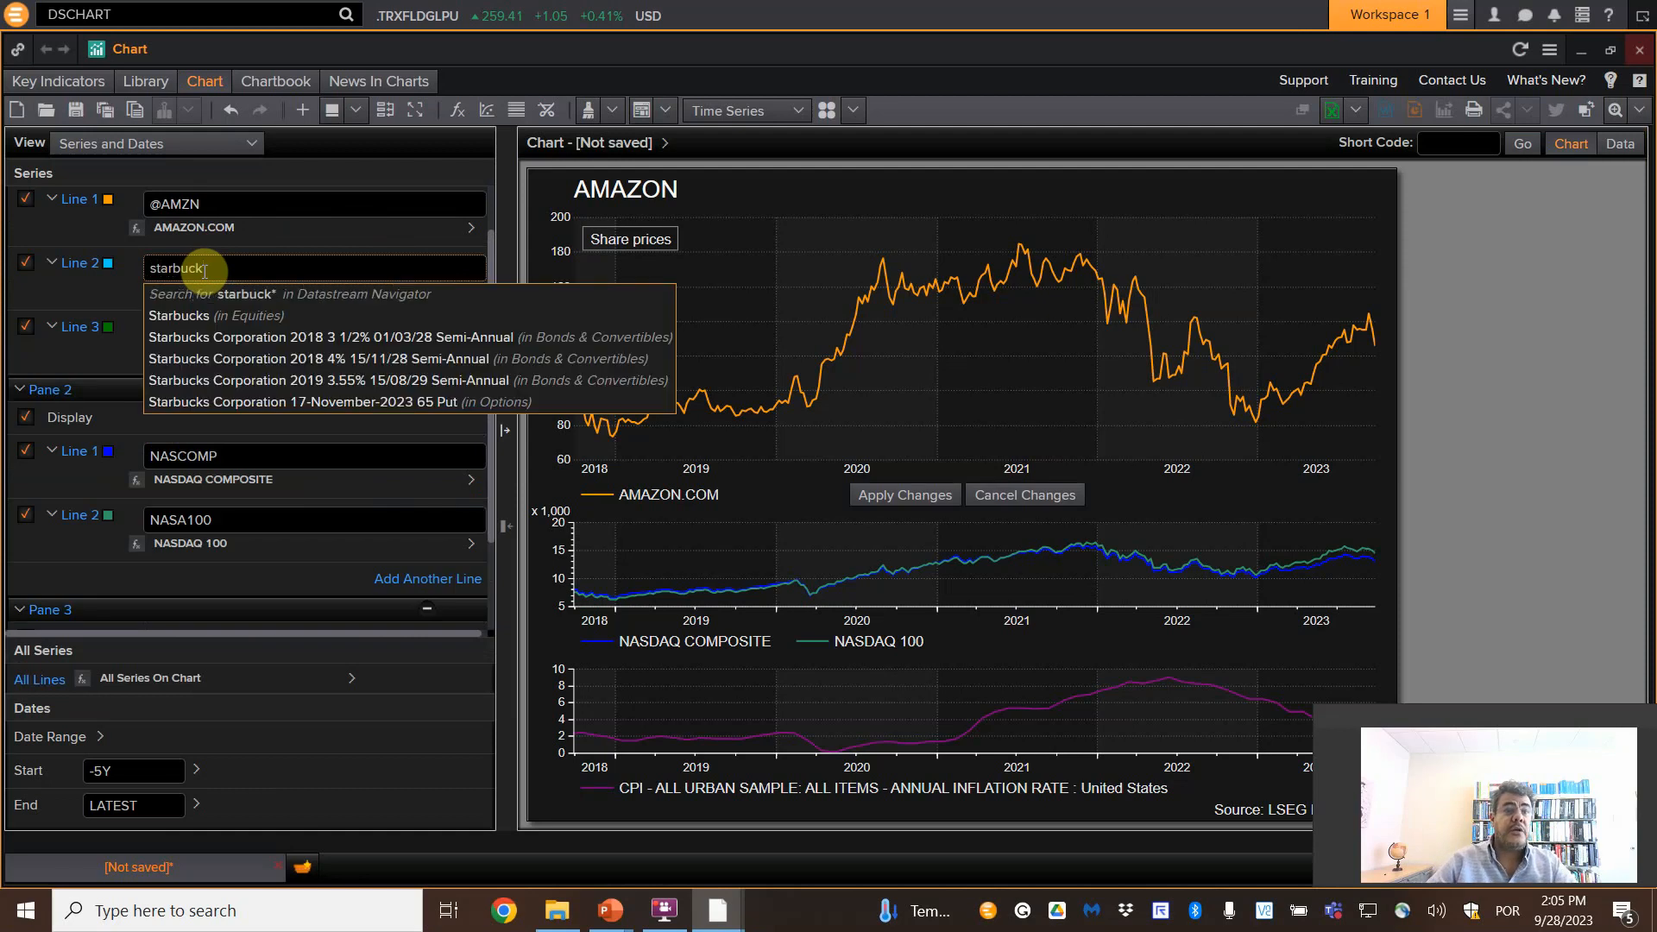
click(177, 314)
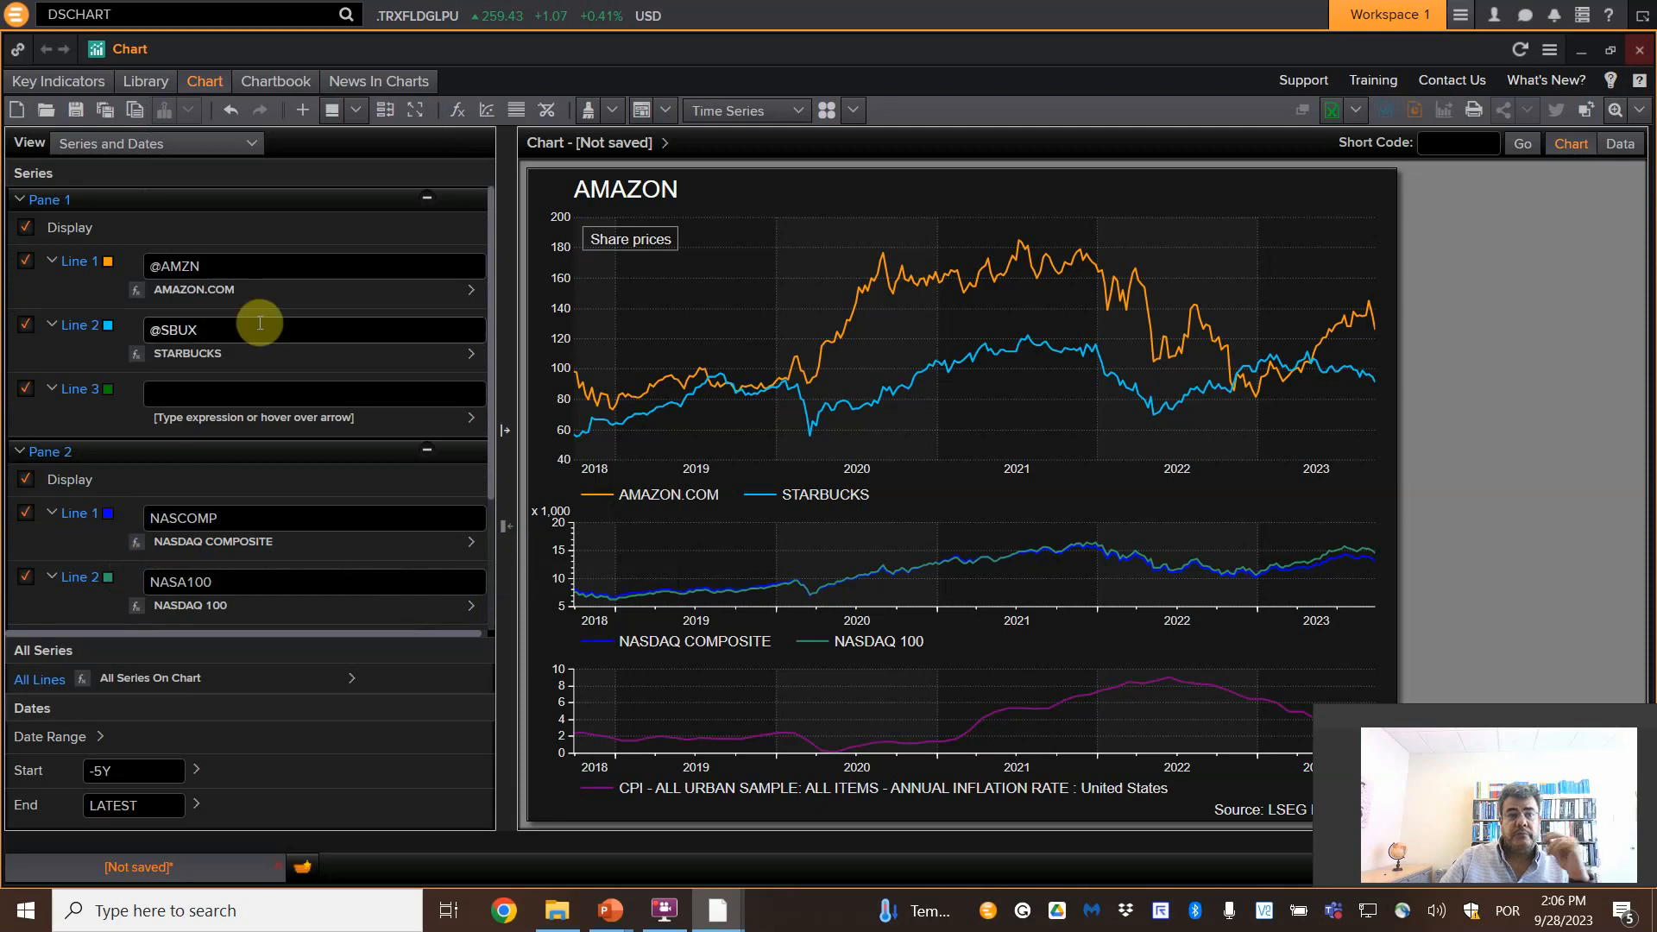
click(473, 353)
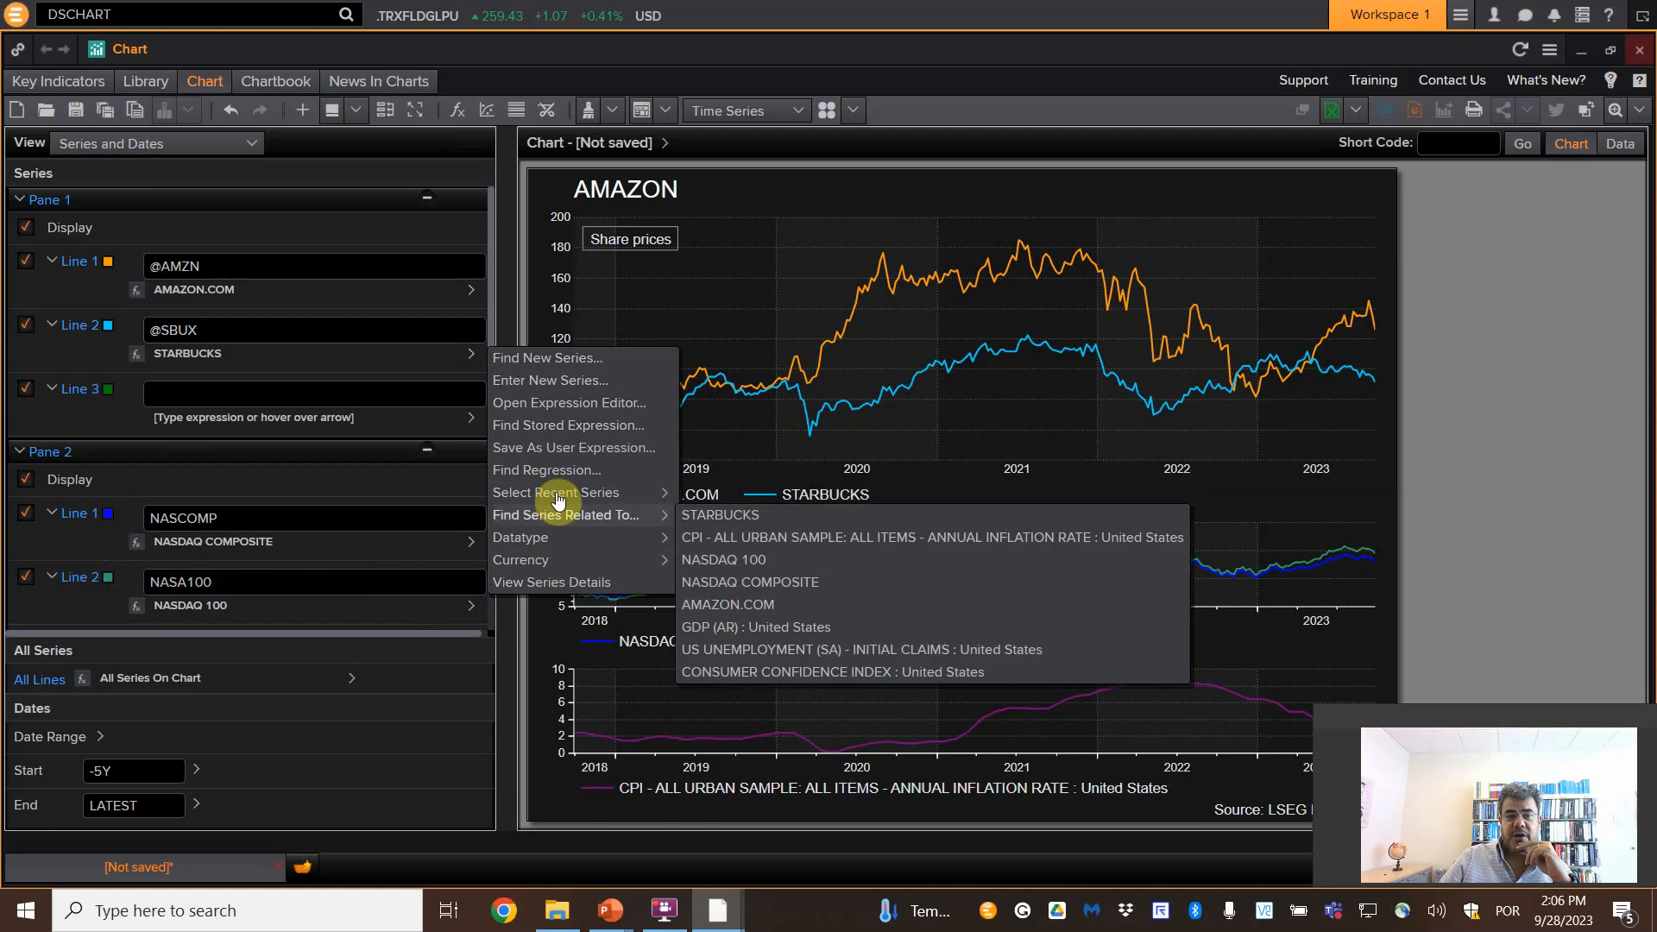
mouse_move(566, 370)
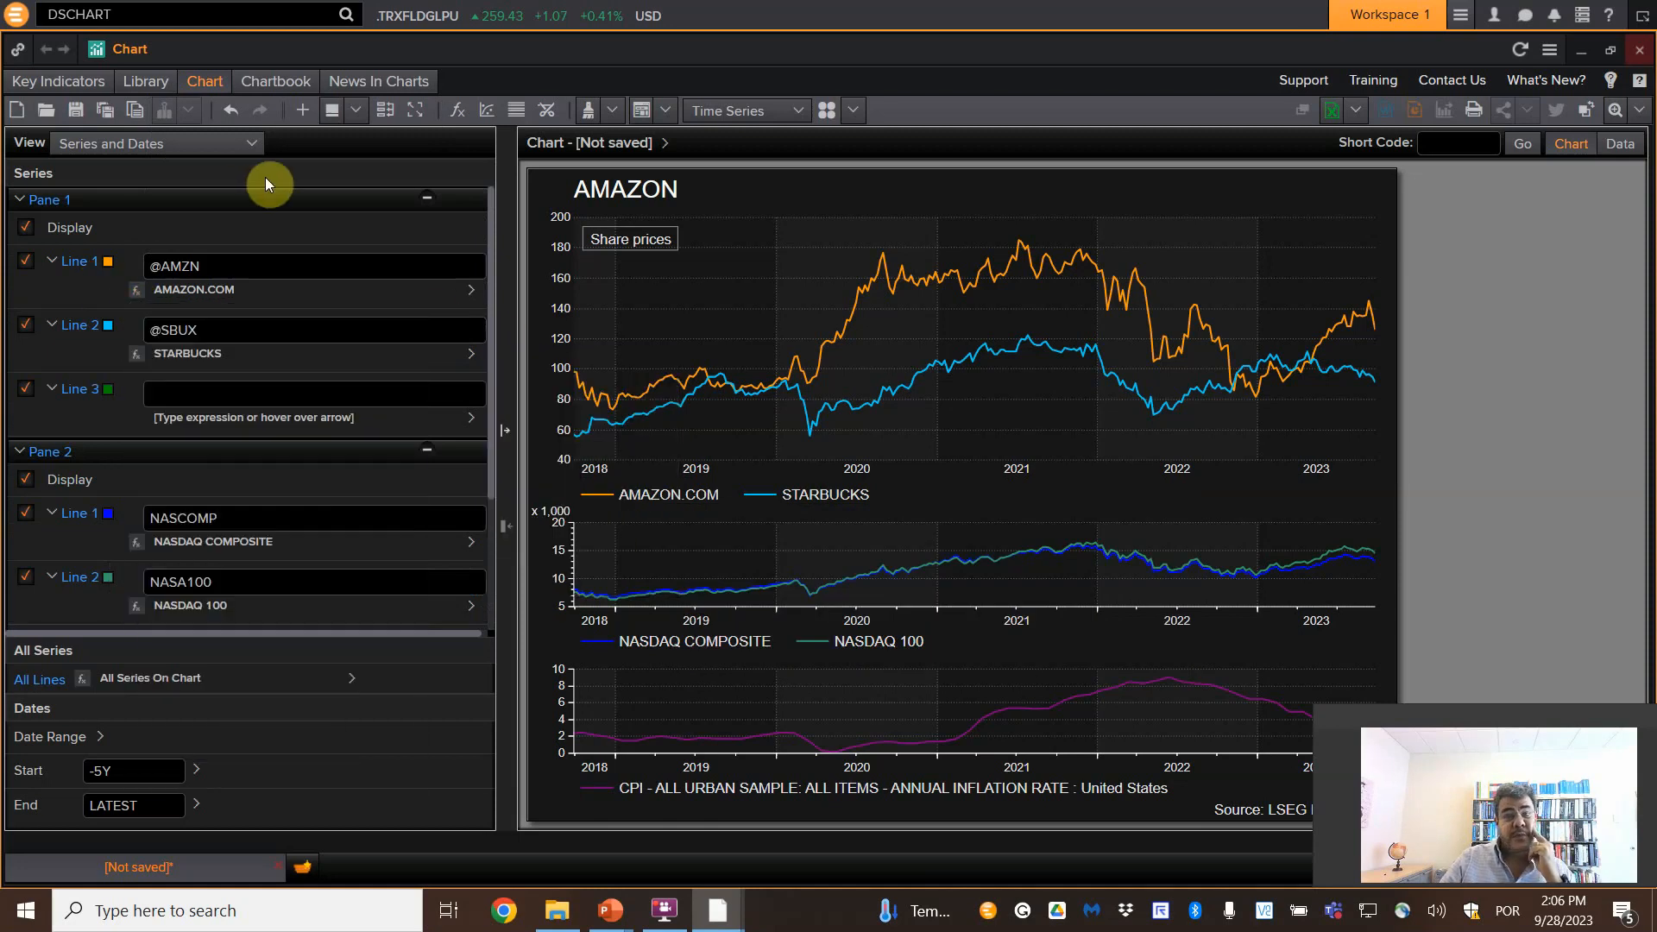
mouse_move(1525, 694)
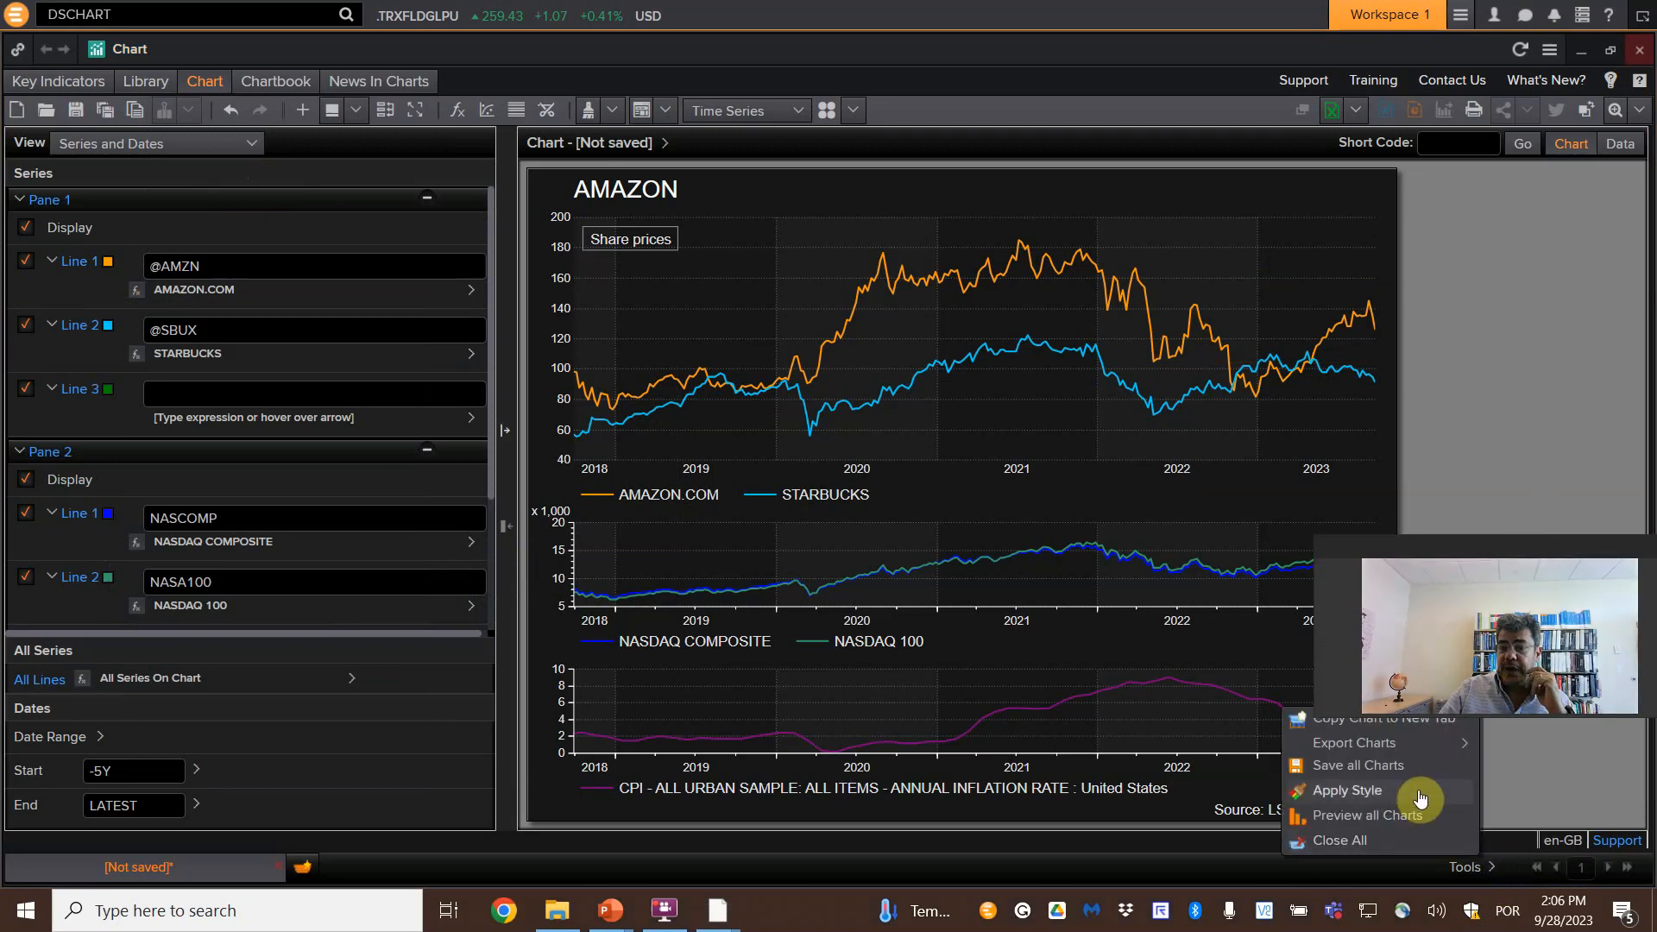
mouse_move(1499, 531)
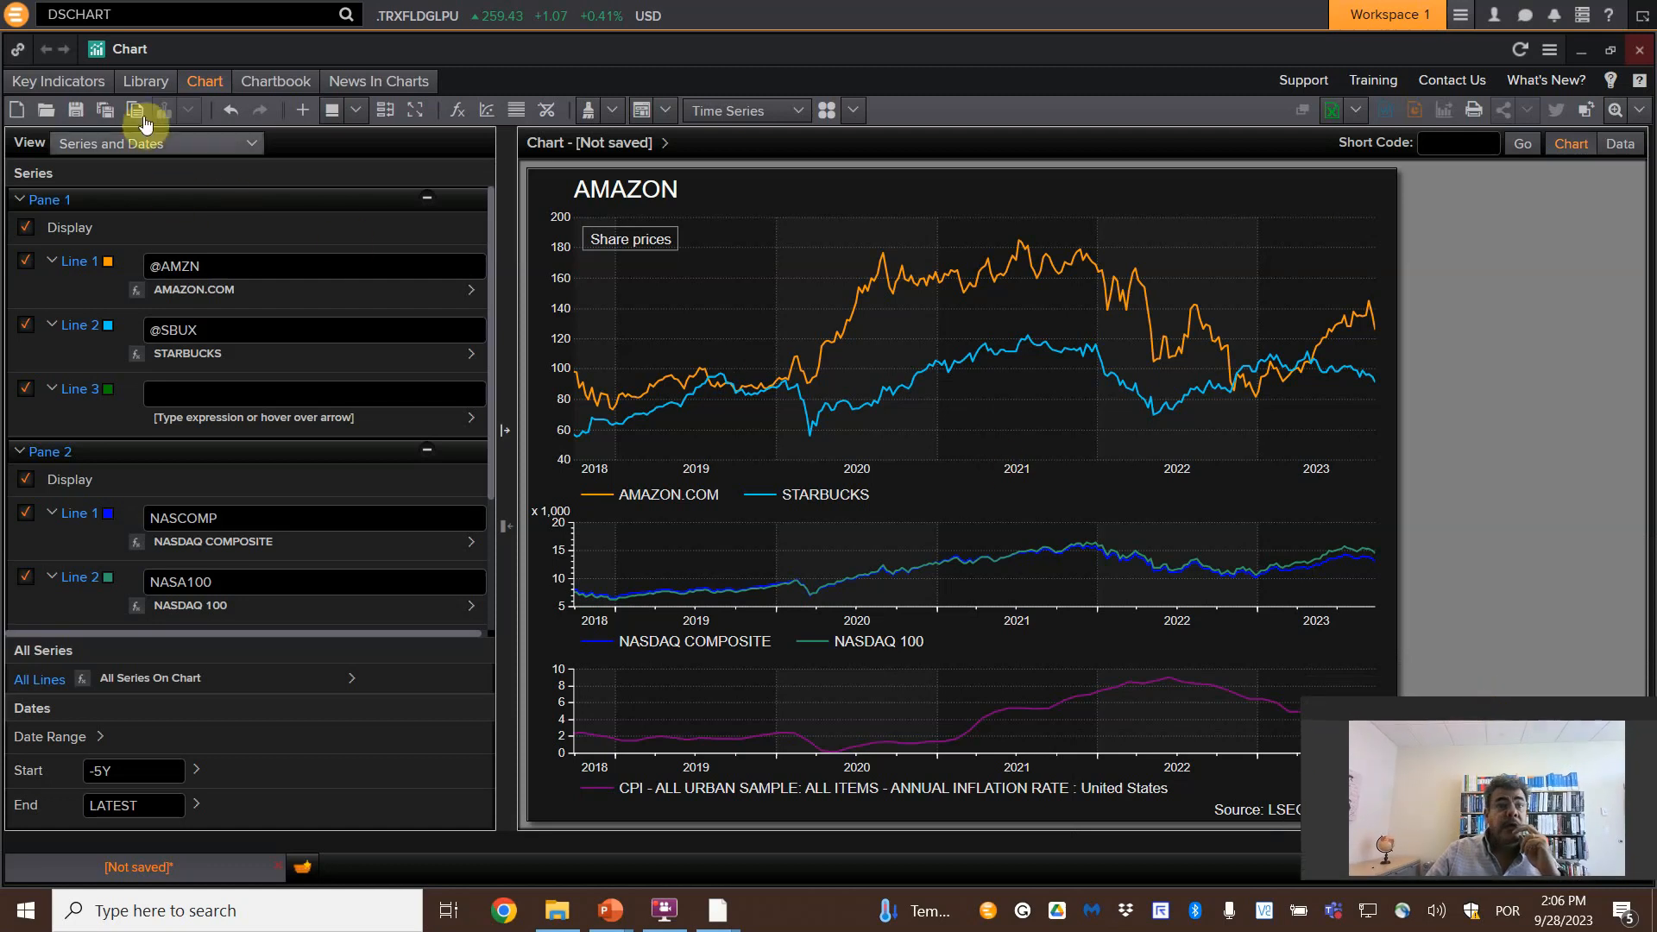
mouse_move(134, 111)
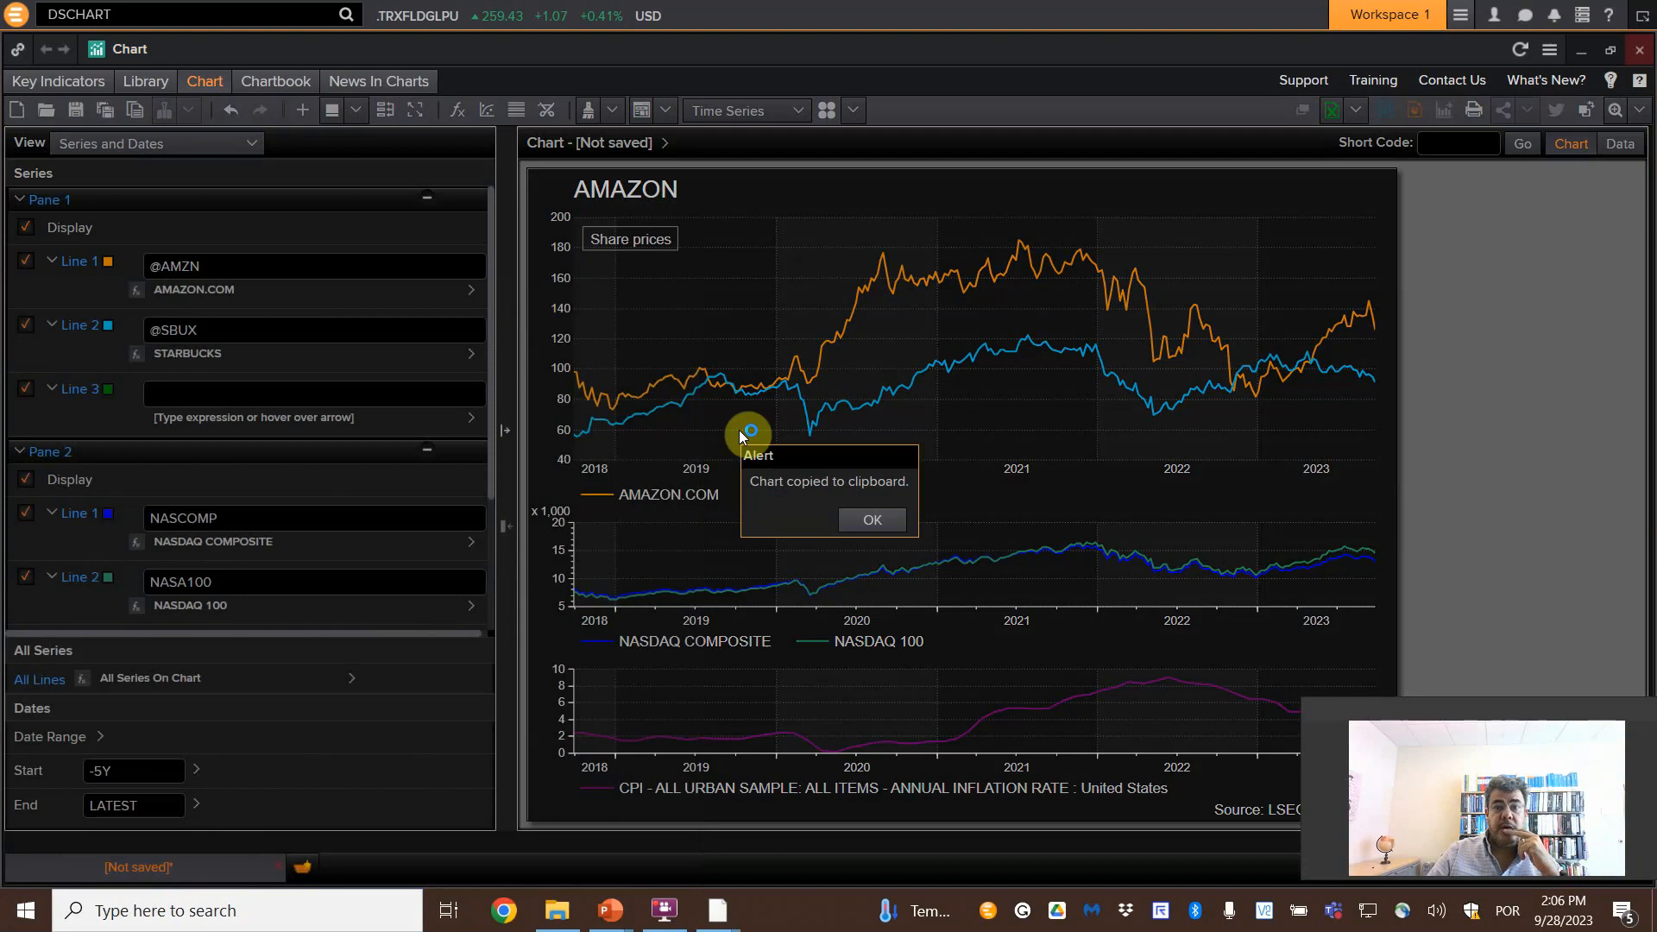
- Confirm the 'Chart copied to clipboard' alert with OK
click(870, 519)
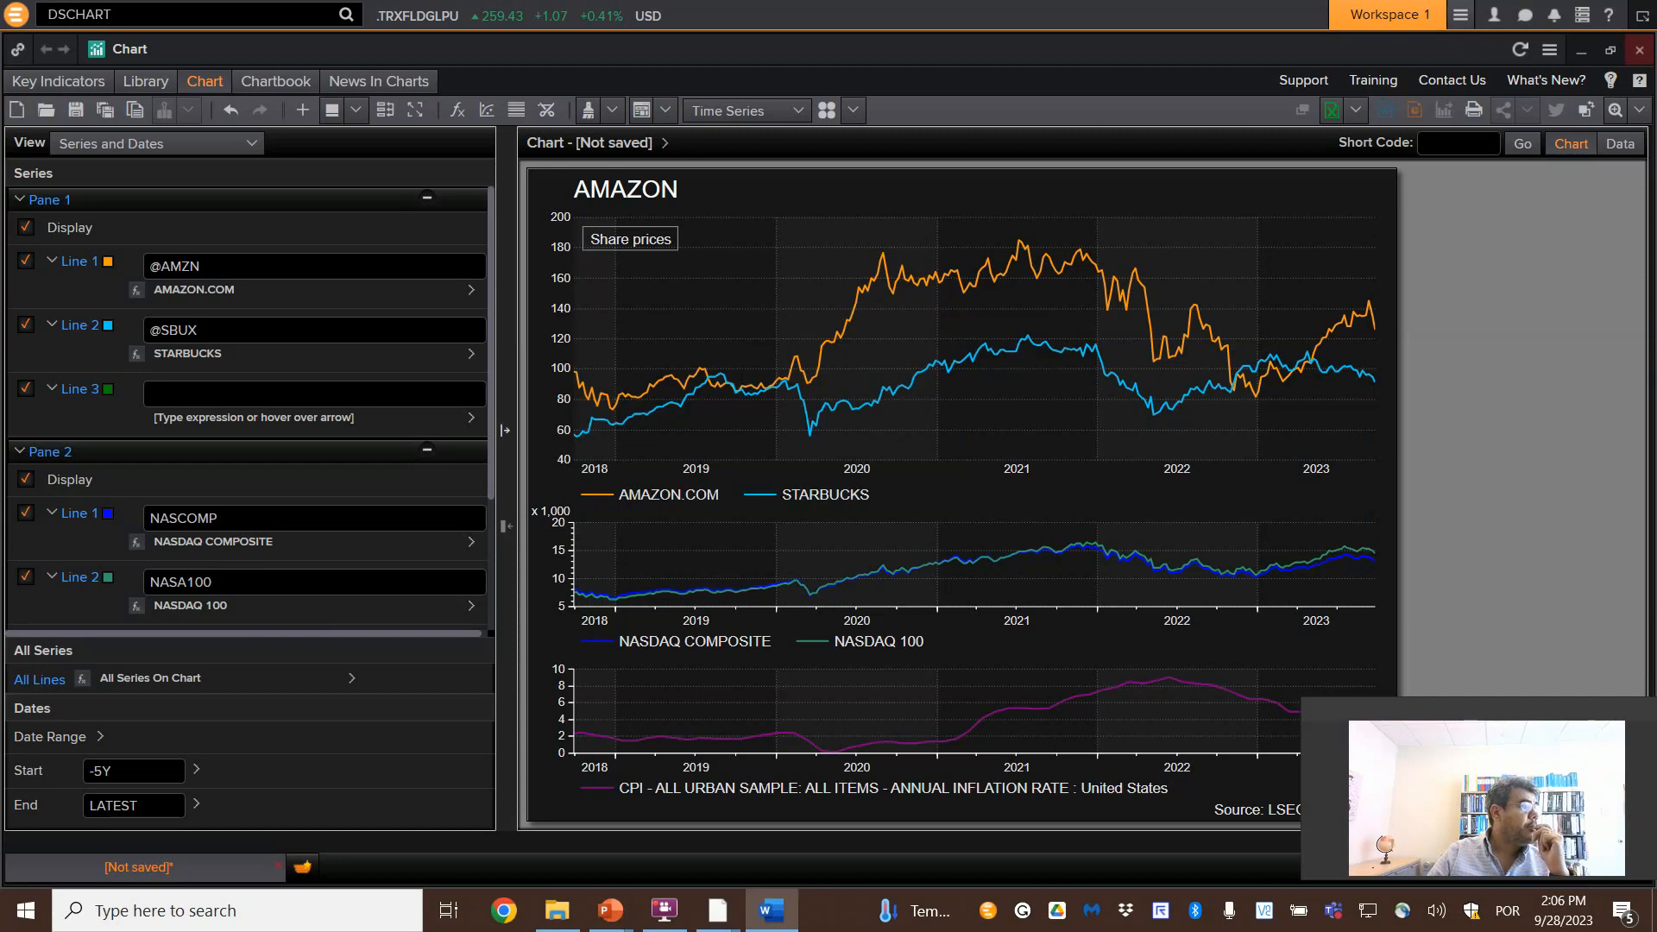
- Bring the blank Word document forward and maximize it for pasting the chart
click(770, 910)
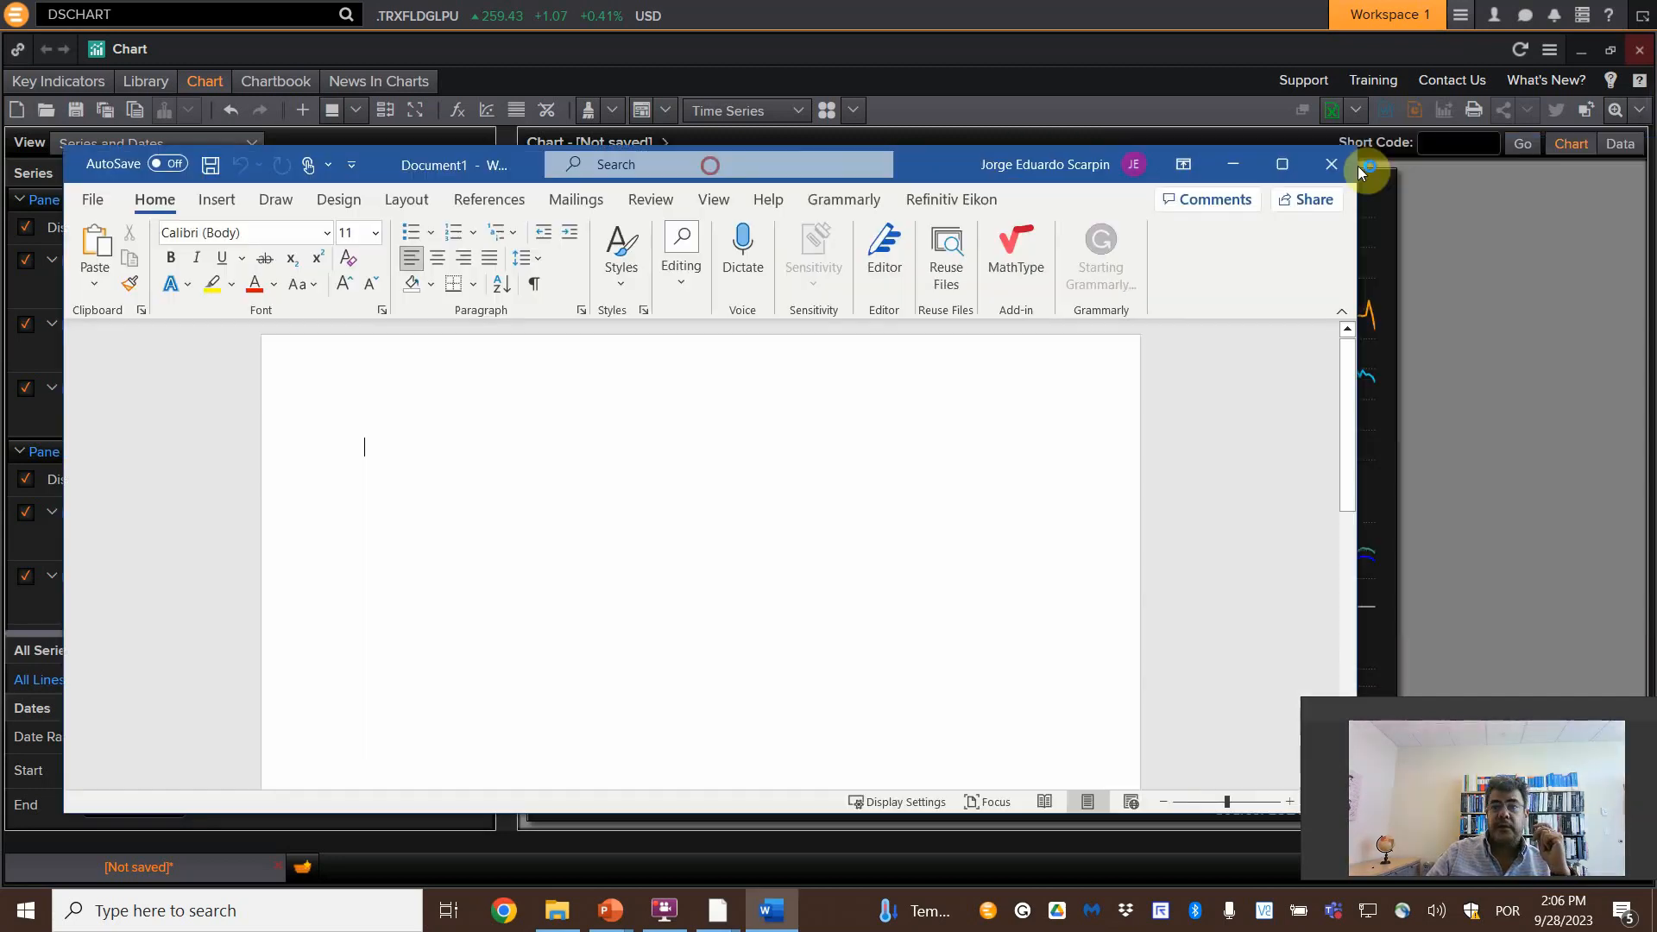
click(1281, 164)
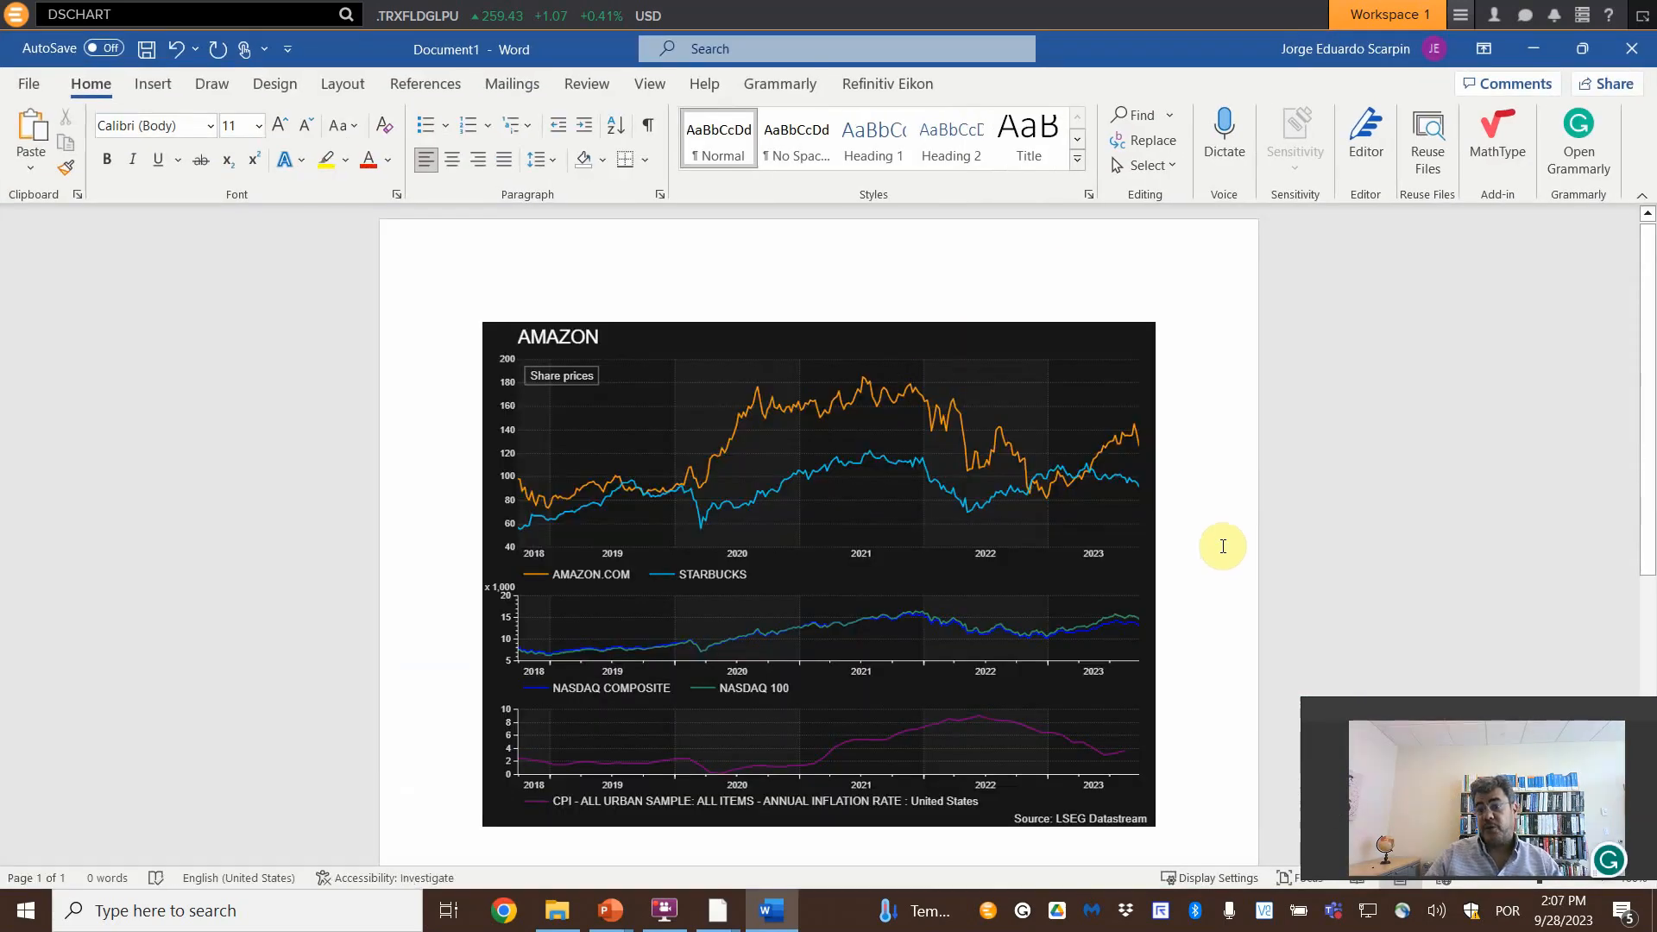
mouse_move(1528, 54)
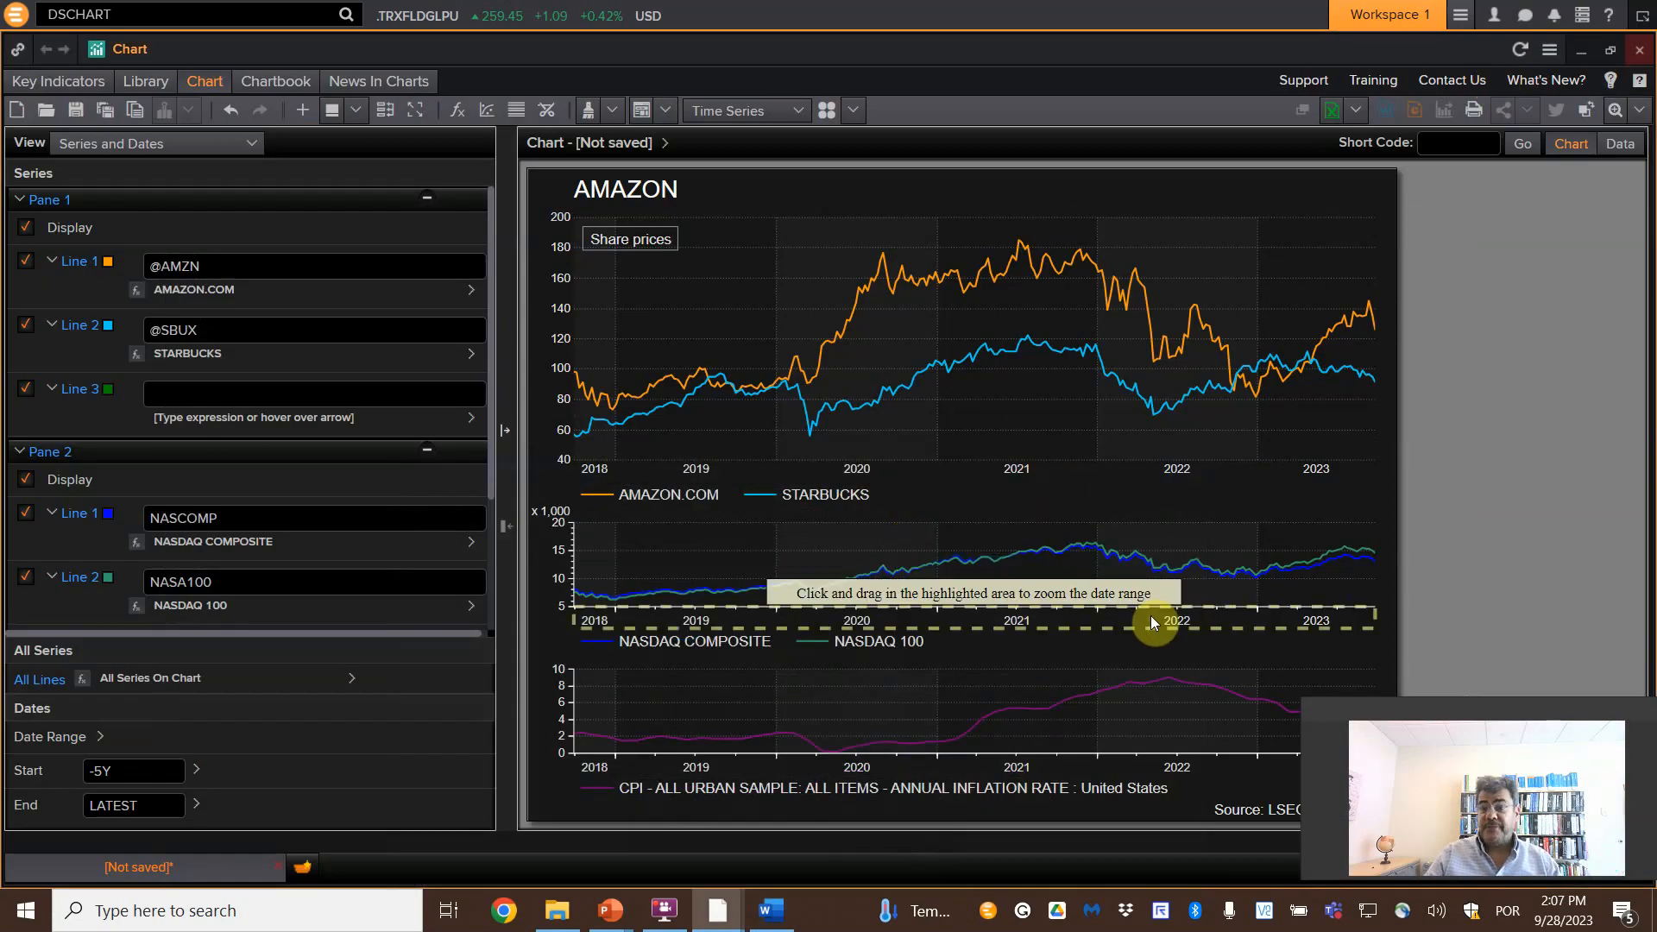
mouse_move(1548, 654)
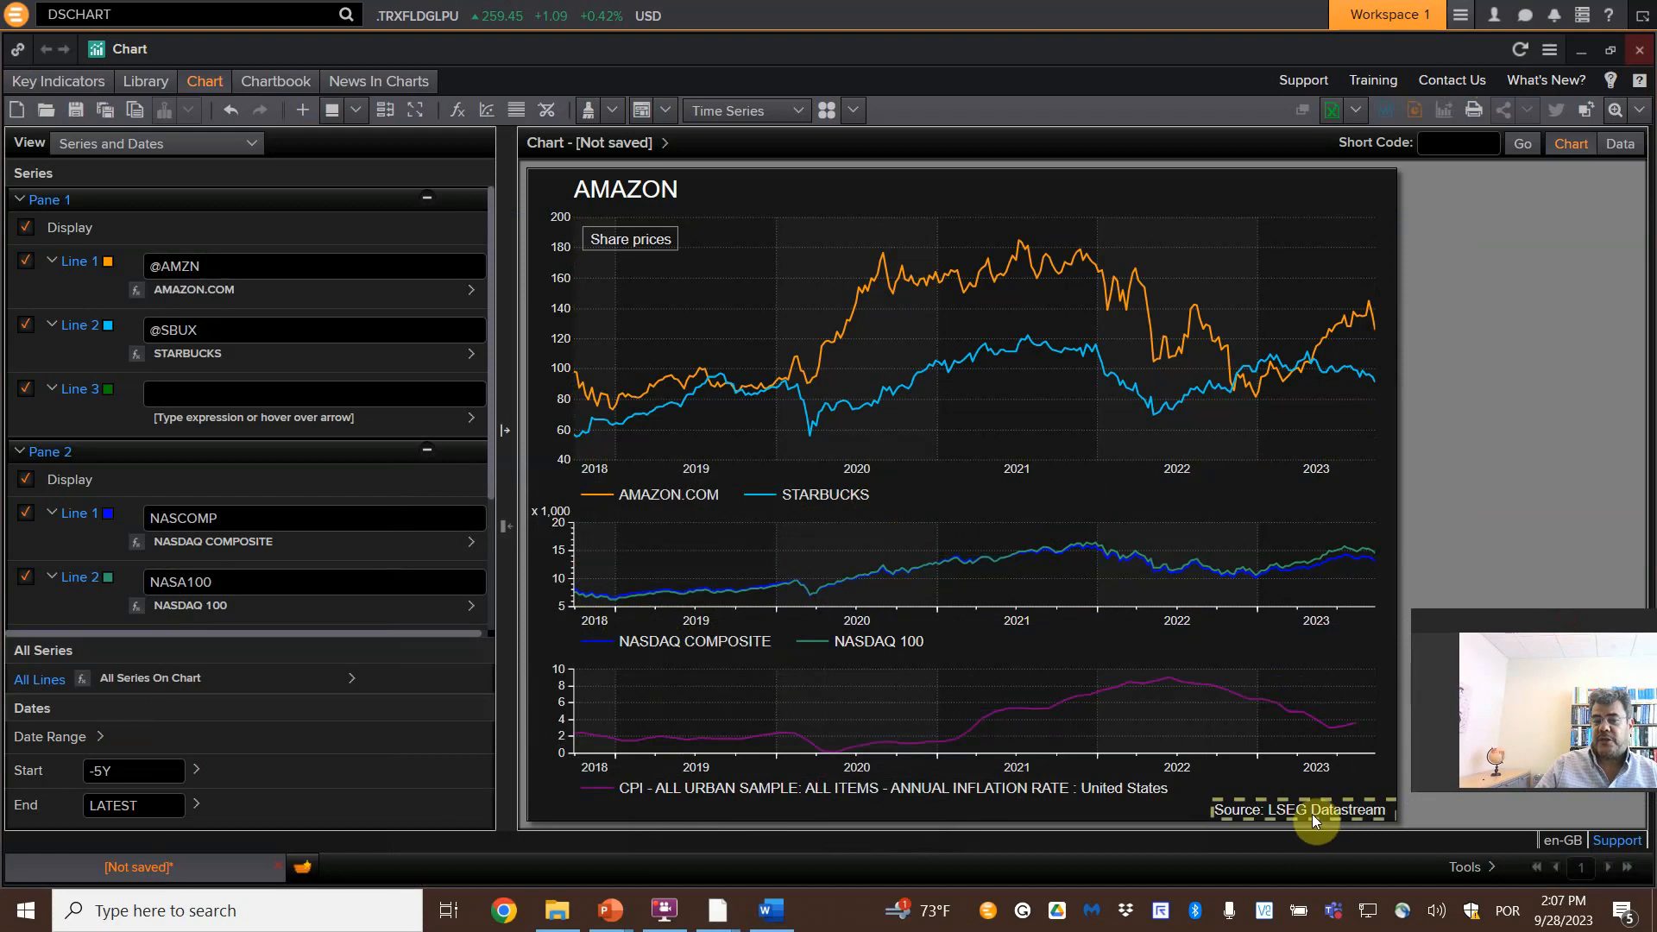
mouse_move(772, 607)
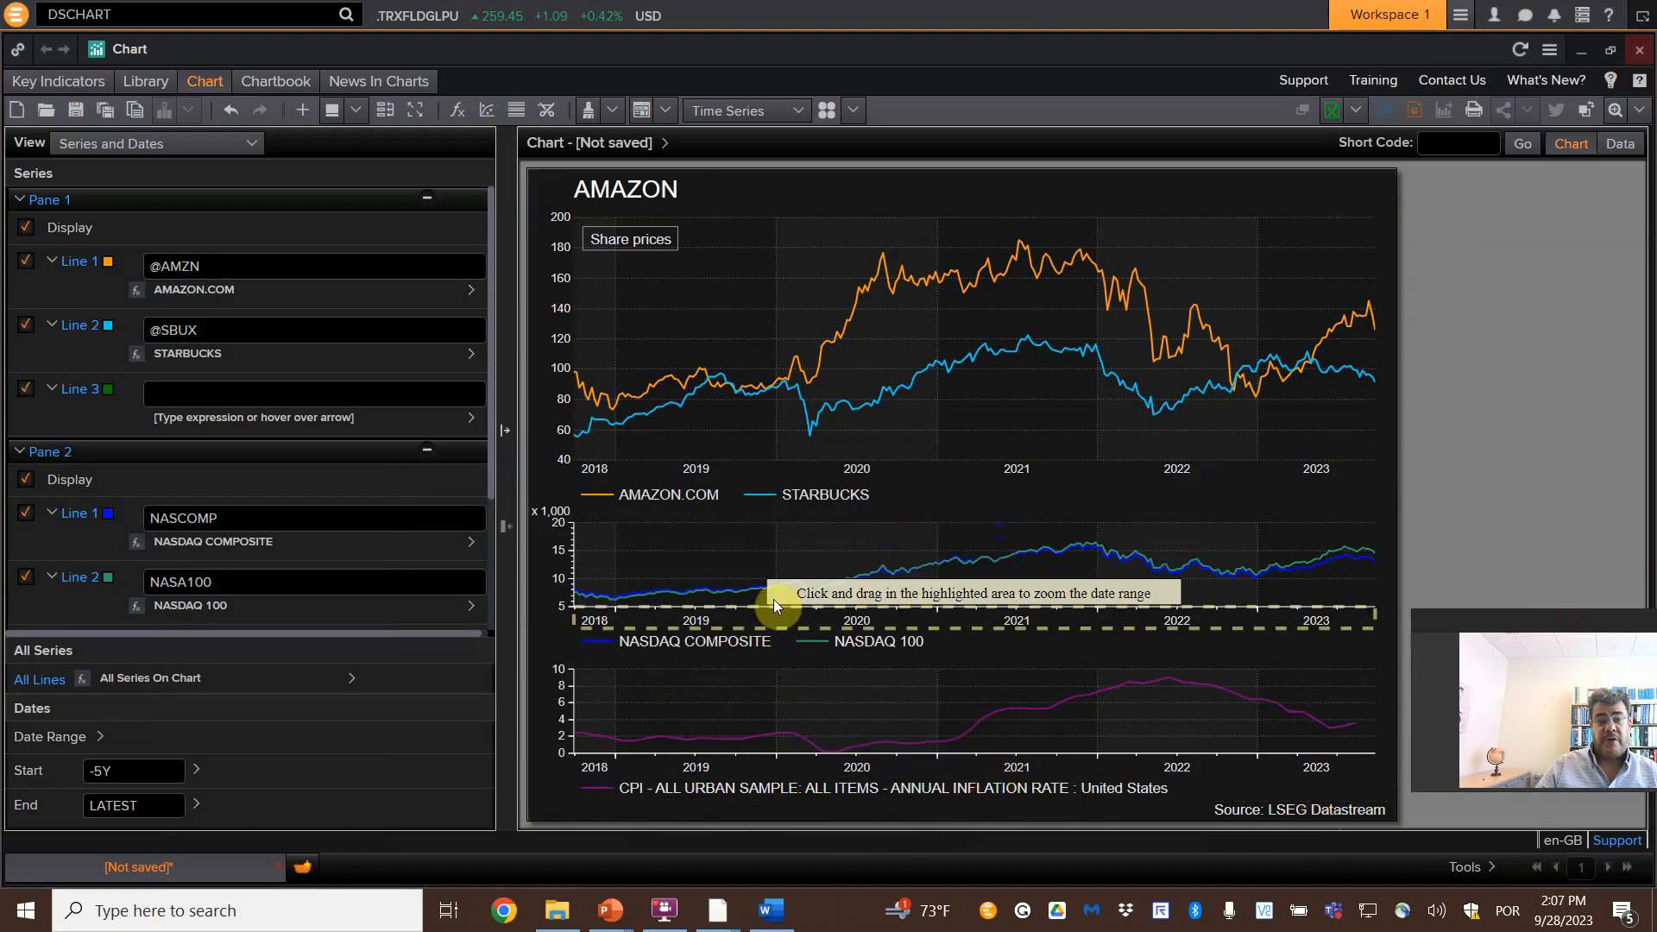
mouse_move(1467, 663)
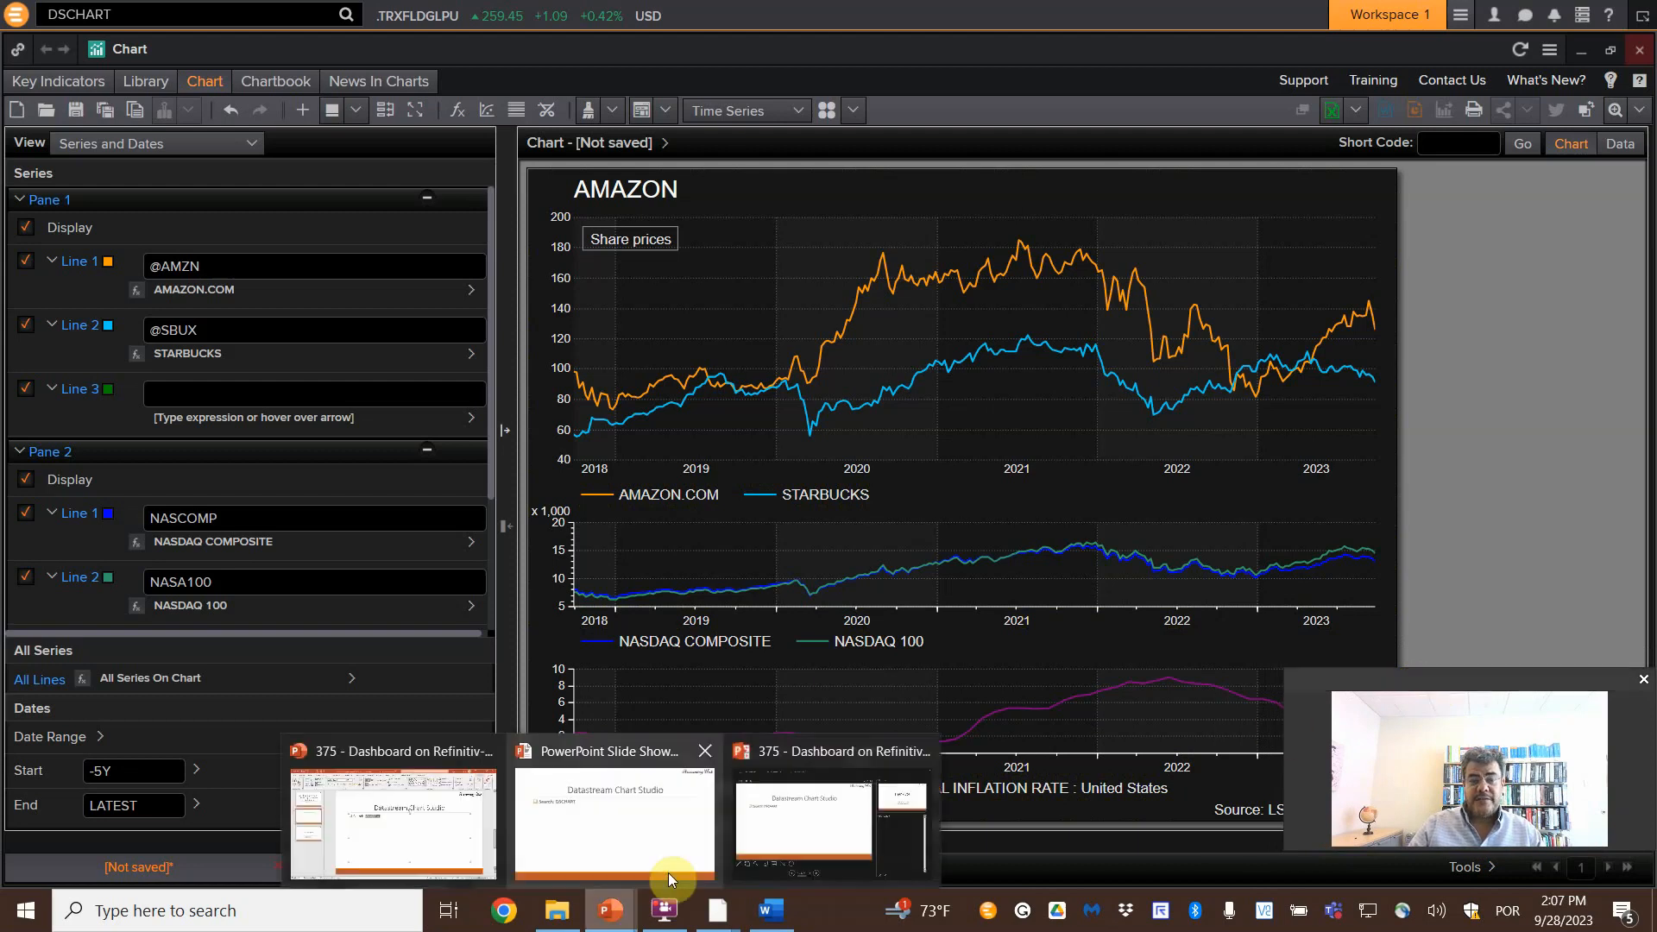
- Switch to the PowerPoint slide show showing the closing Thank you slide
click(613, 813)
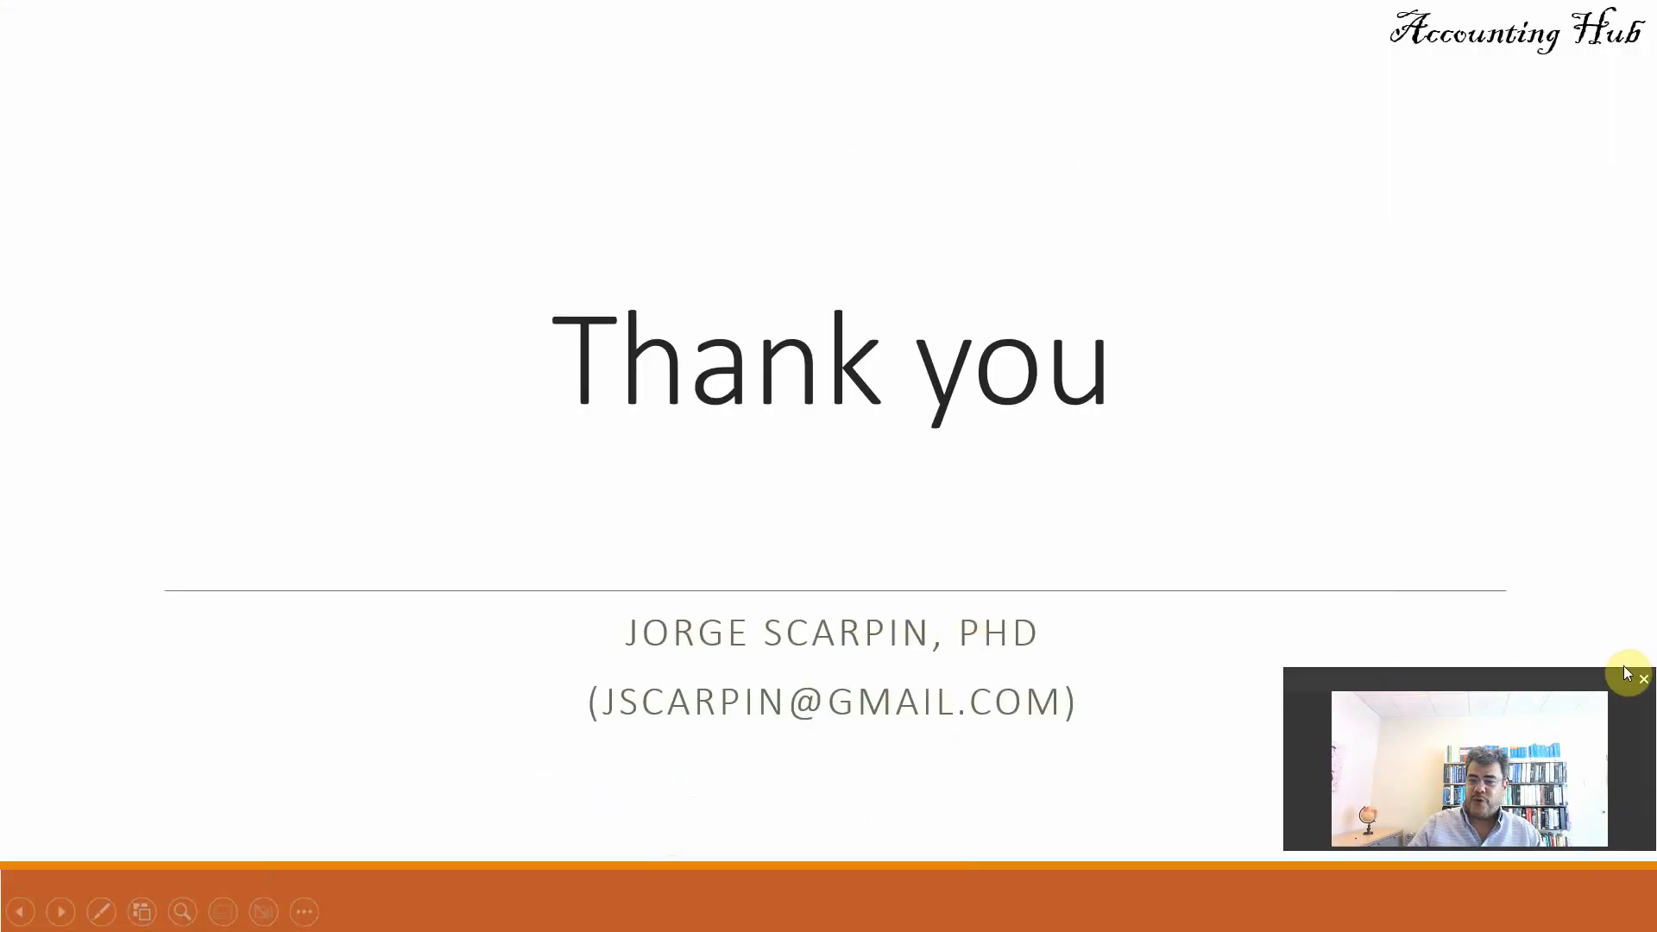